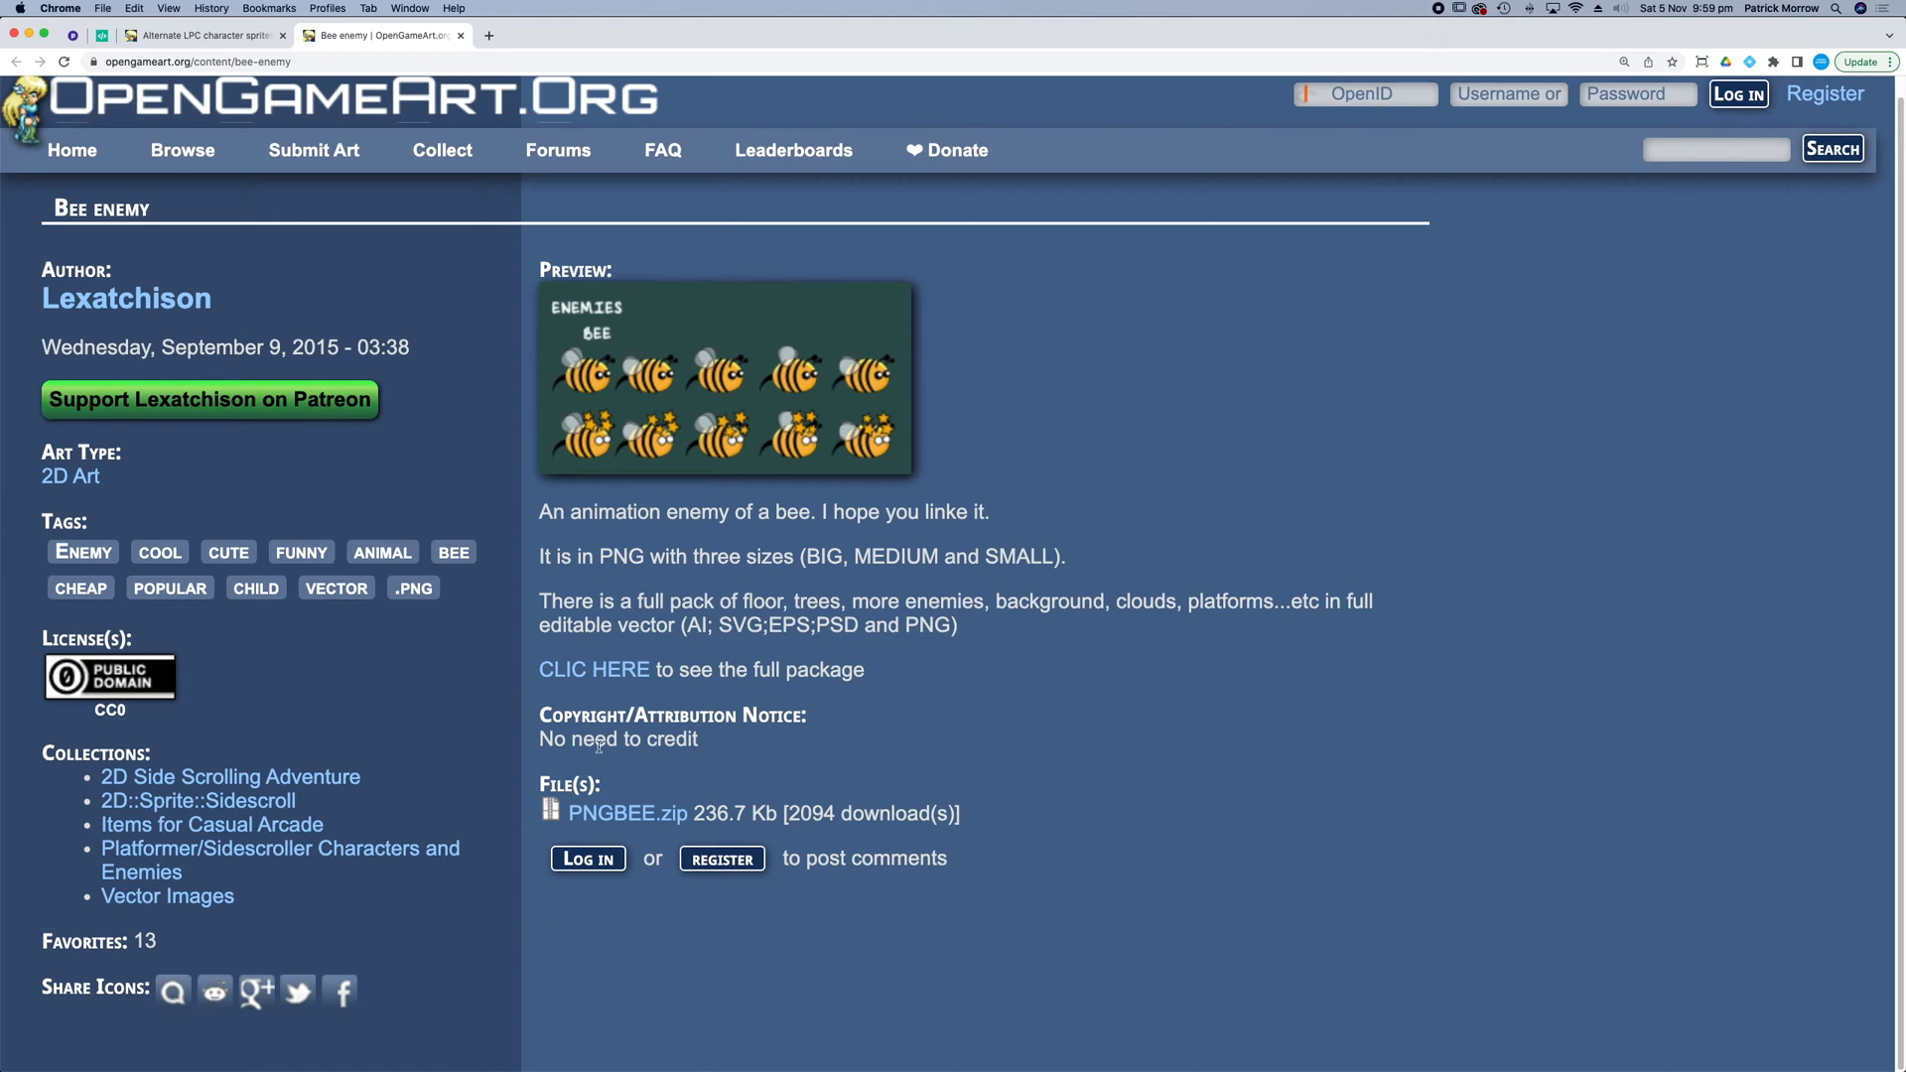
mouse_move(894, 383)
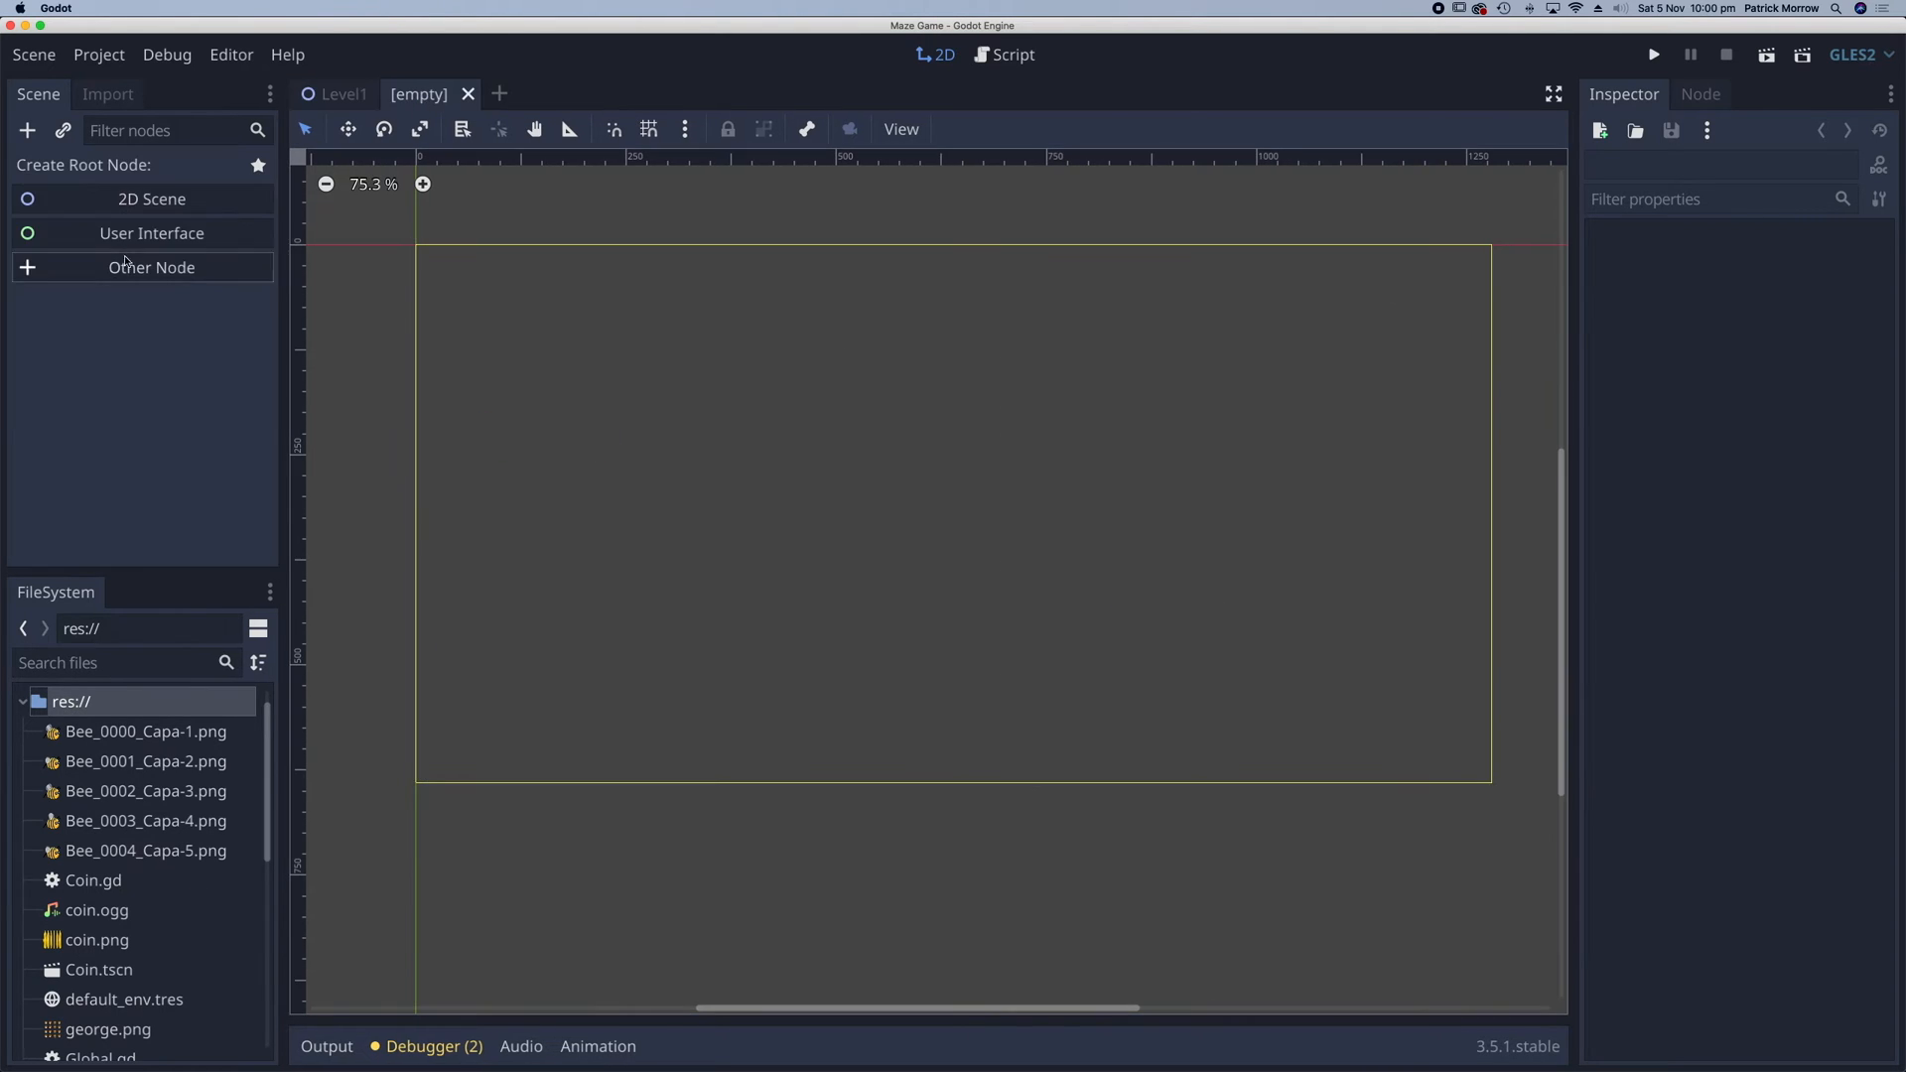
- Create a KinematicBody2D scene root and rename it Bee
left_click(151, 267)
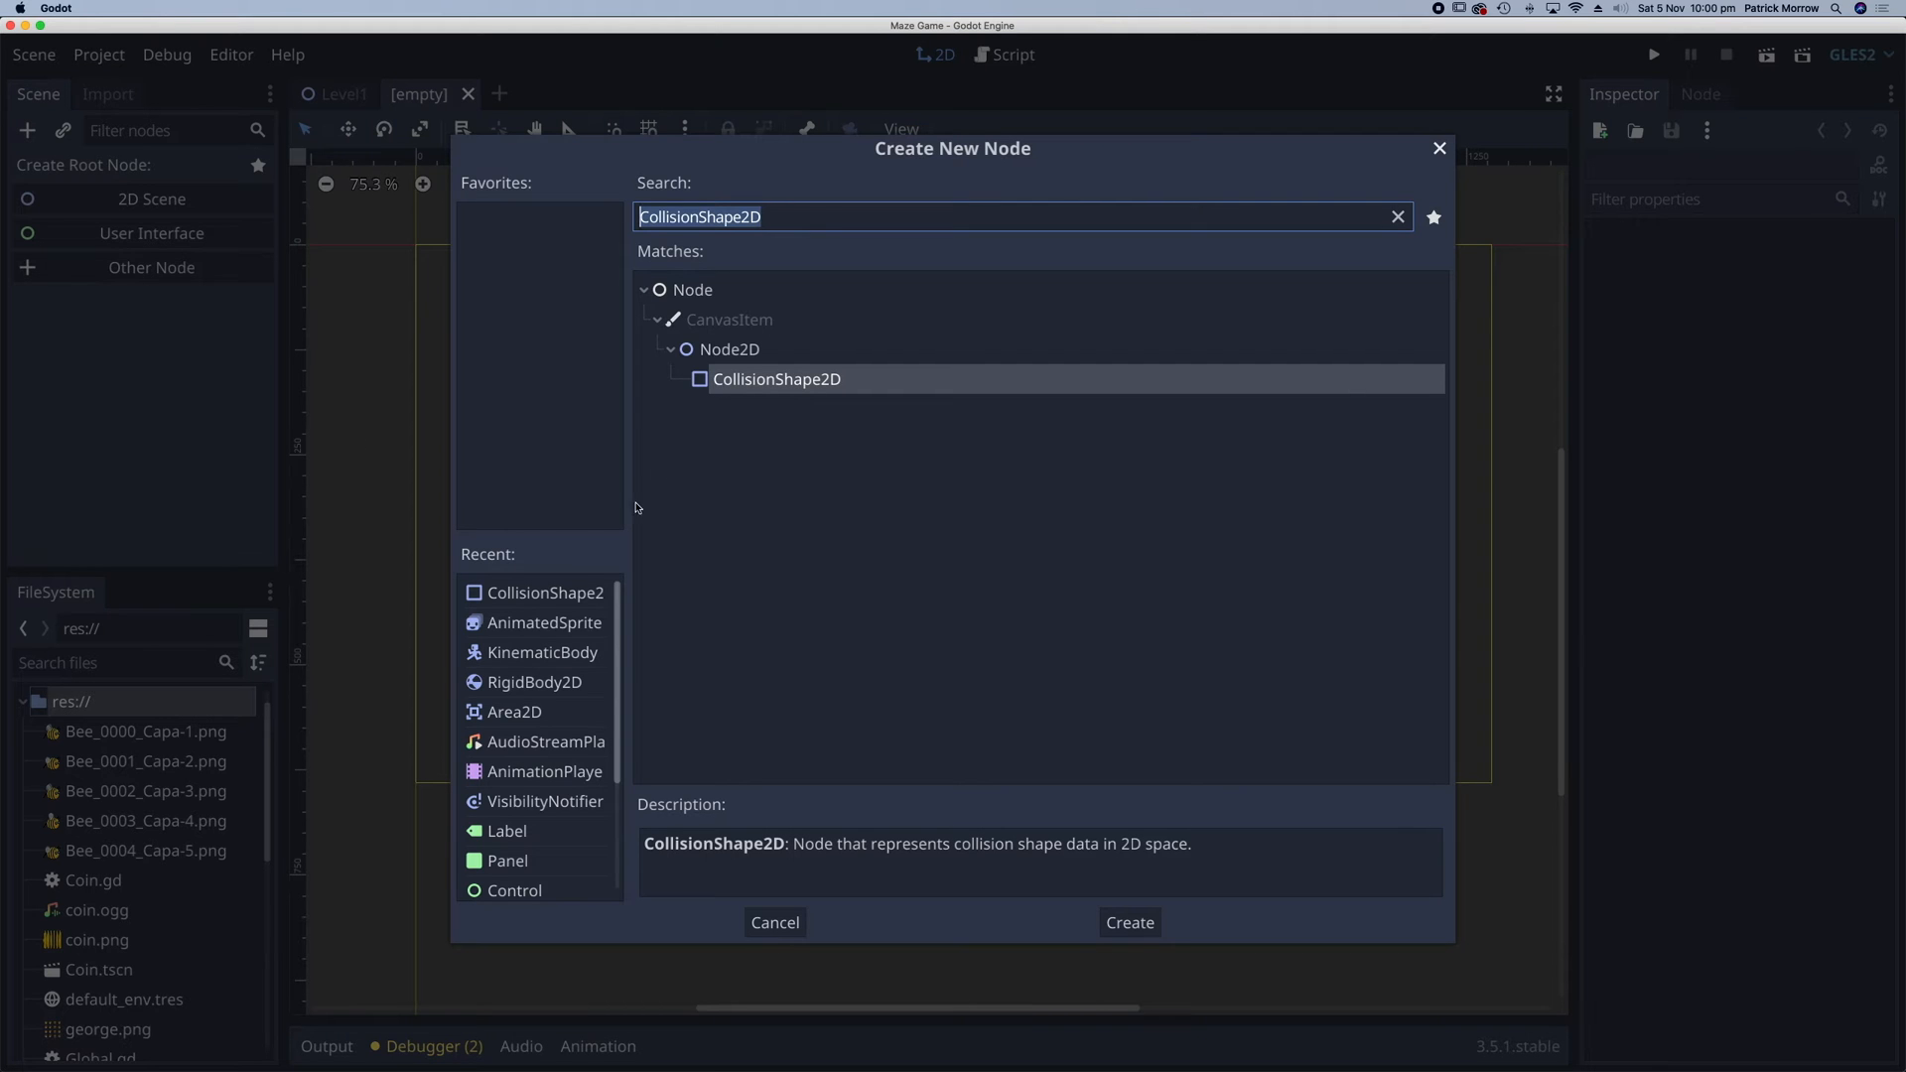
left_click(1127, 921)
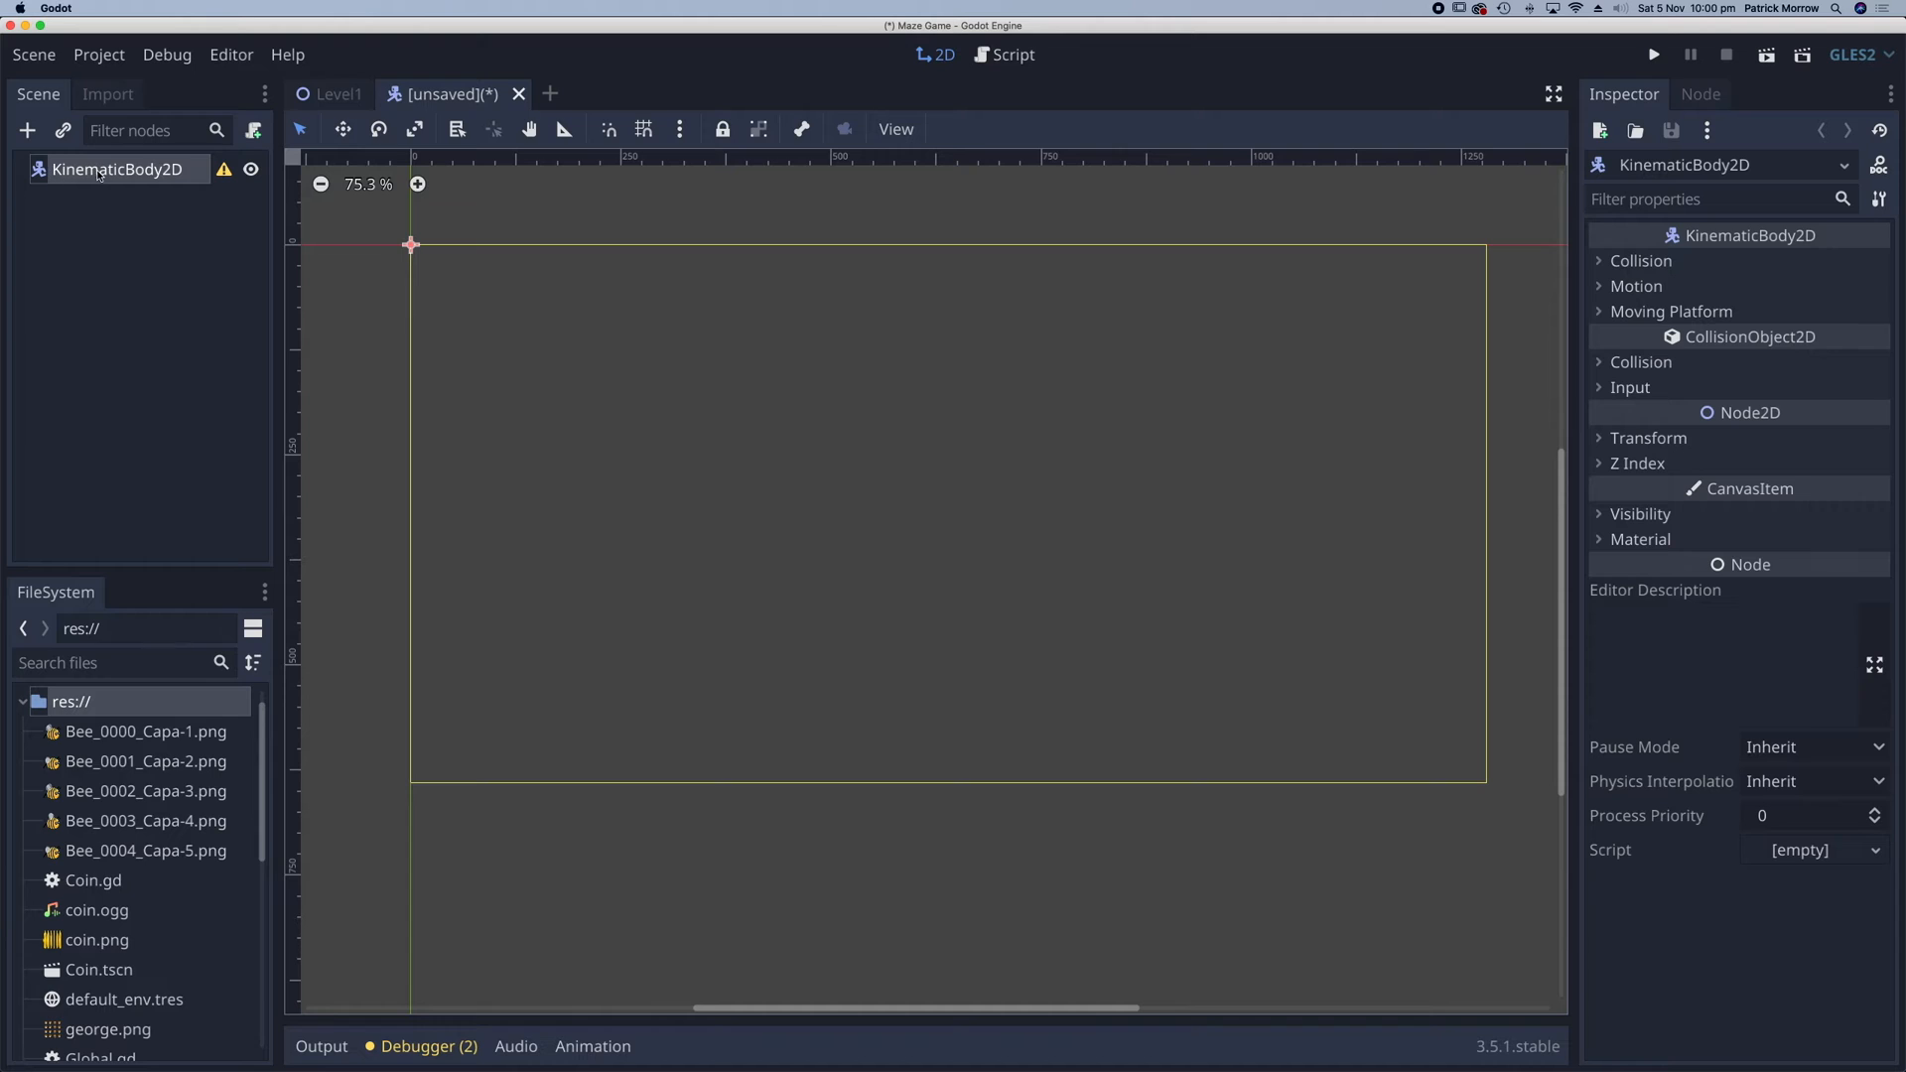
double_click(120, 169)
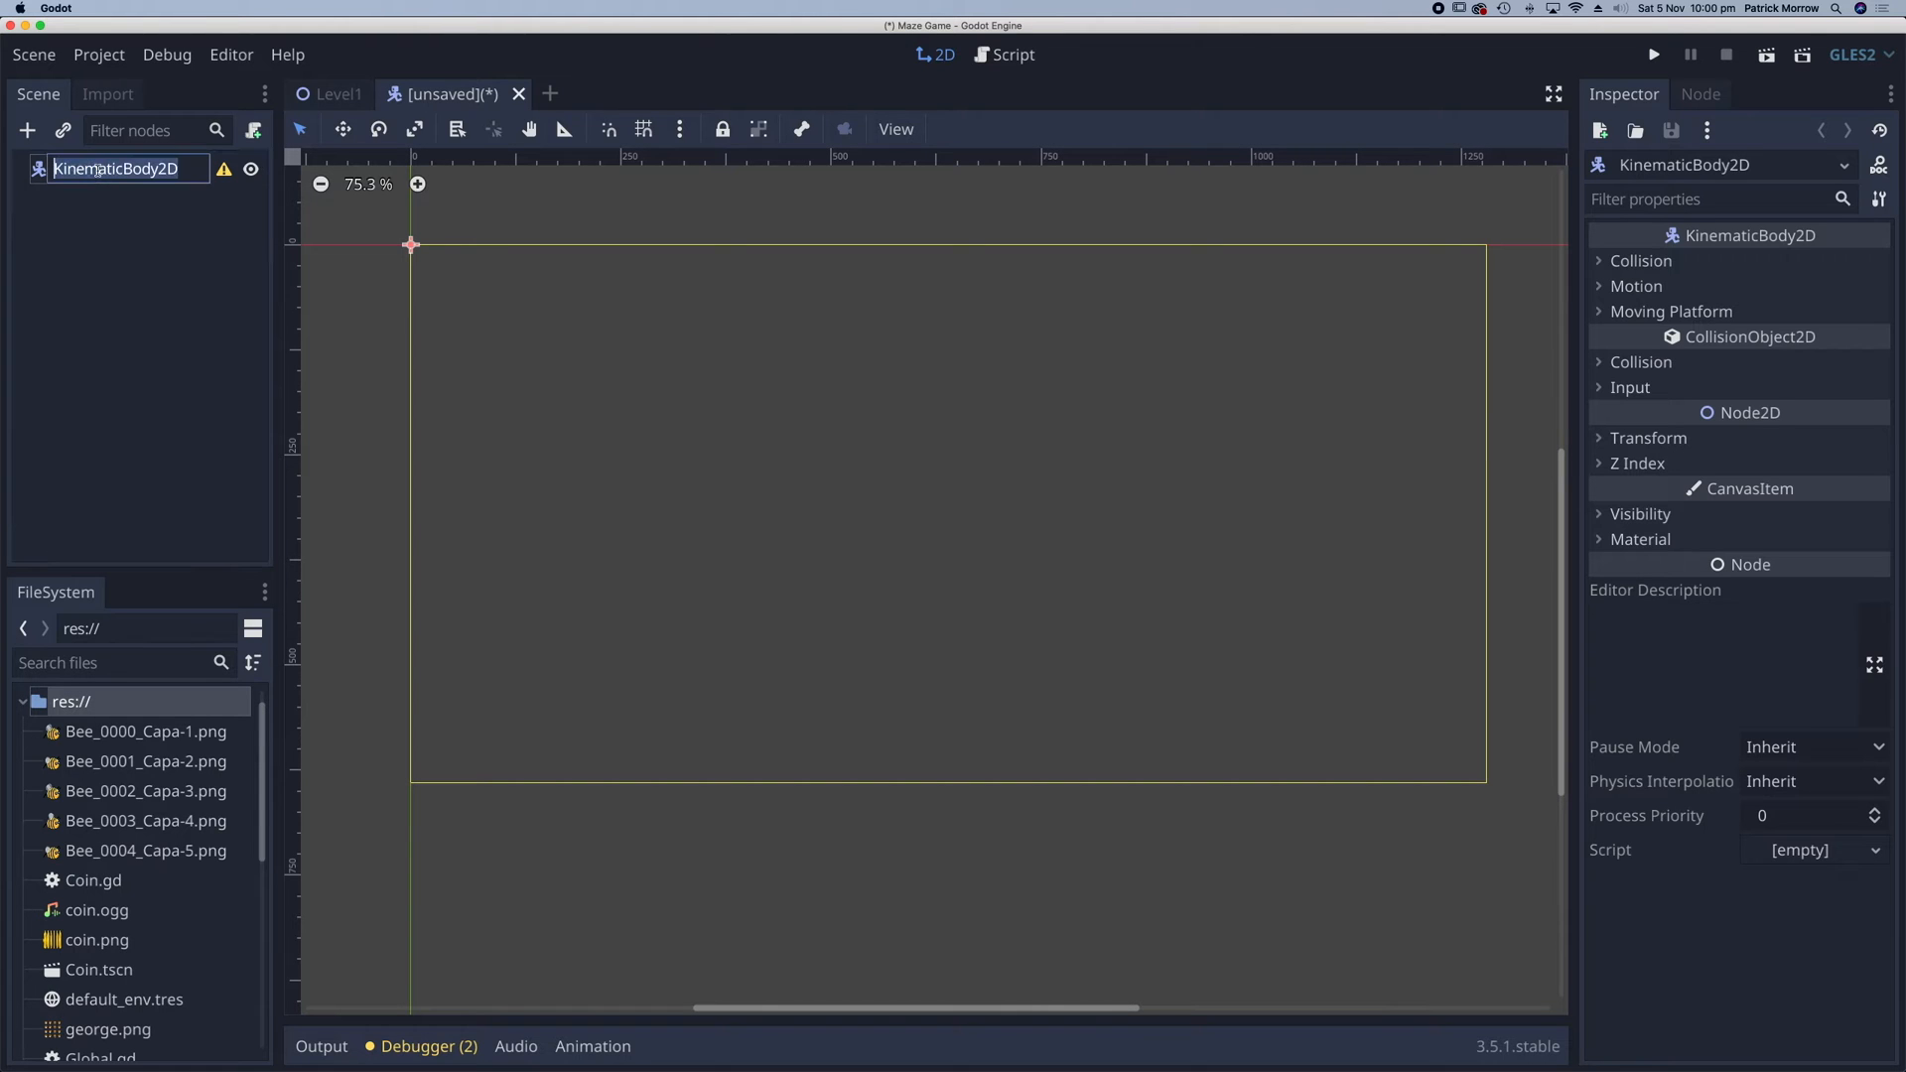
type("Bee")
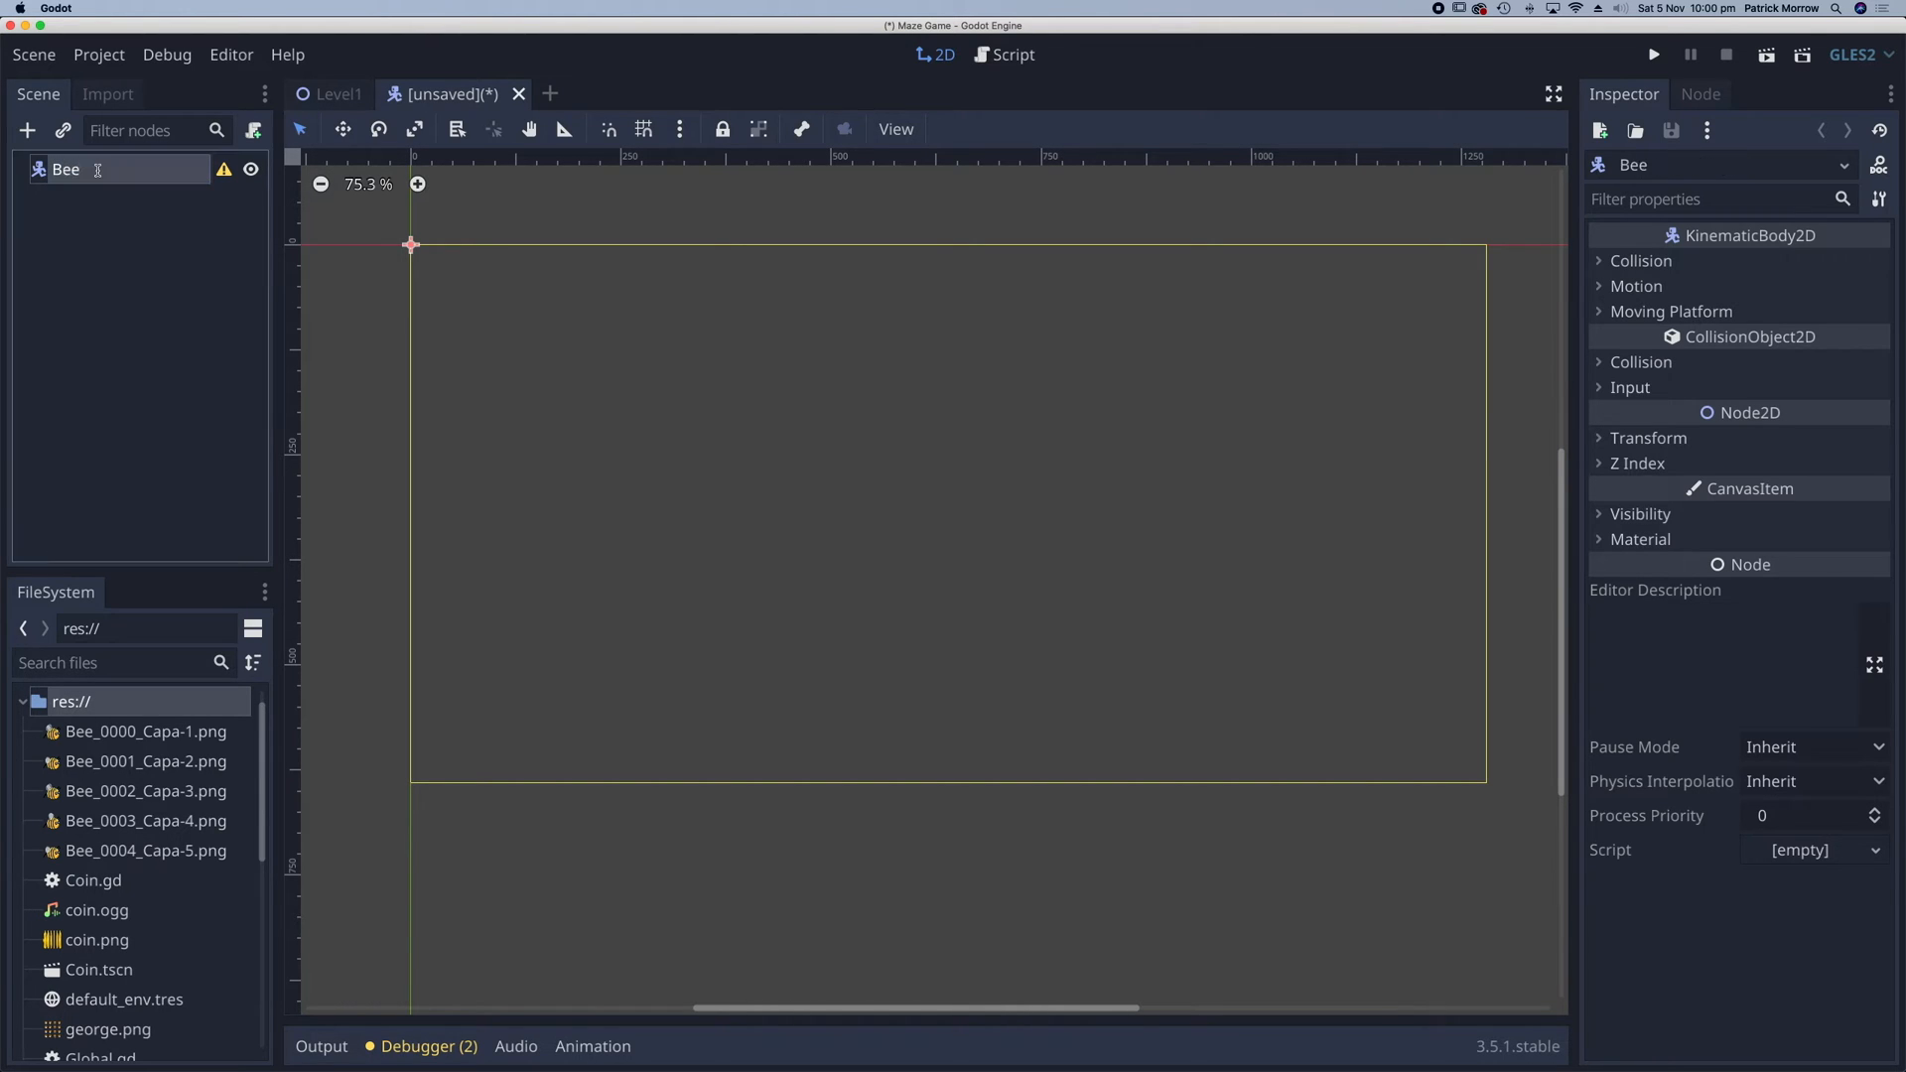
- Add AnimatedSprite and CollisionShape2D child nodes under Bee
left_click(28, 130)
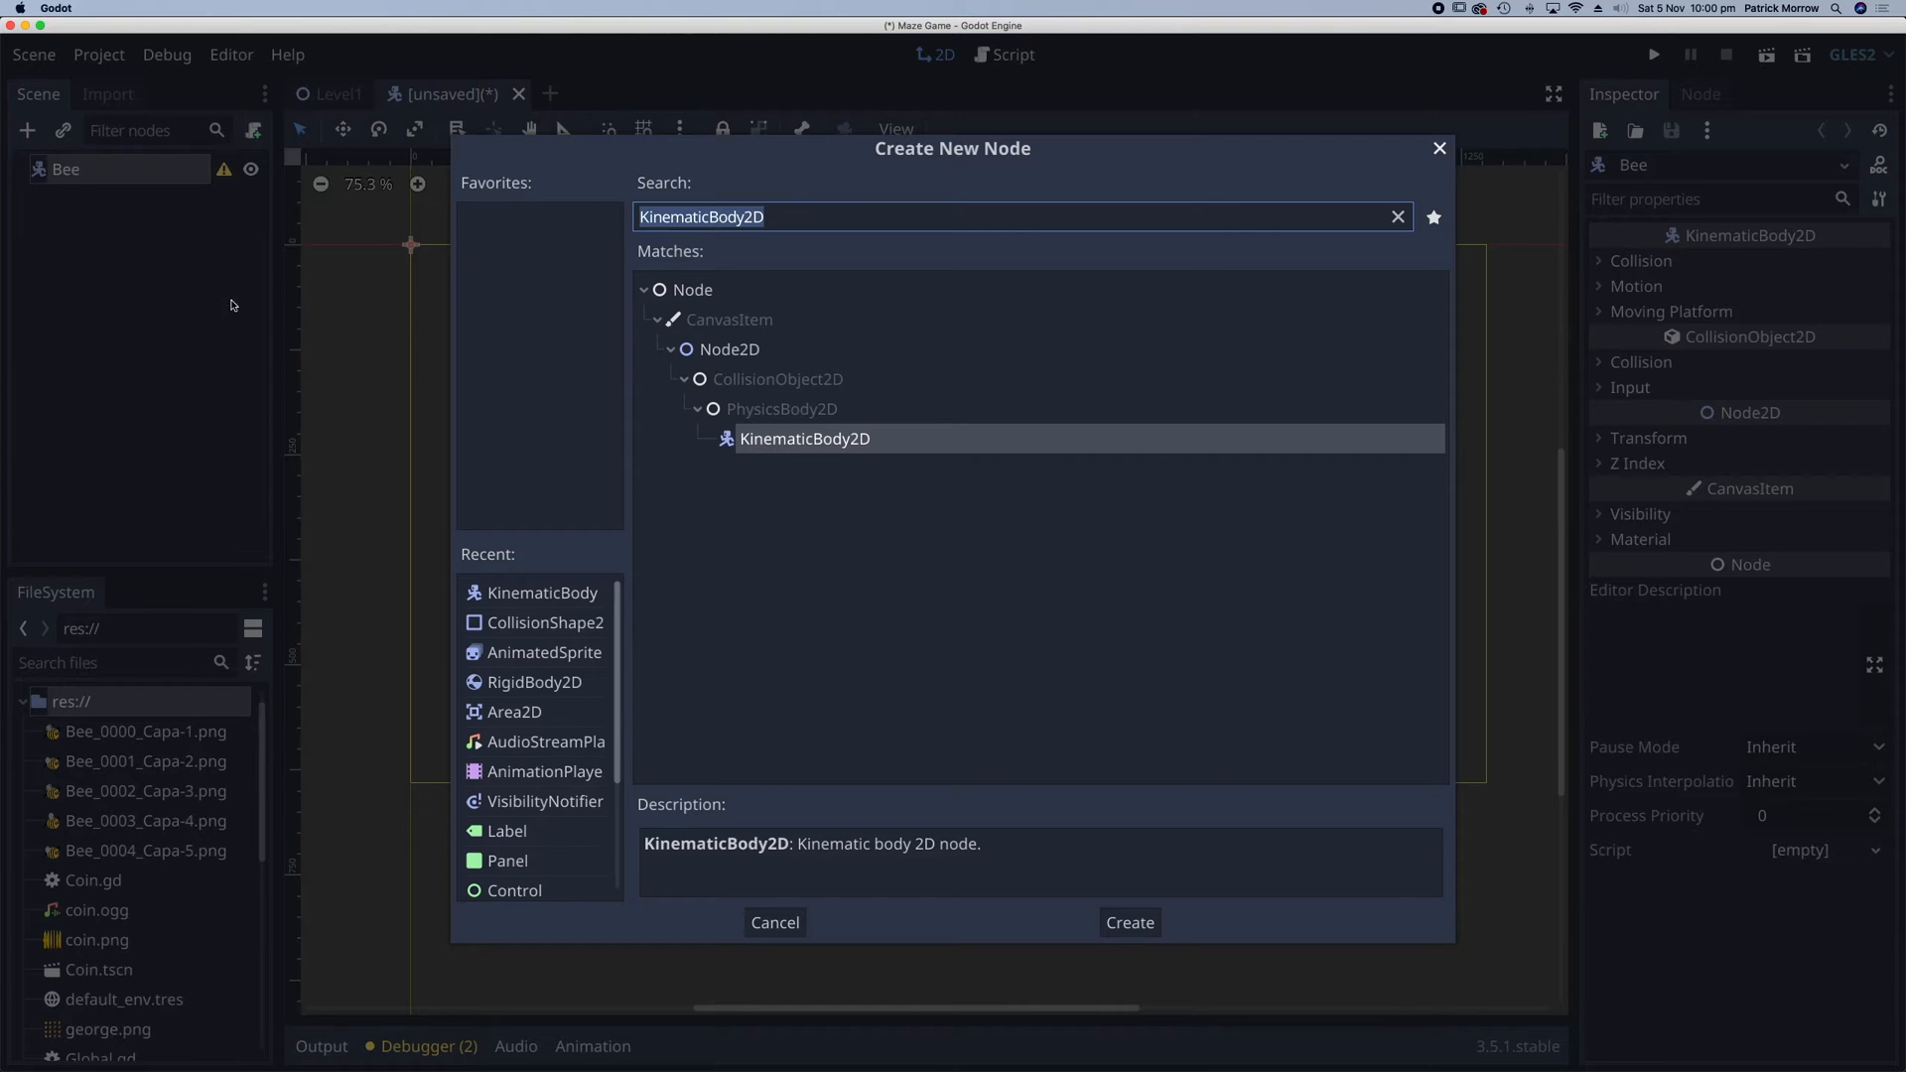
left_click(538, 653)
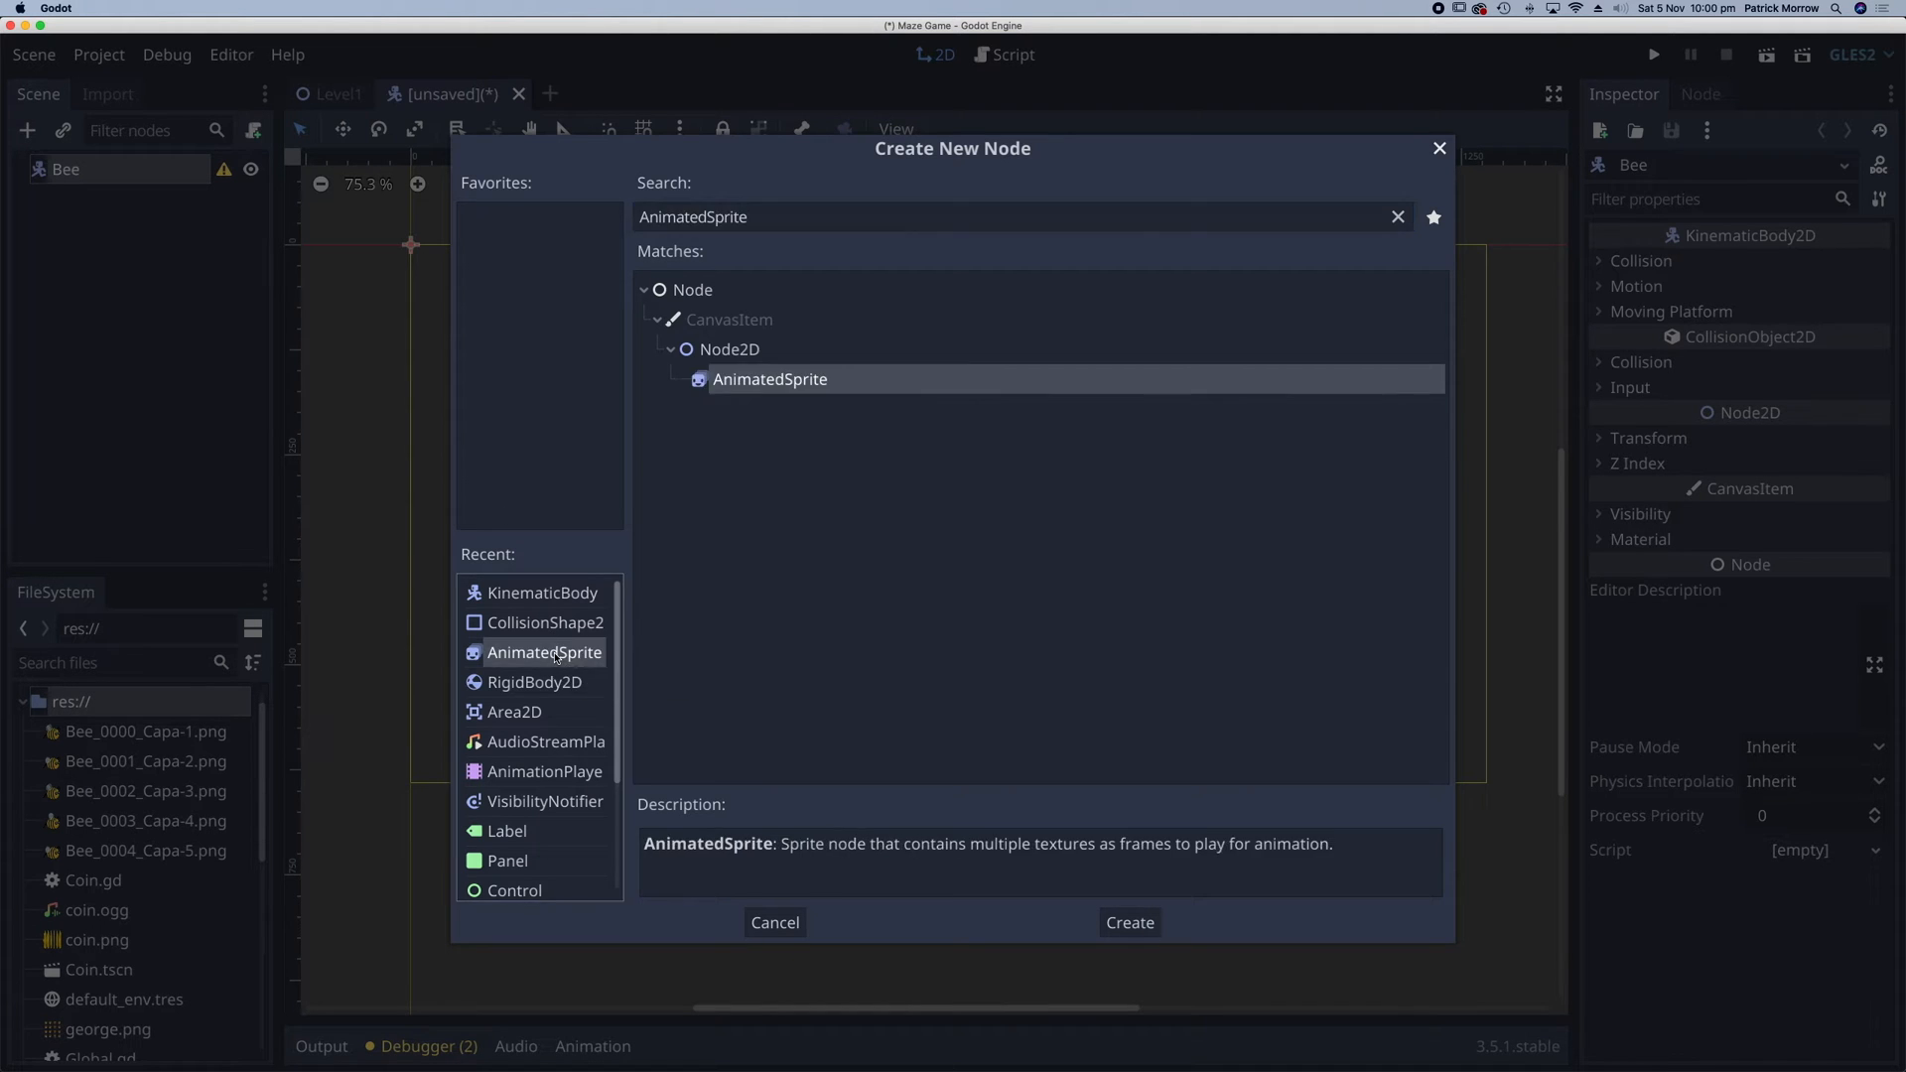
left_click(1127, 921)
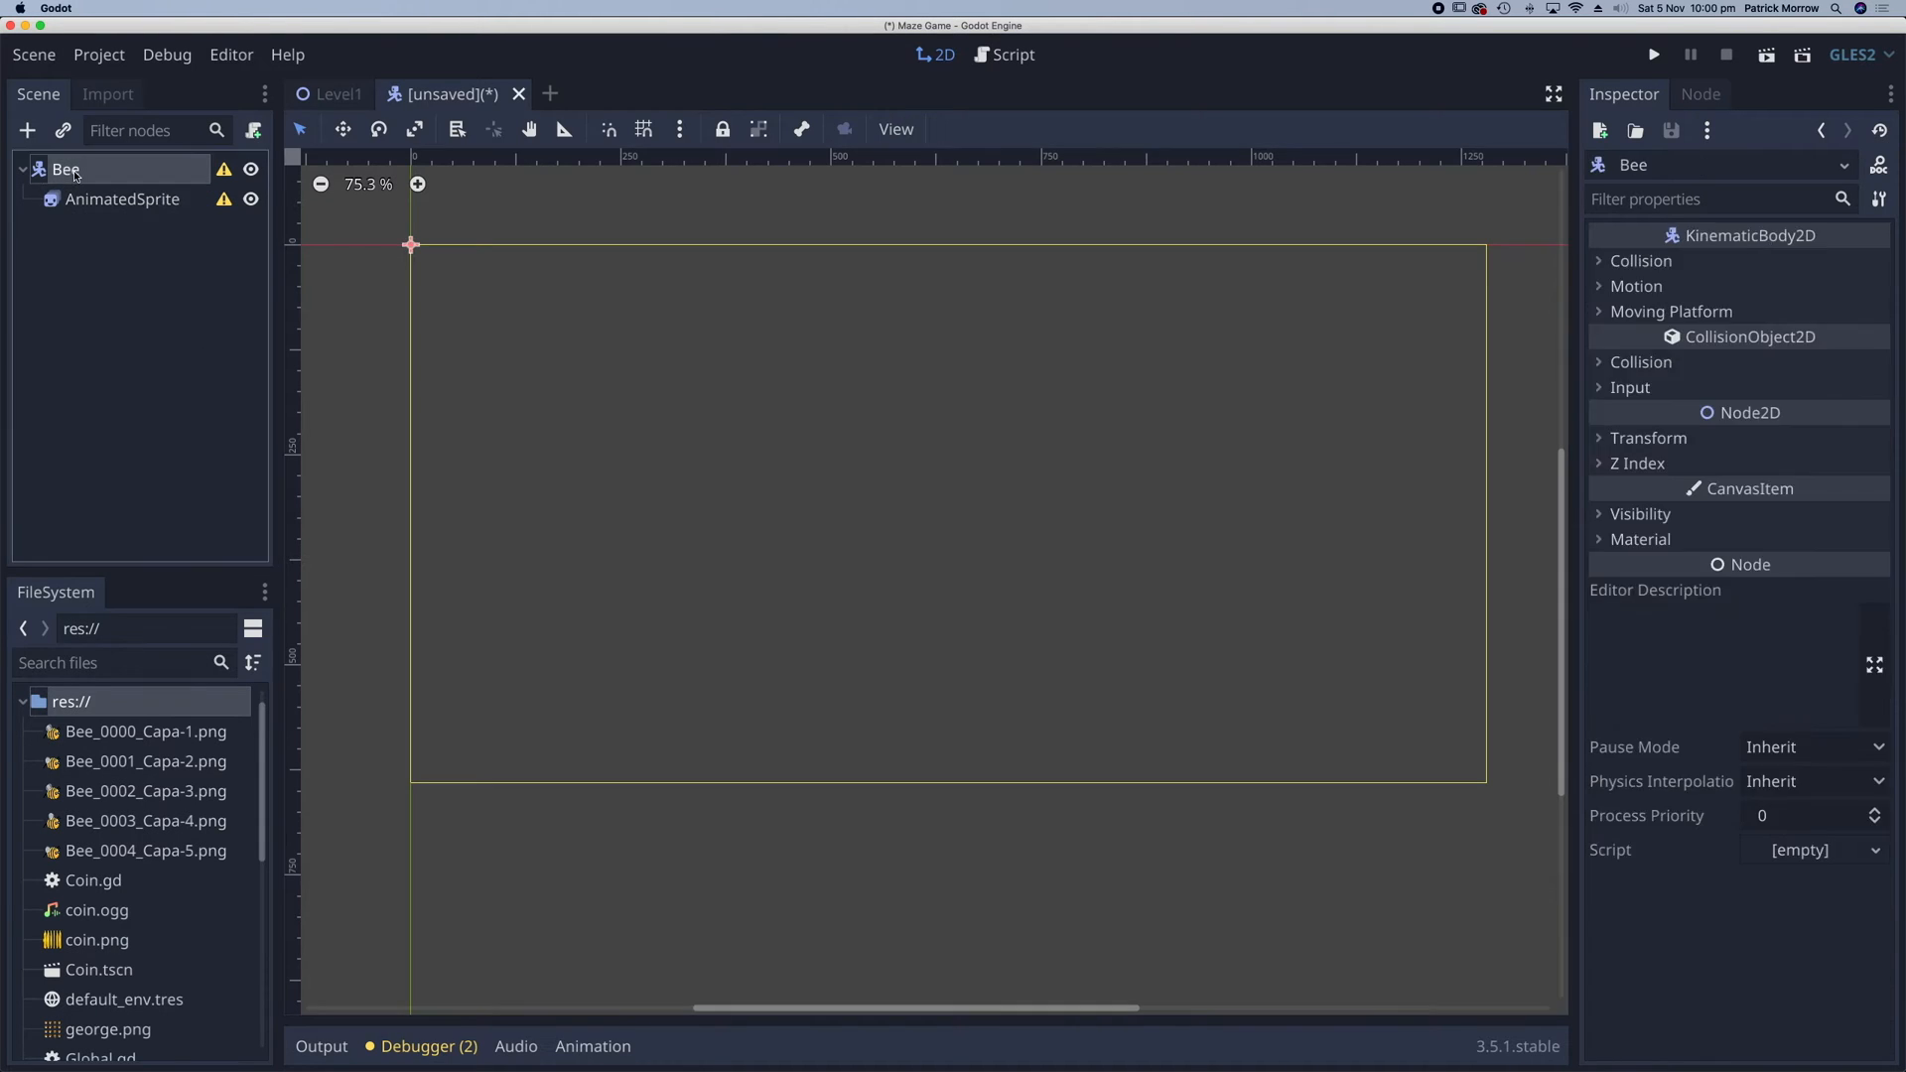
left_click(27, 130)
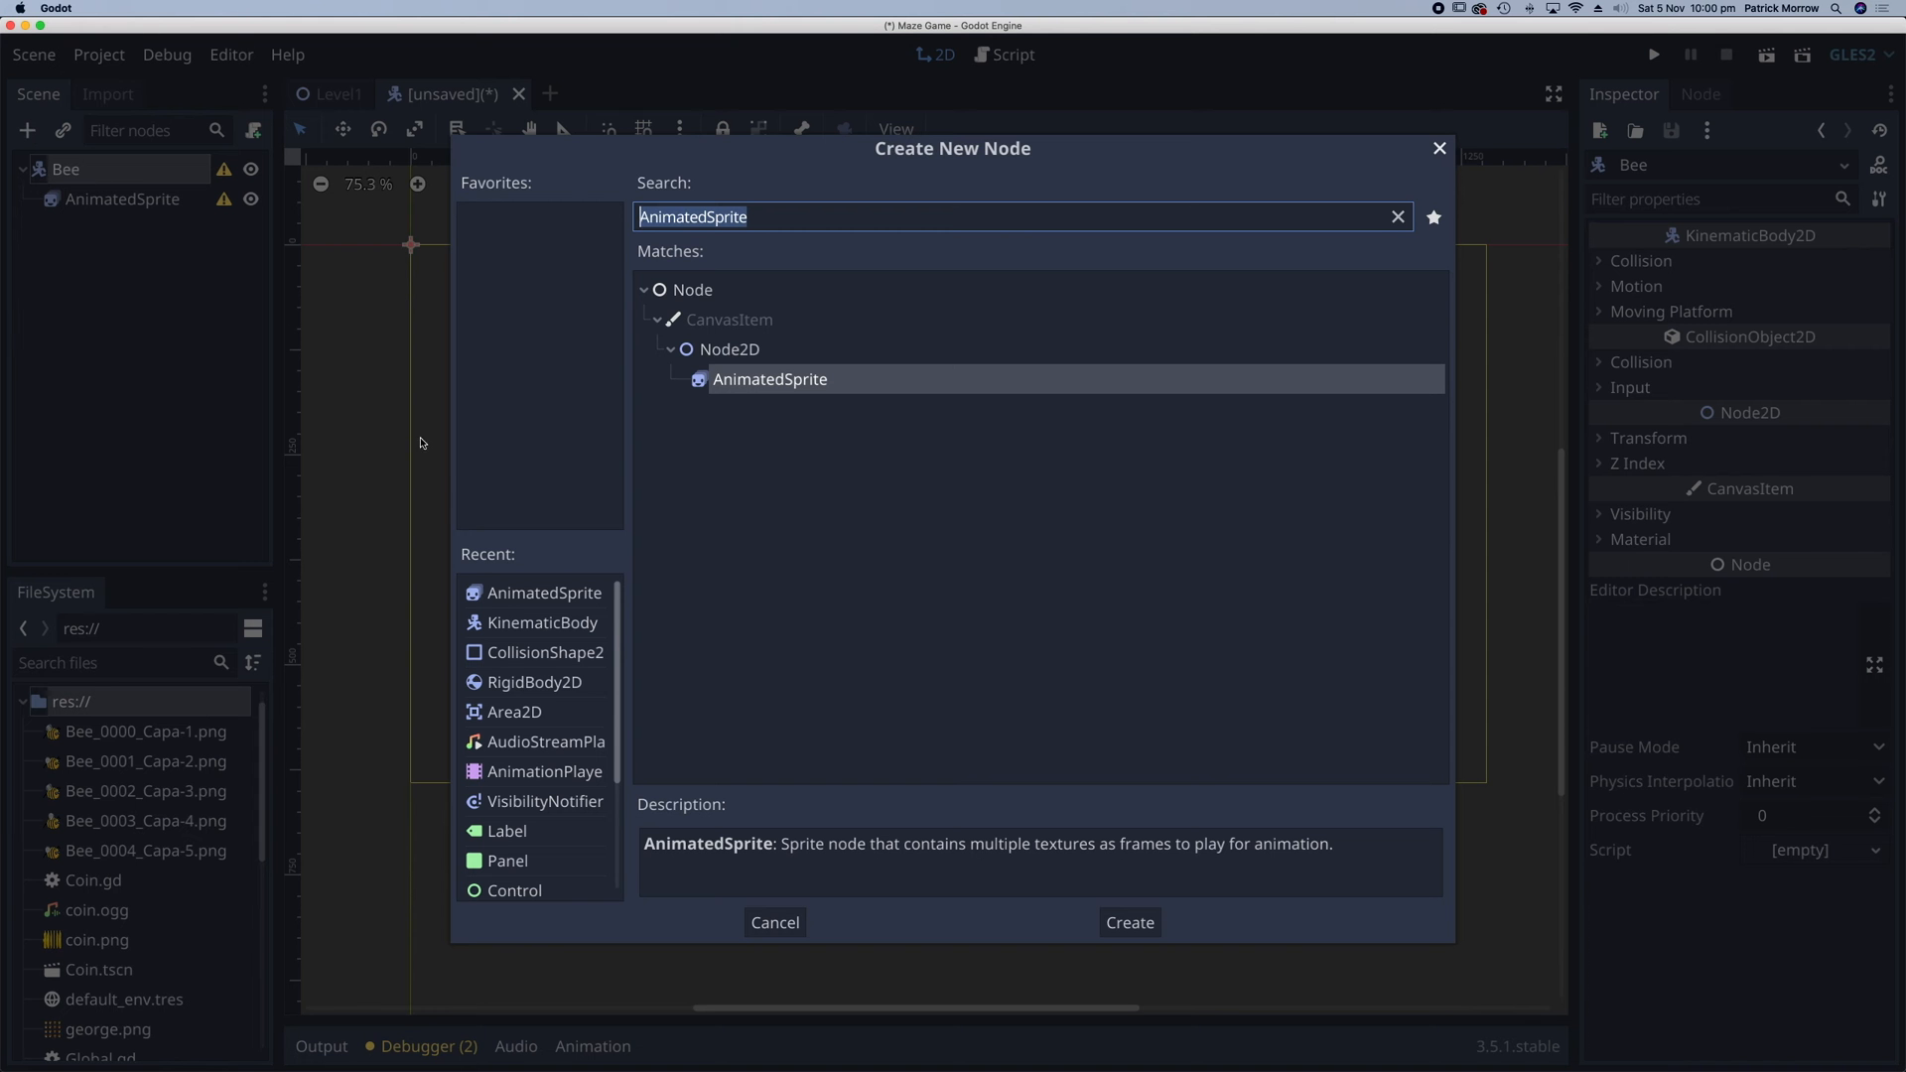
left_click(1127, 921)
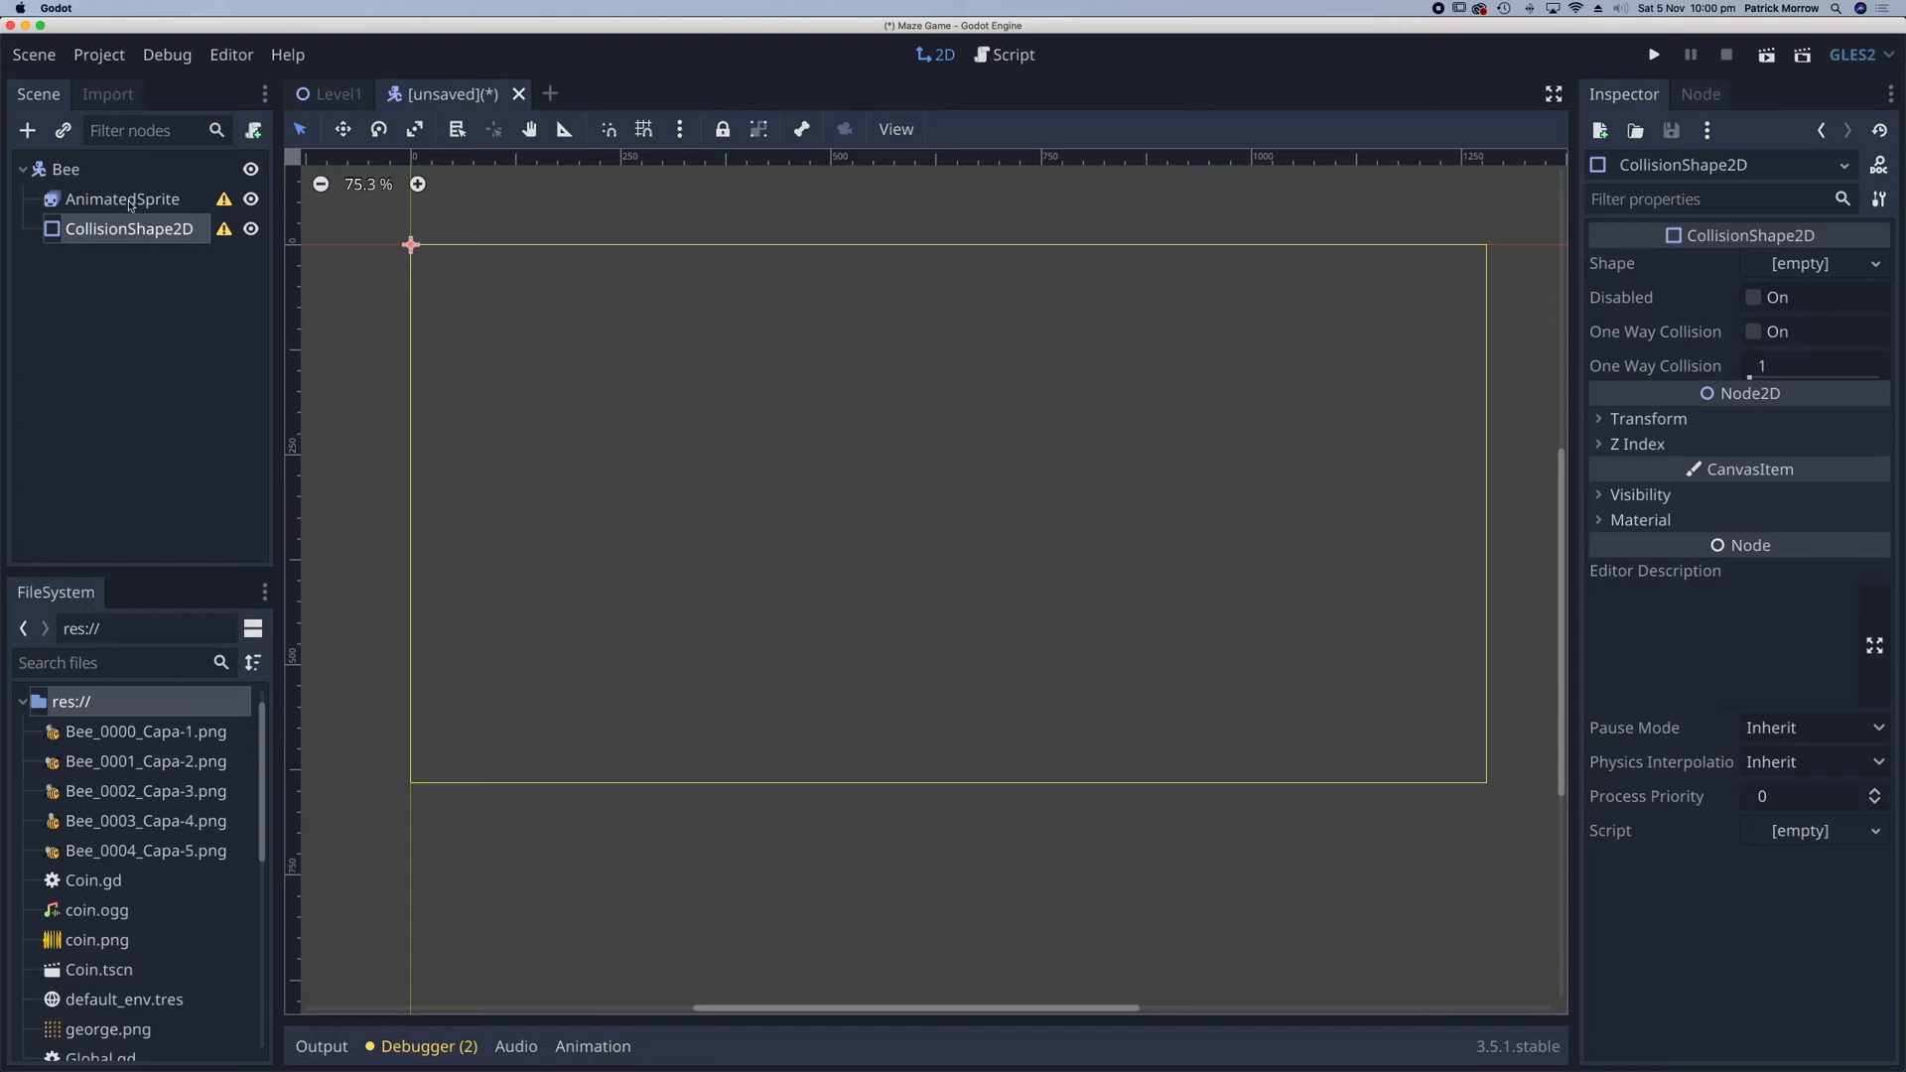
- Give AnimatedSprite new SpriteFrames holding Bee_0000–Bee_0004 at 10 FPS
left_click(119, 200)
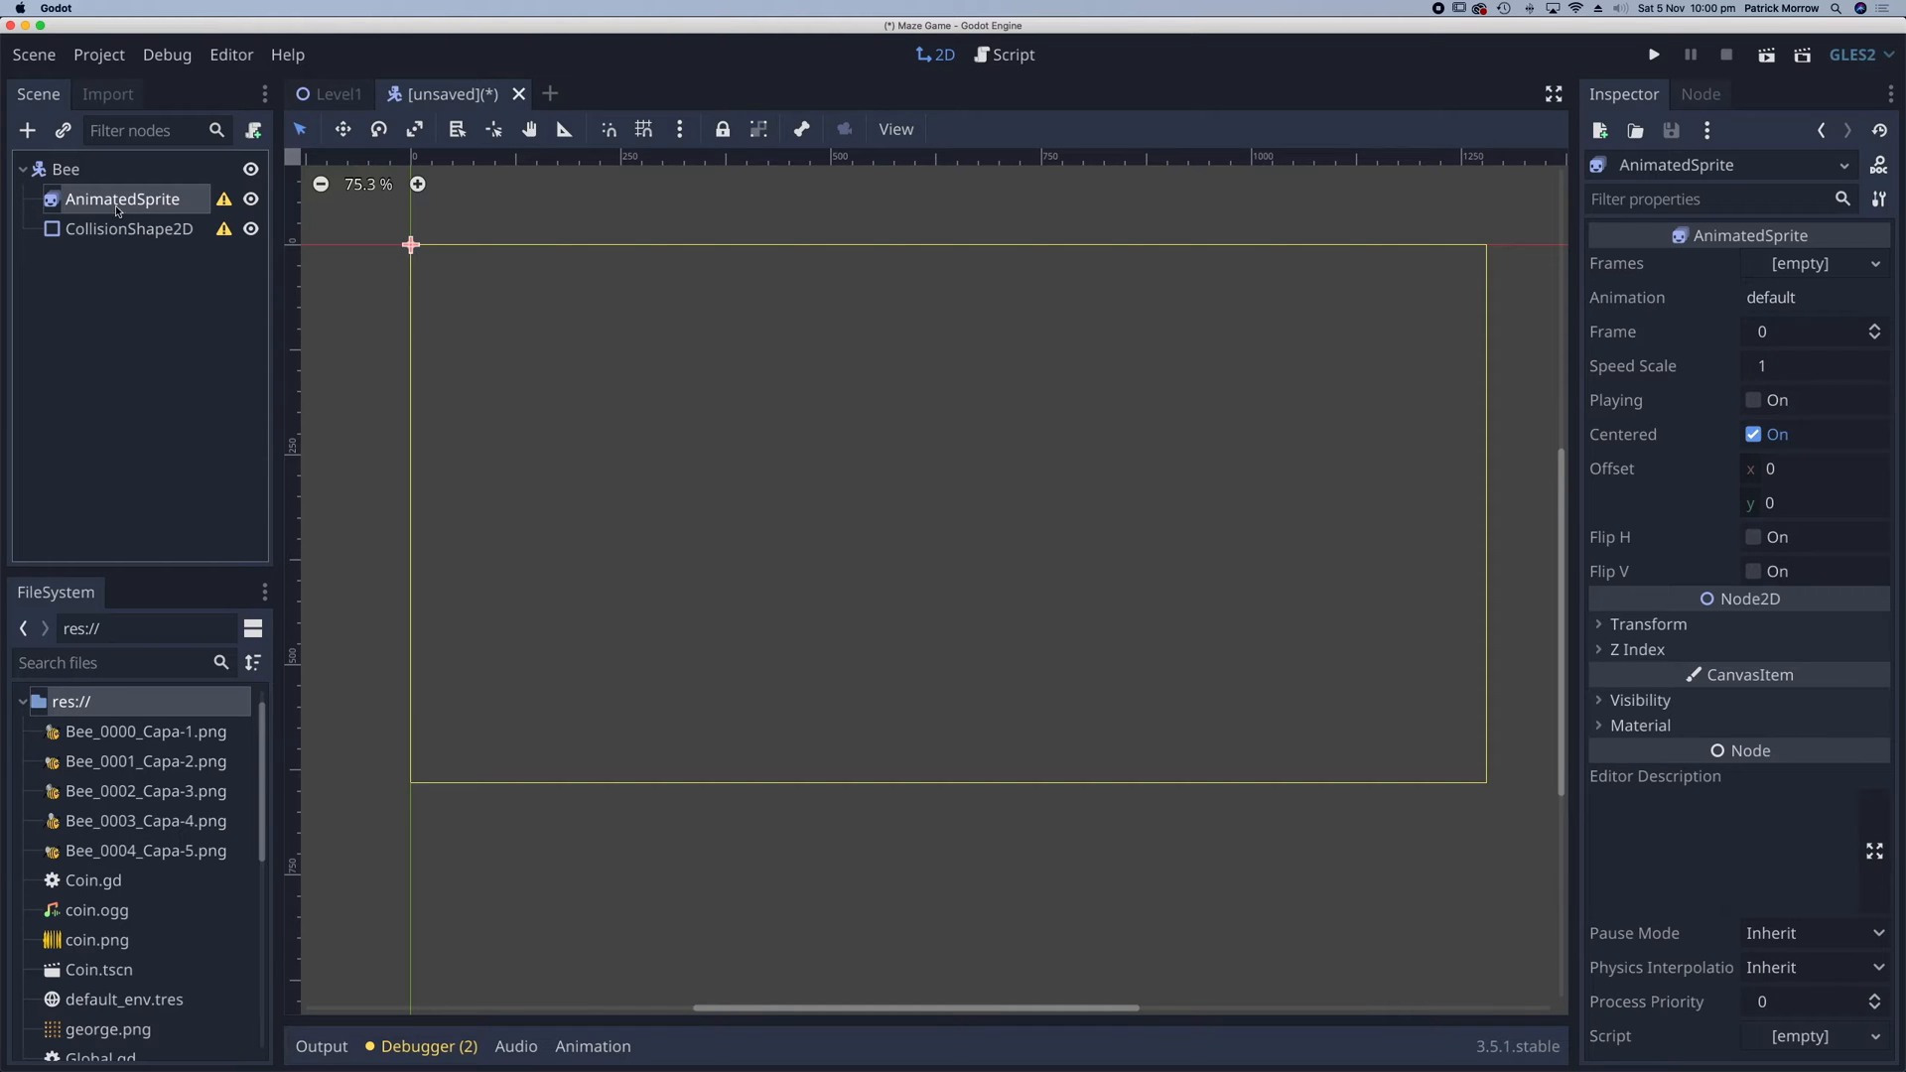
mouse_move(1851, 272)
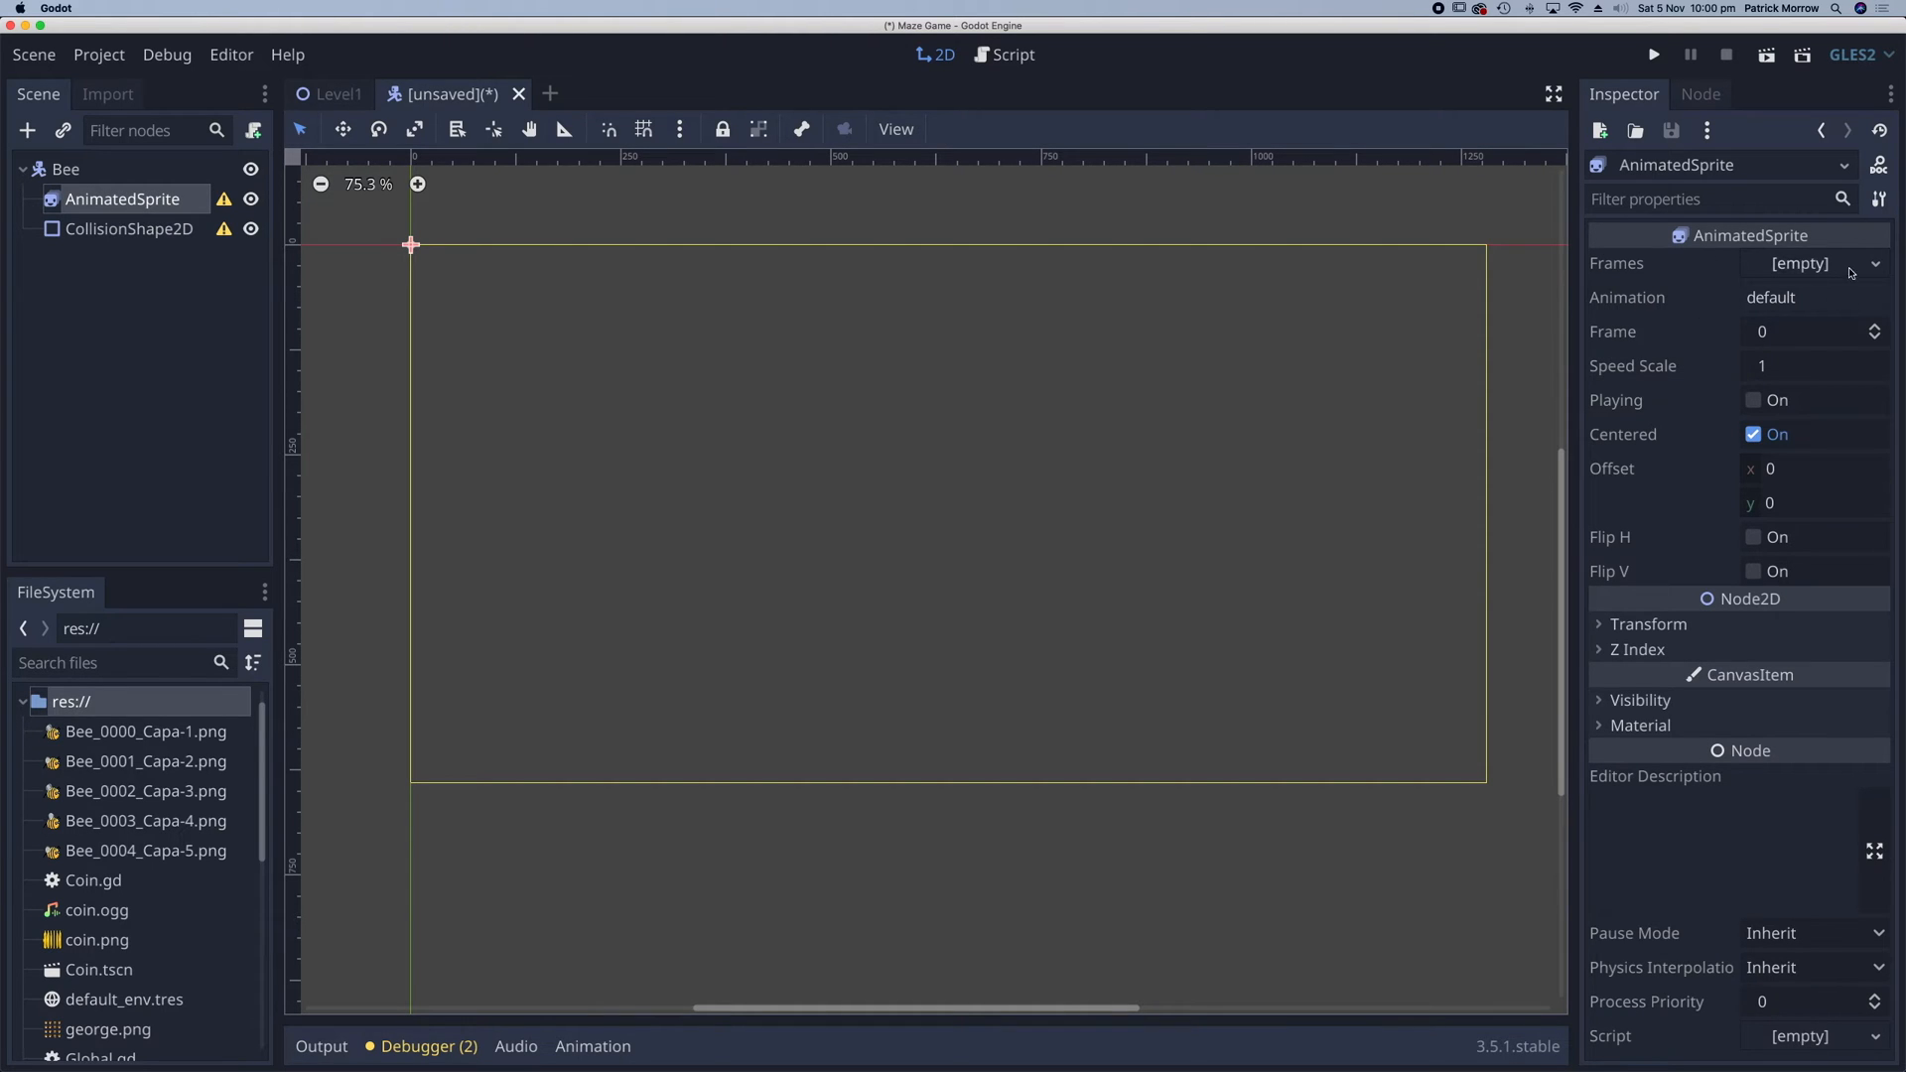
left_click(1872, 264)
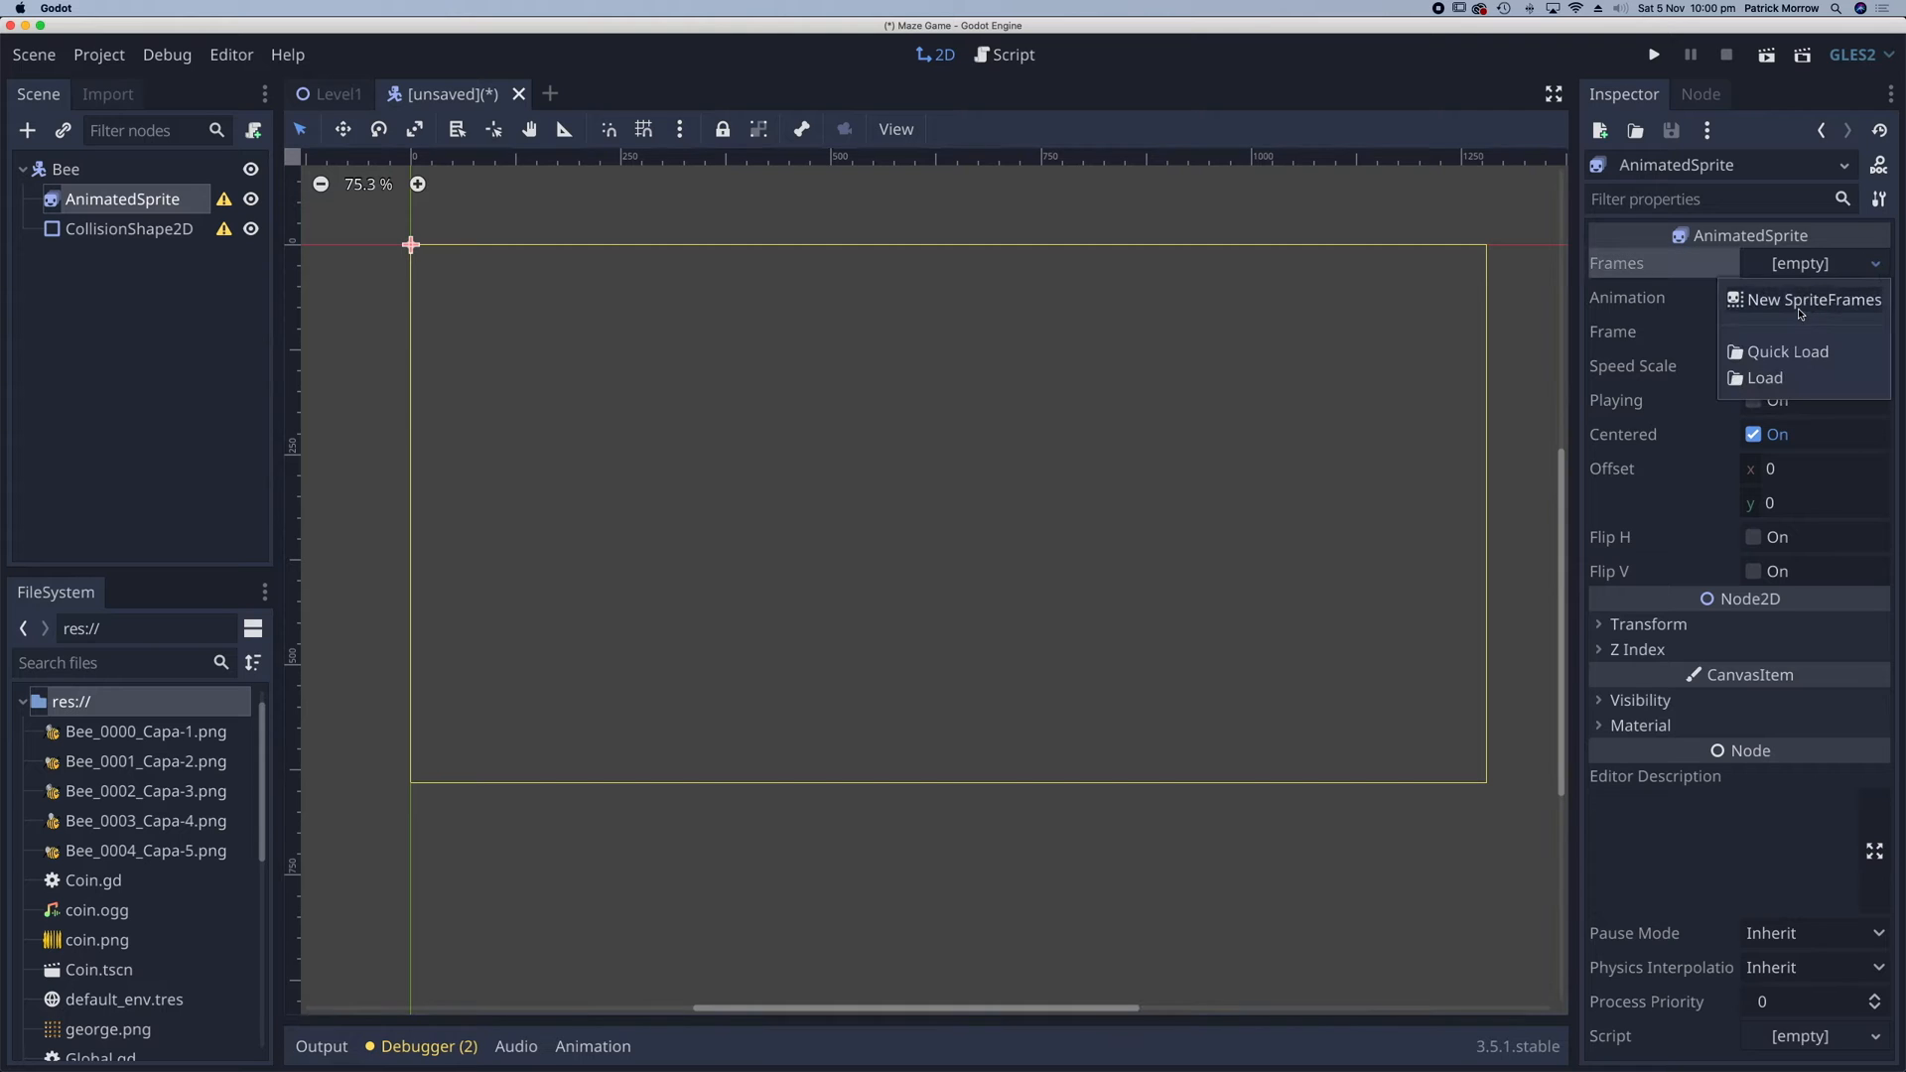
left_click(1811, 299)
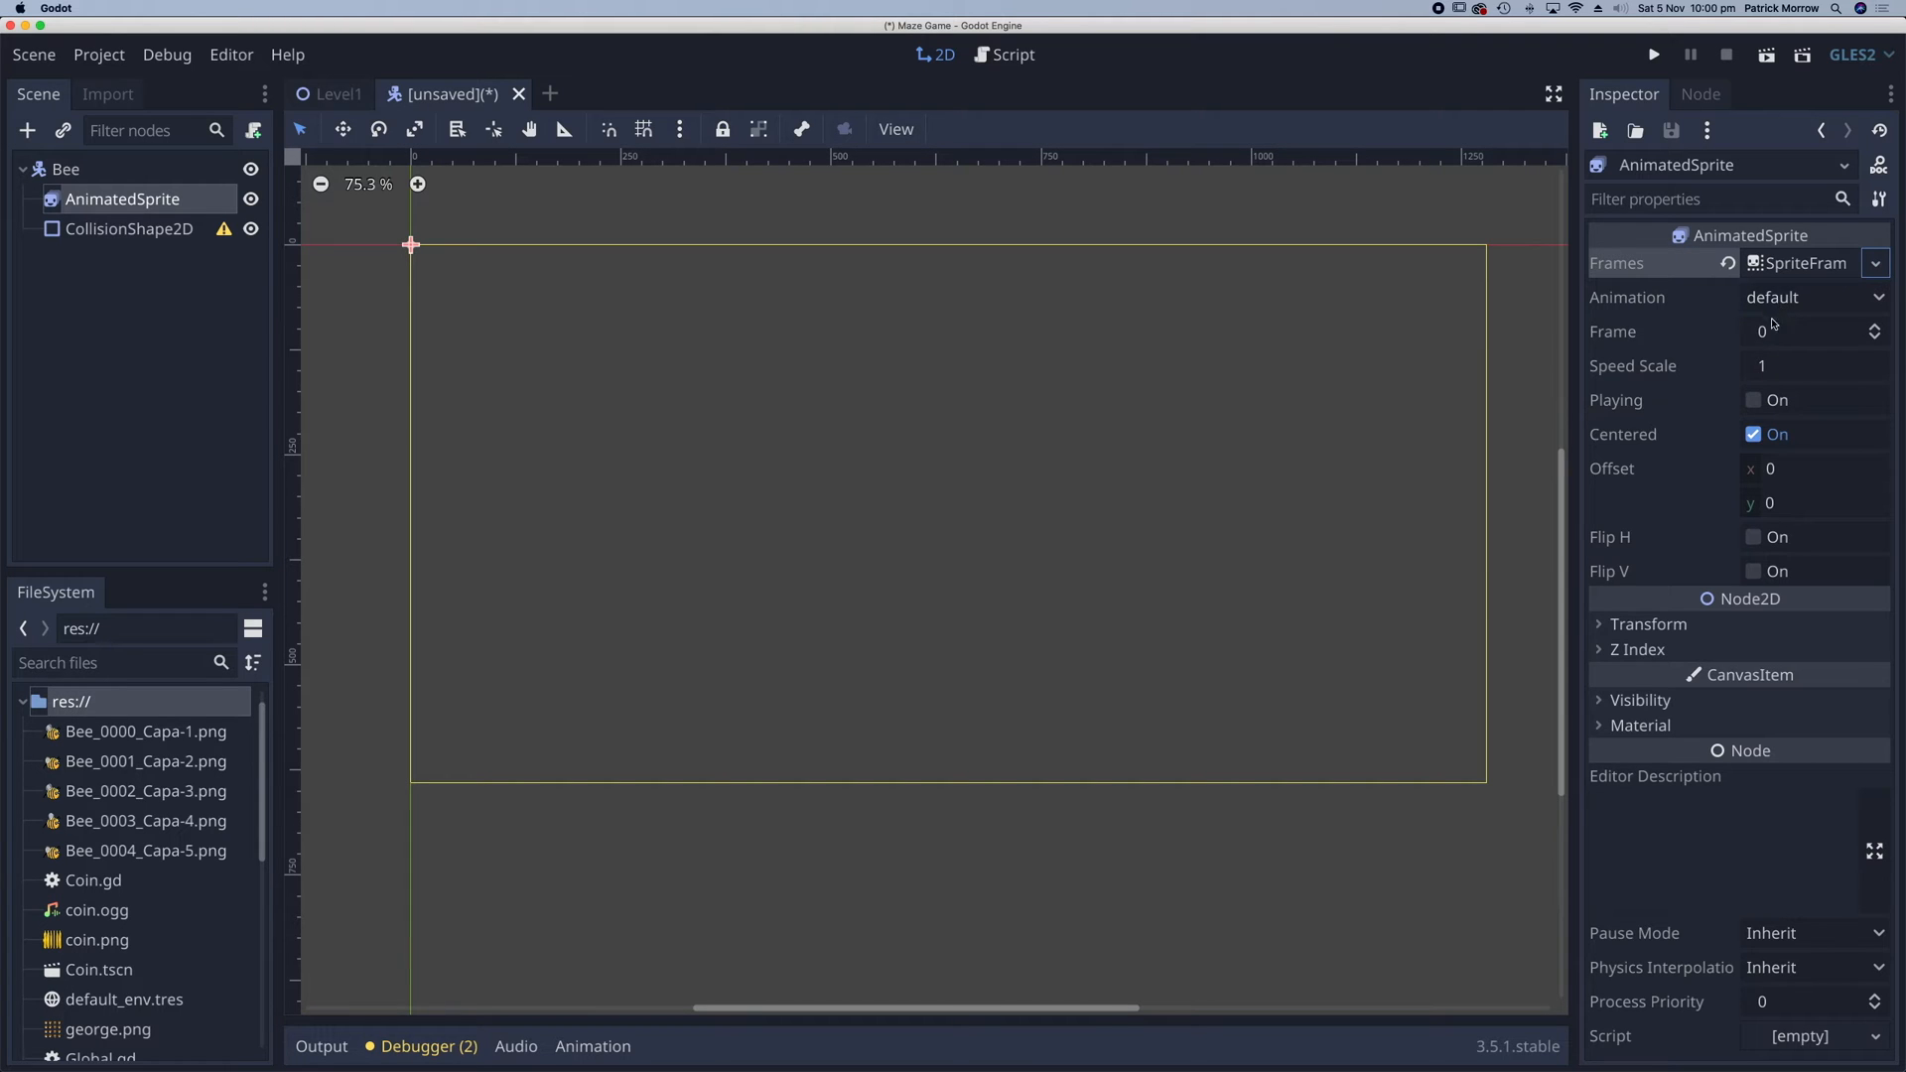
left_click(1796, 262)
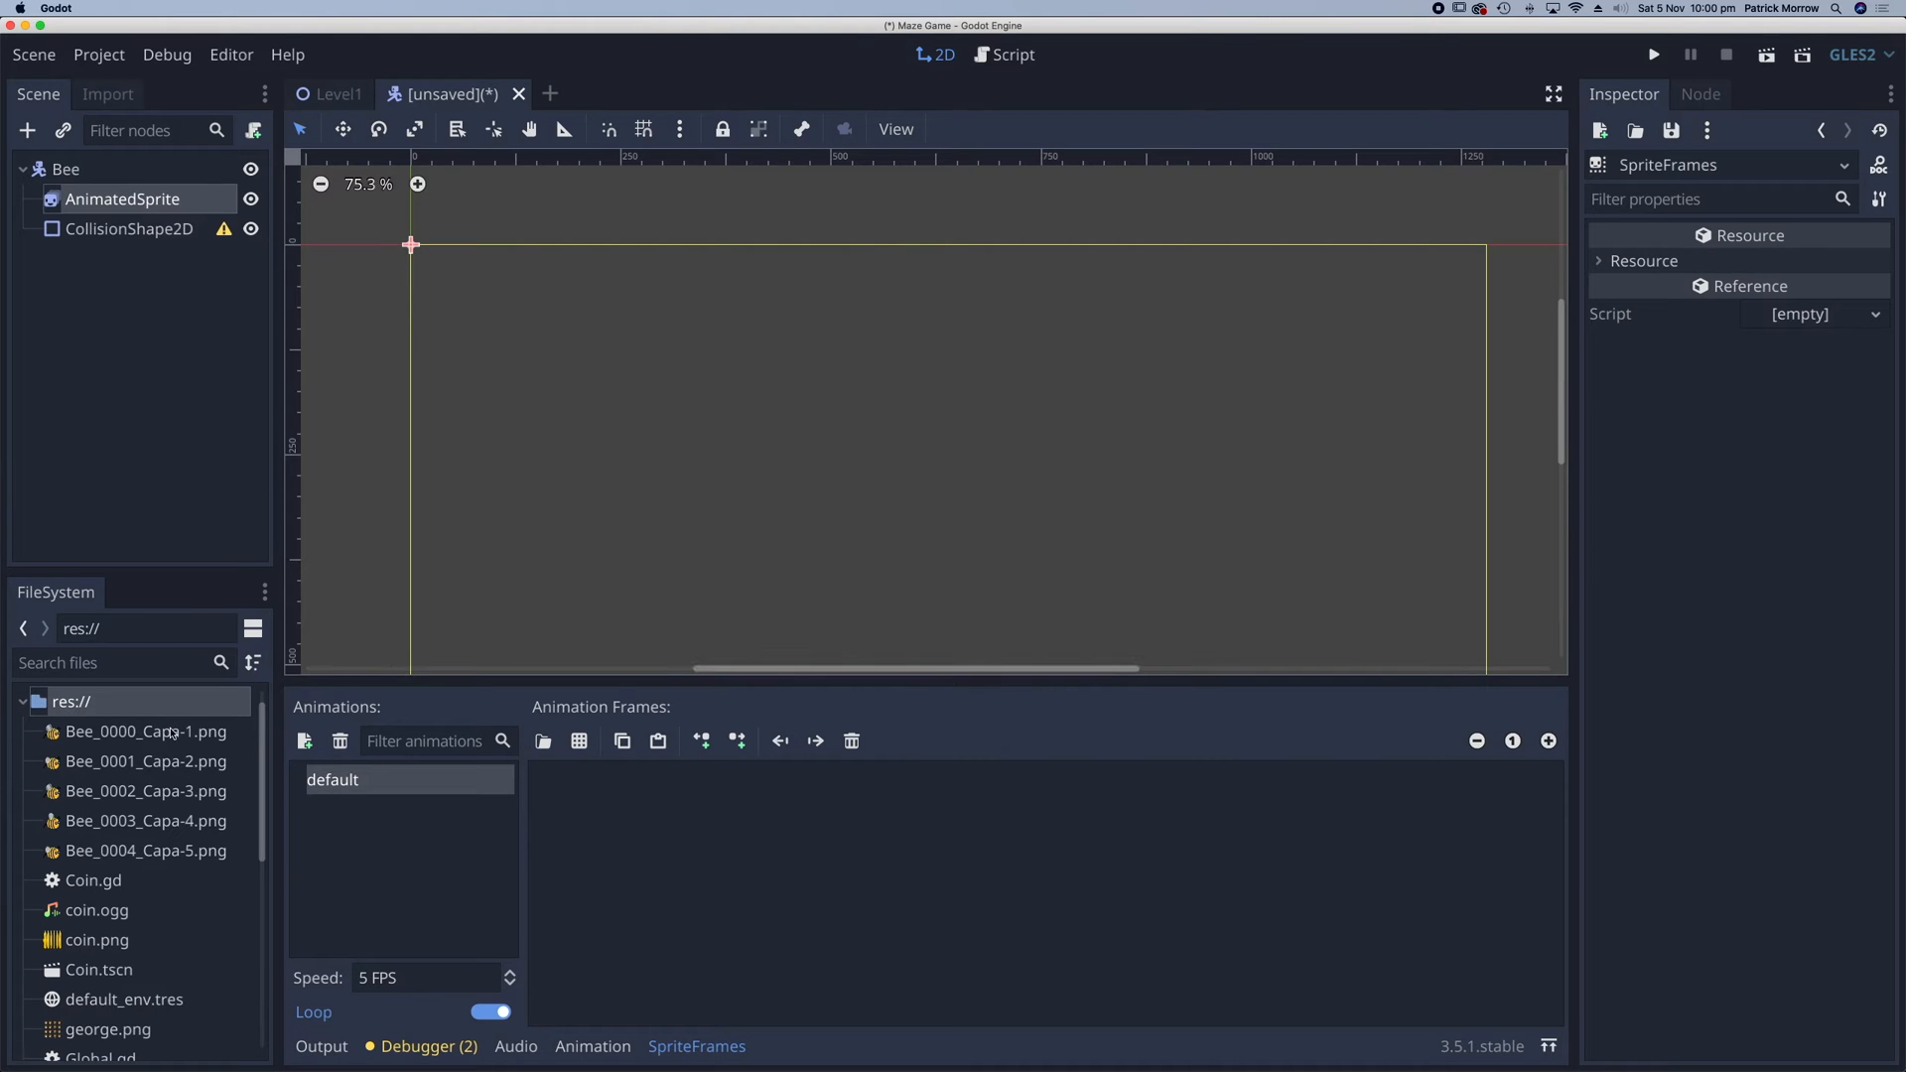
left_click(146, 730)
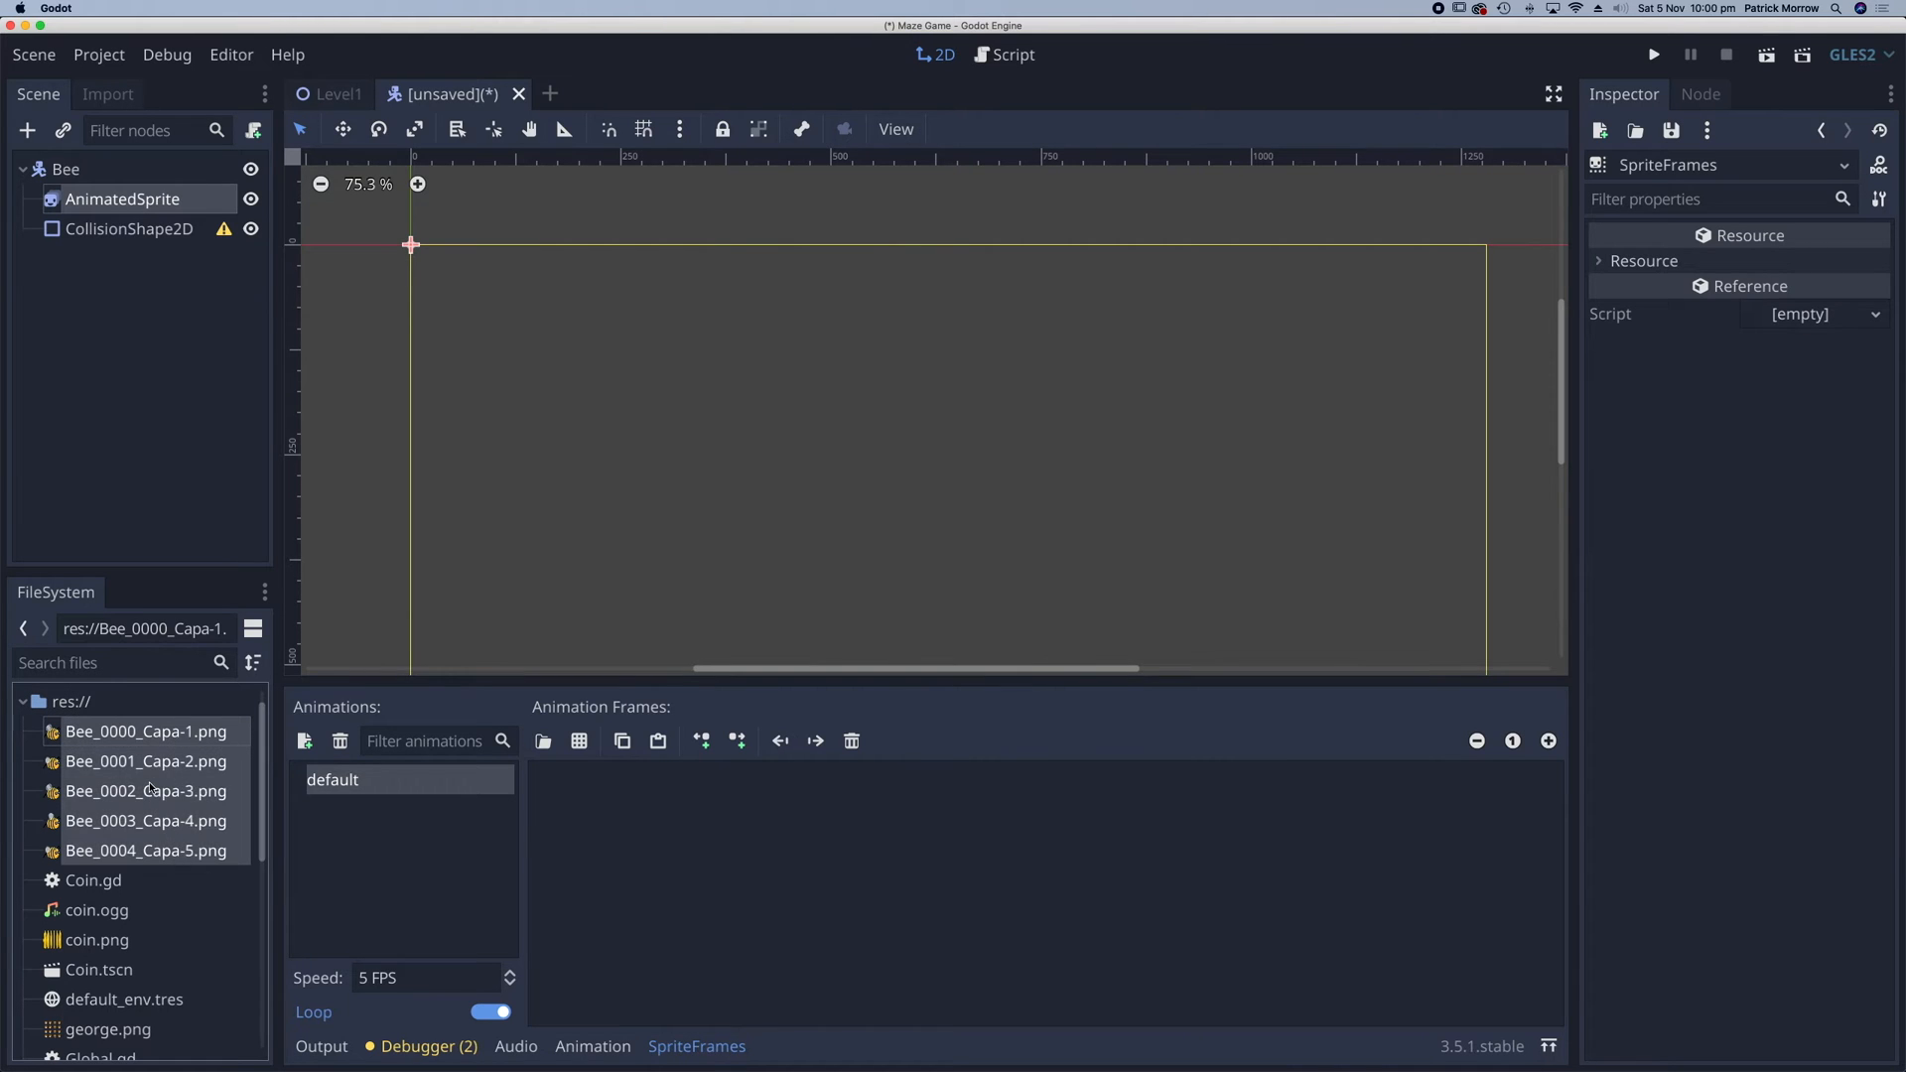
left_click(542, 742)
type("10")
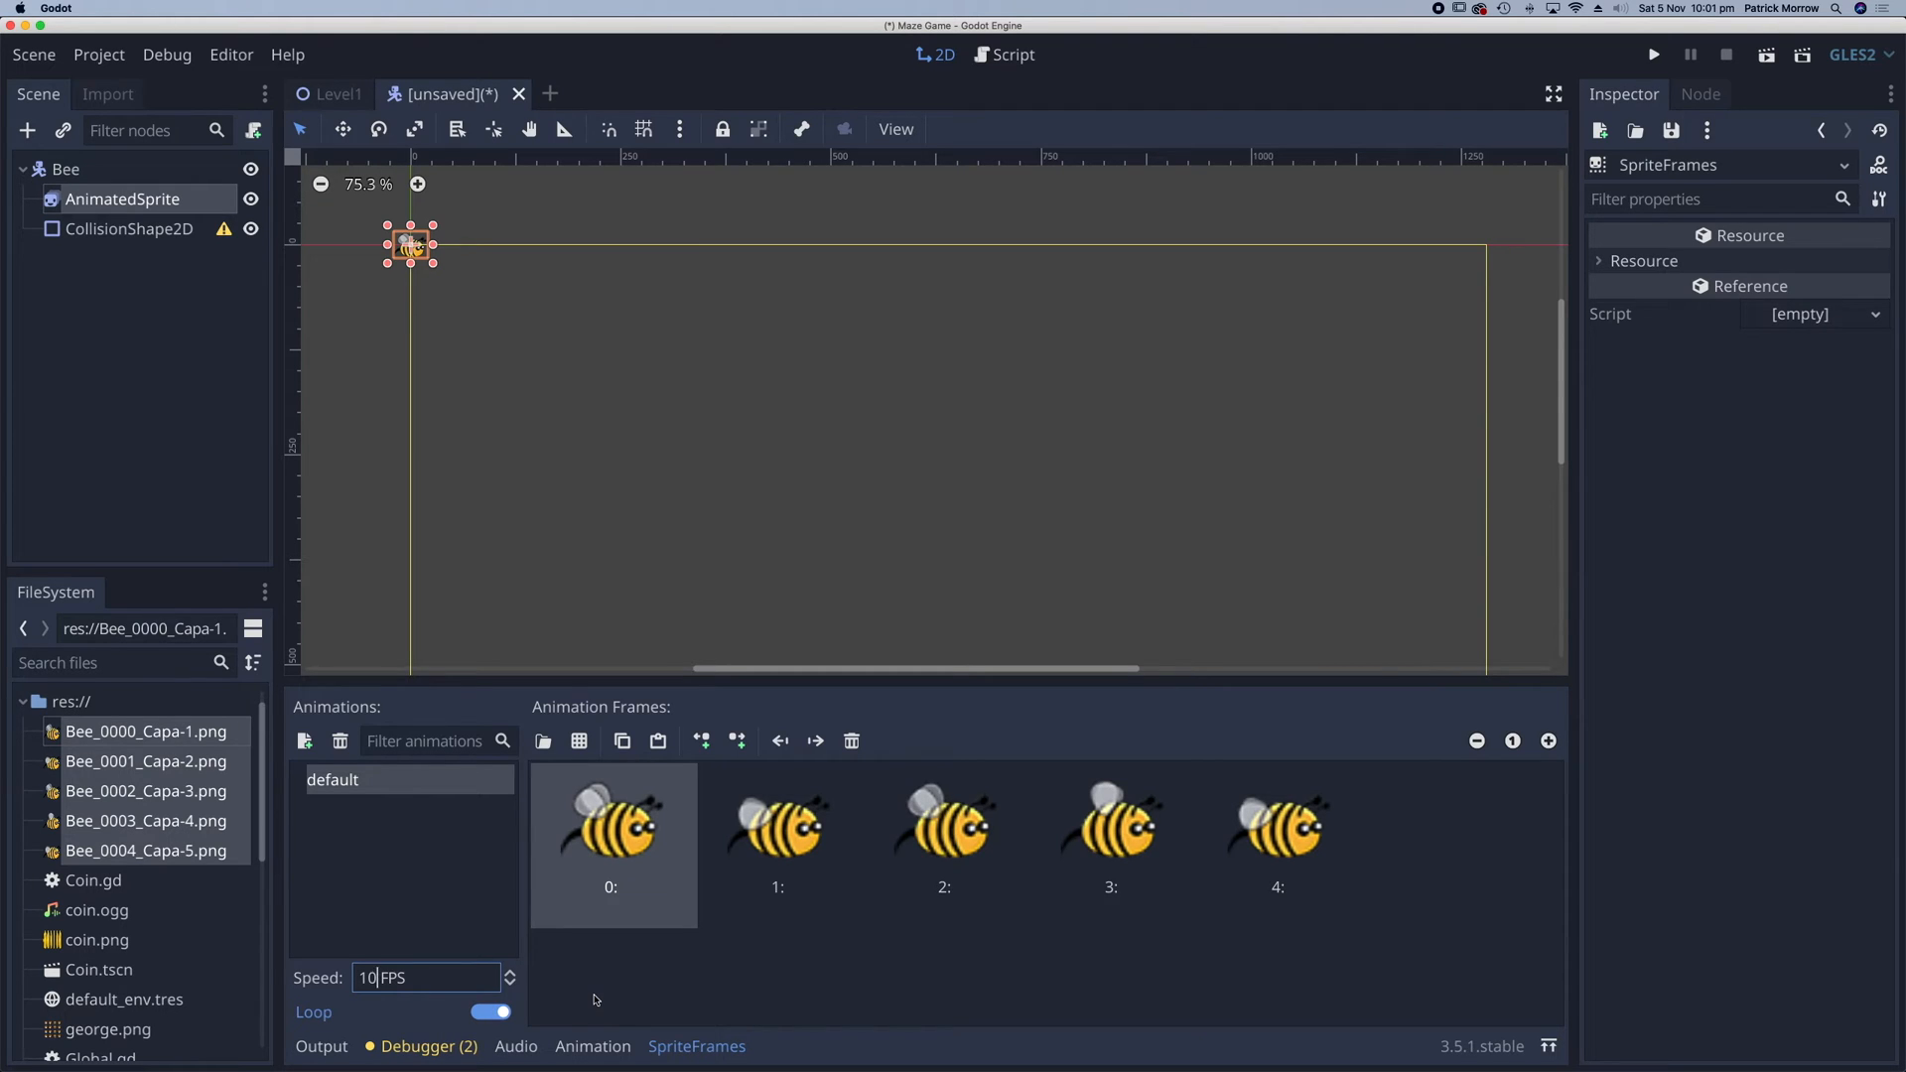
left_click(129, 228)
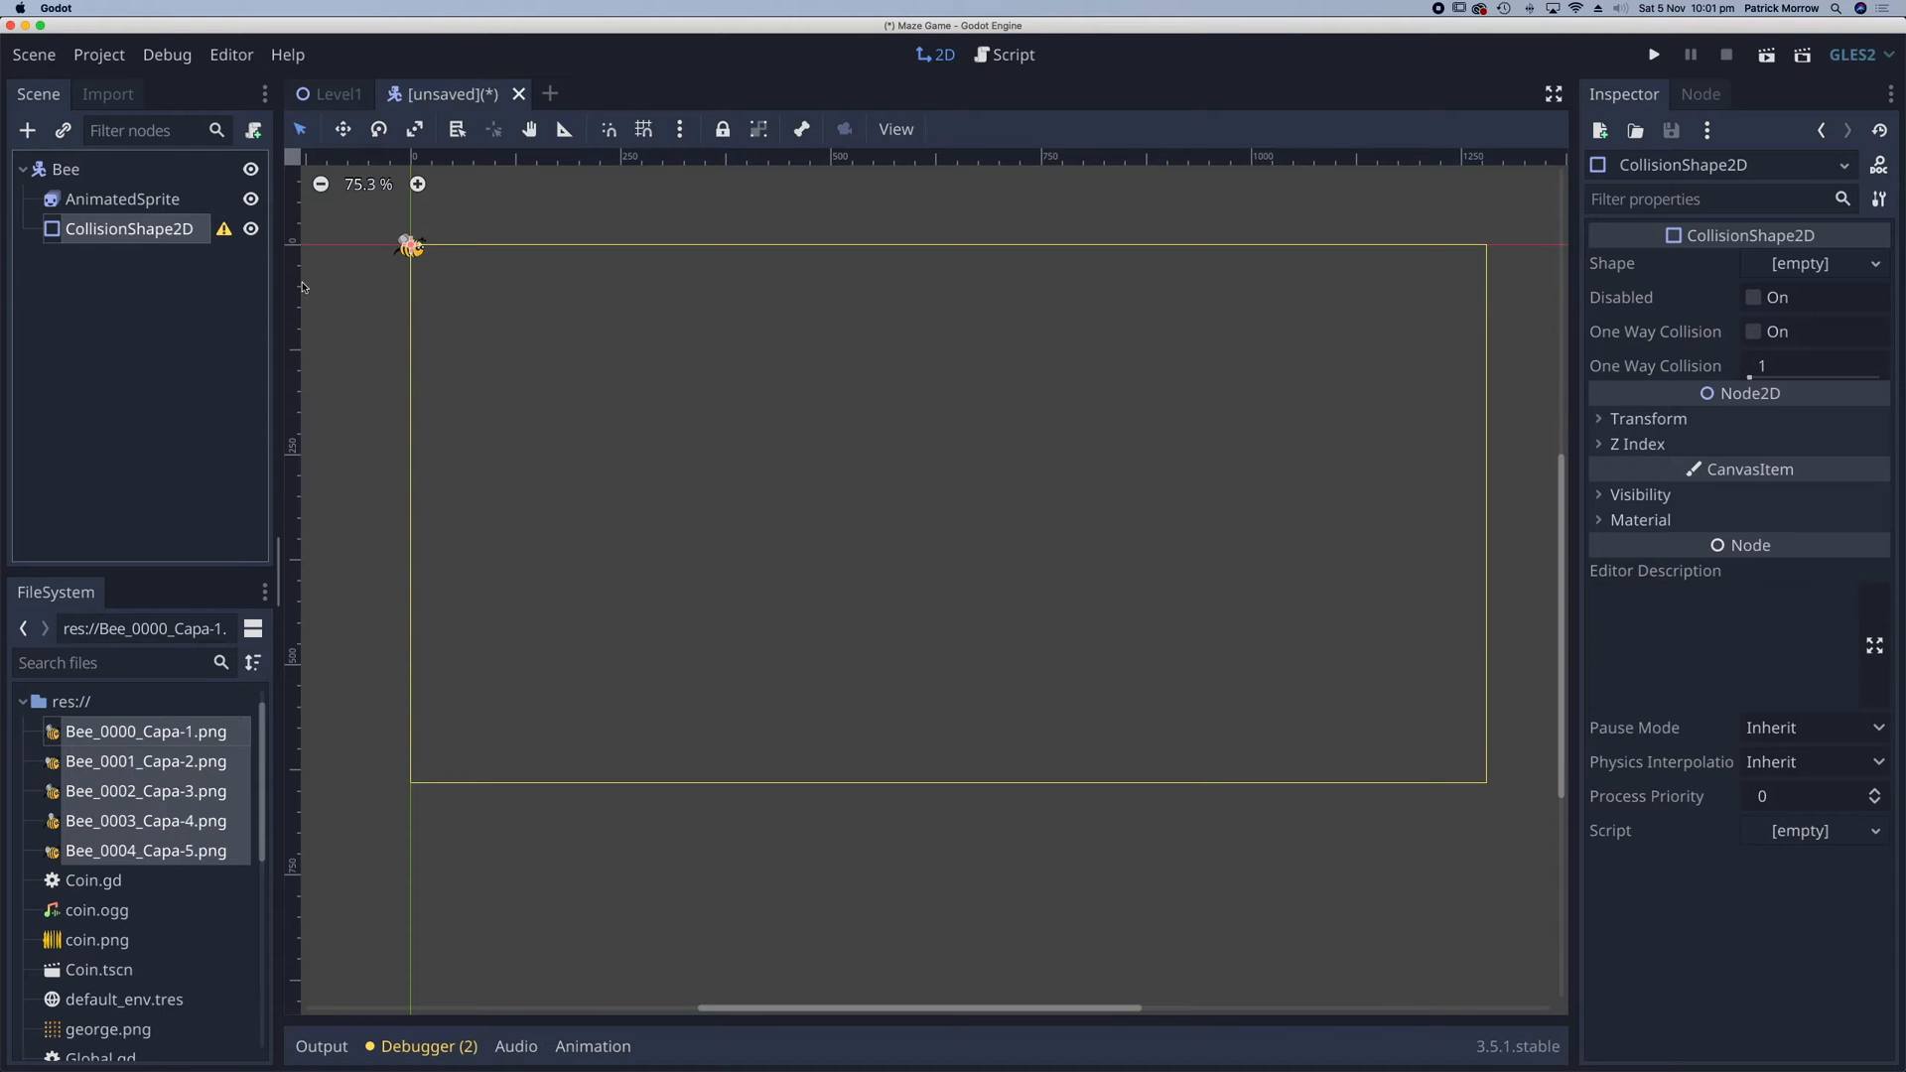
- Size a new RectangleShape2D over the bee and save the scene as Bee.tscn
scroll("up", 3)
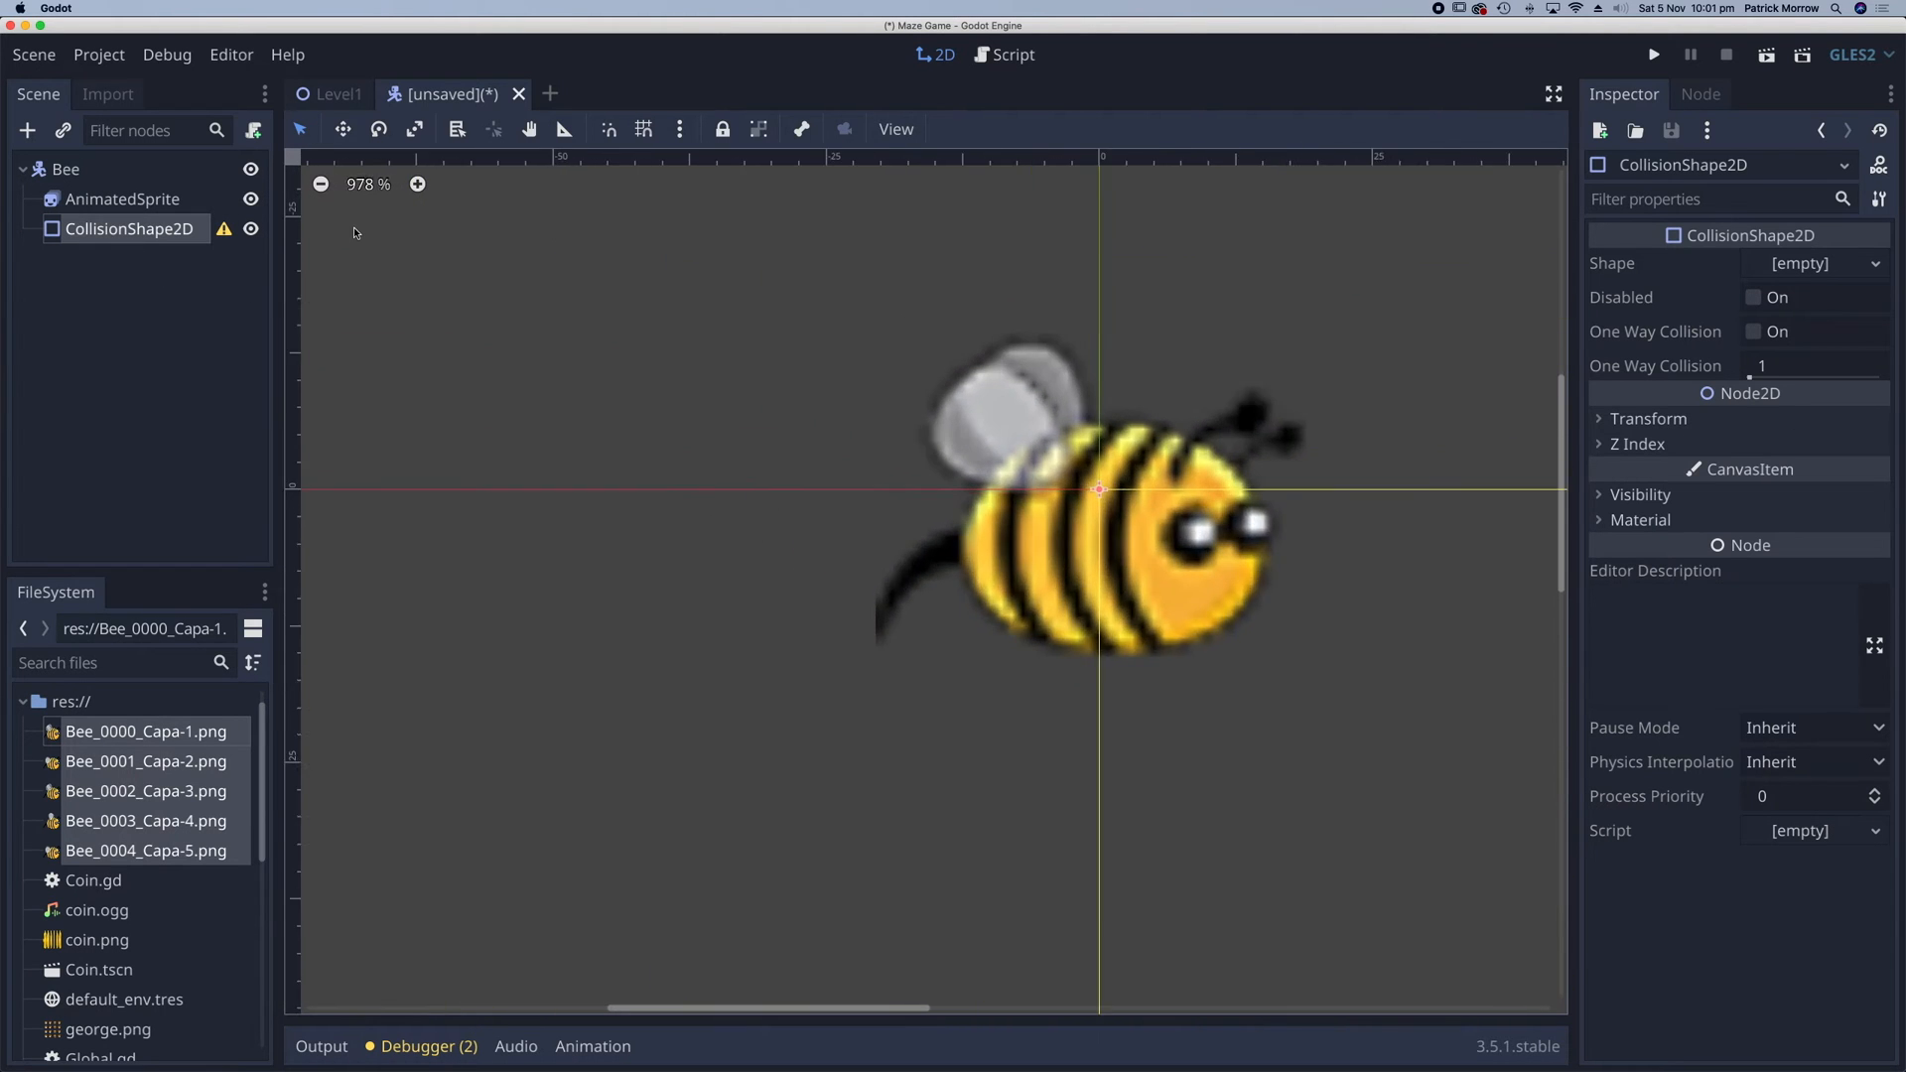
scroll("down", 3)
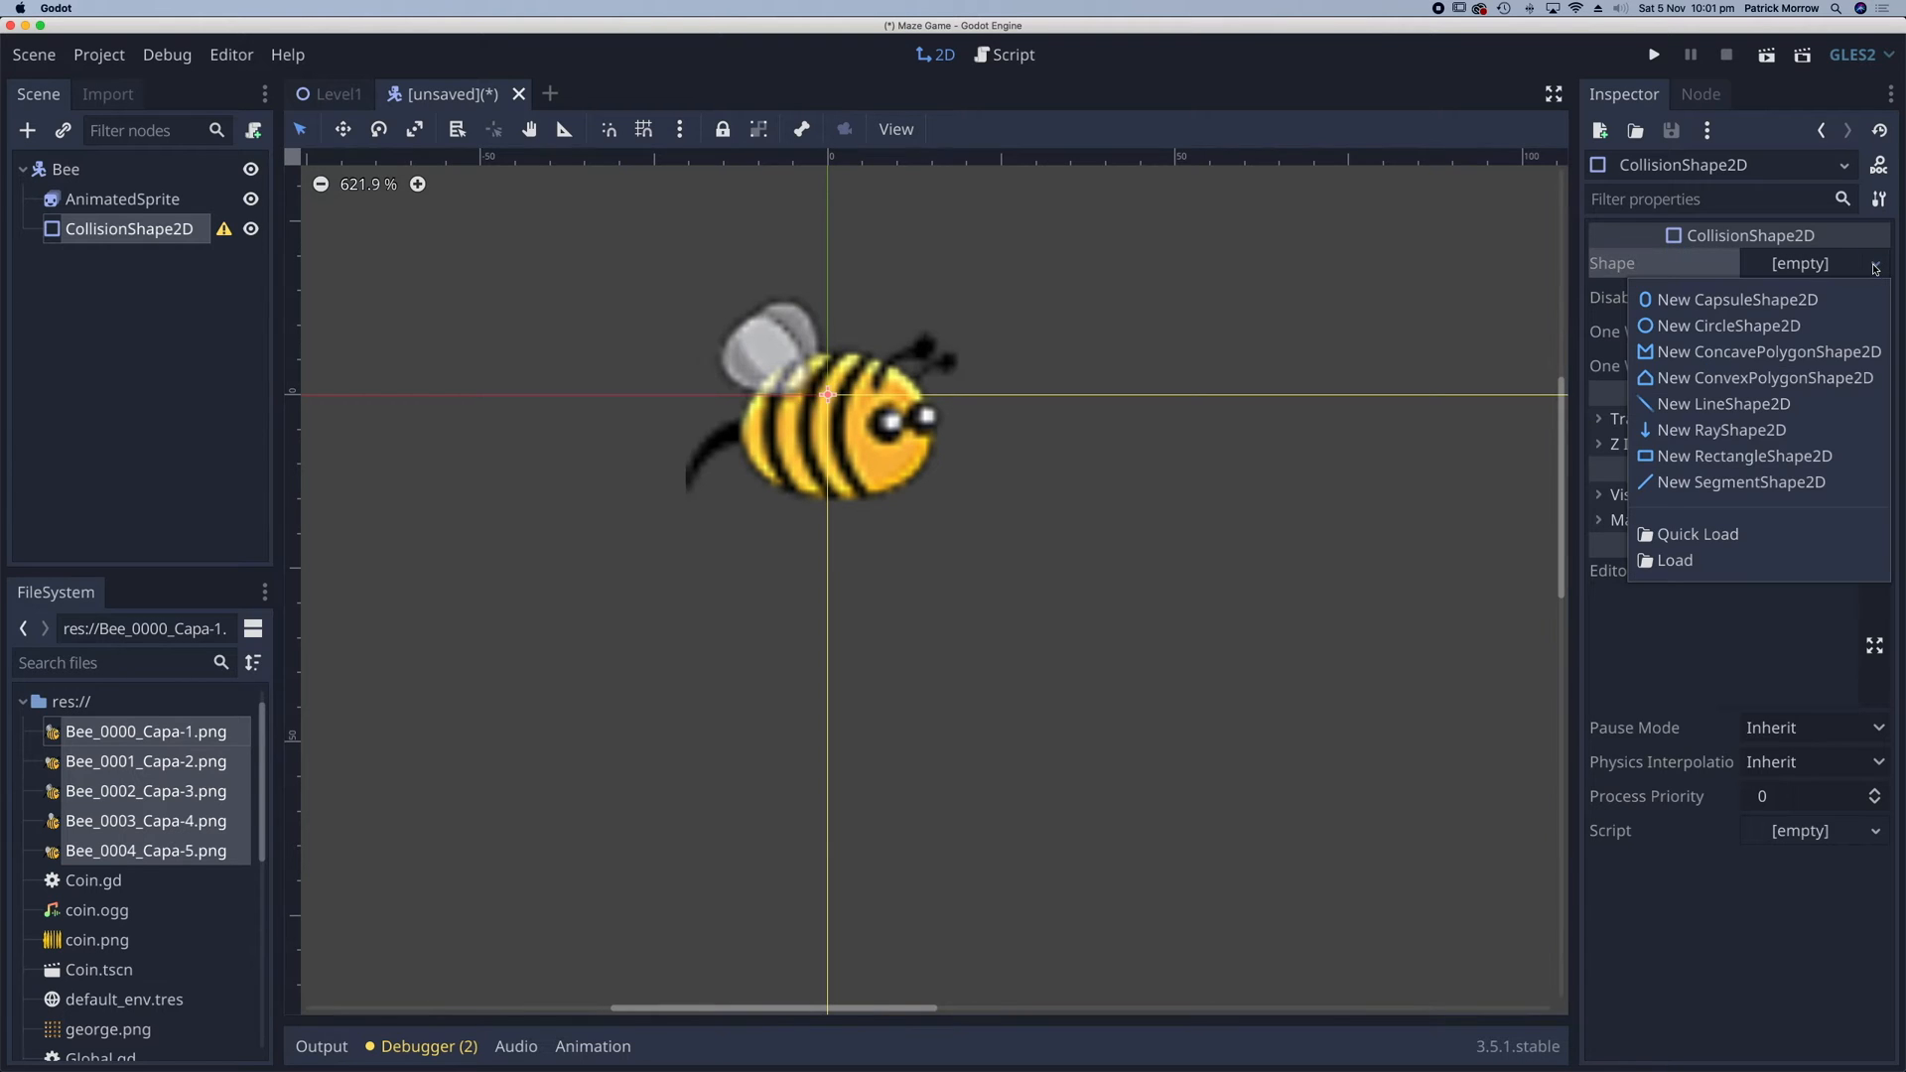
mouse_move(1714, 455)
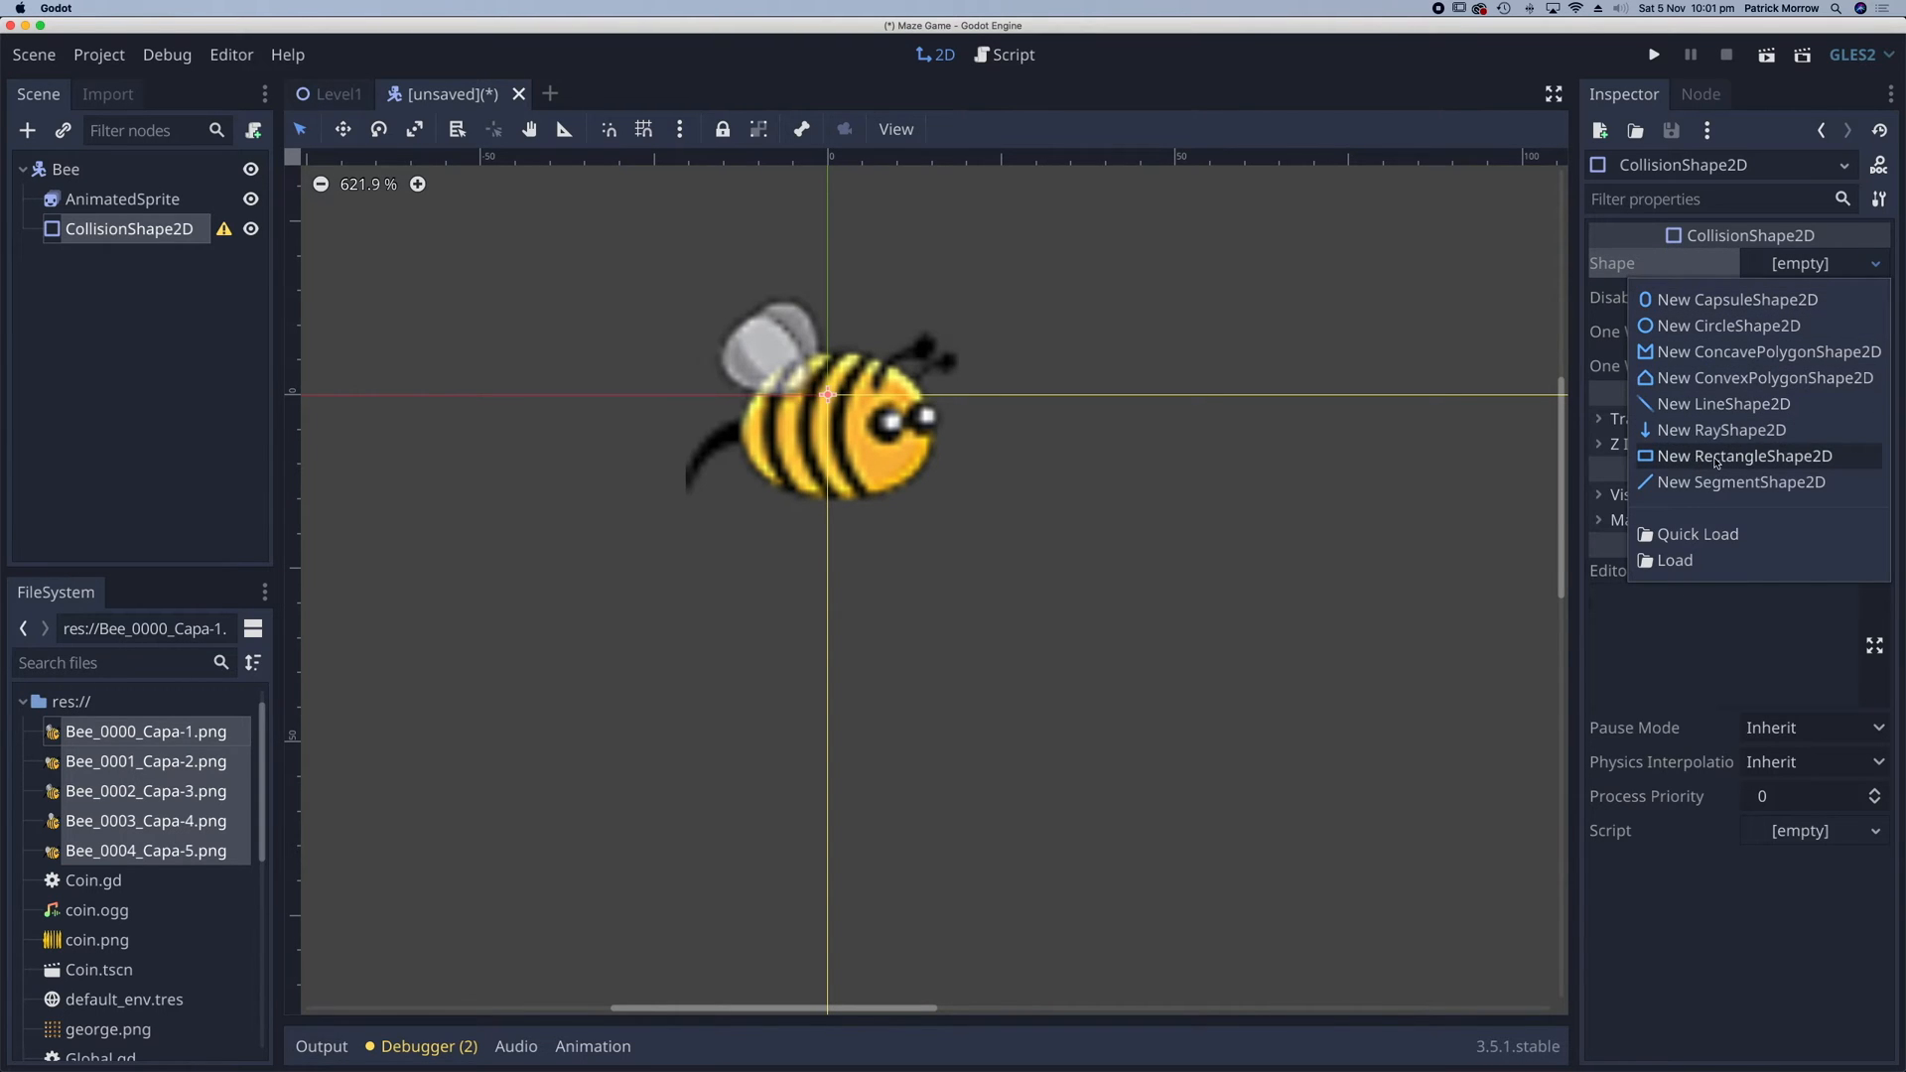
left_click(1744, 456)
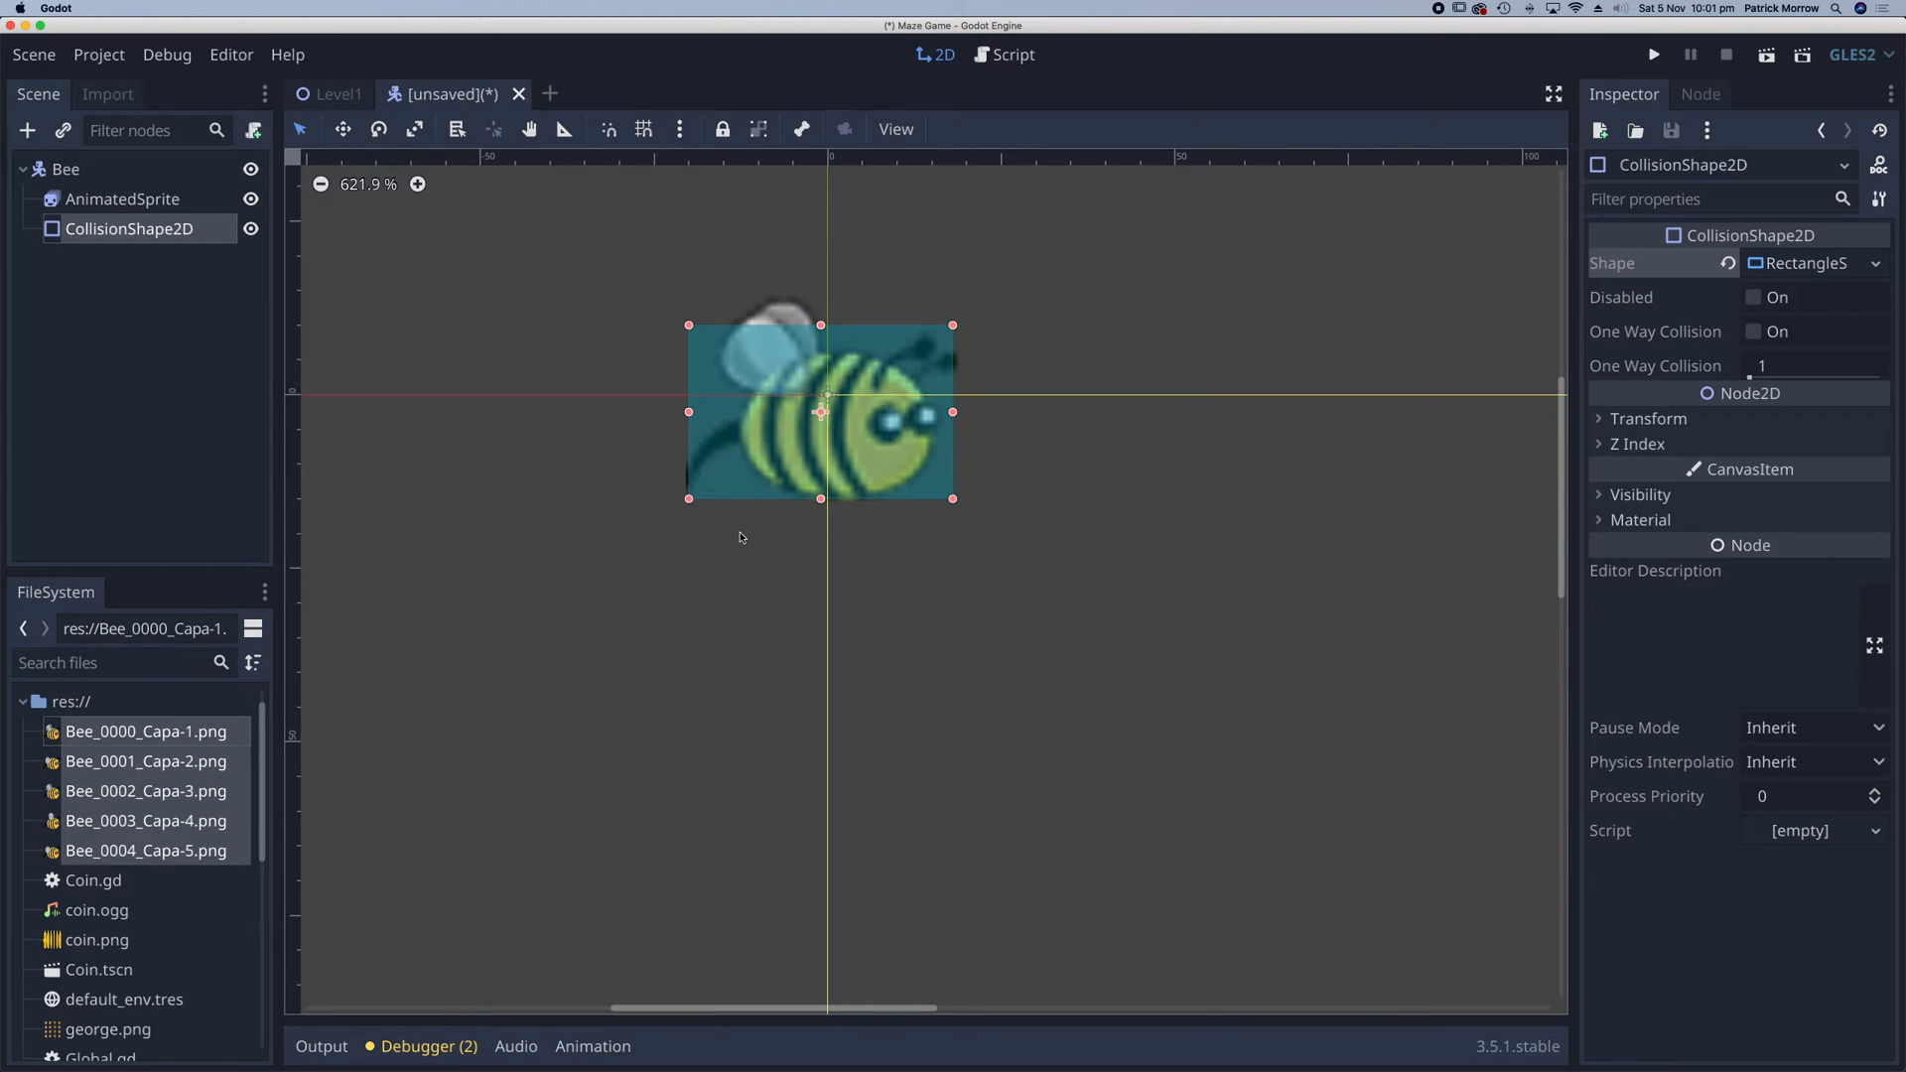
mouse_move(717, 531)
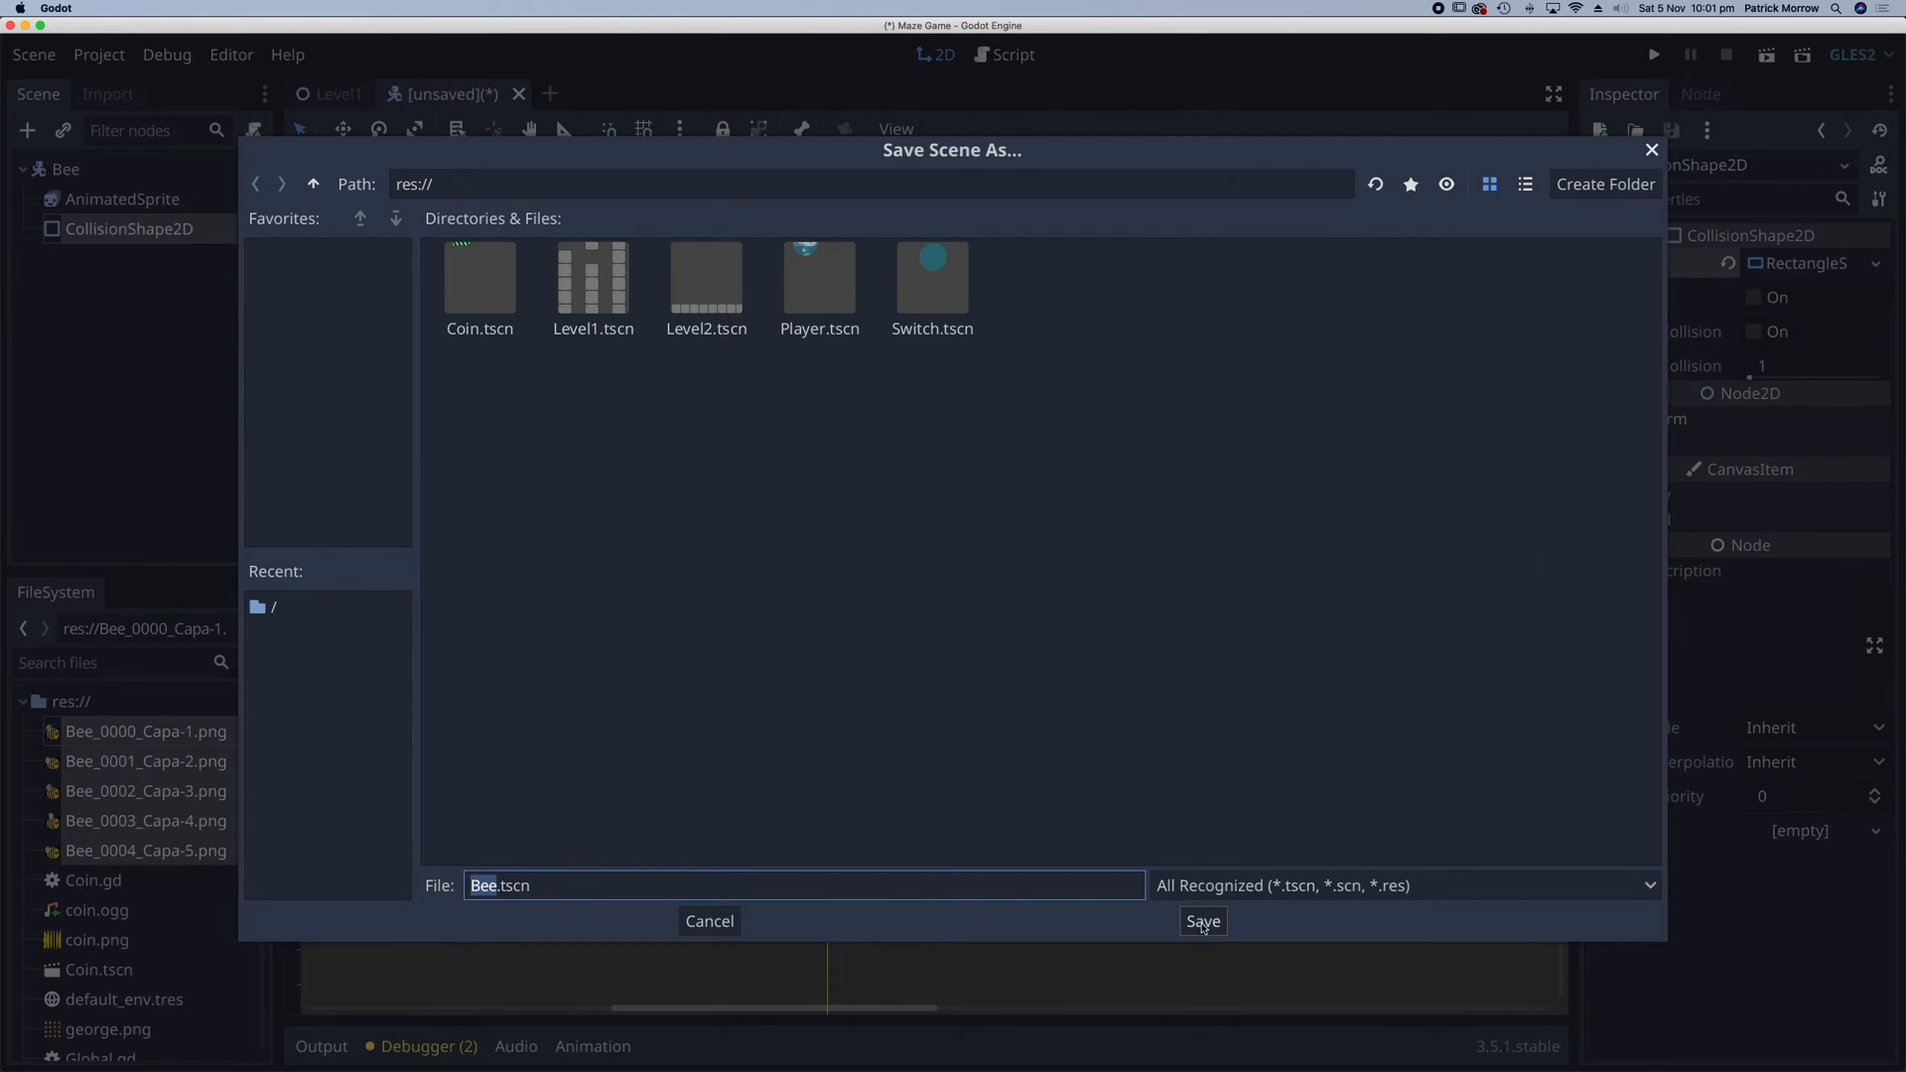
left_click(1201, 920)
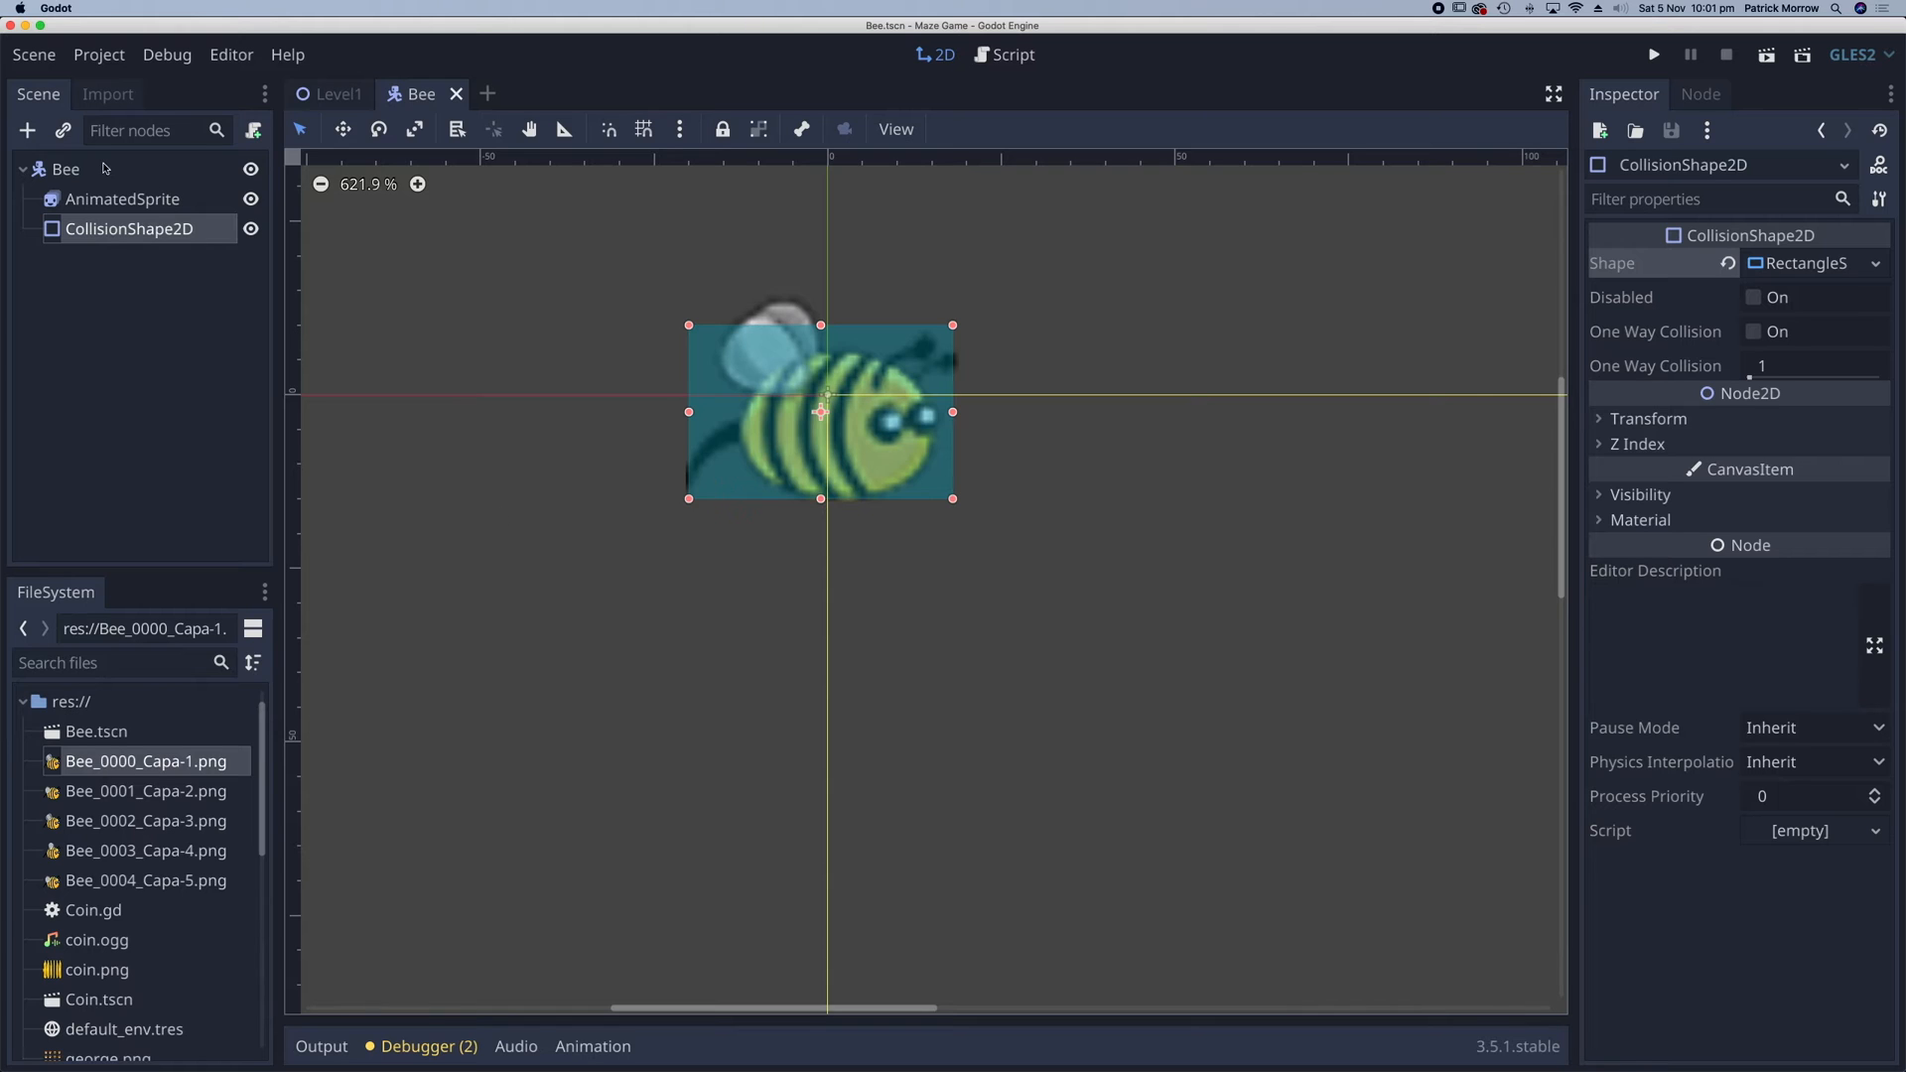
- Attach a new Bee.gd script to Bee and declare var speed = 100
left_click(254, 130)
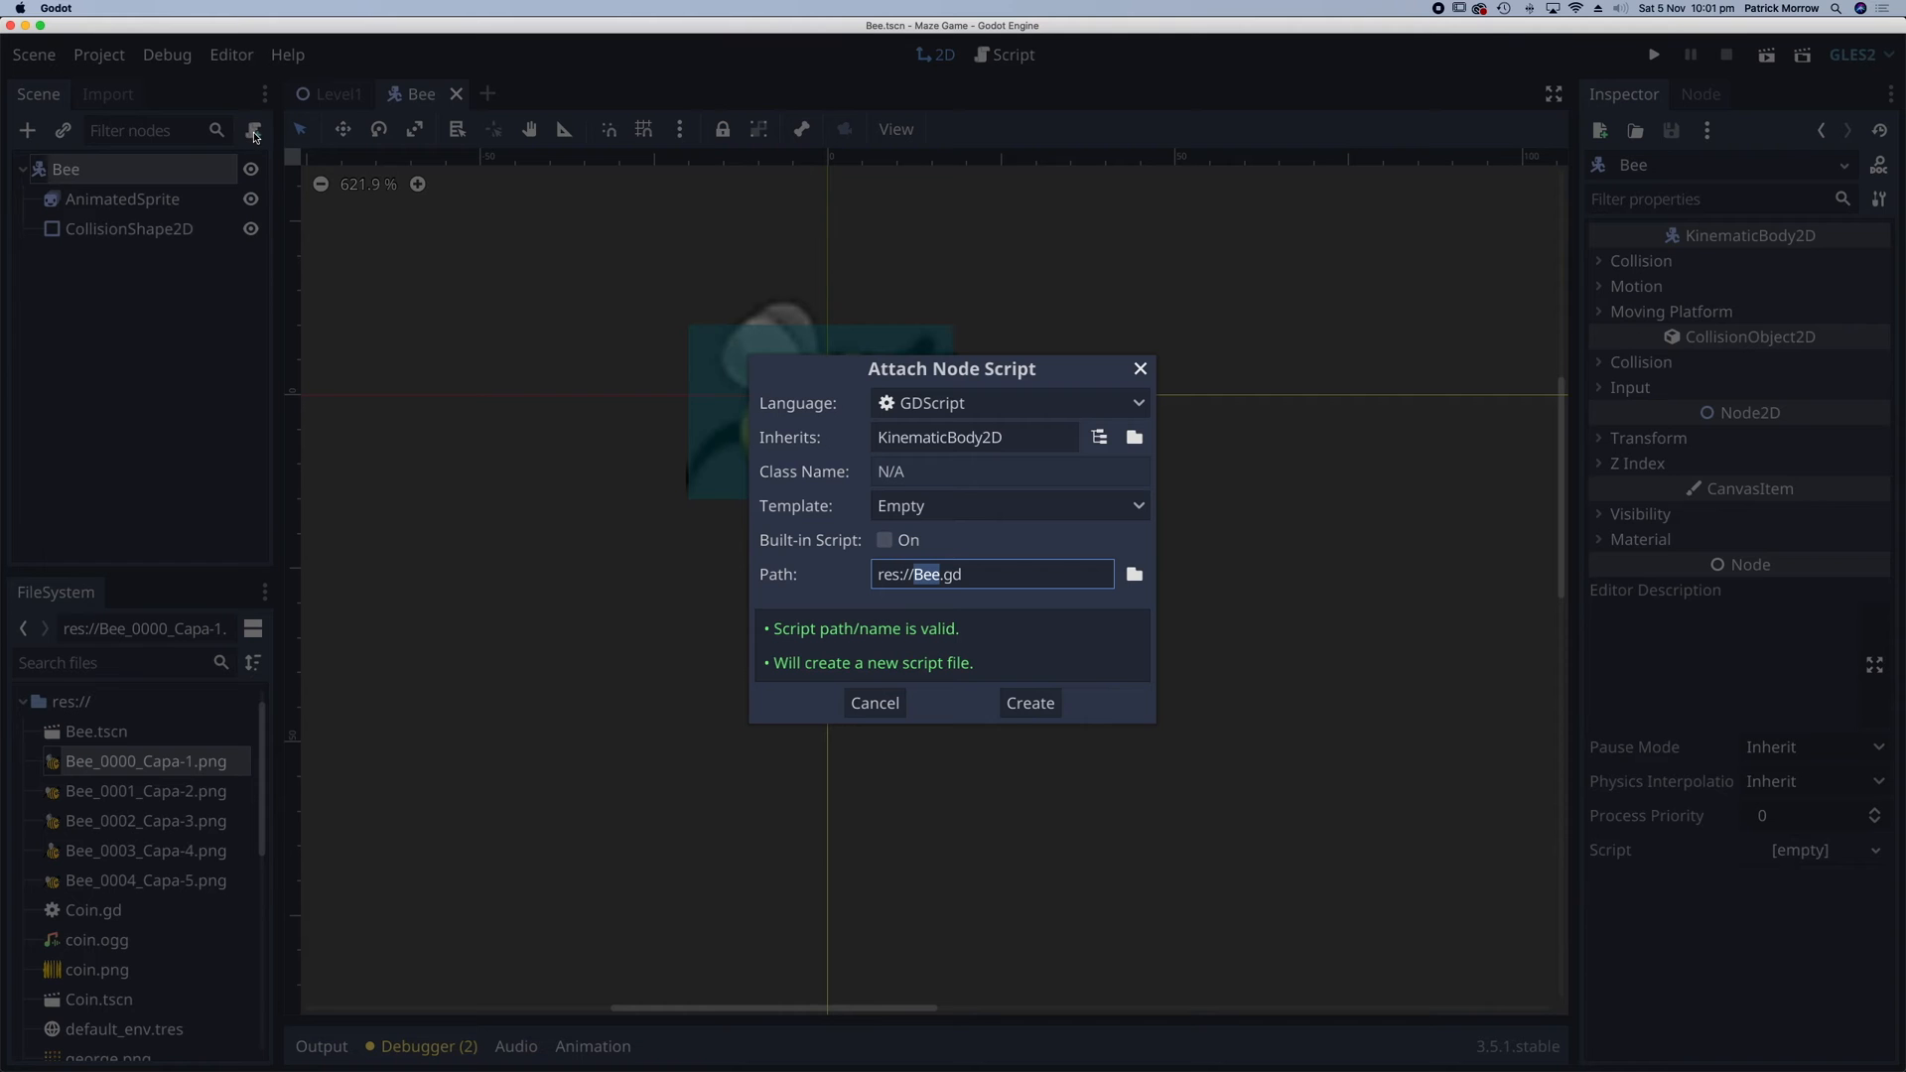
left_click(1029, 703)
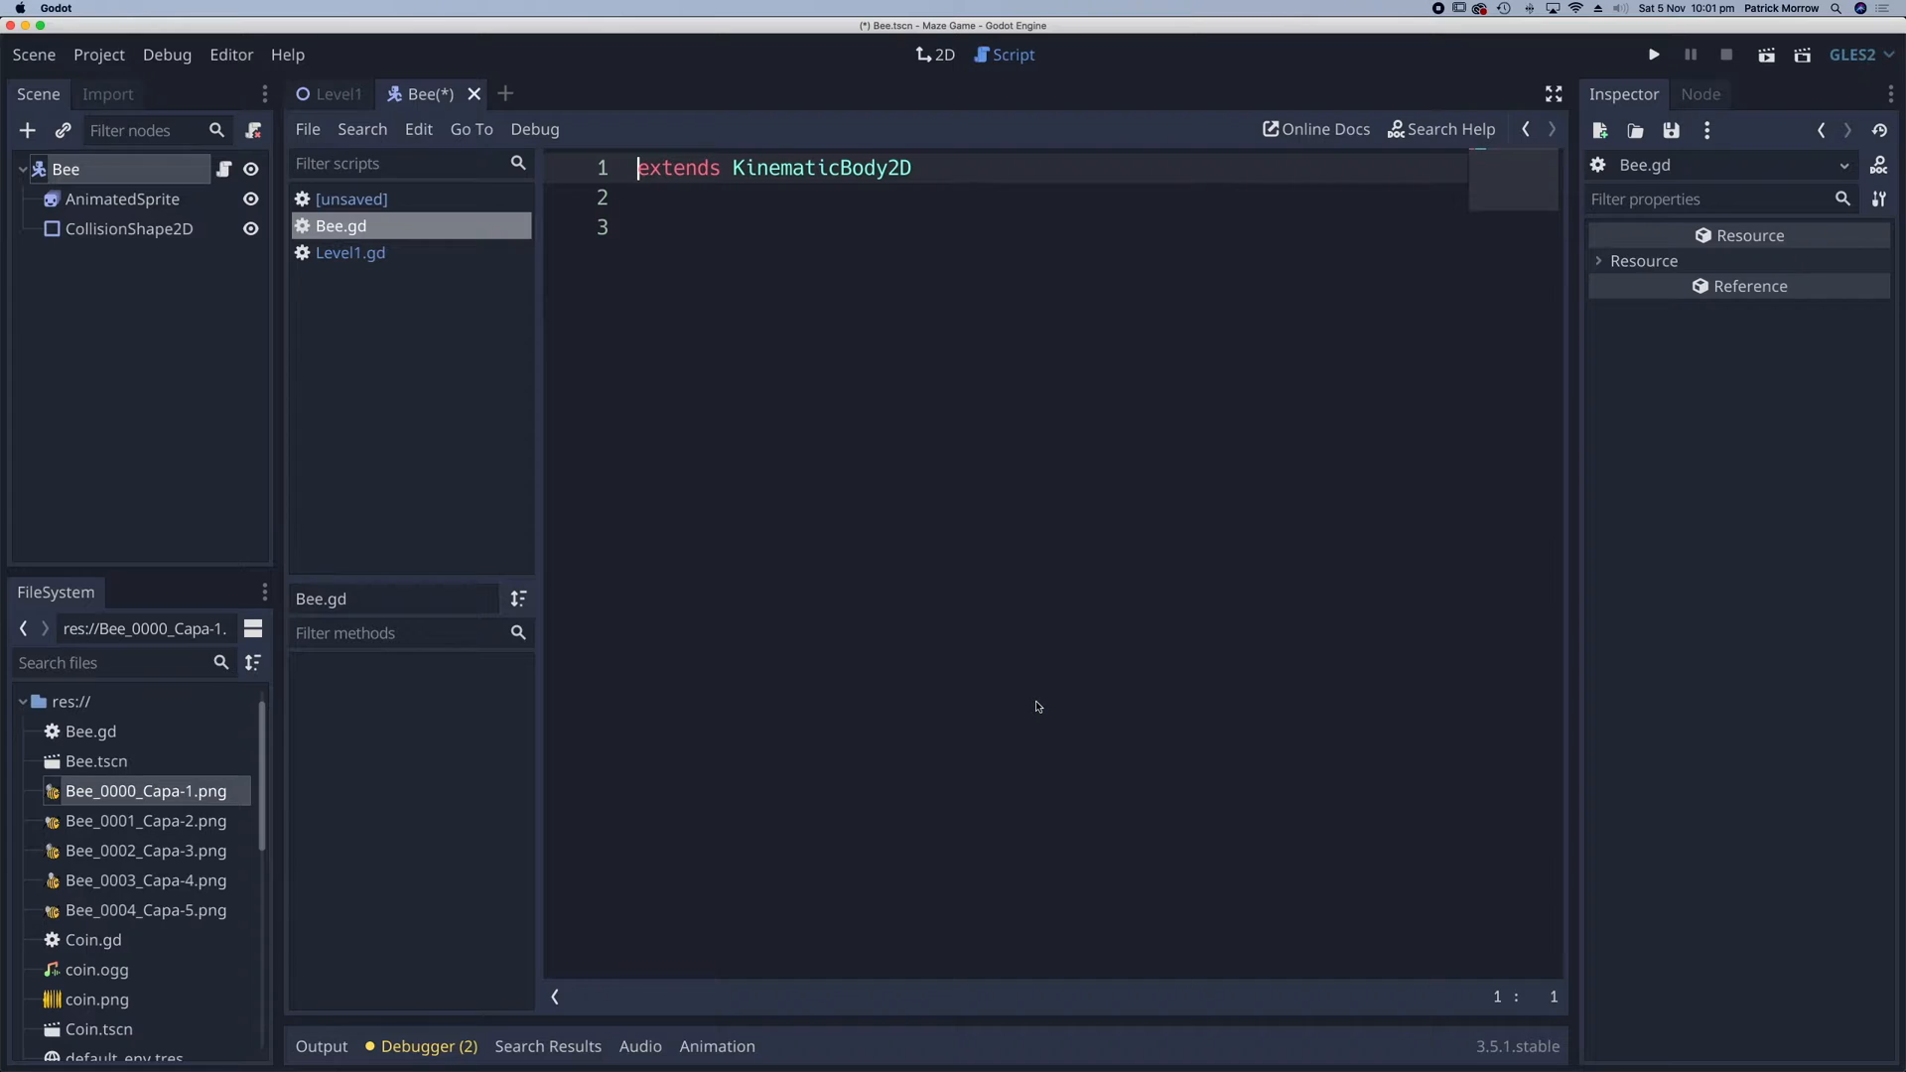
left_click(644, 227)
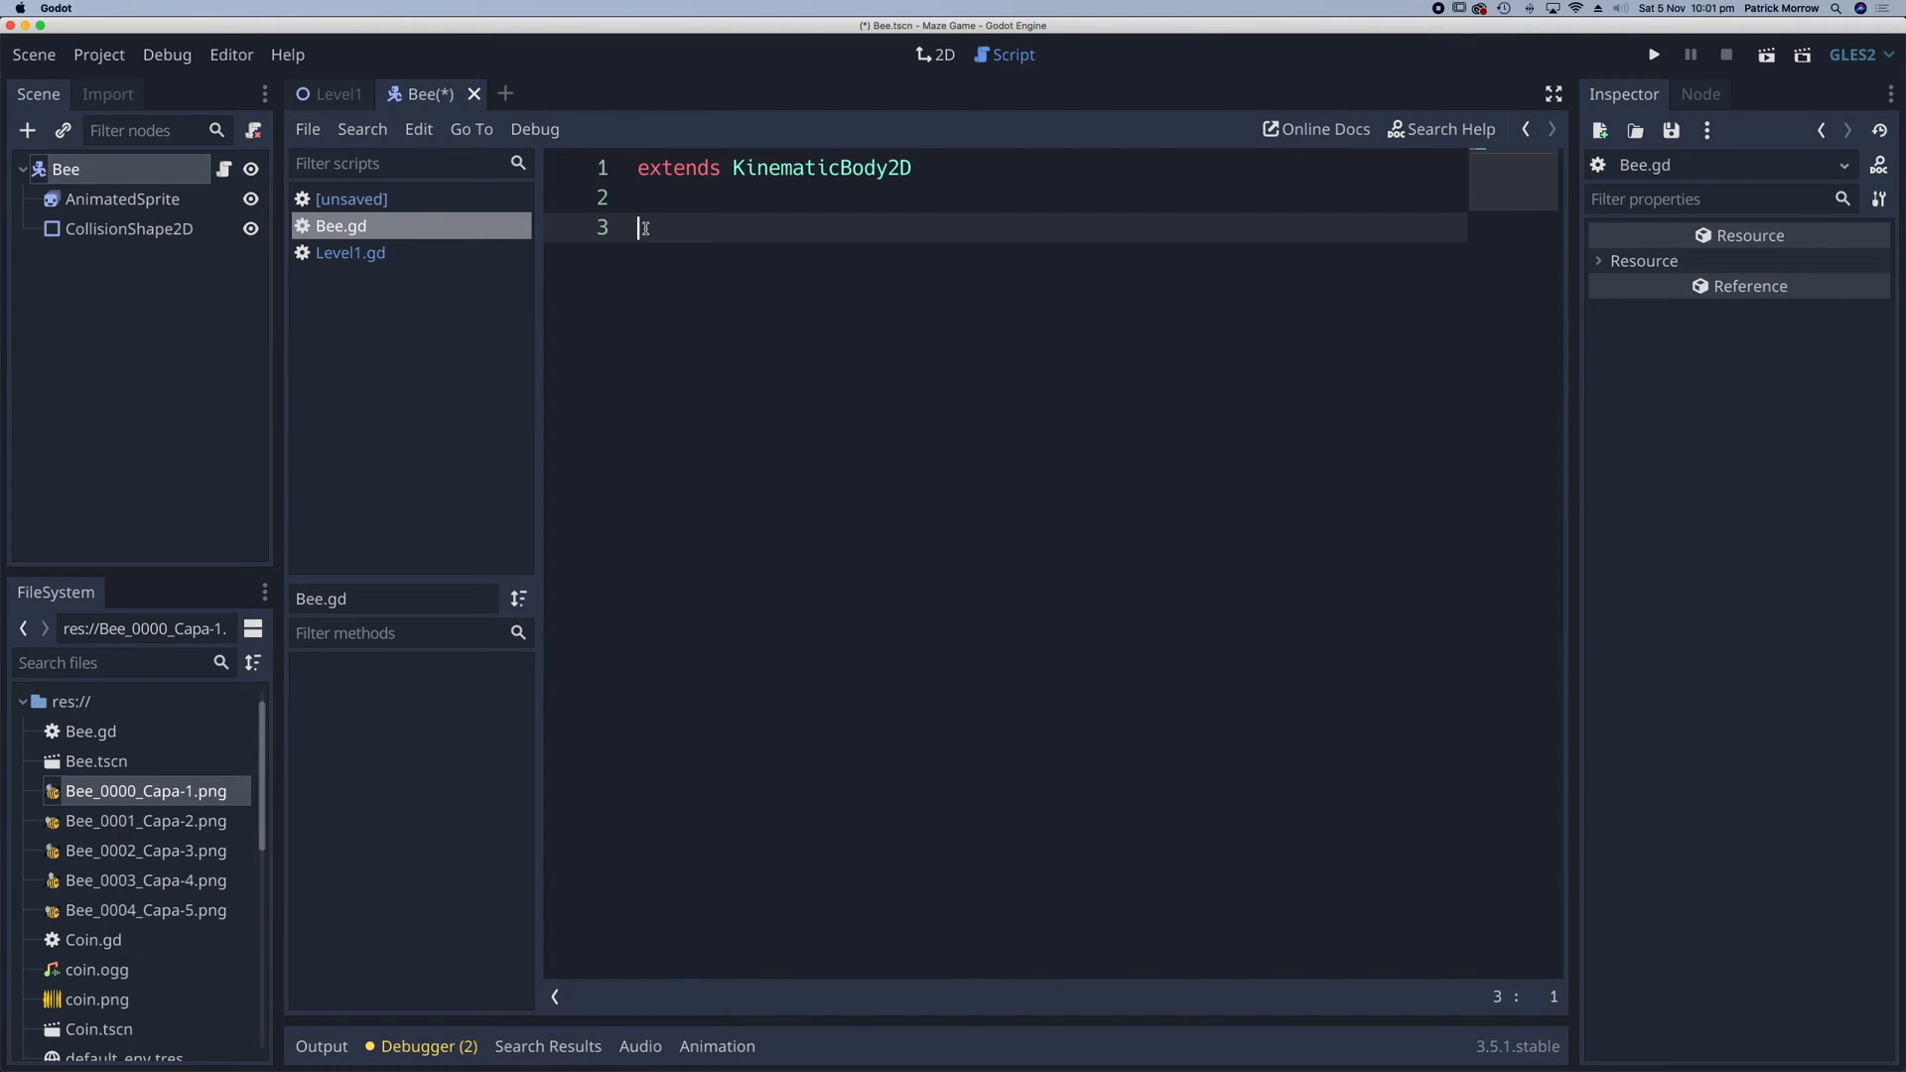
type("var")
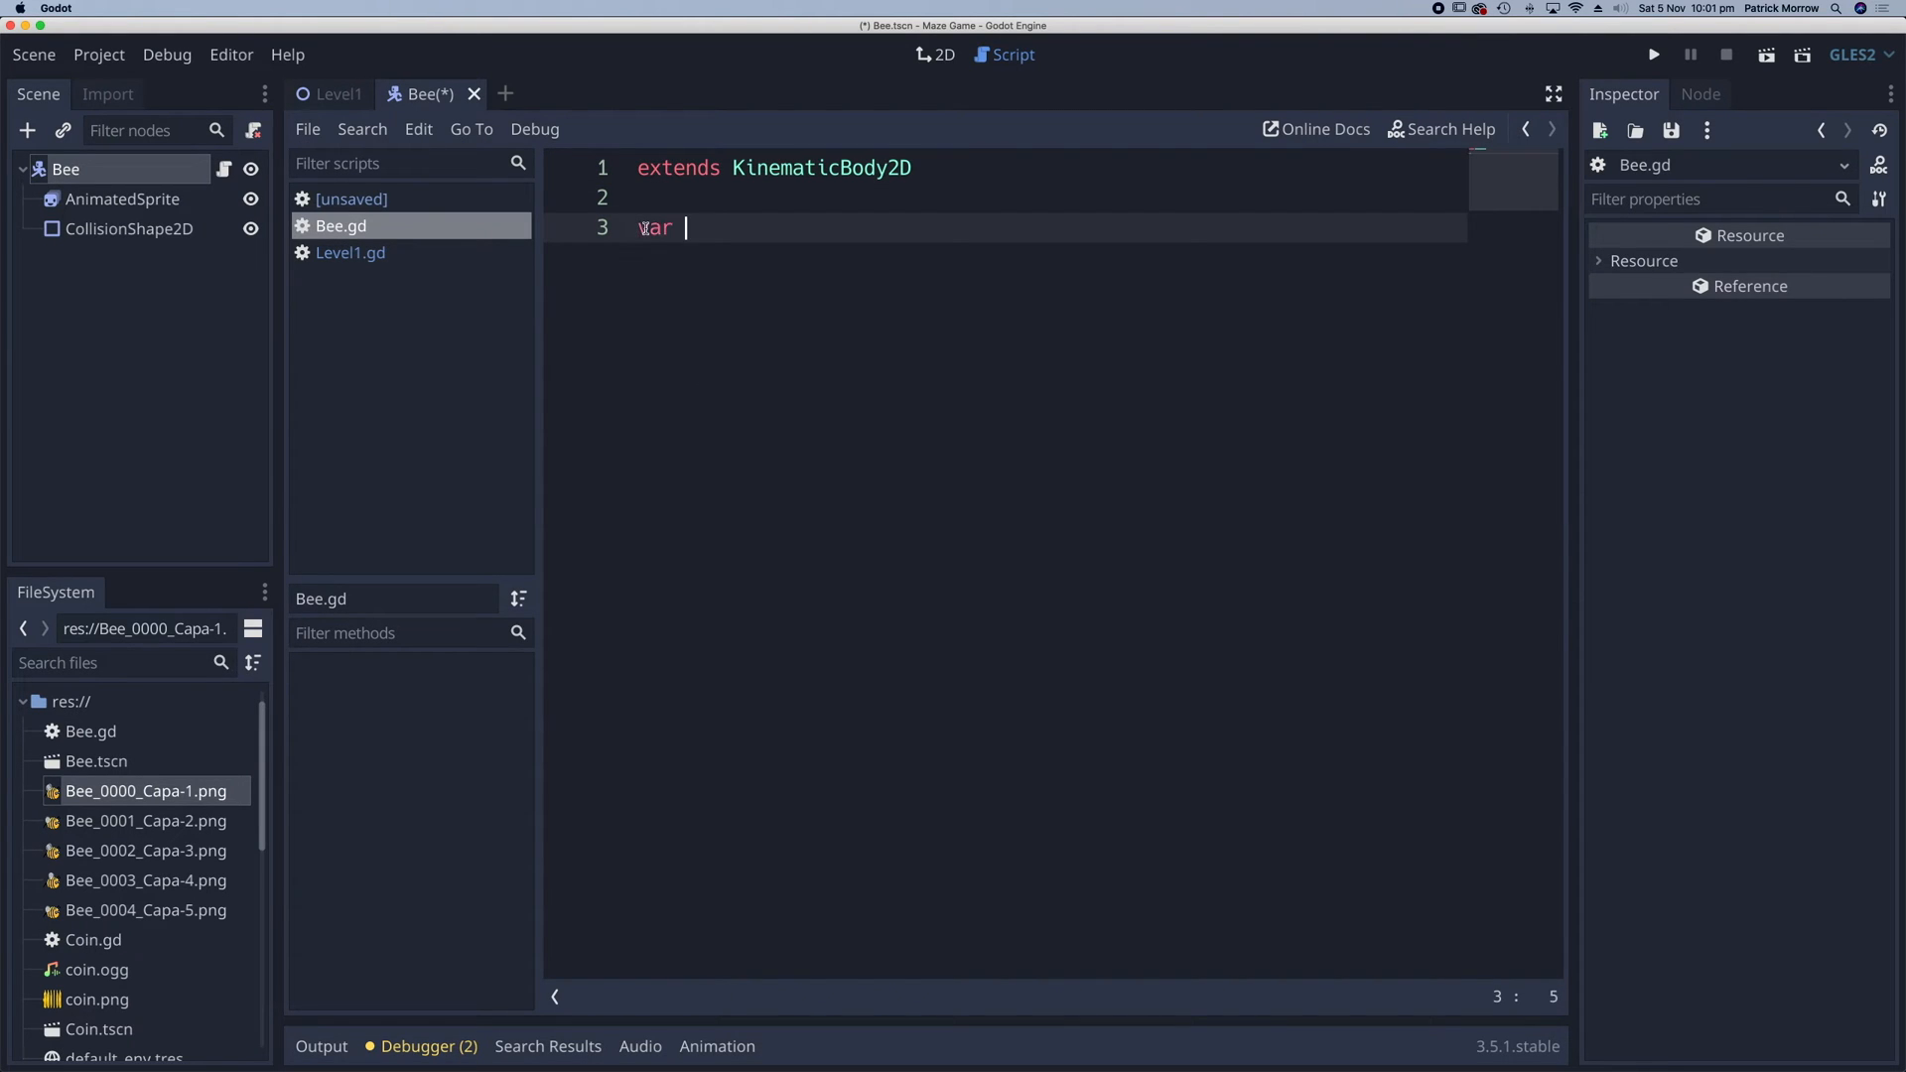
type("speed")
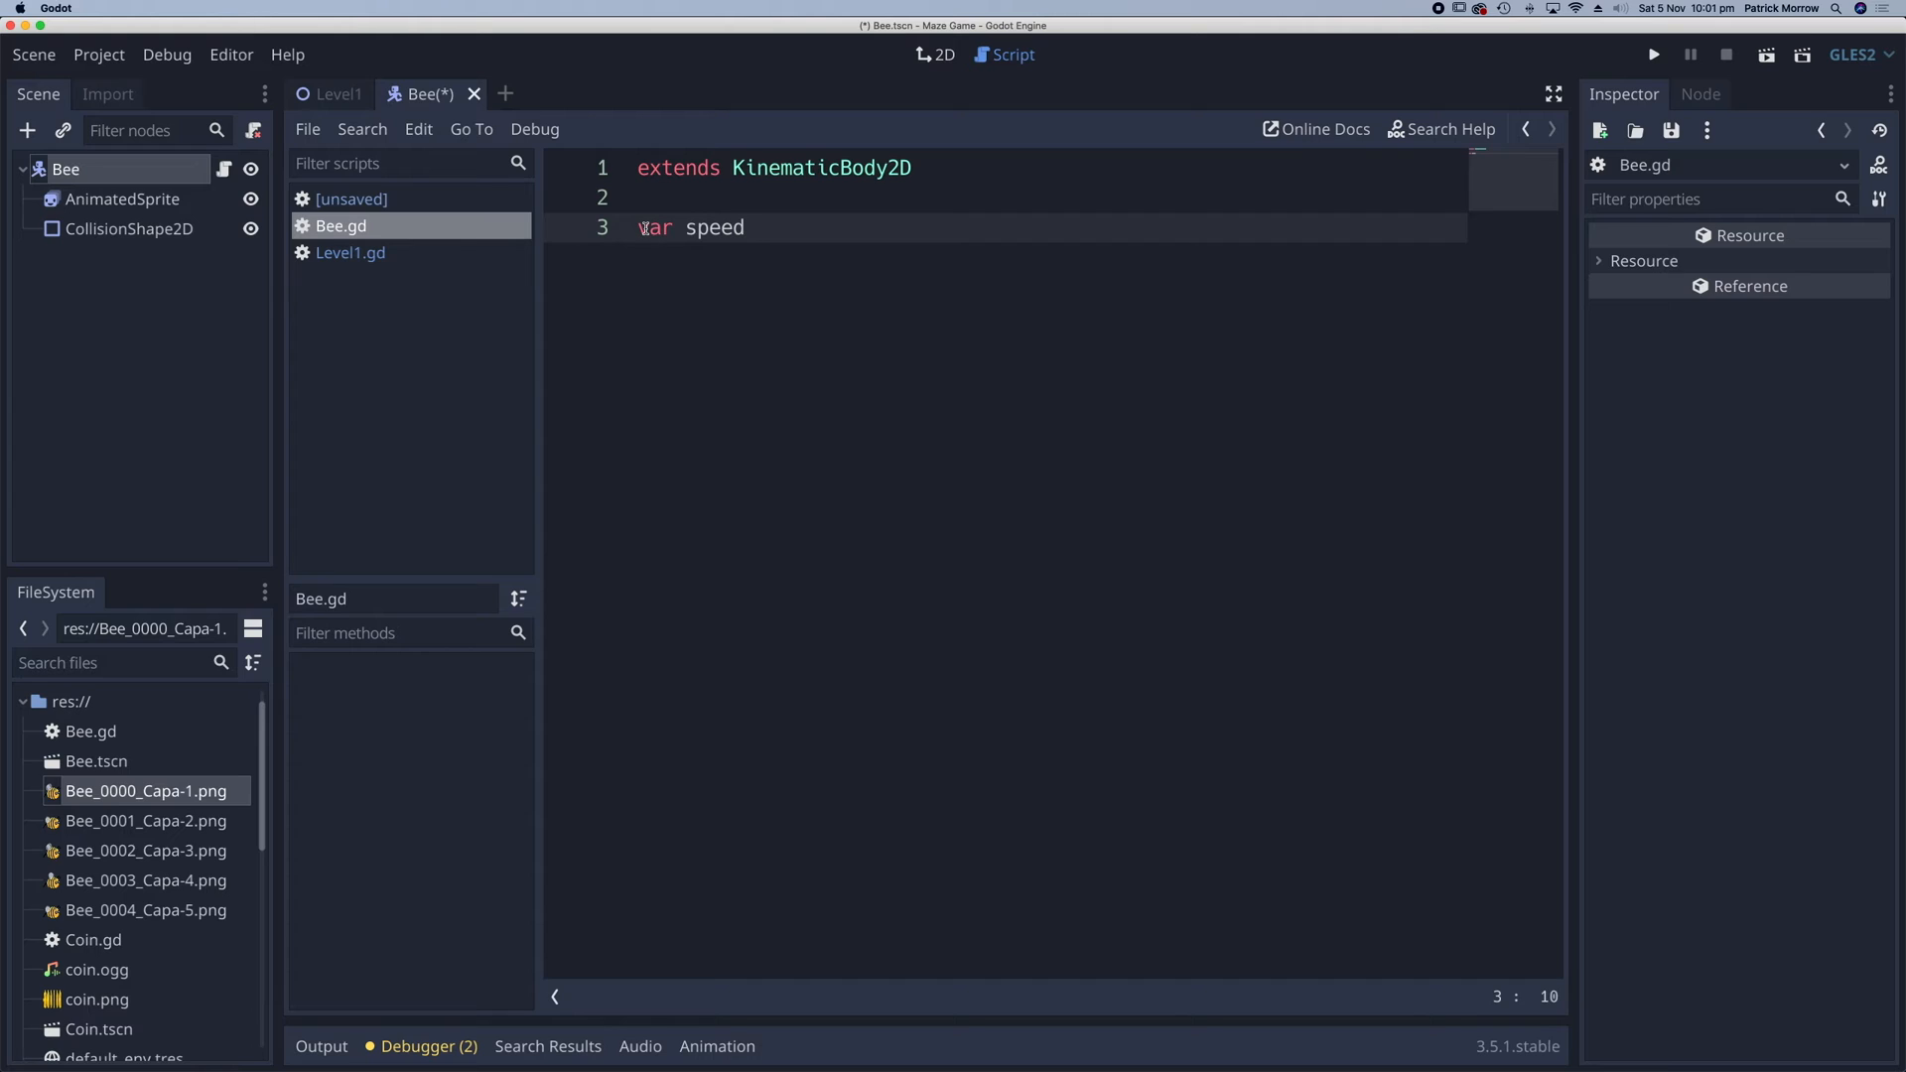
type("= 100")
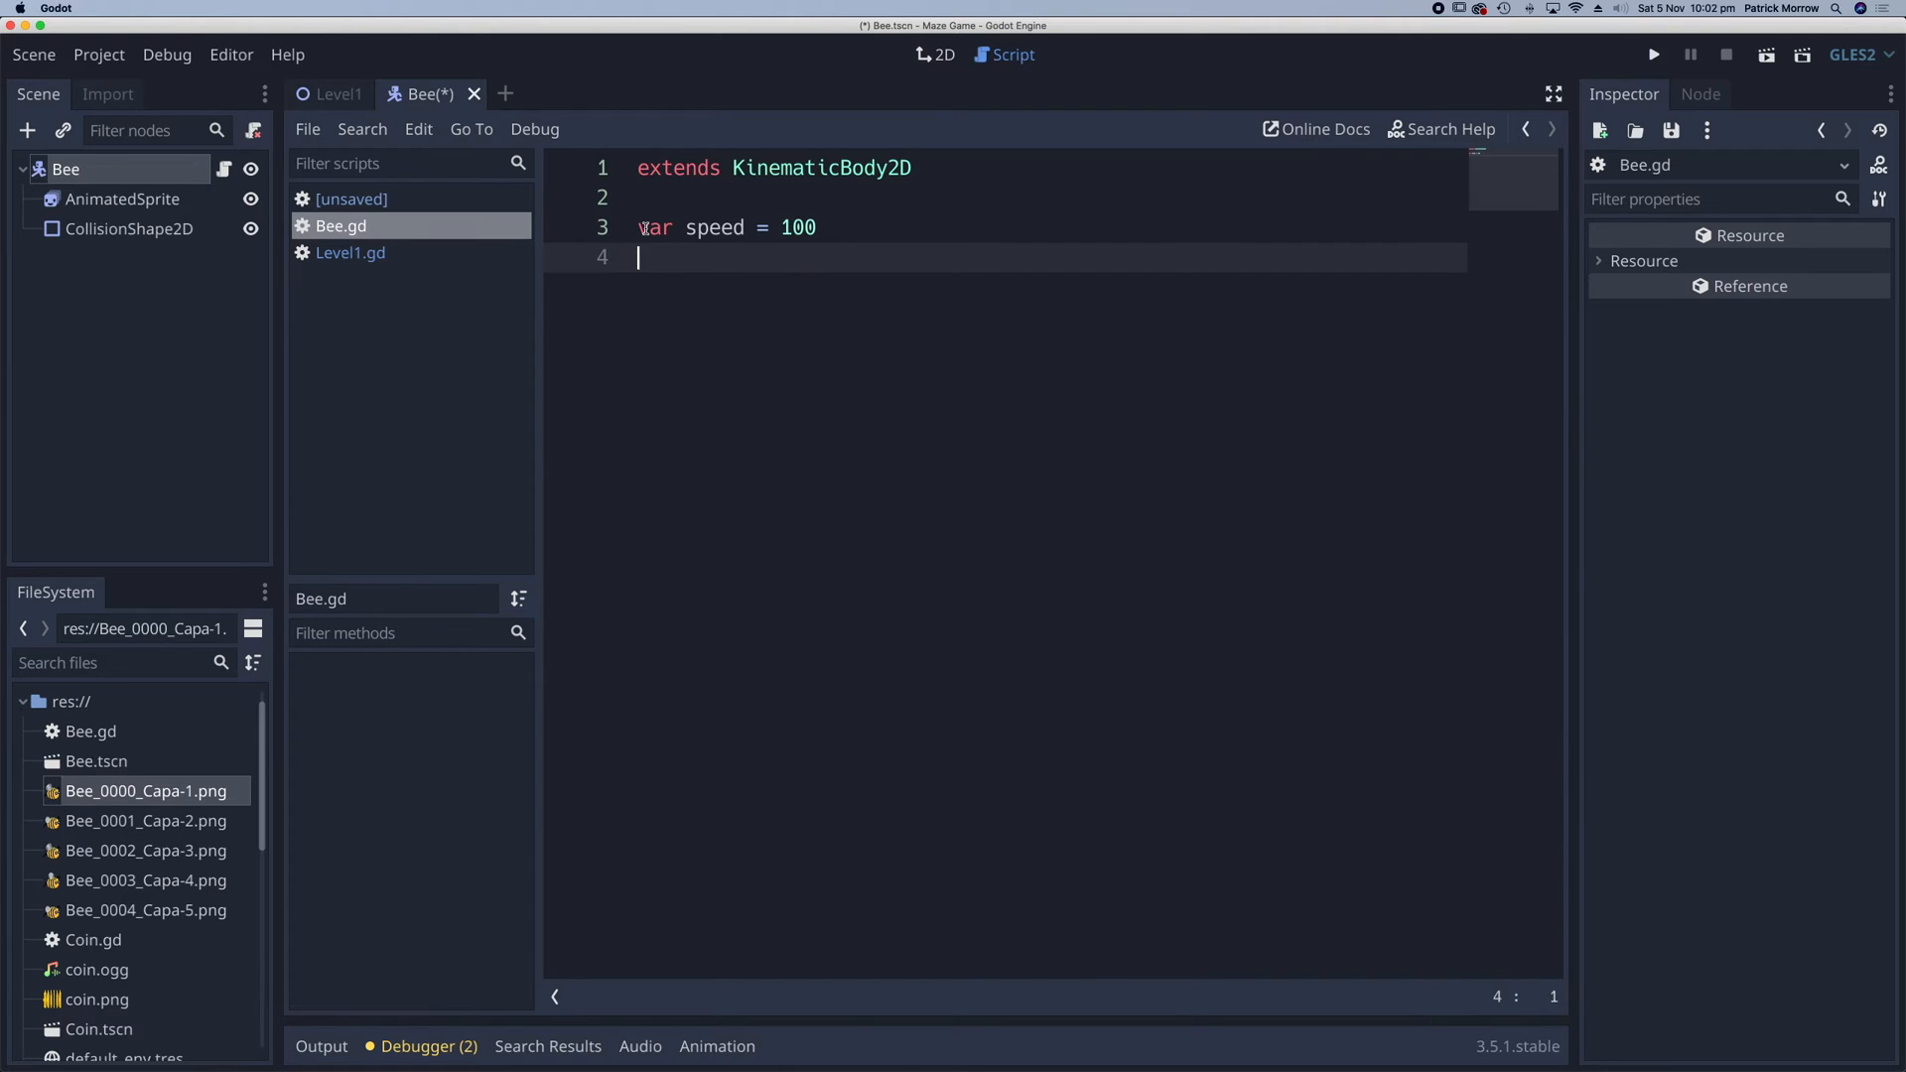
- Declare var direction = 1 and var velocity = Vector2() in Bee.gd
type("var direc")
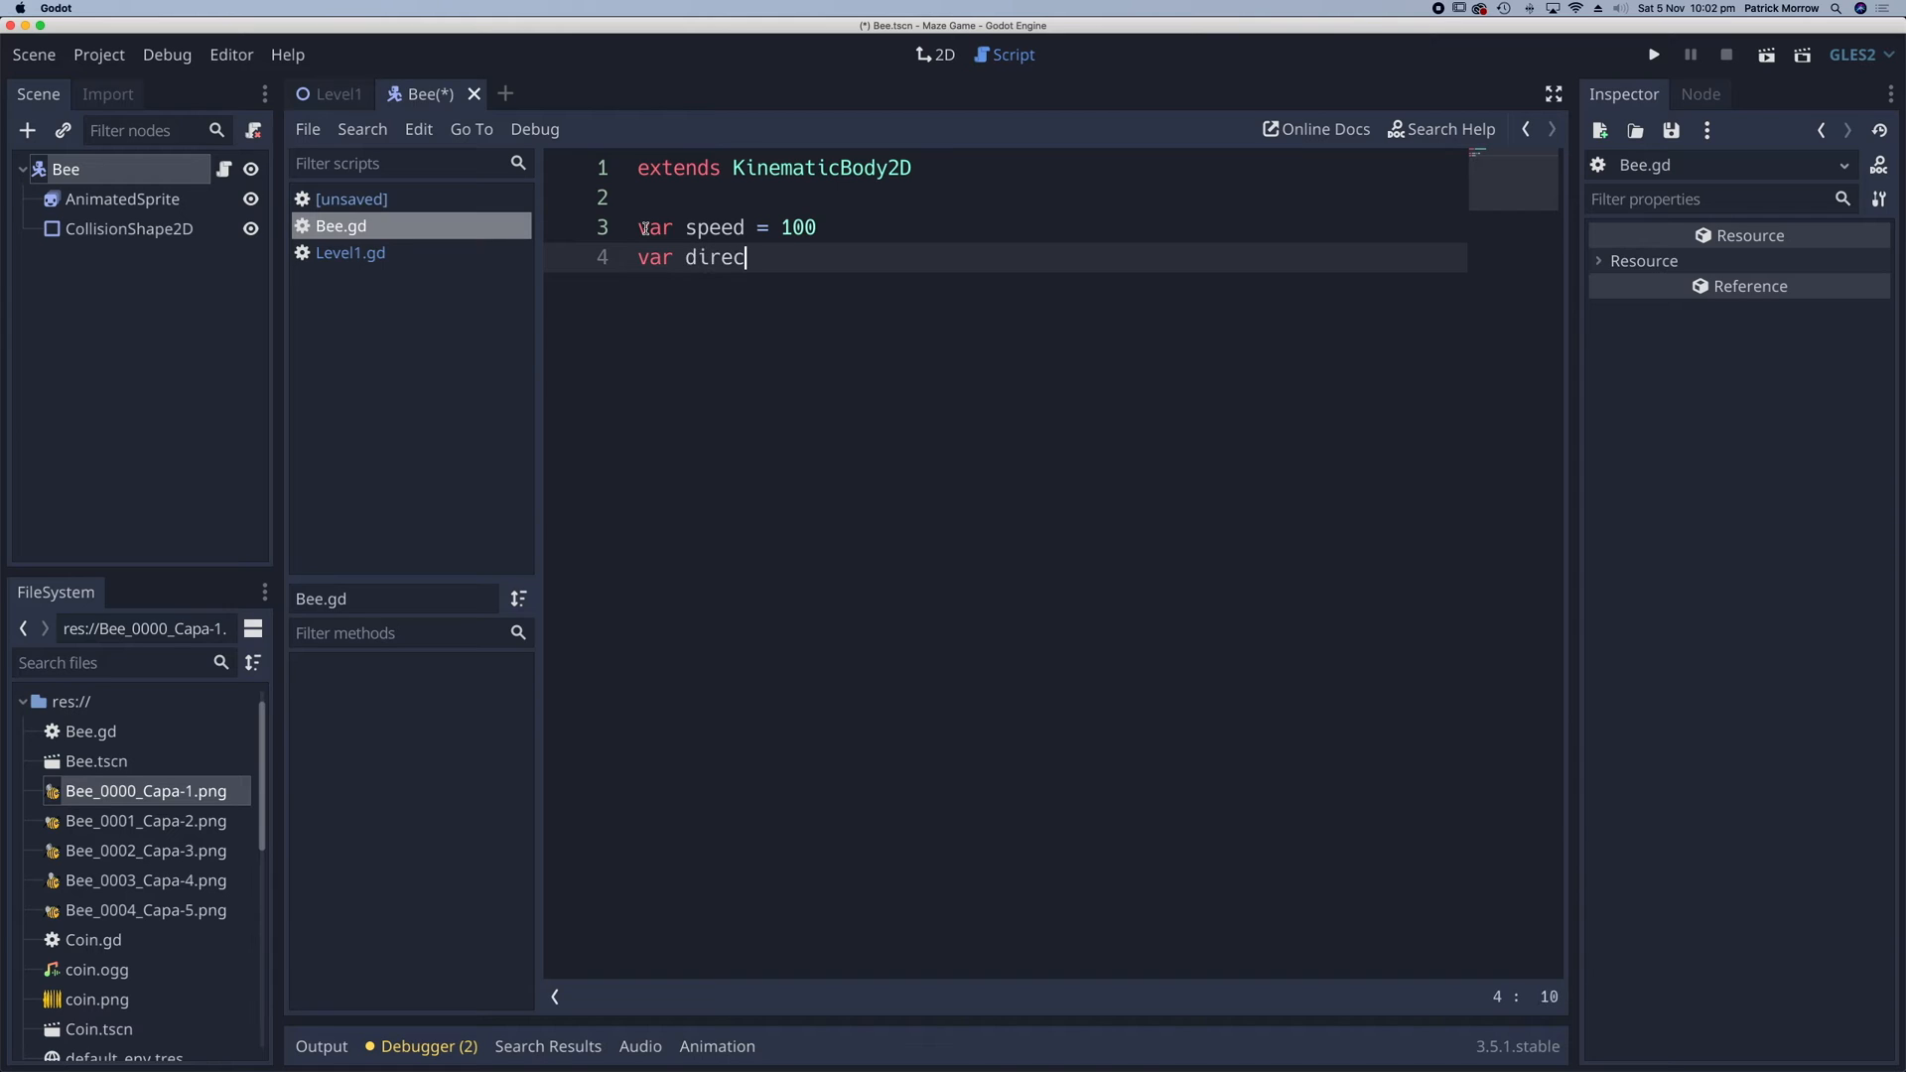
type("tion =")
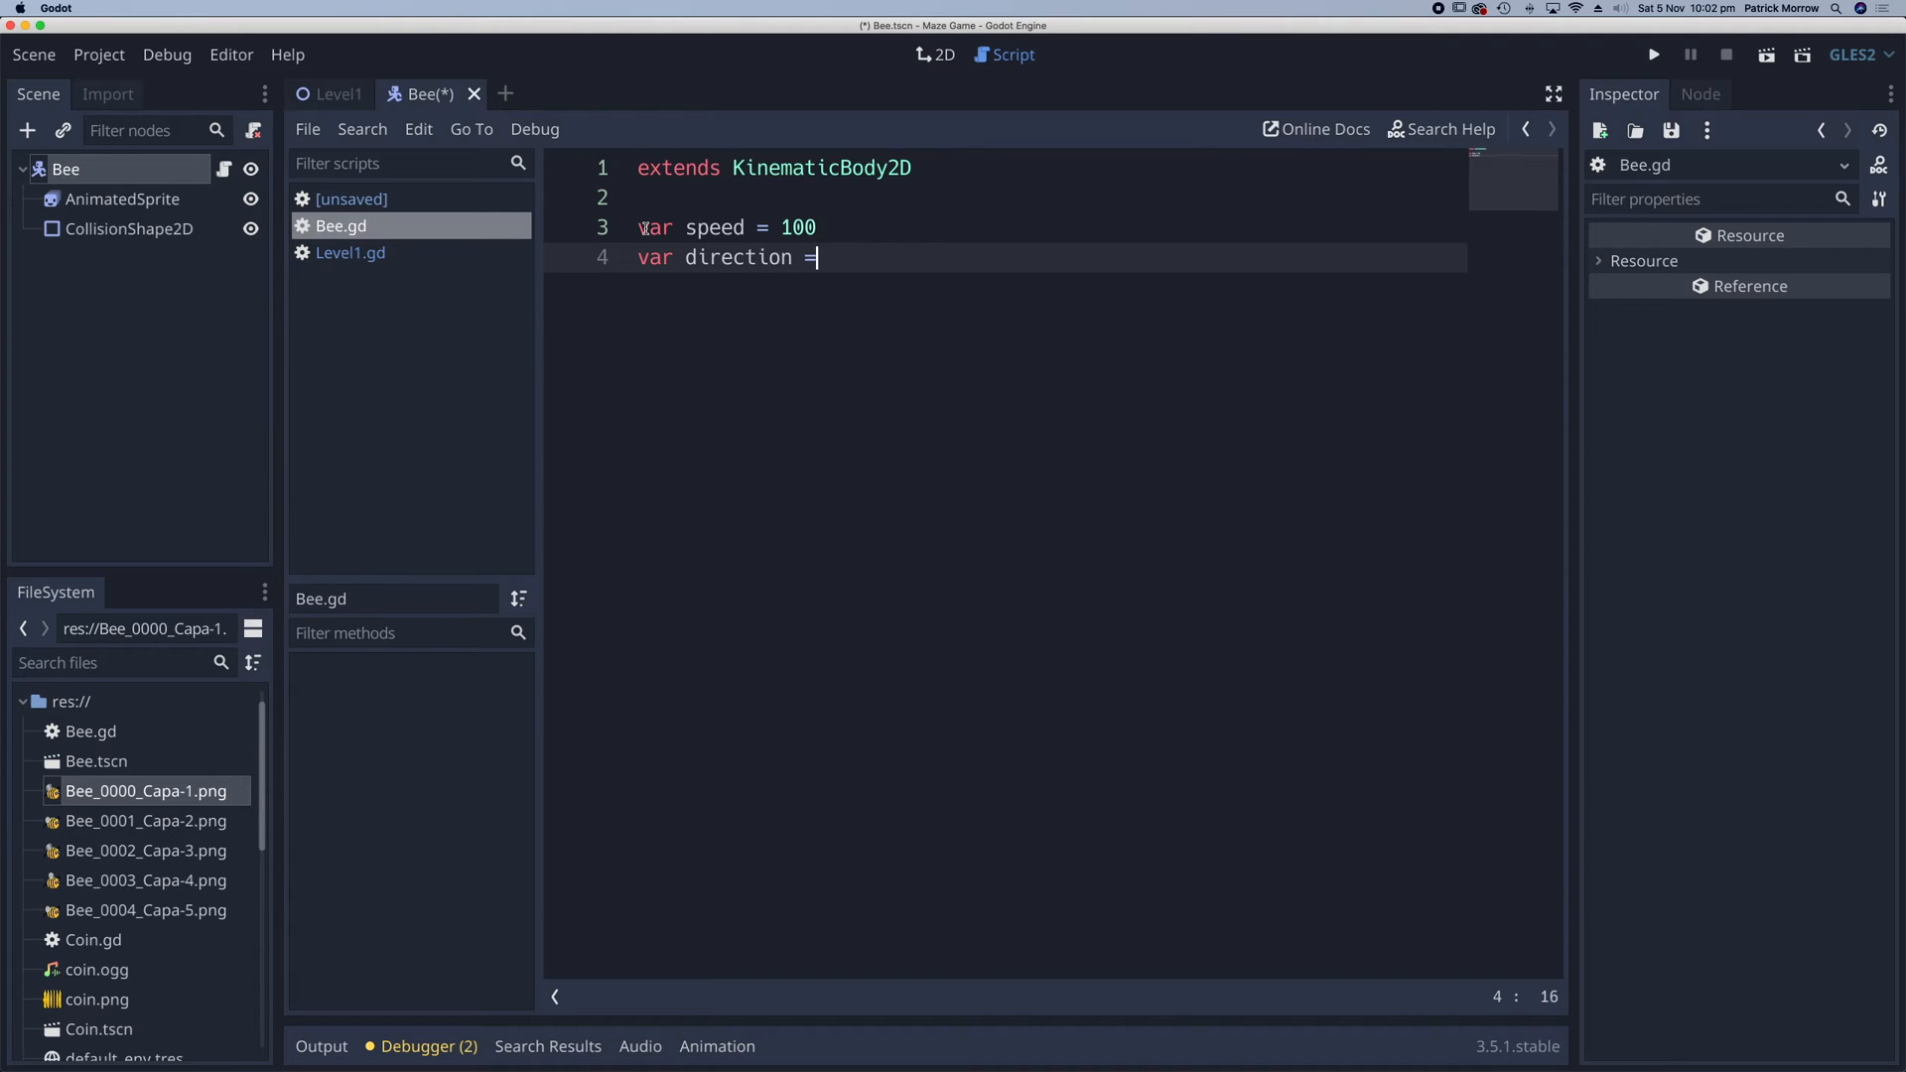
type("1")
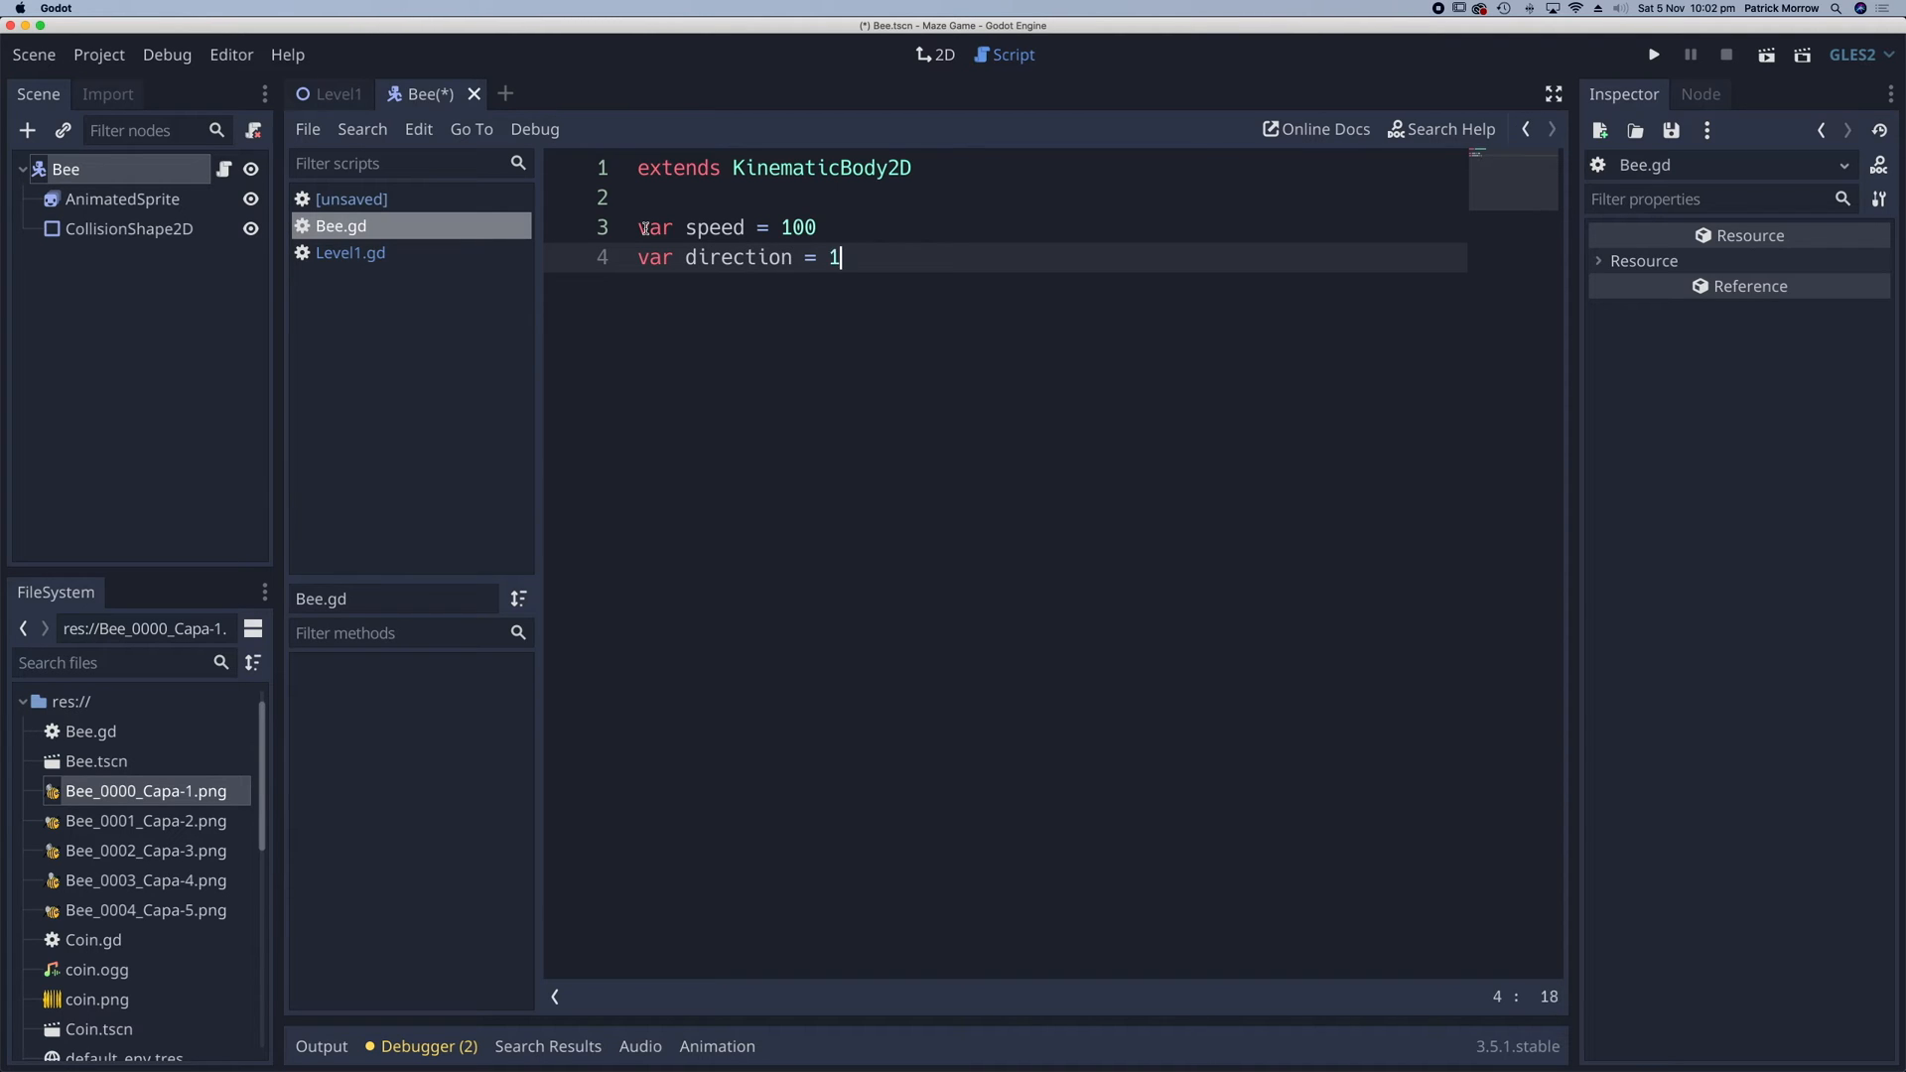
key("Return")
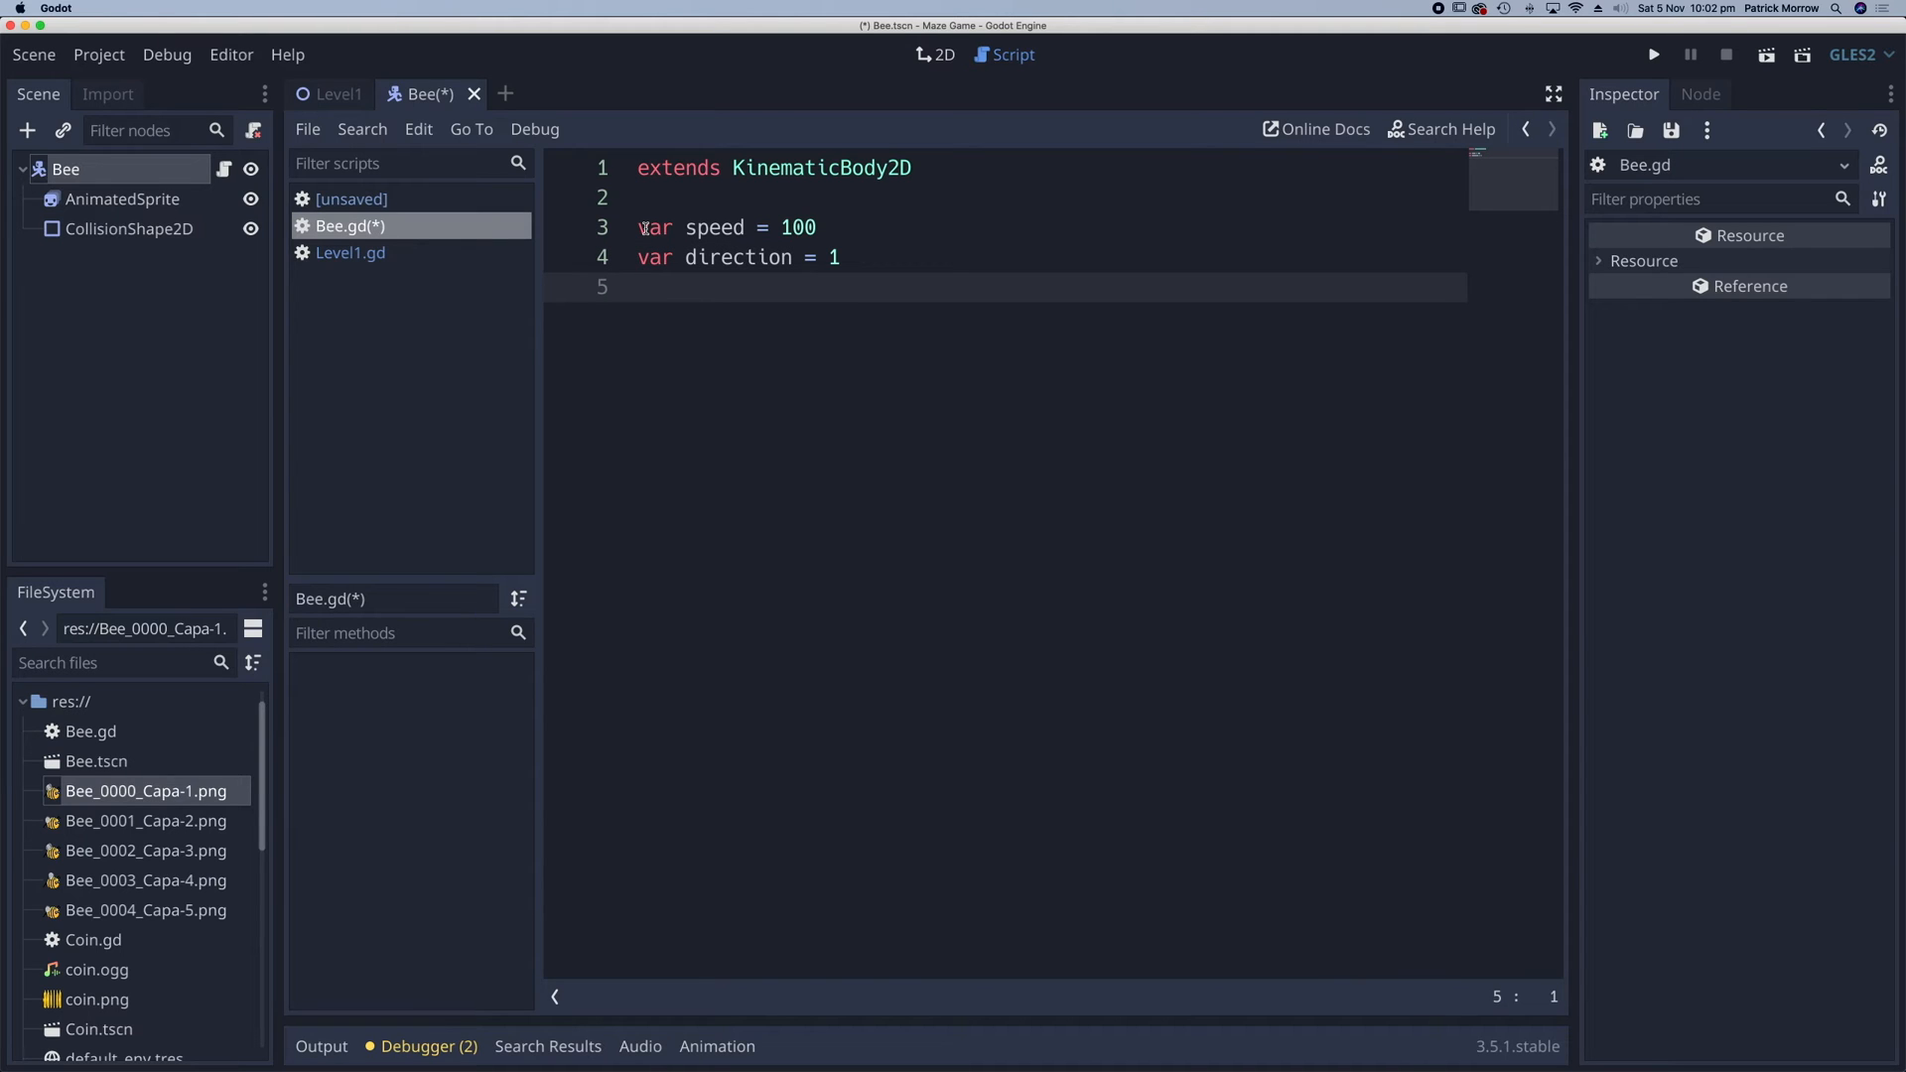
type("var")
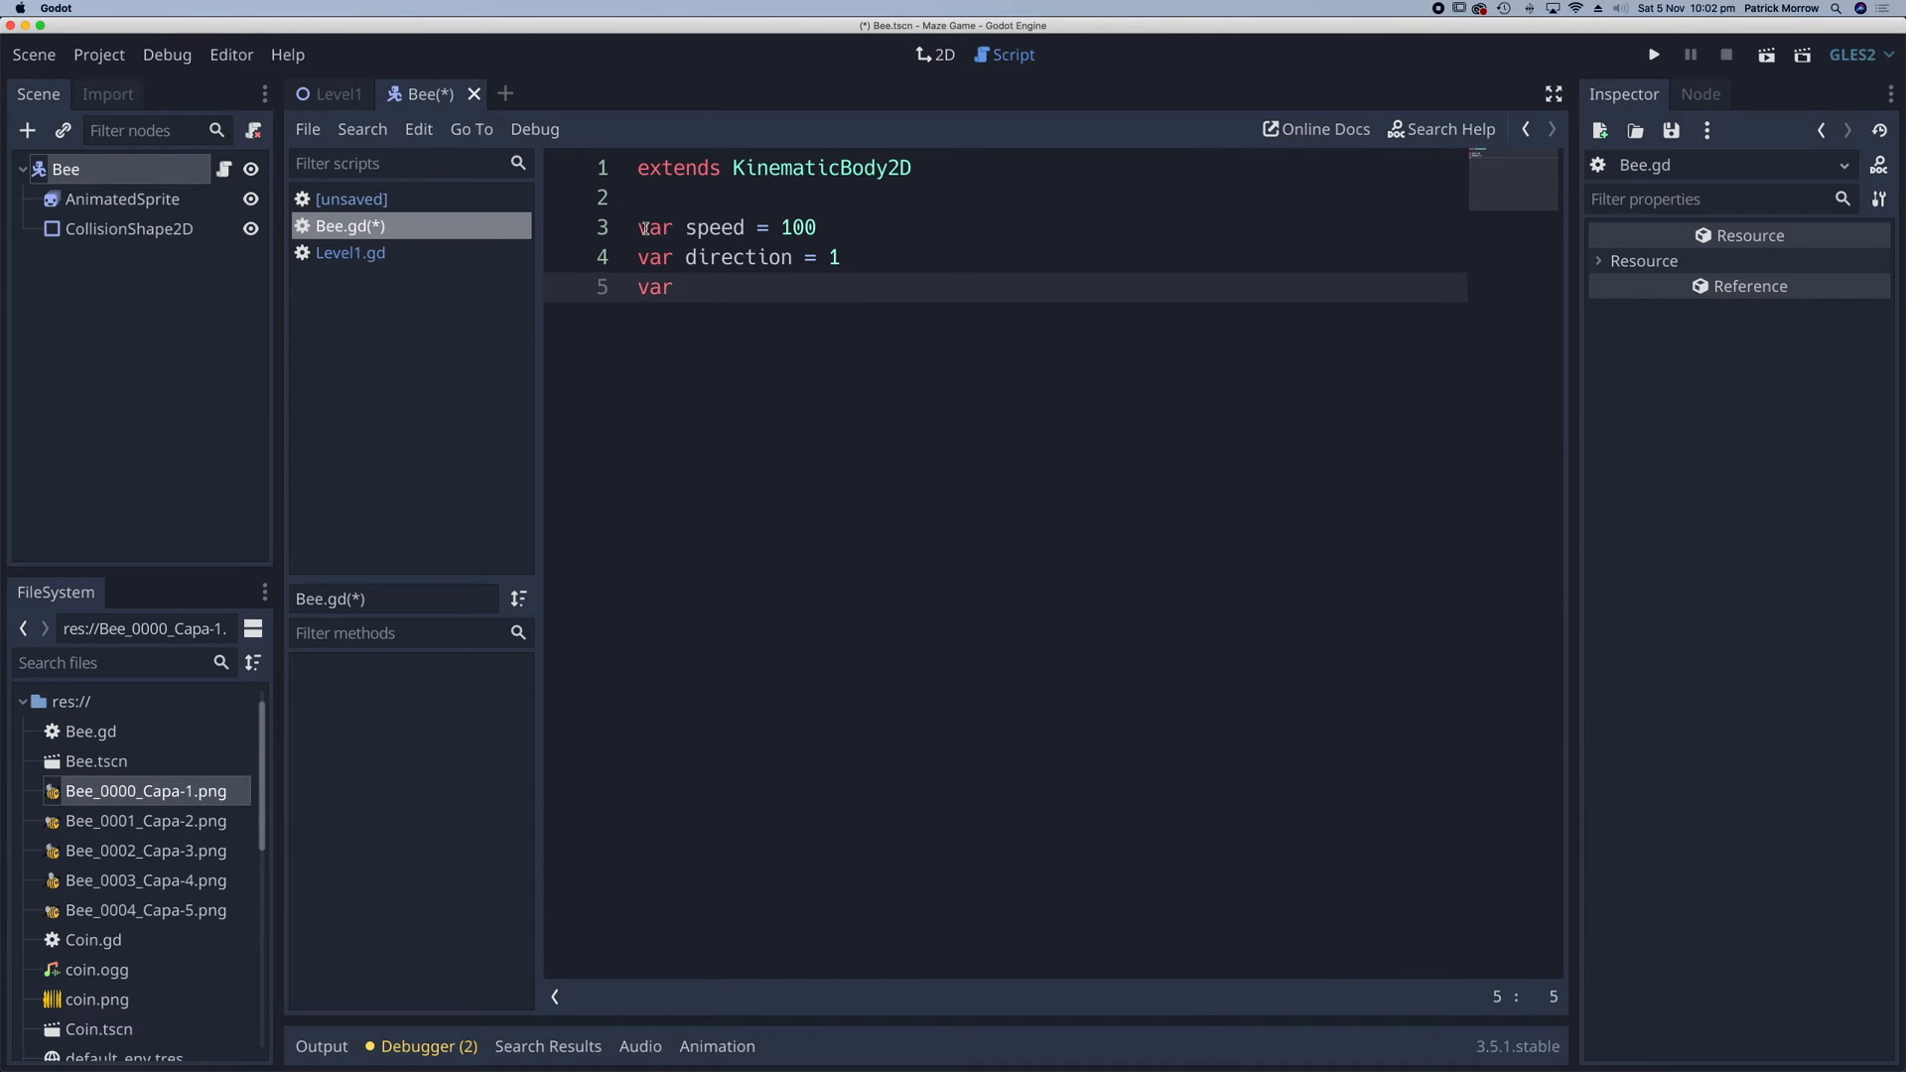
type("velocity")
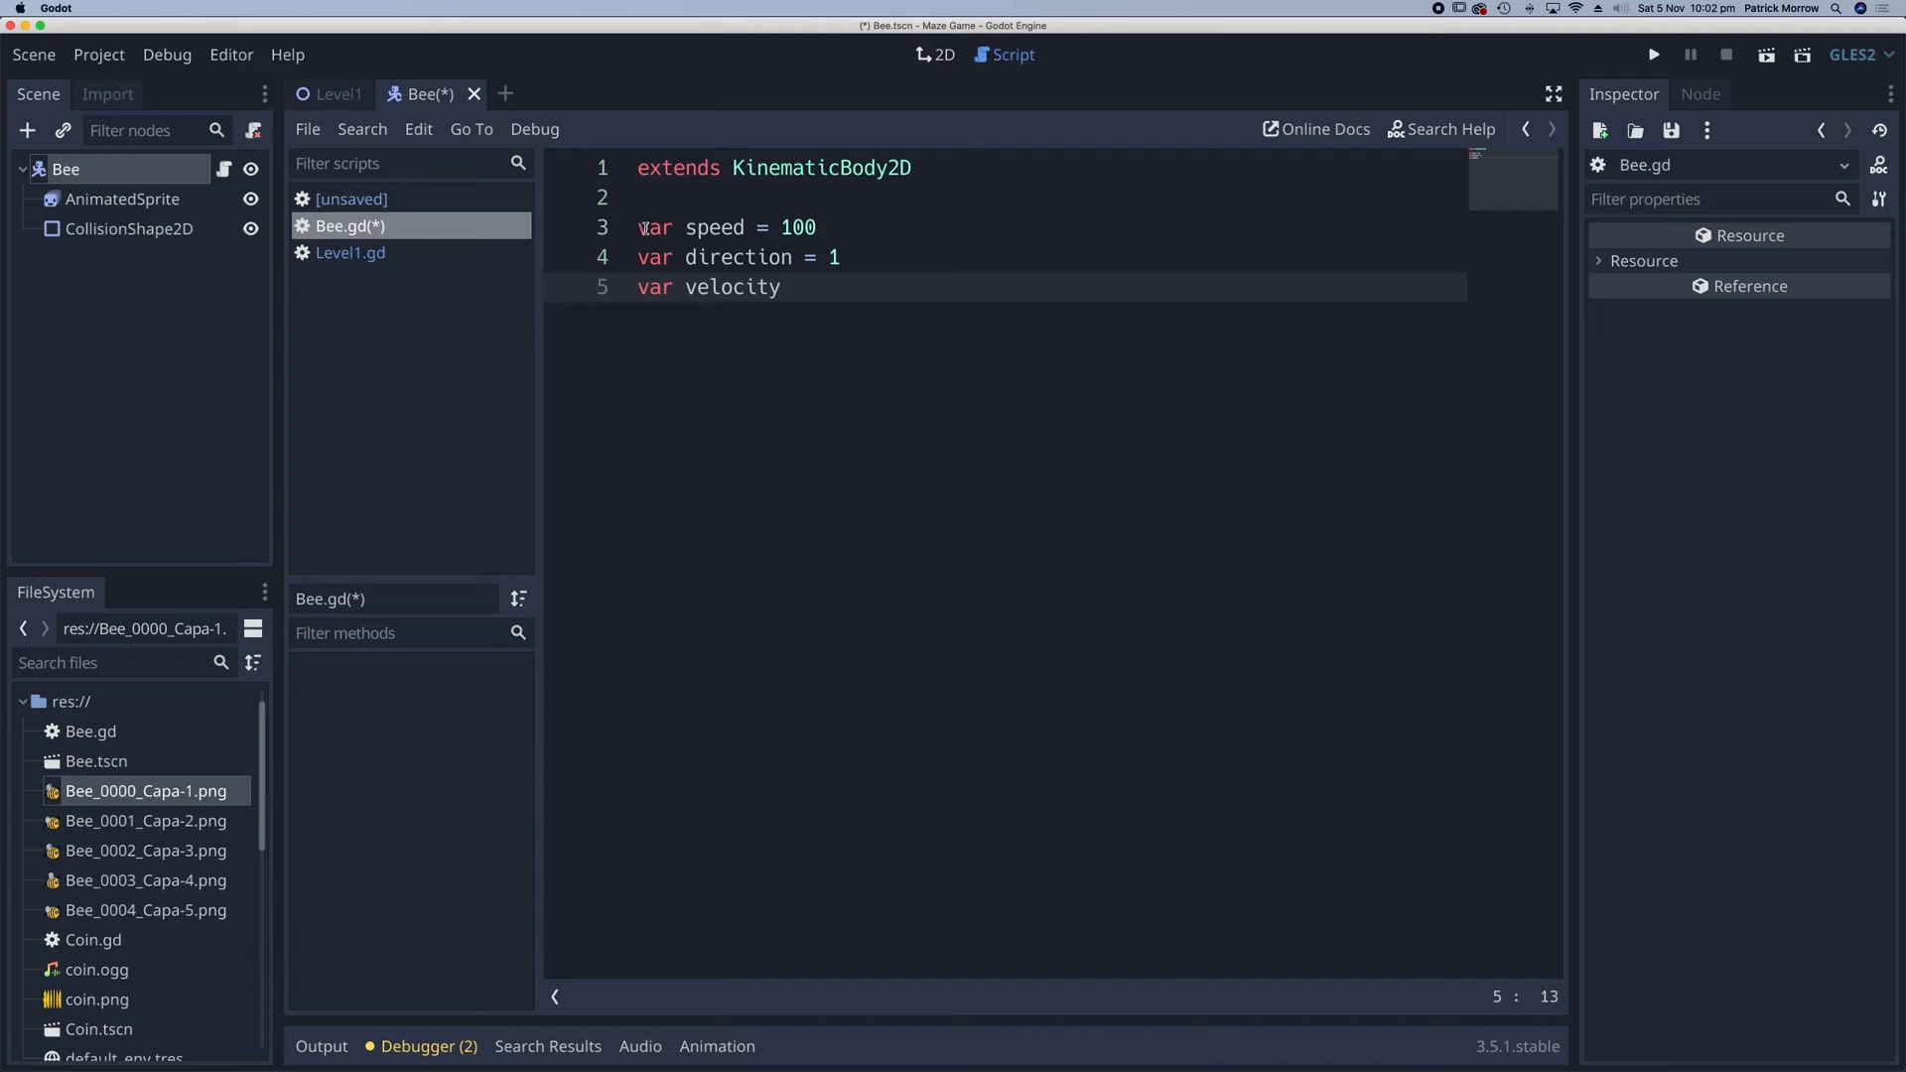
type("= V")
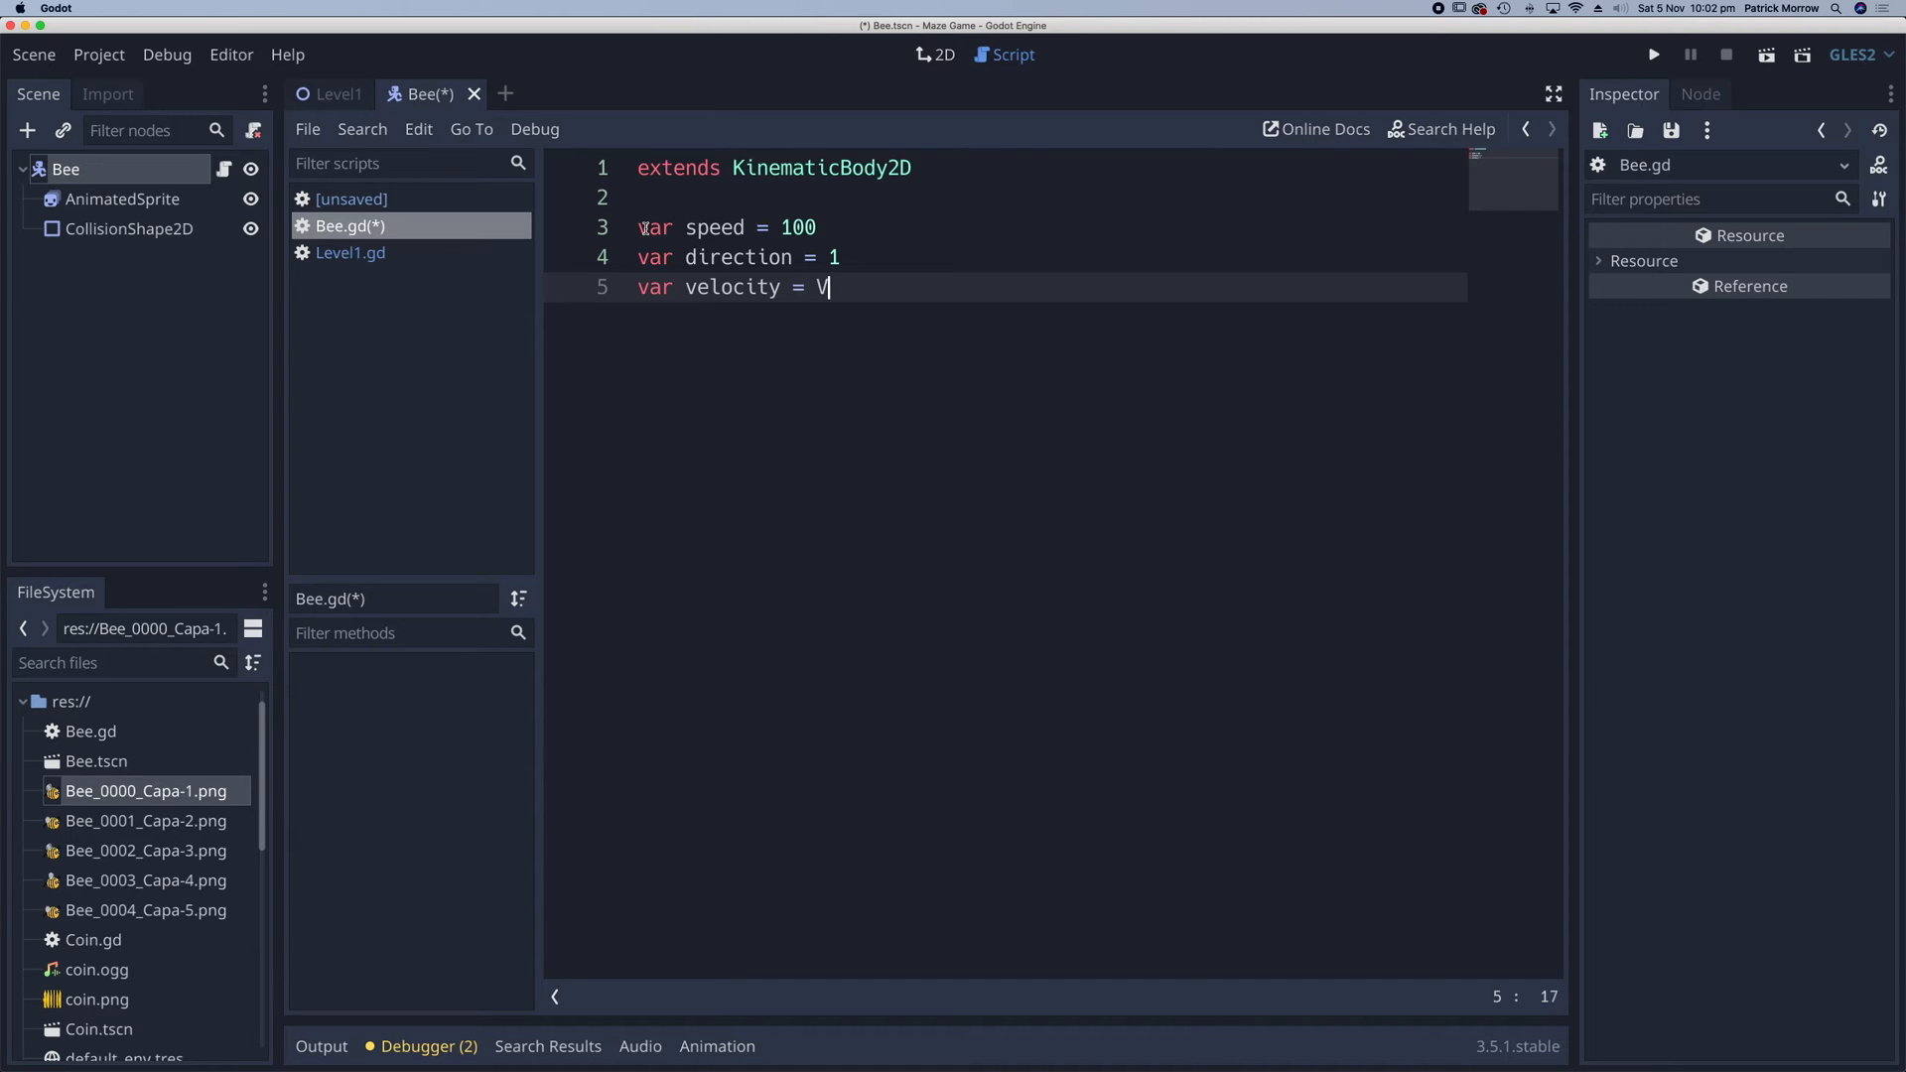
type("ector2(")
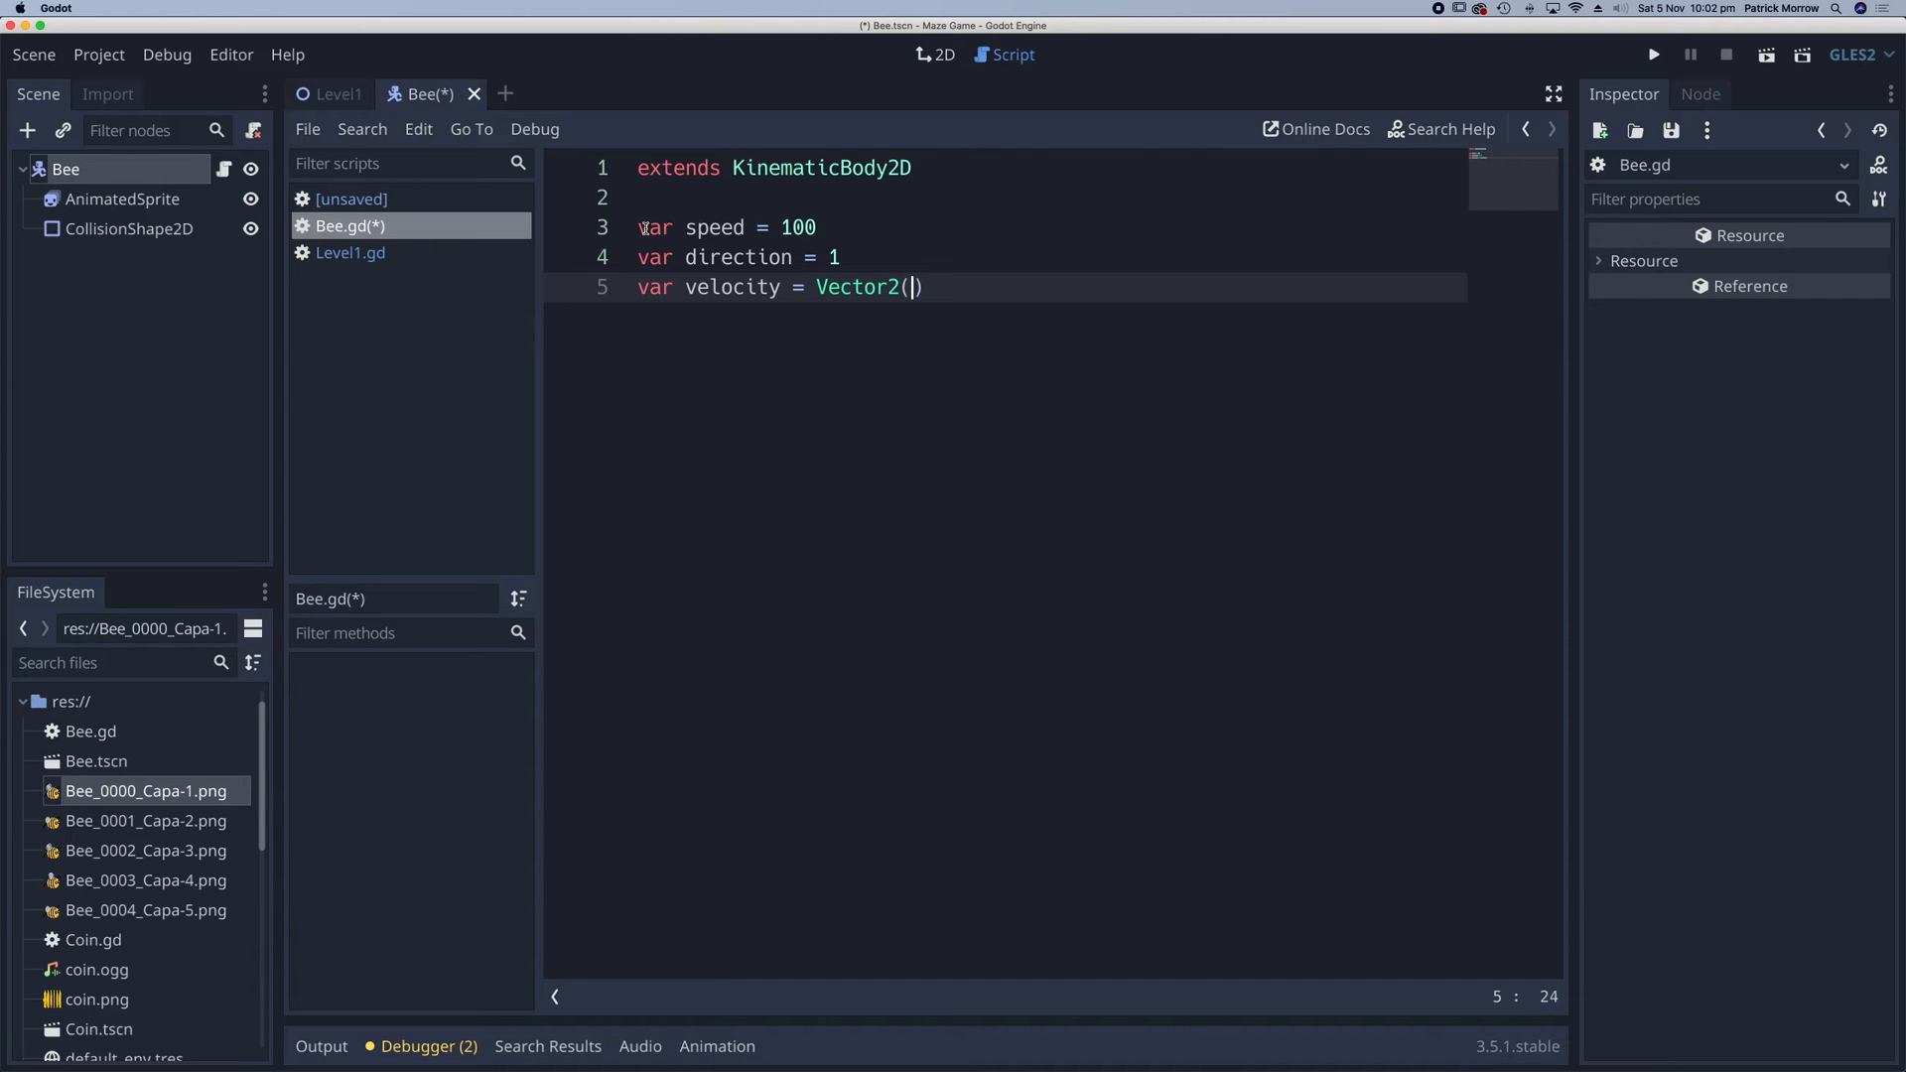
key("Return")
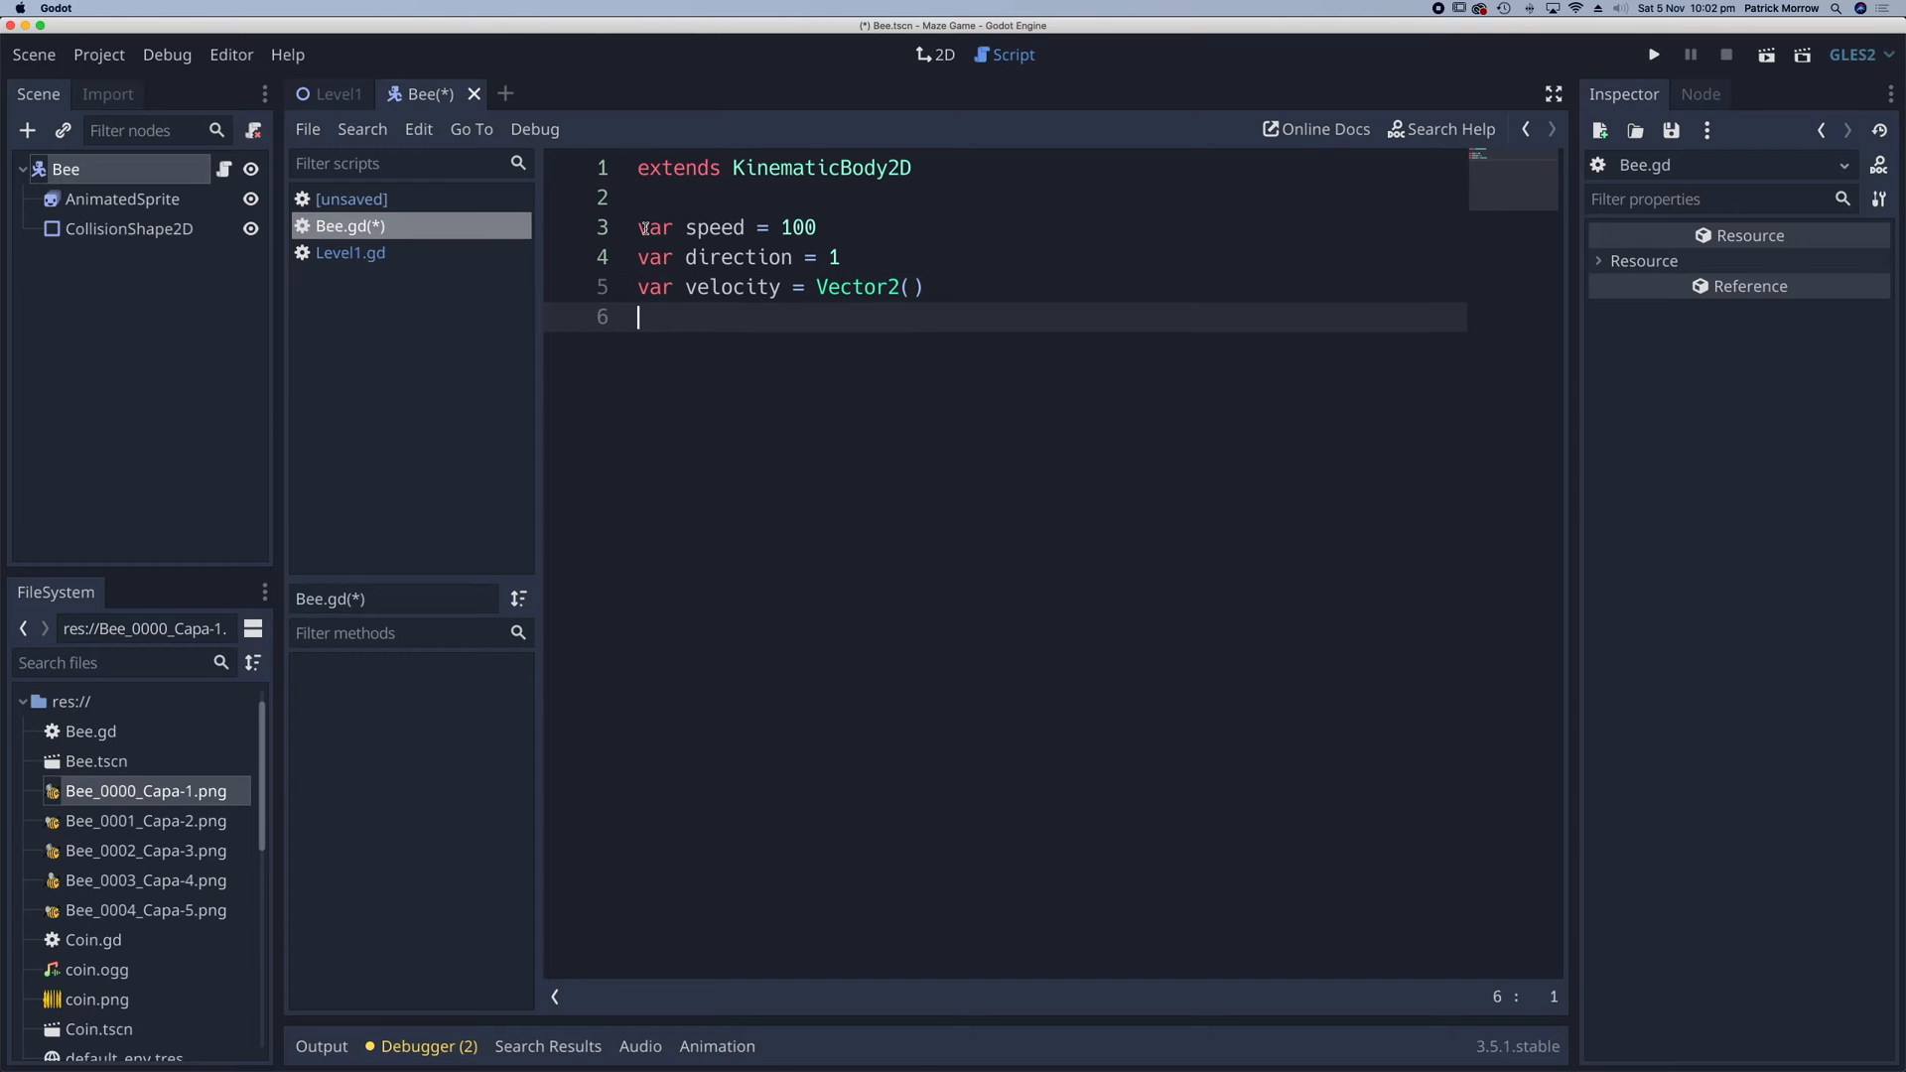
- Write _physics_process(delta) setting velocity.x = speed * direction, then move_and_slide(velocity)
type("fu")
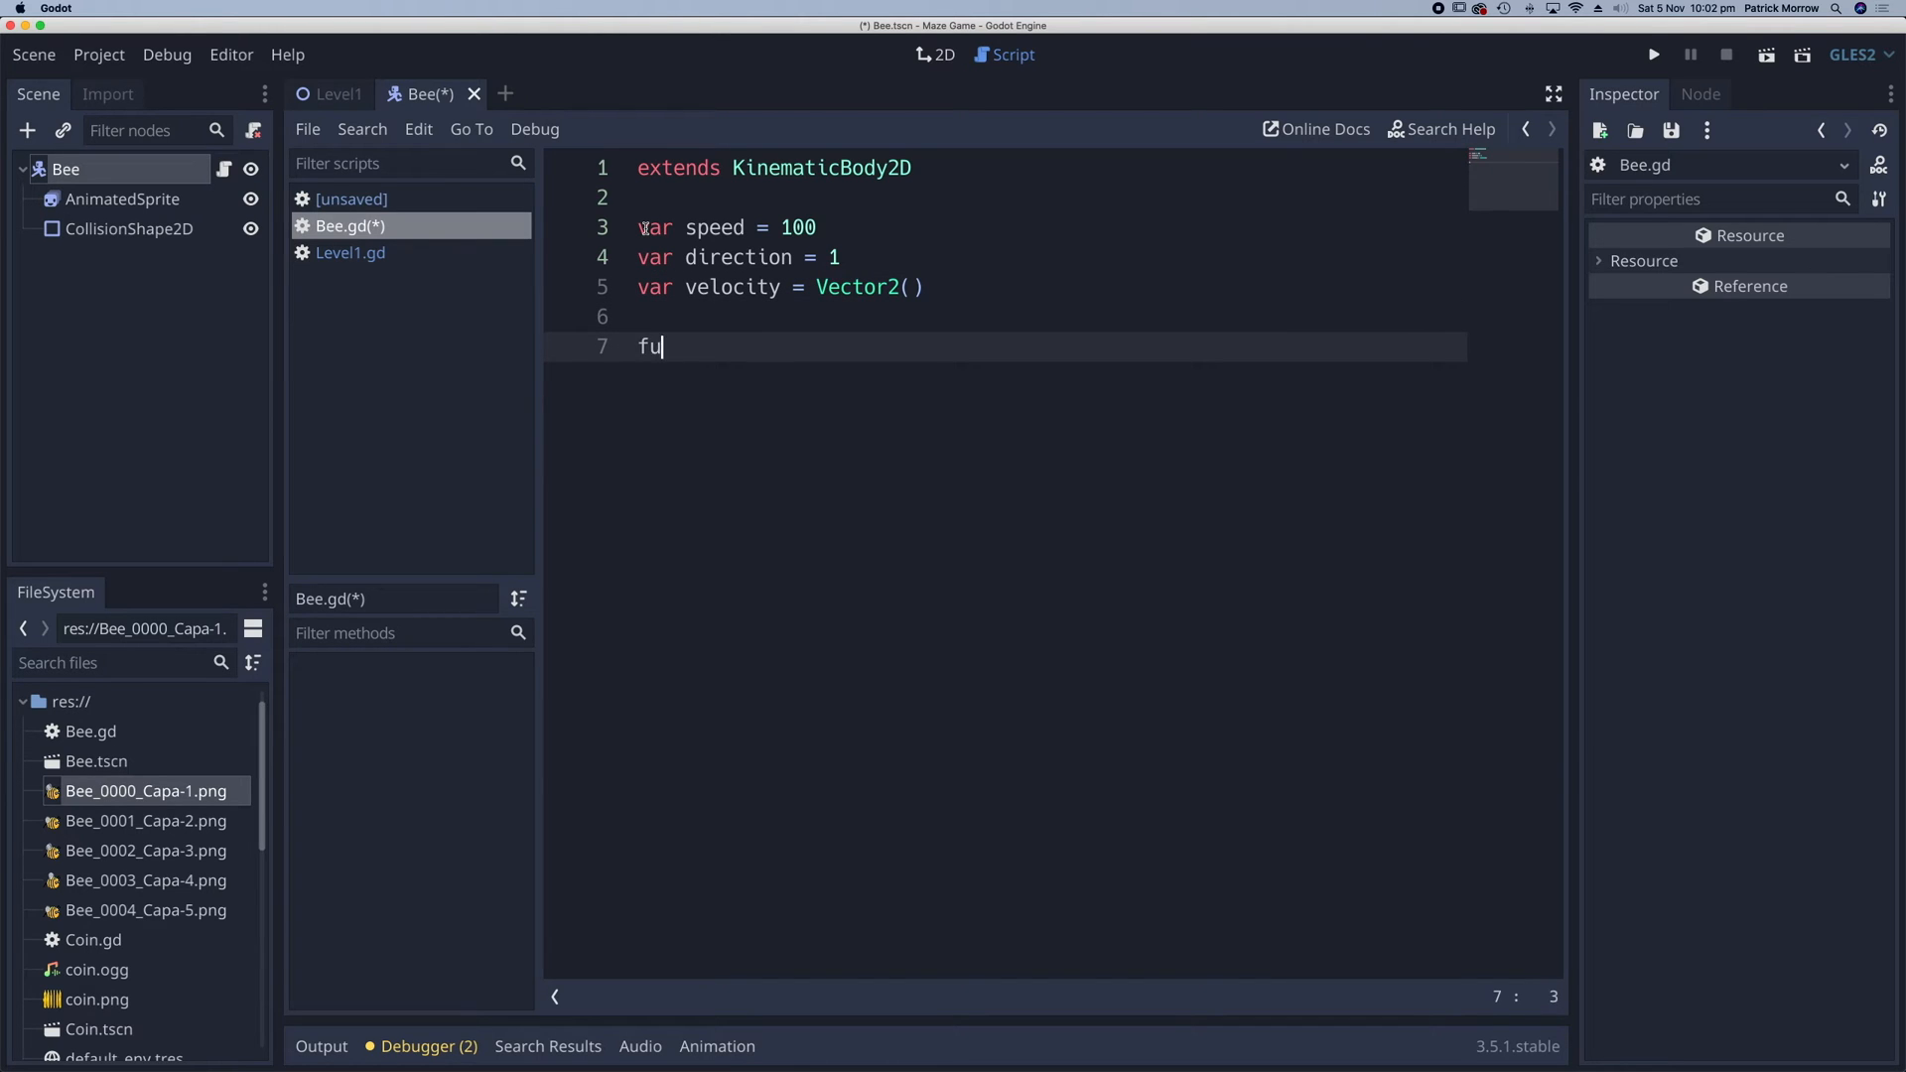
type("nc _")
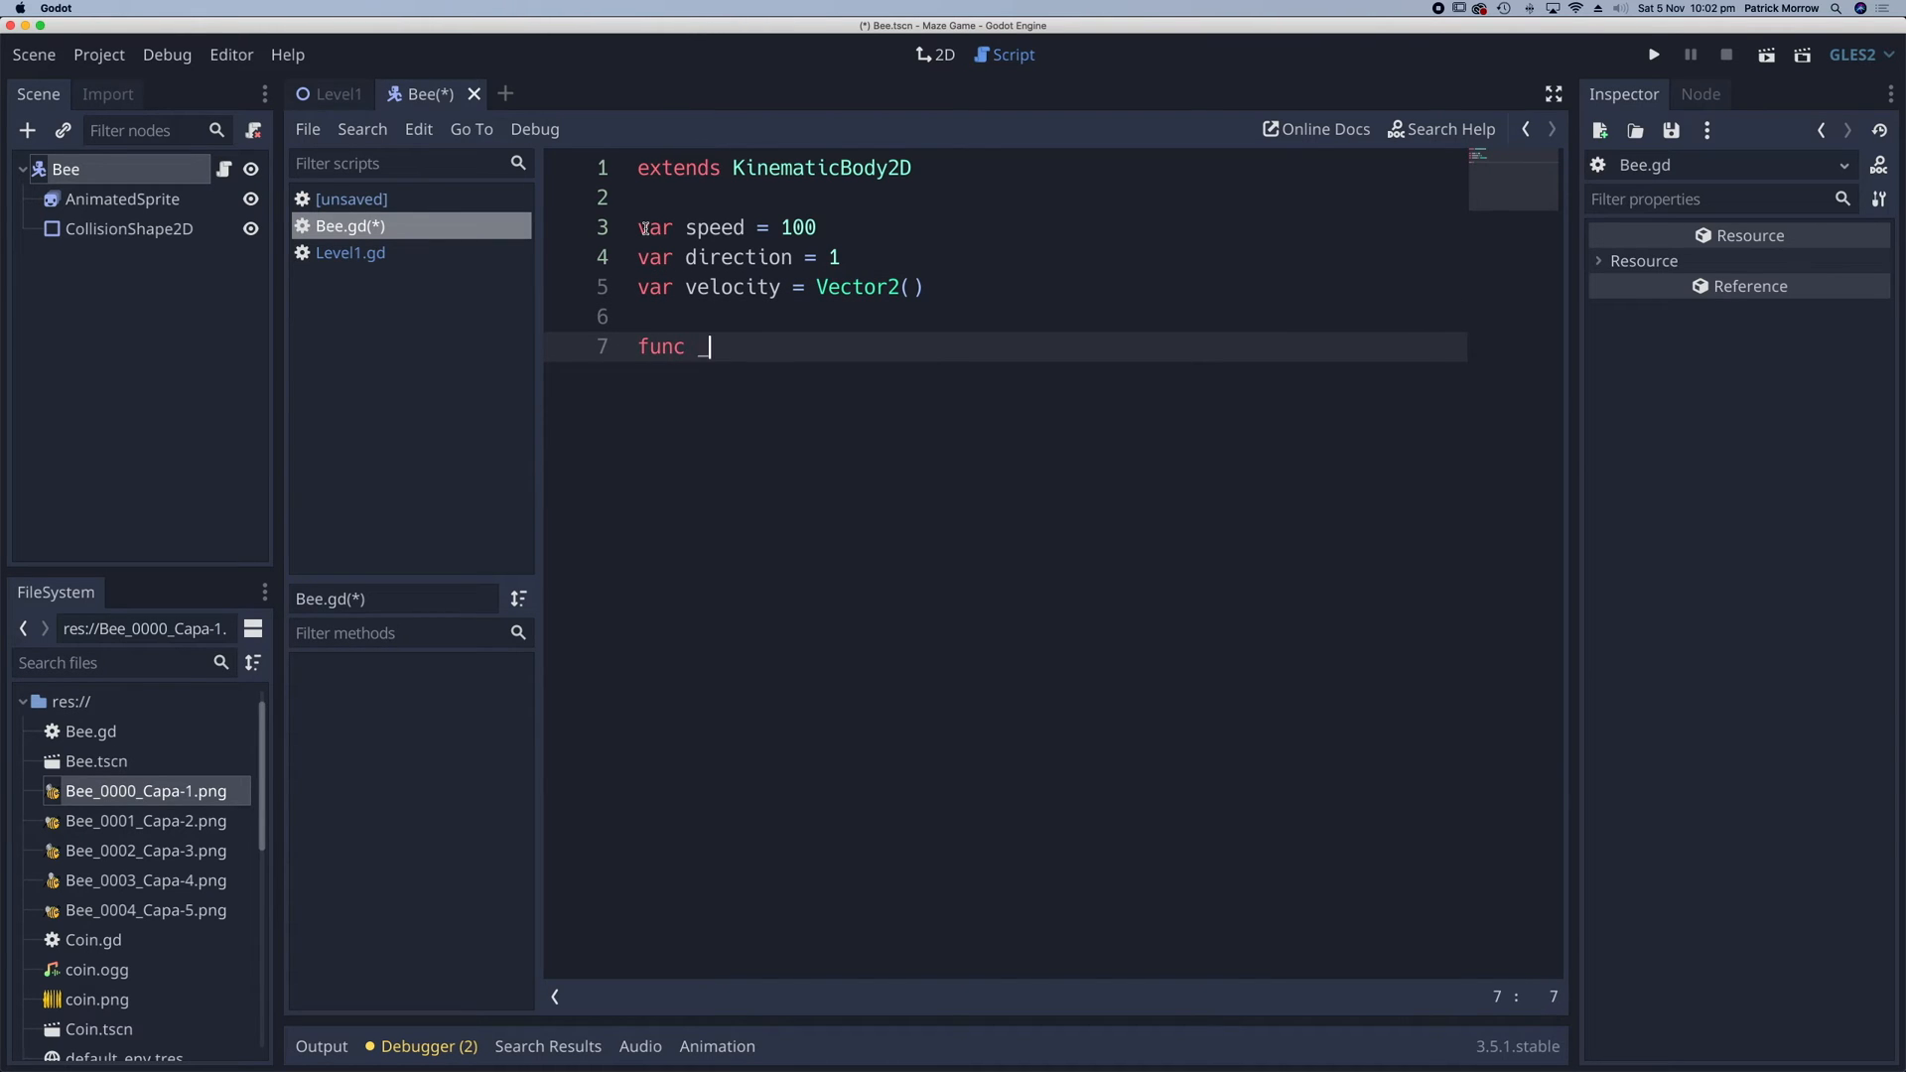
type("_process(delta):")
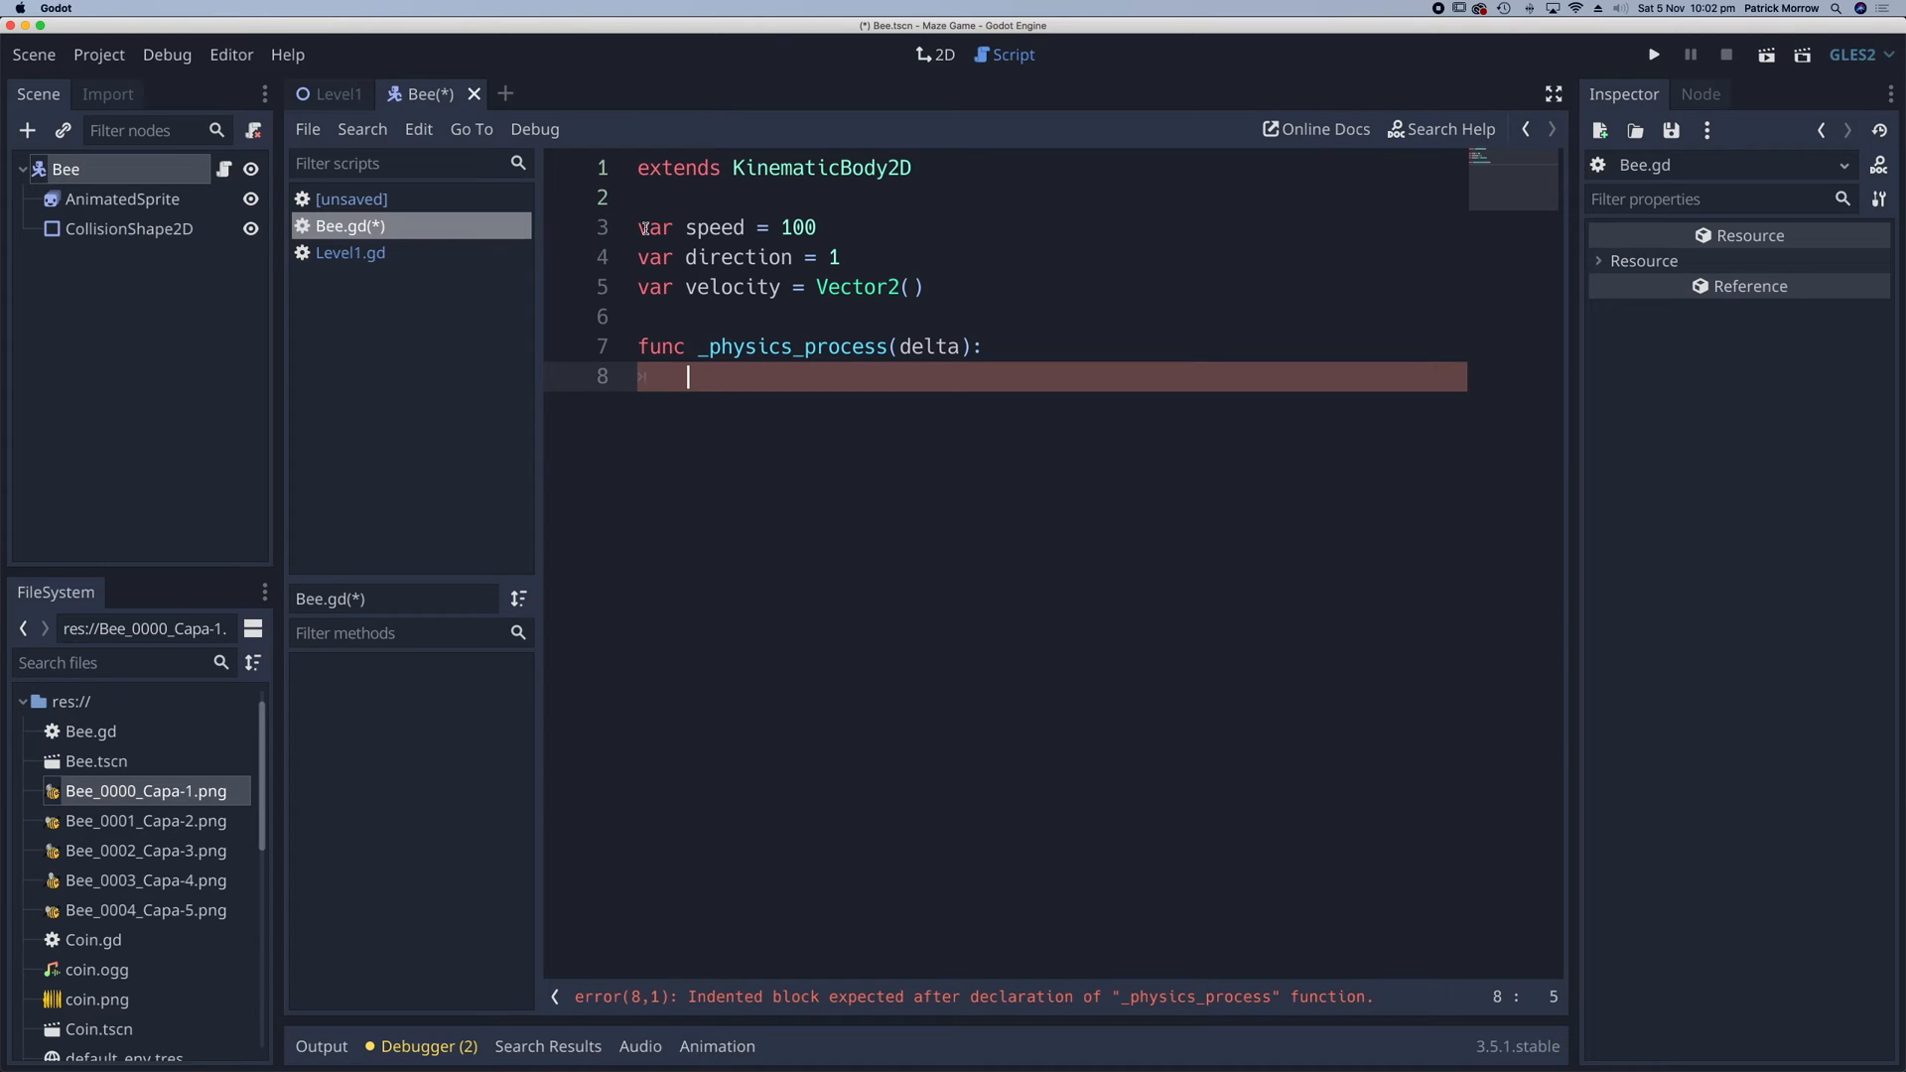
type("velocity")
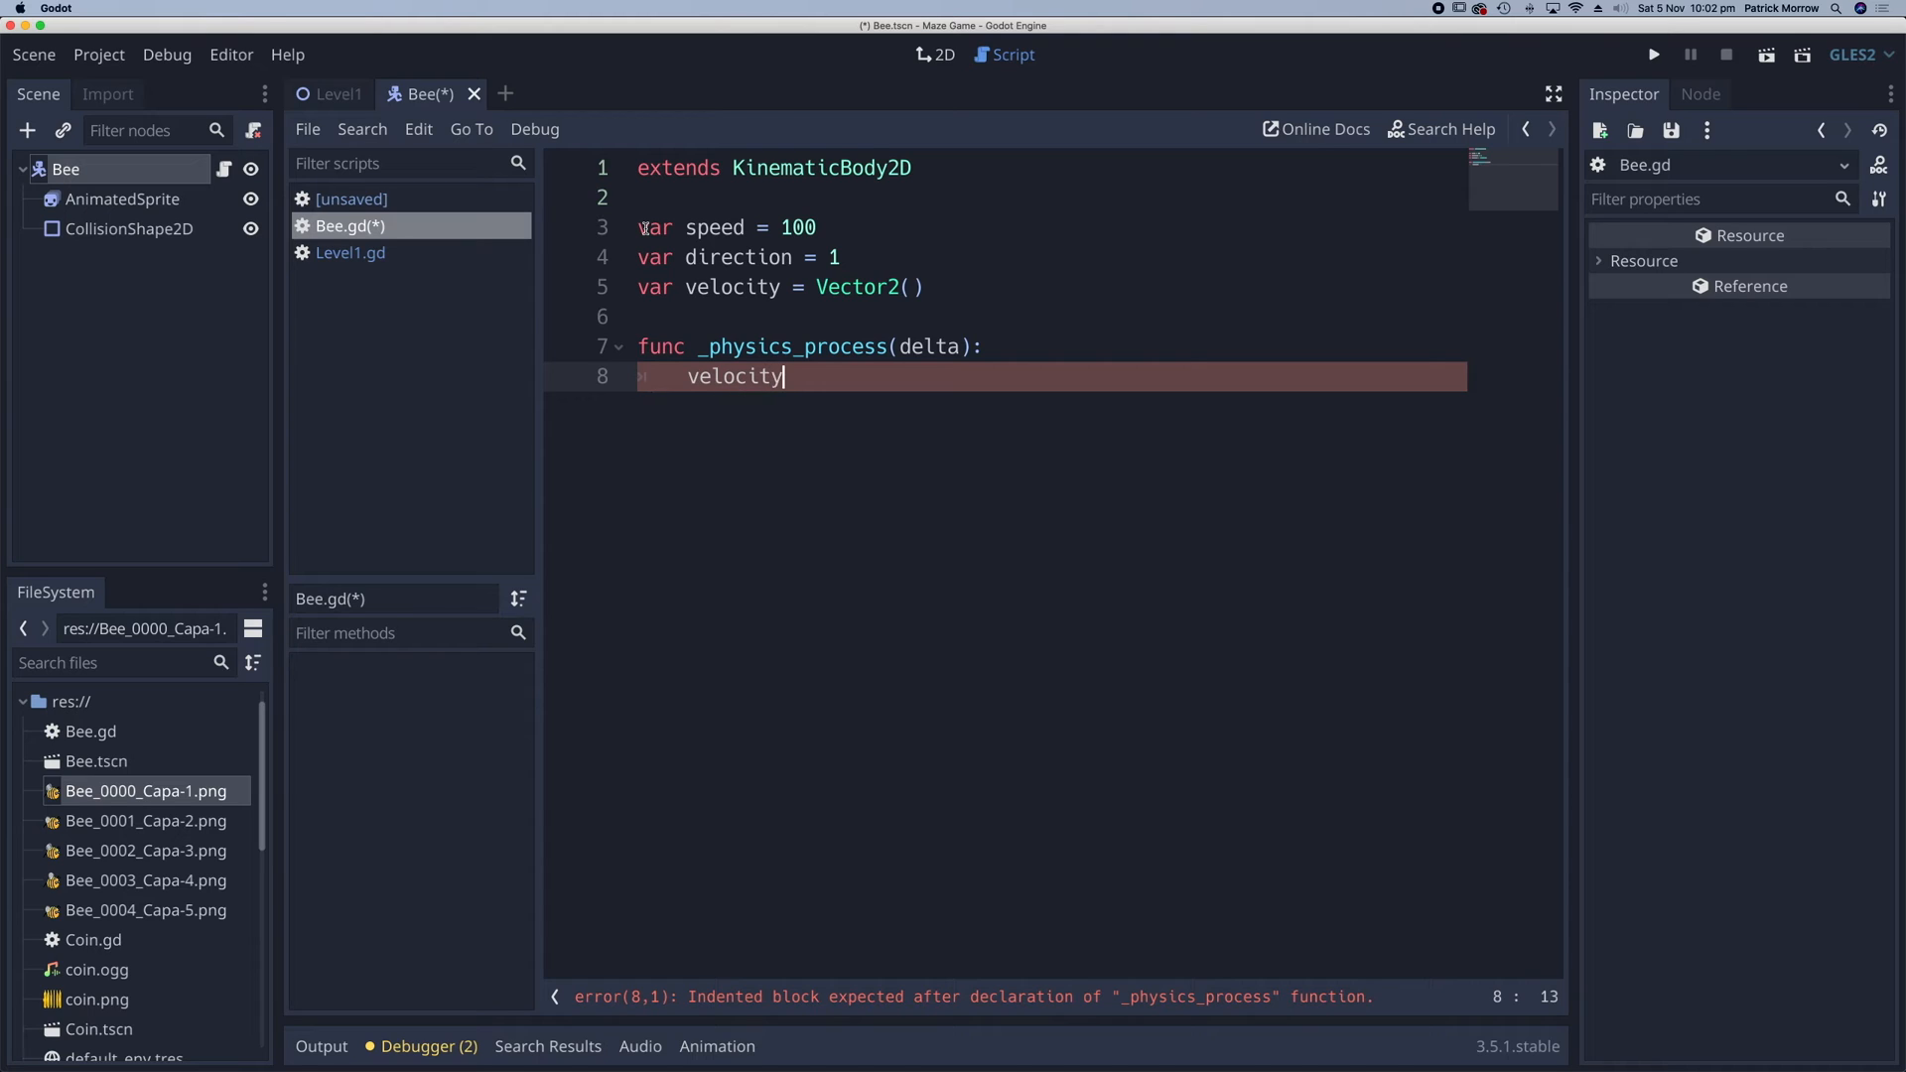
type(".x =")
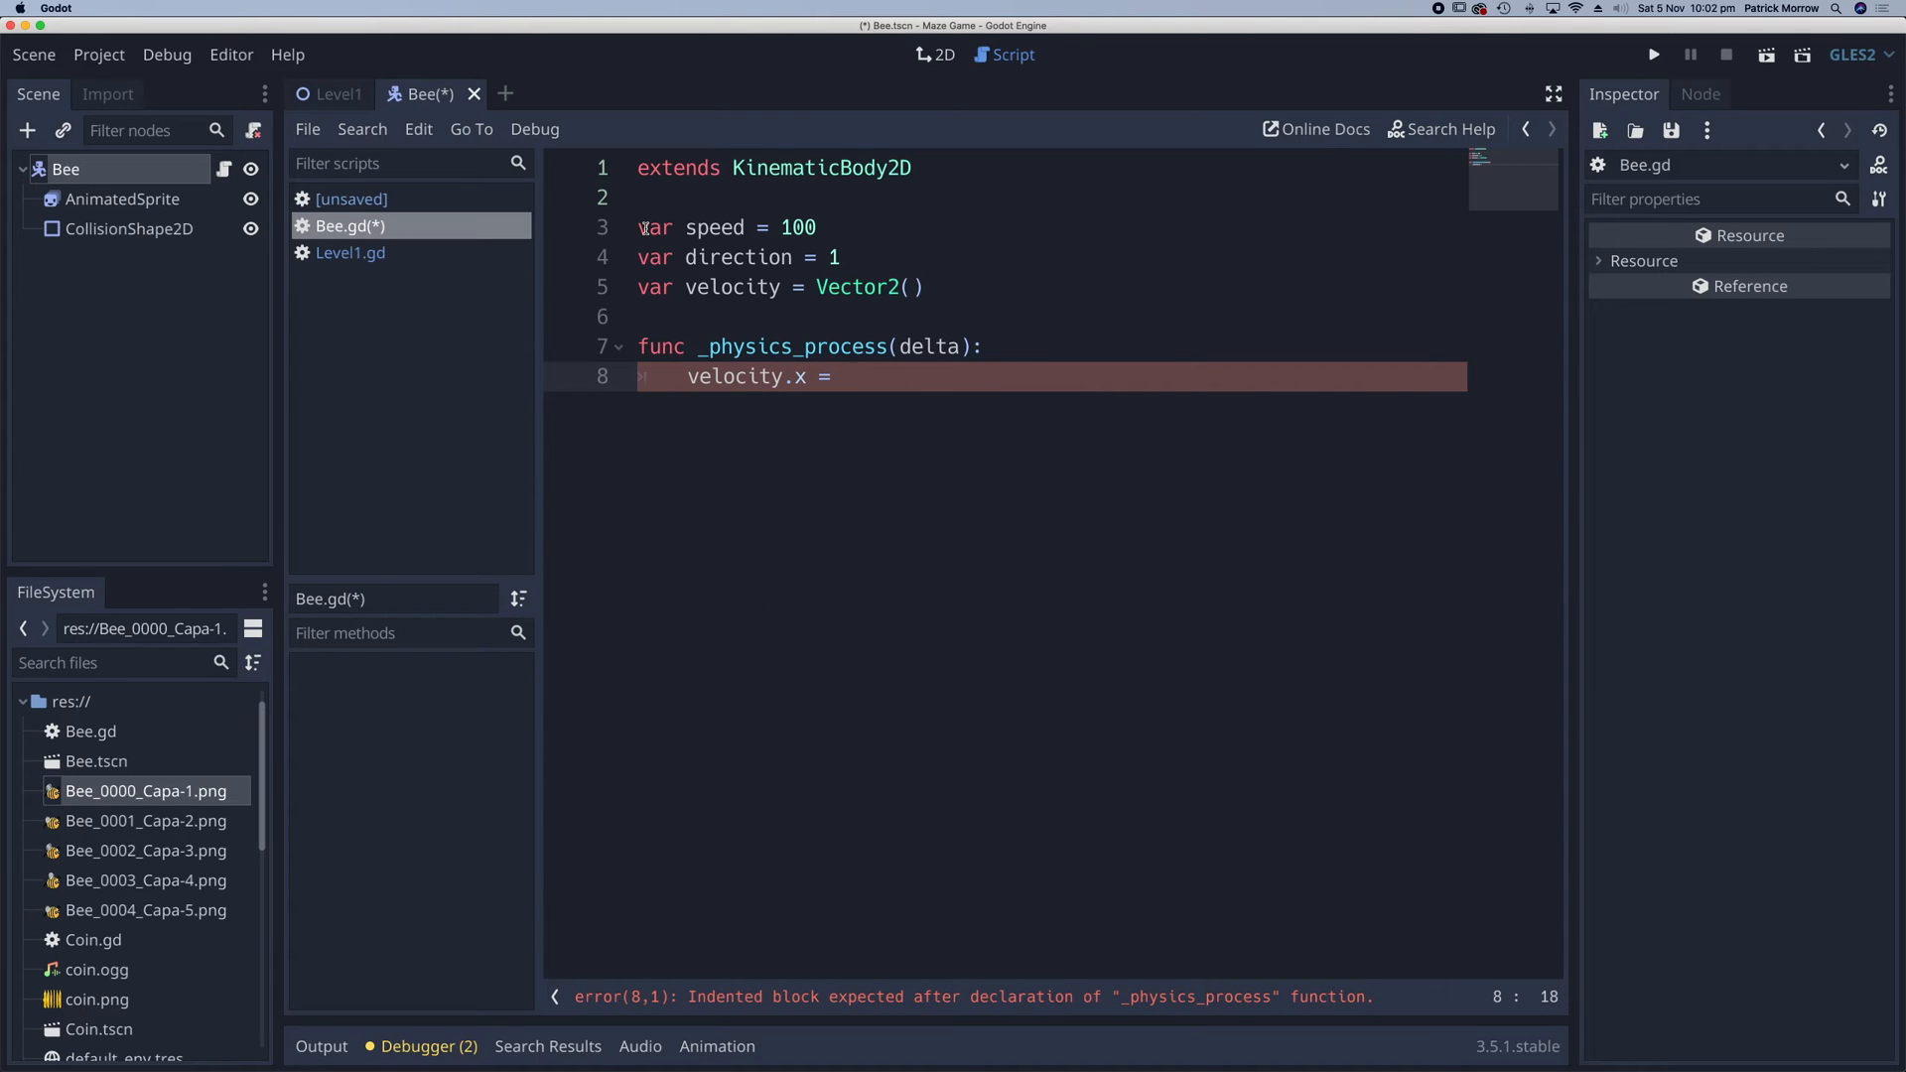
type("speed")
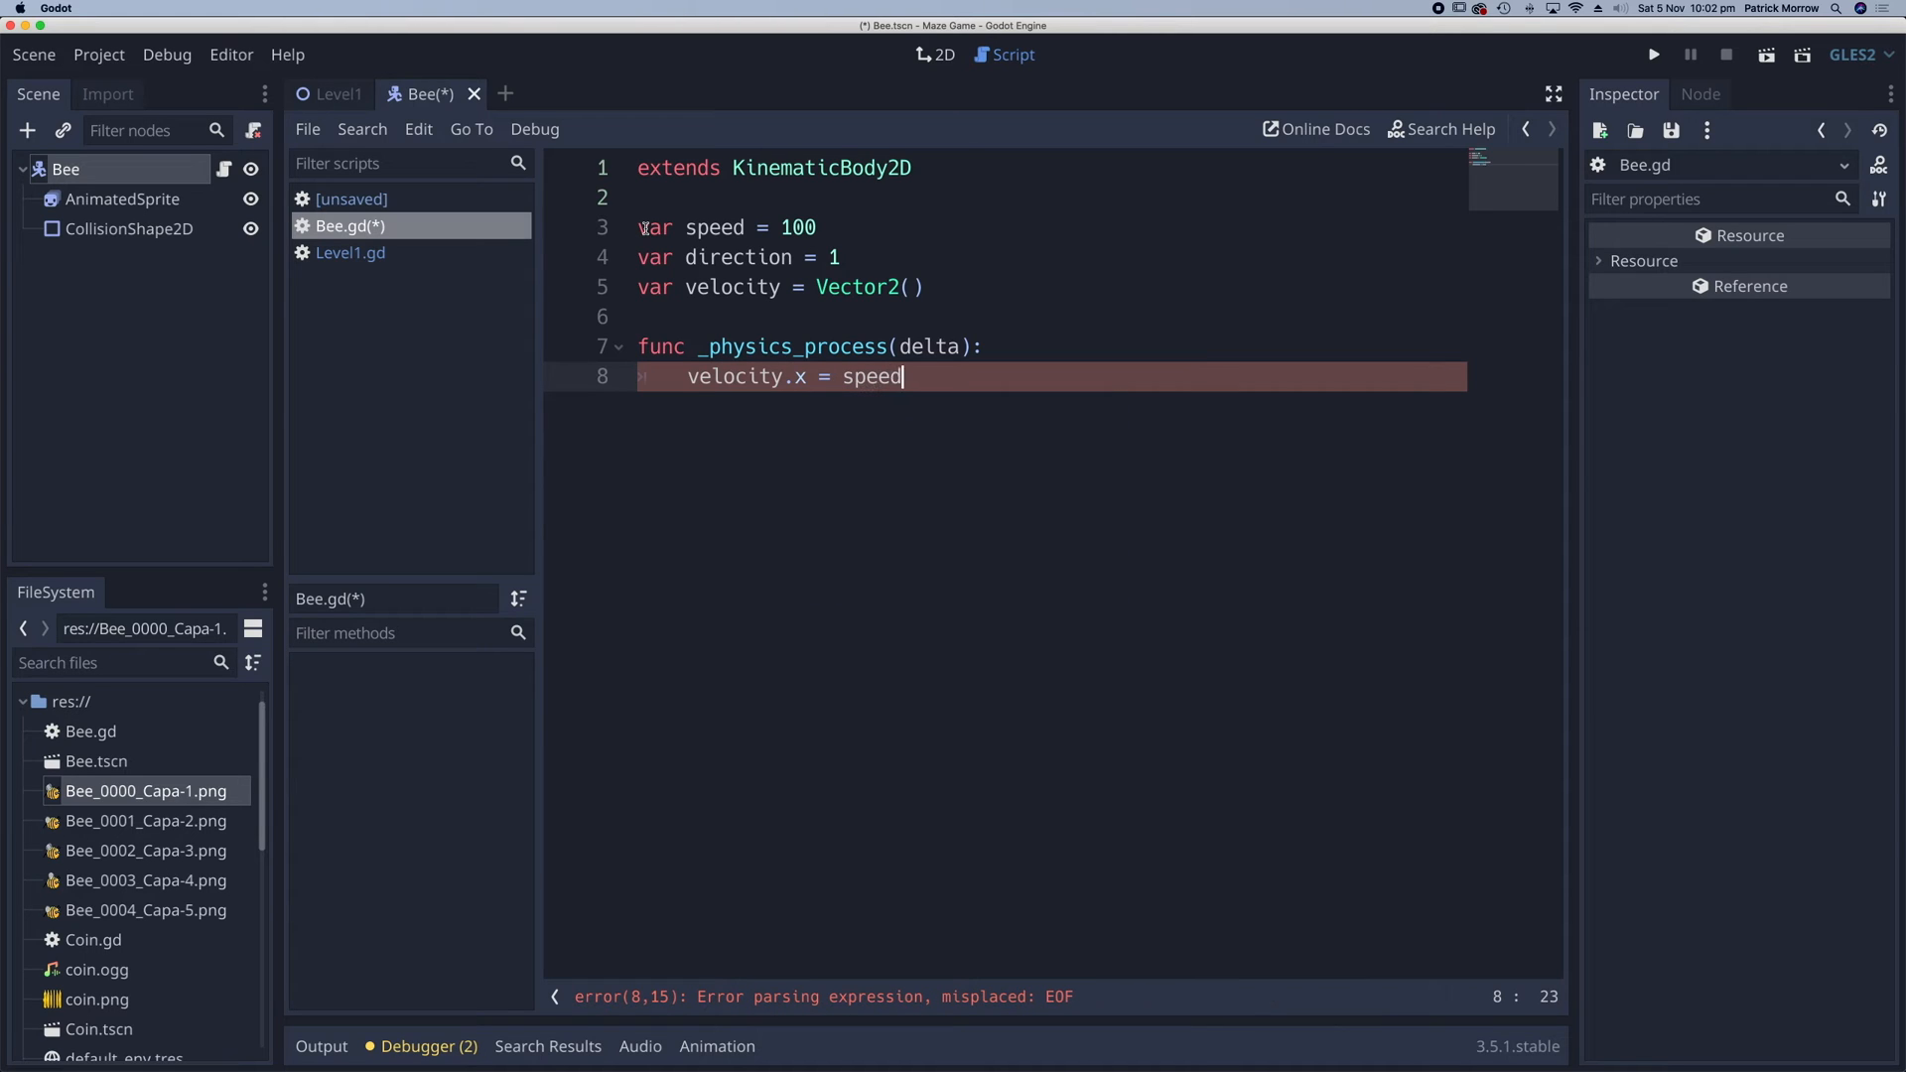
type("*")
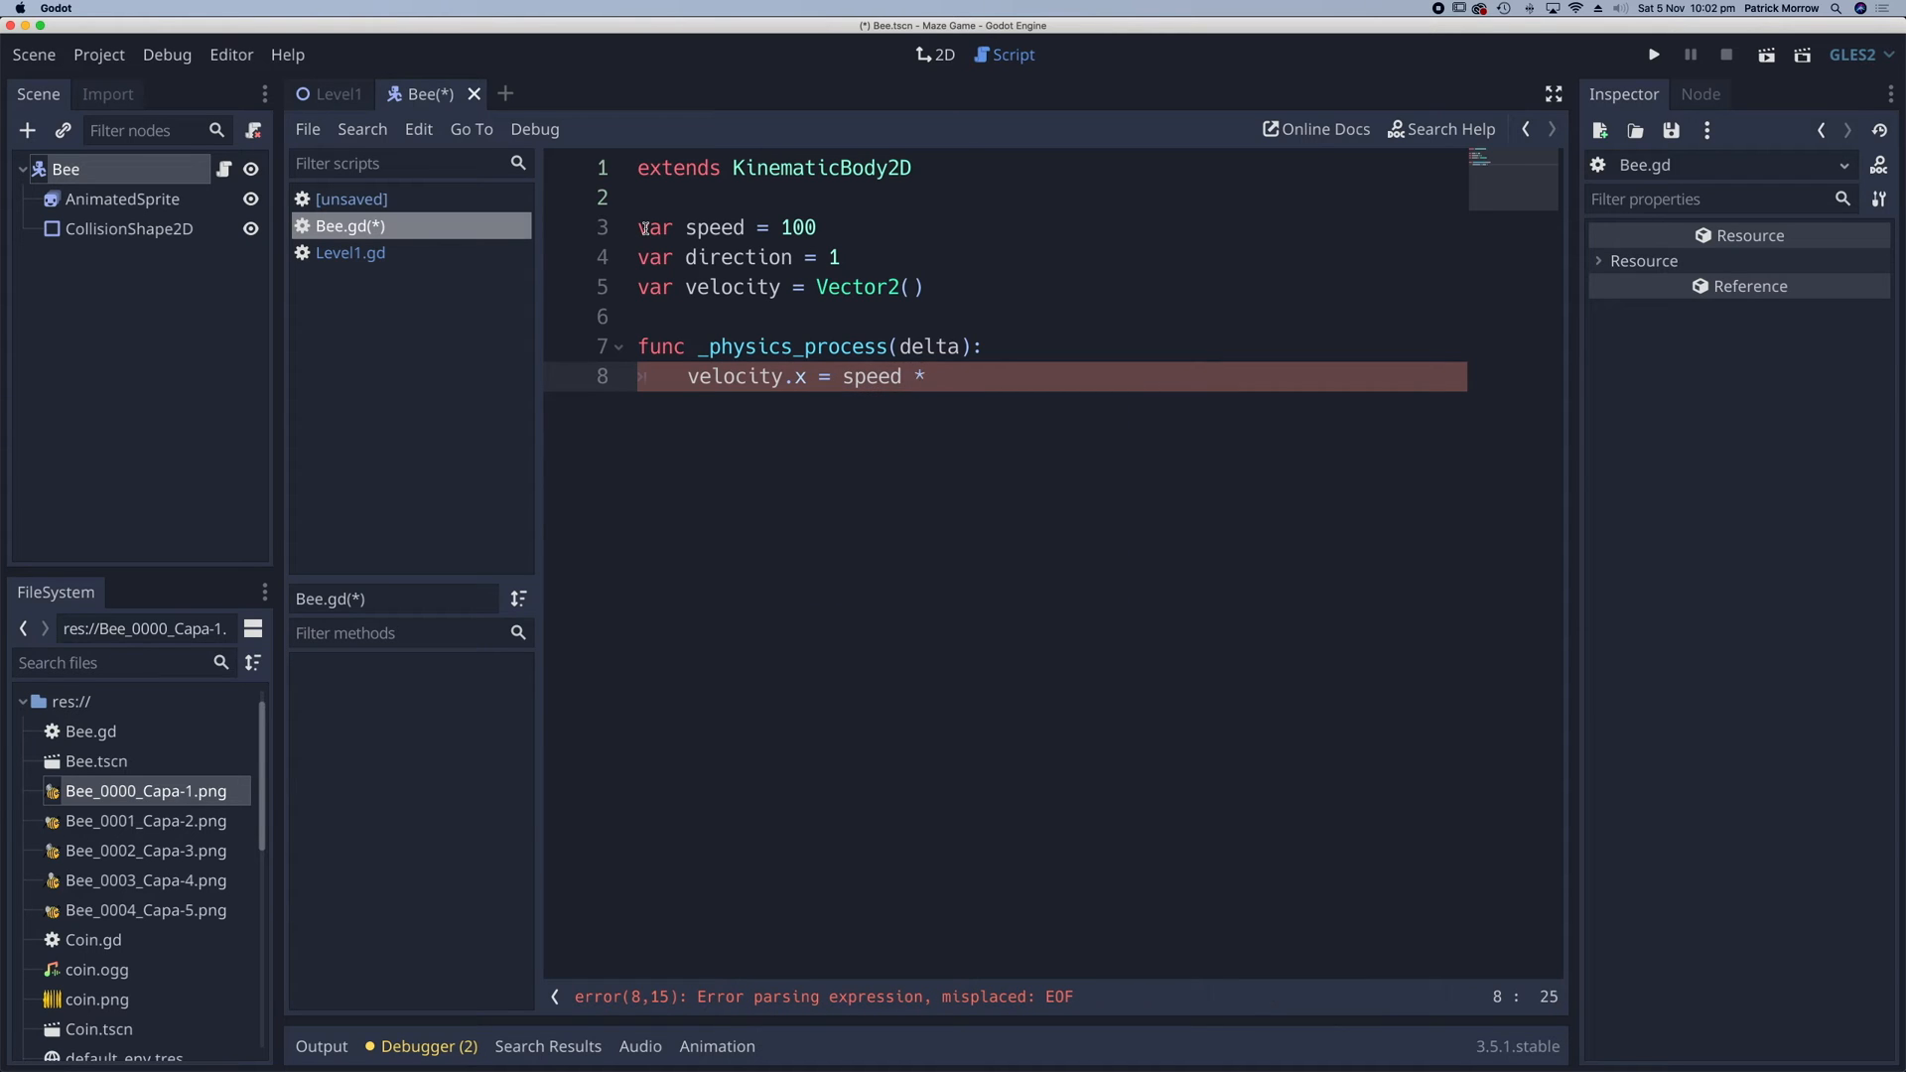
type("directio")
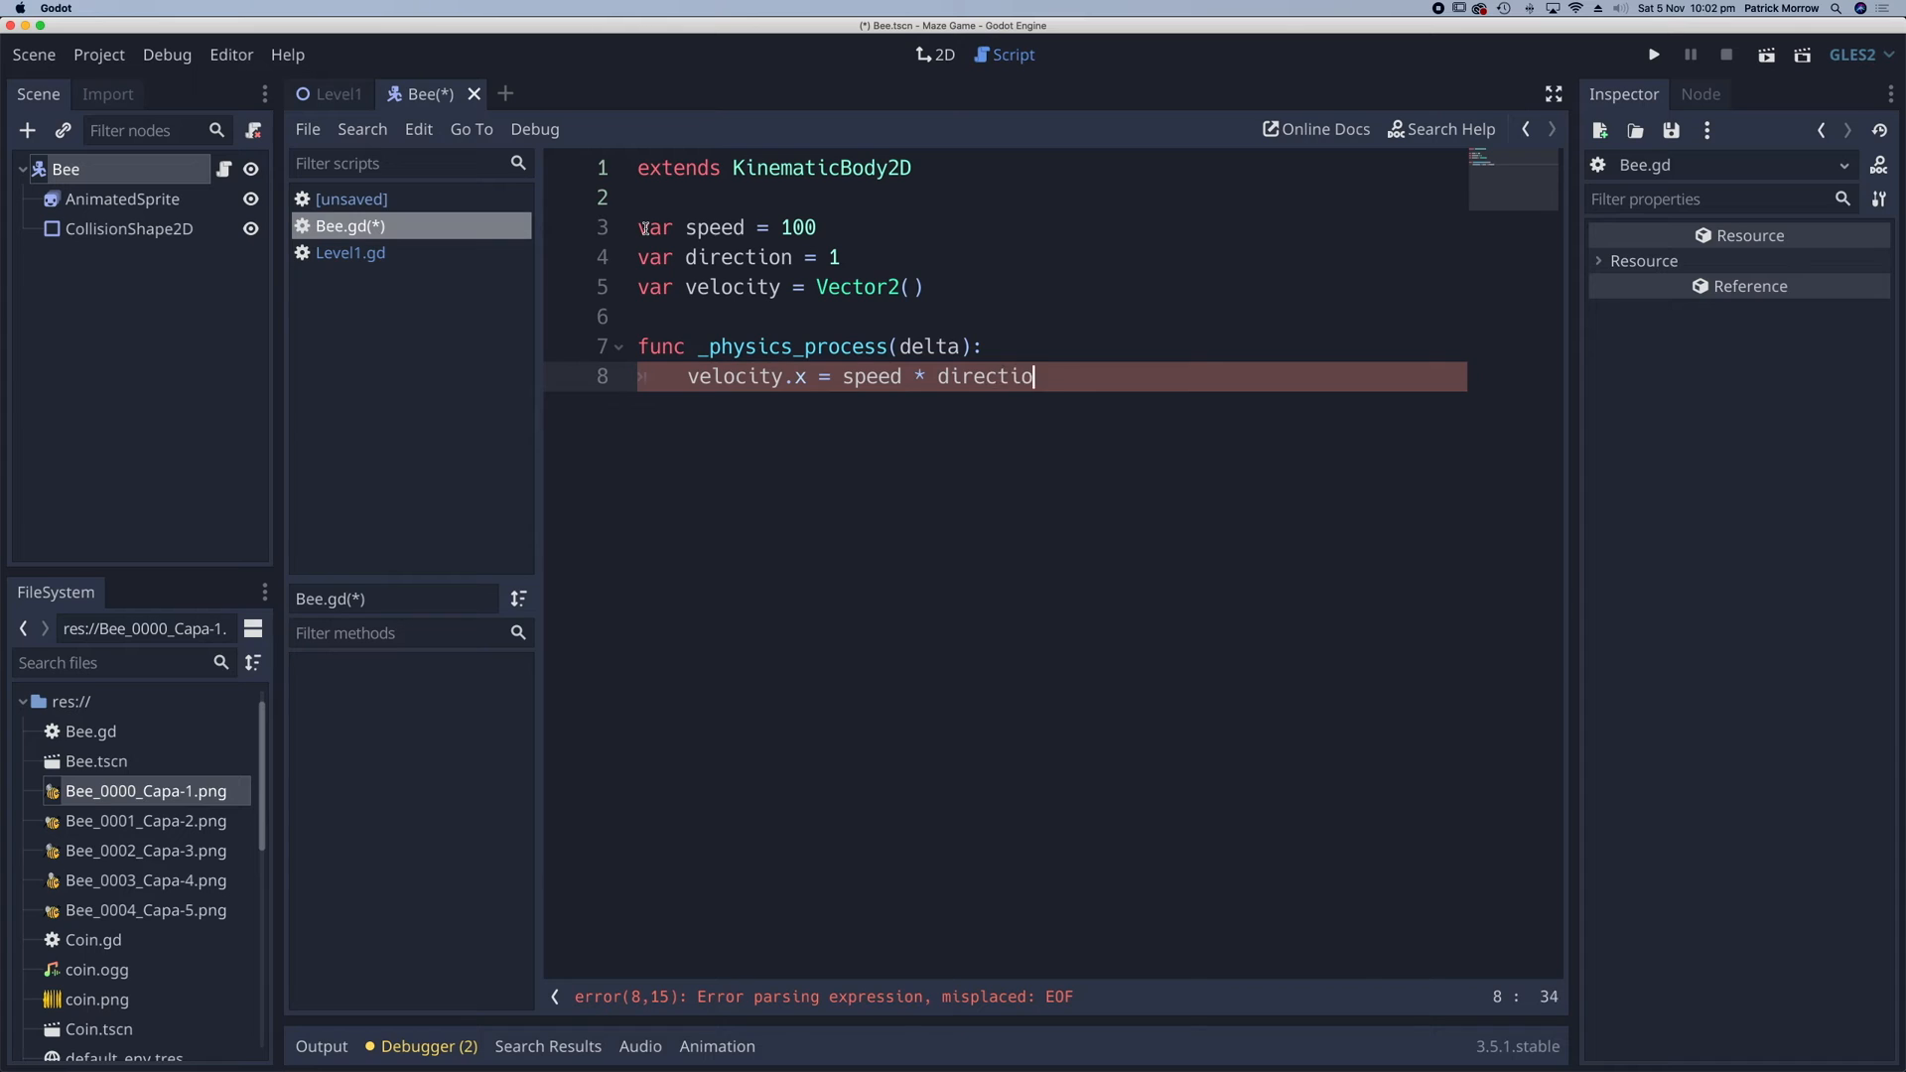
type("n")
type("move")
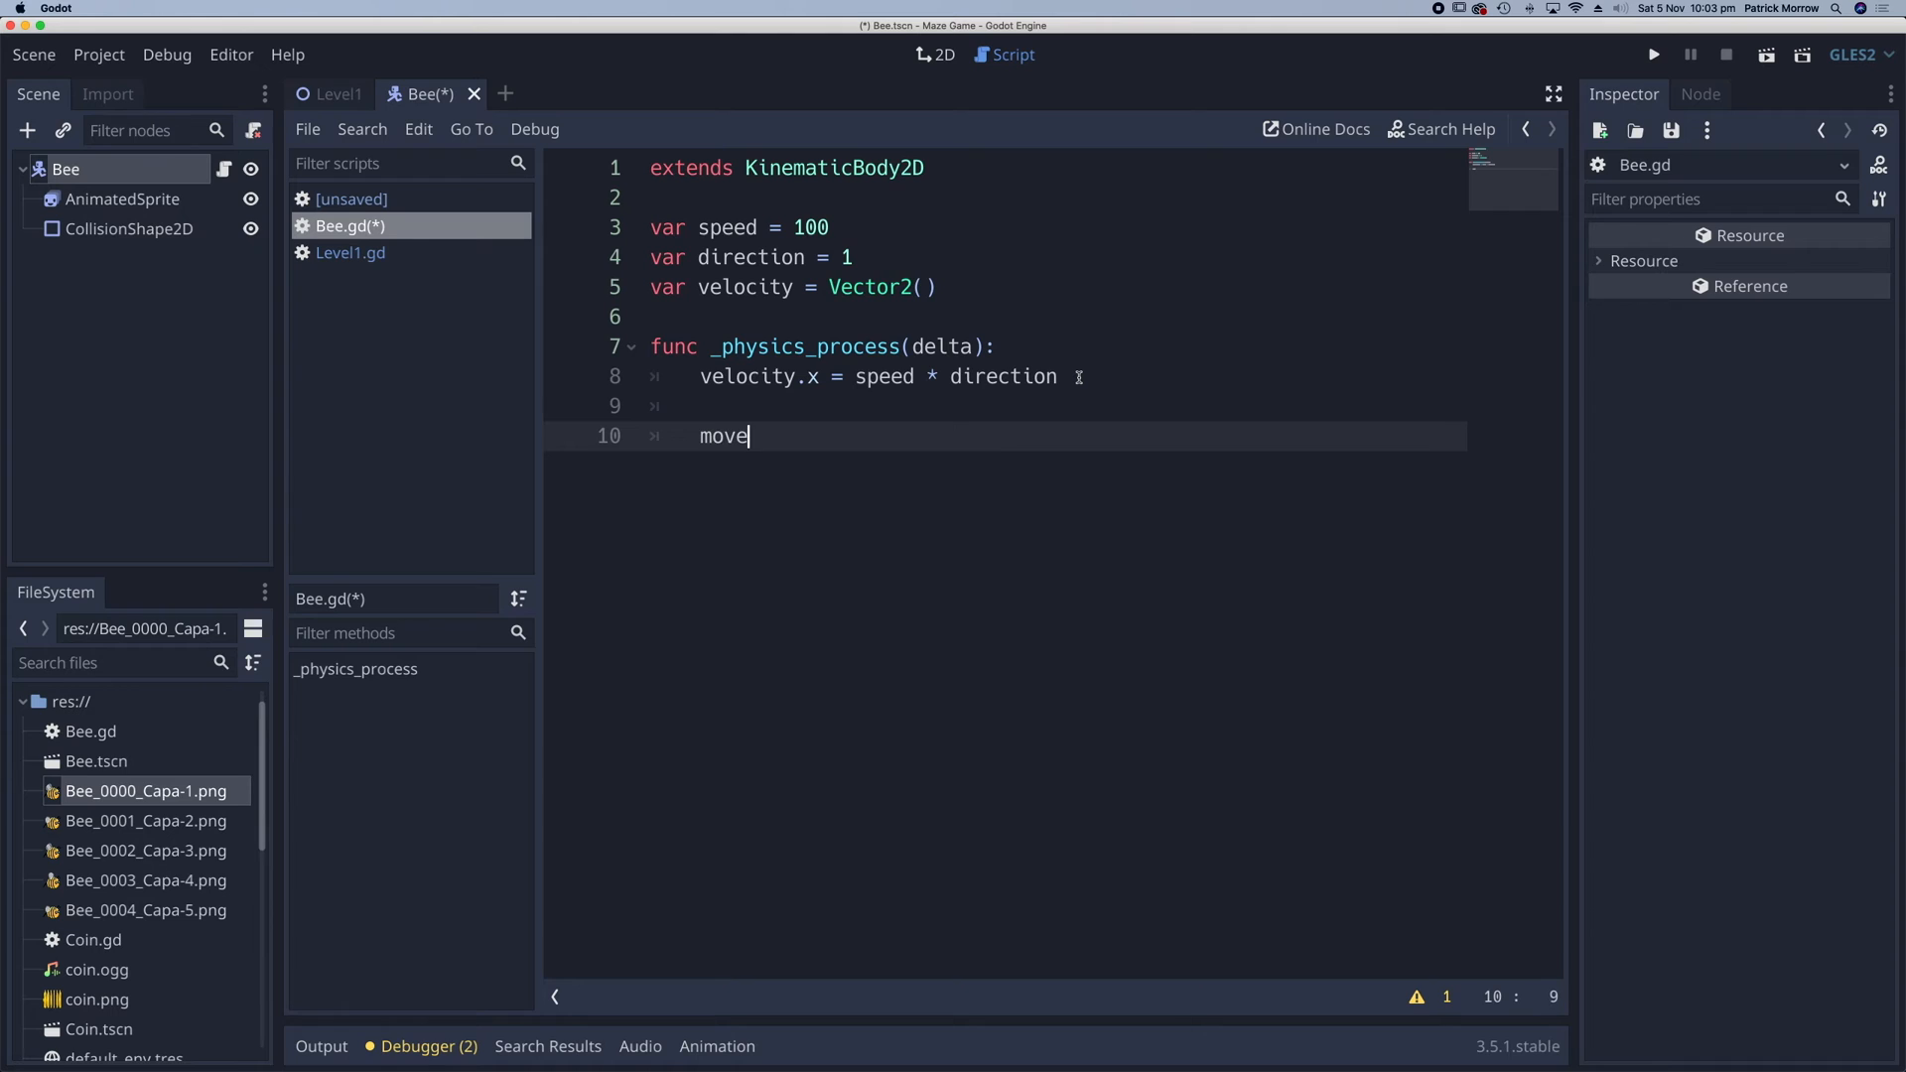
type("_and_slide(")
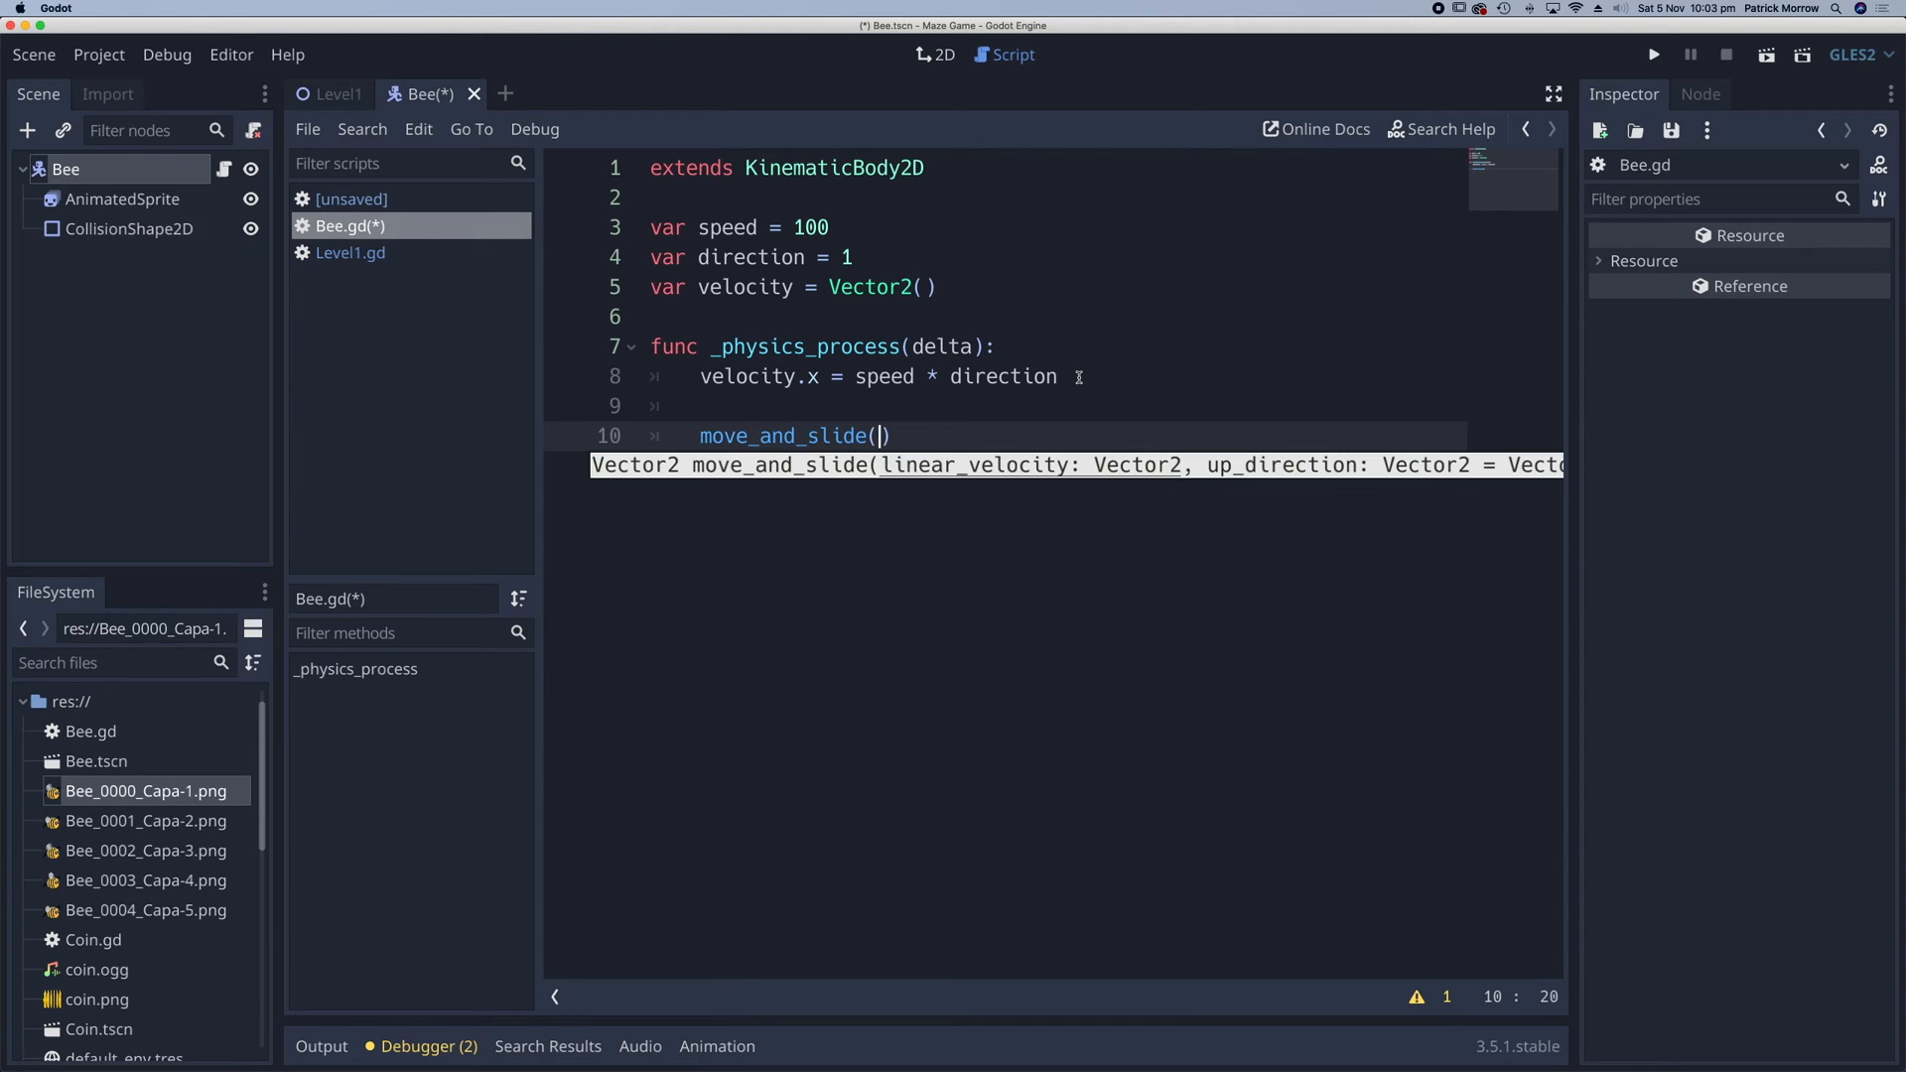
type("velocity")
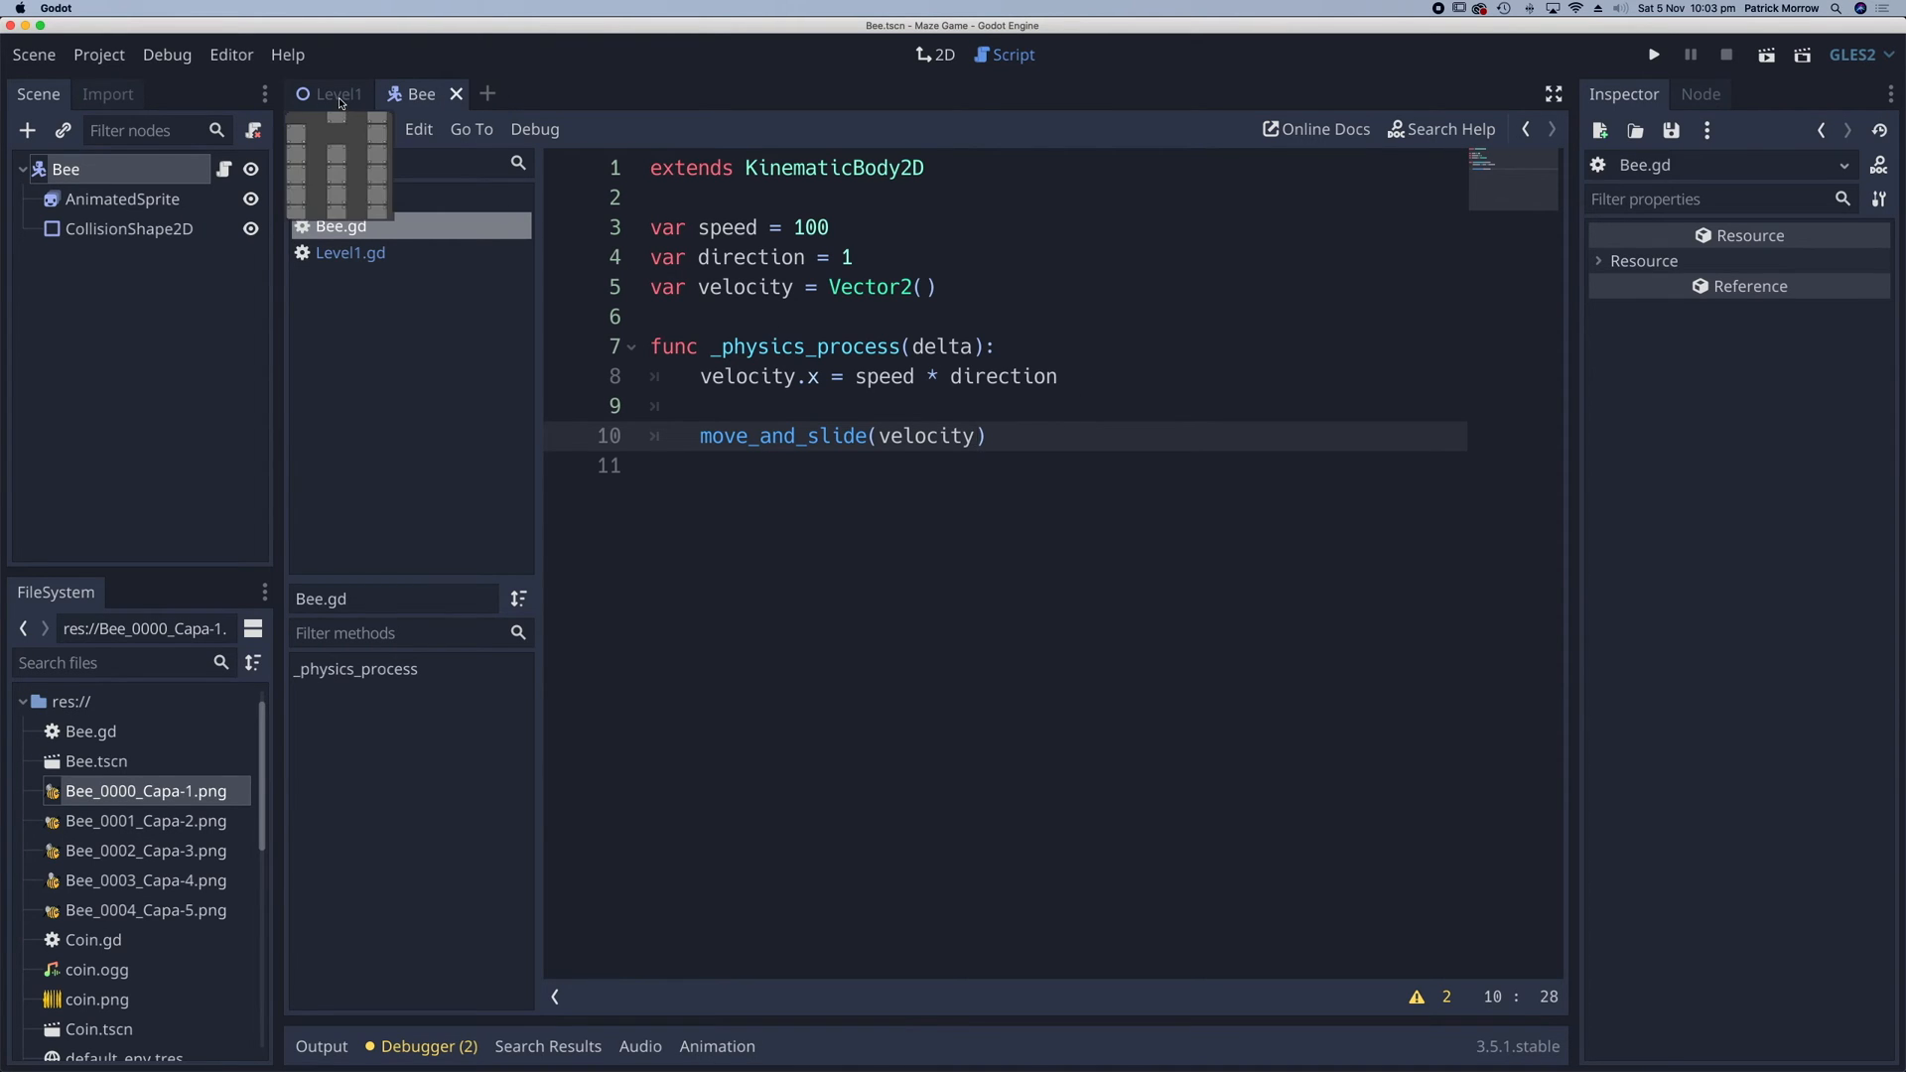
- Instance Bee.tscn under the Level1 root, then run and stop the game
left_click(942, 55)
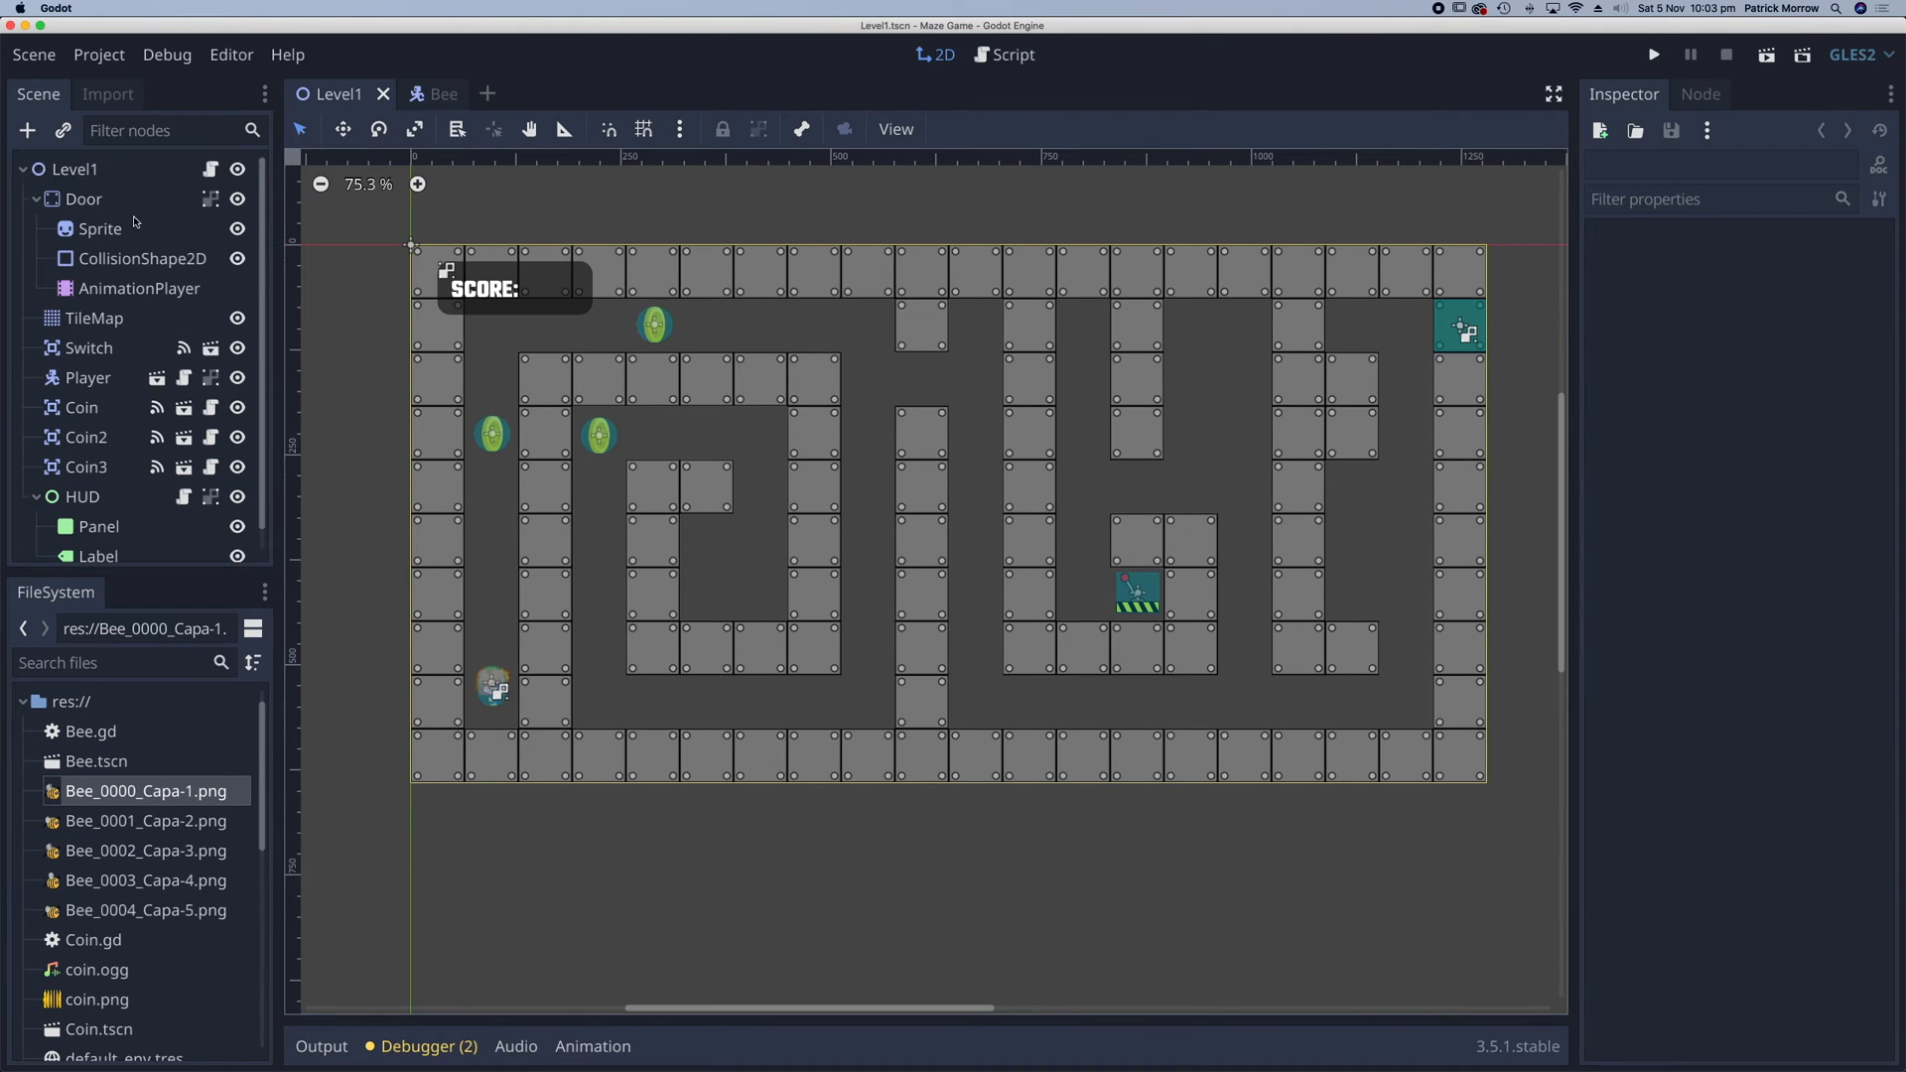
left_click(77, 167)
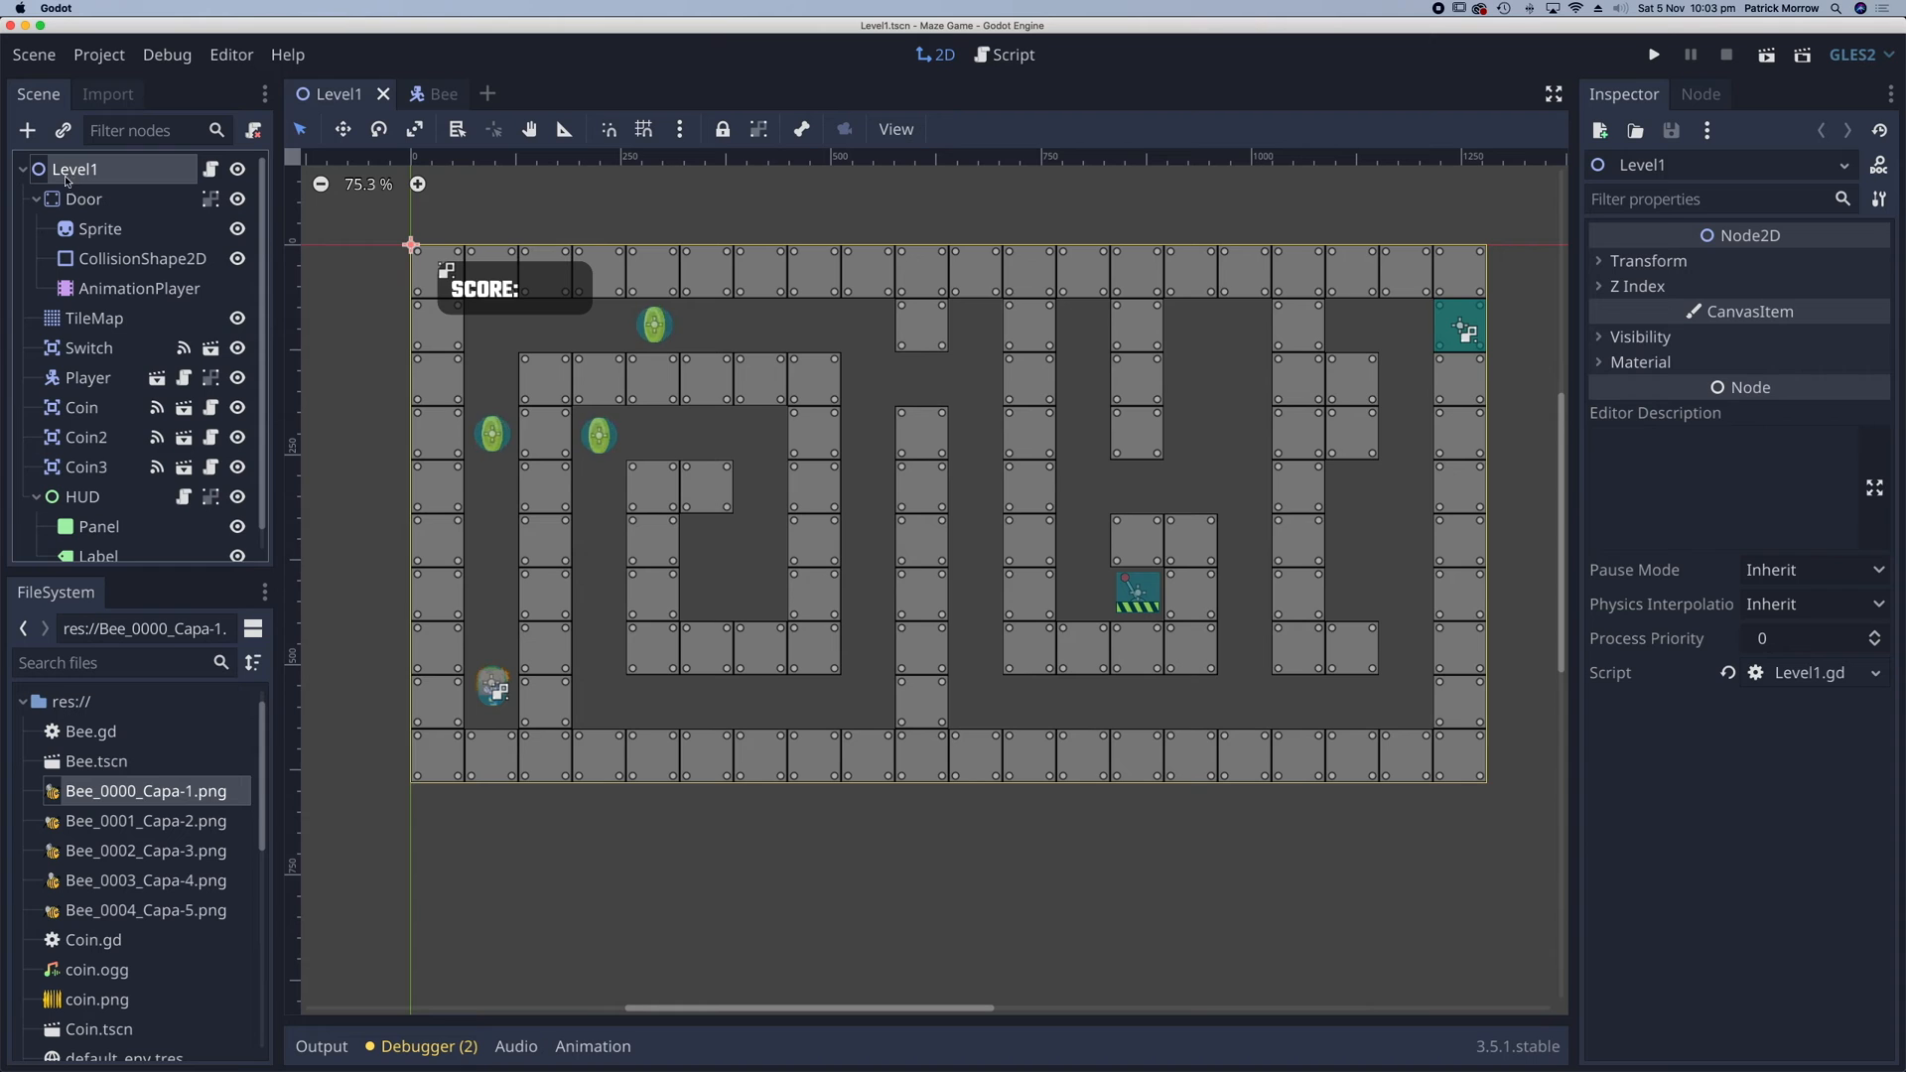
left_click(63, 129)
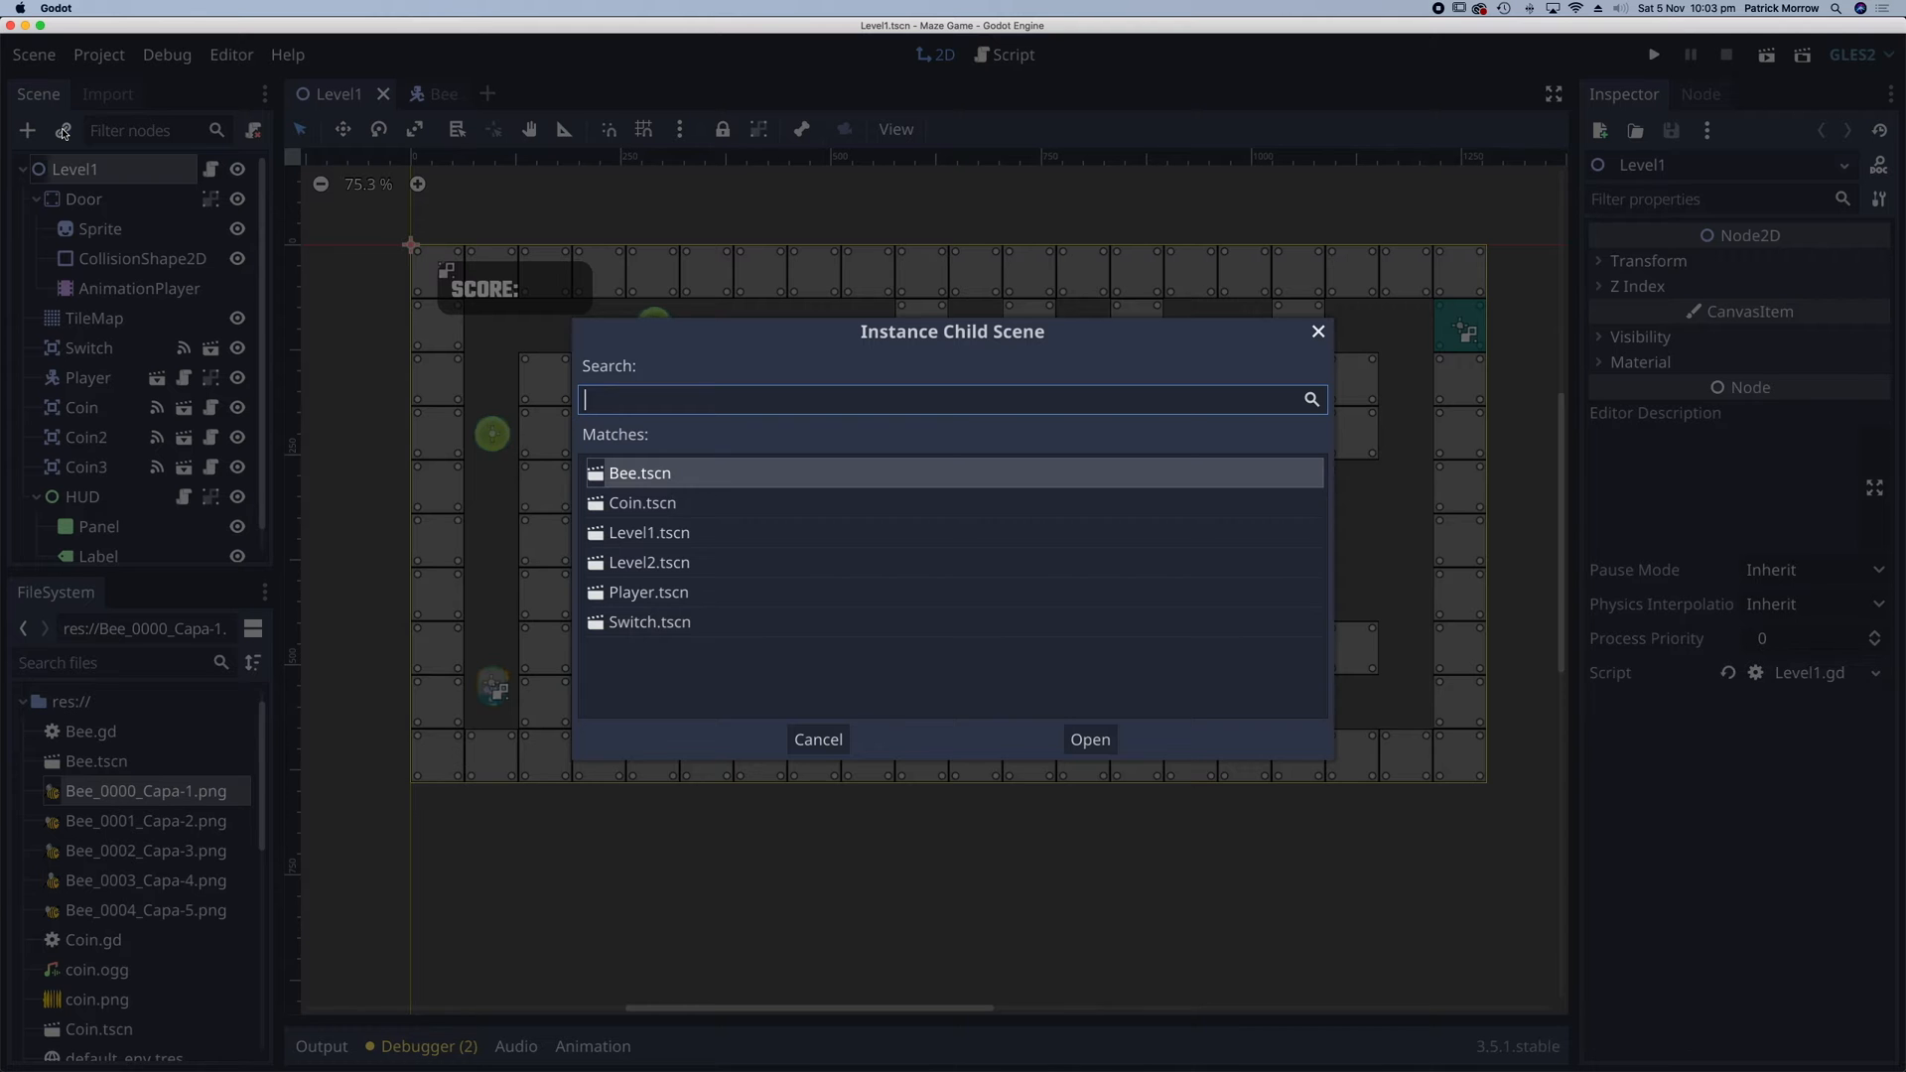
left_click(1088, 738)
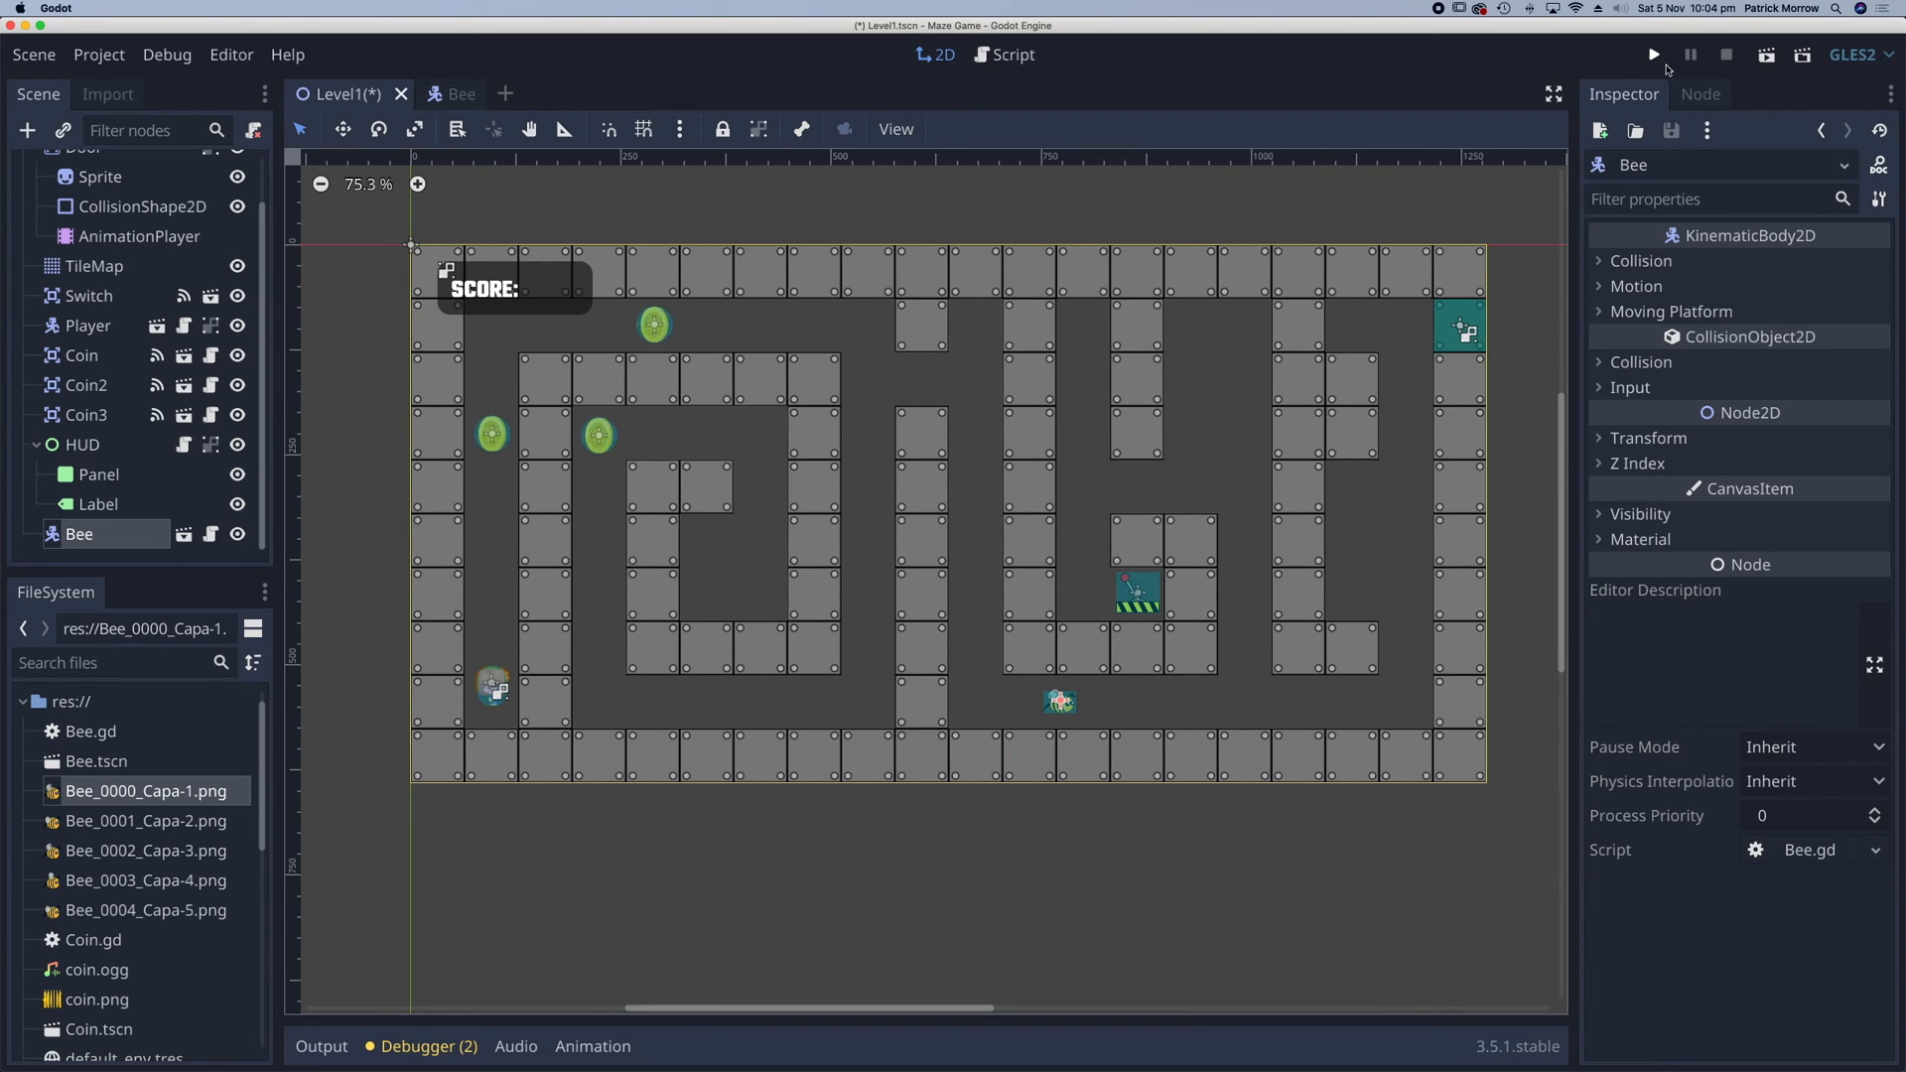
left_click(1652, 54)
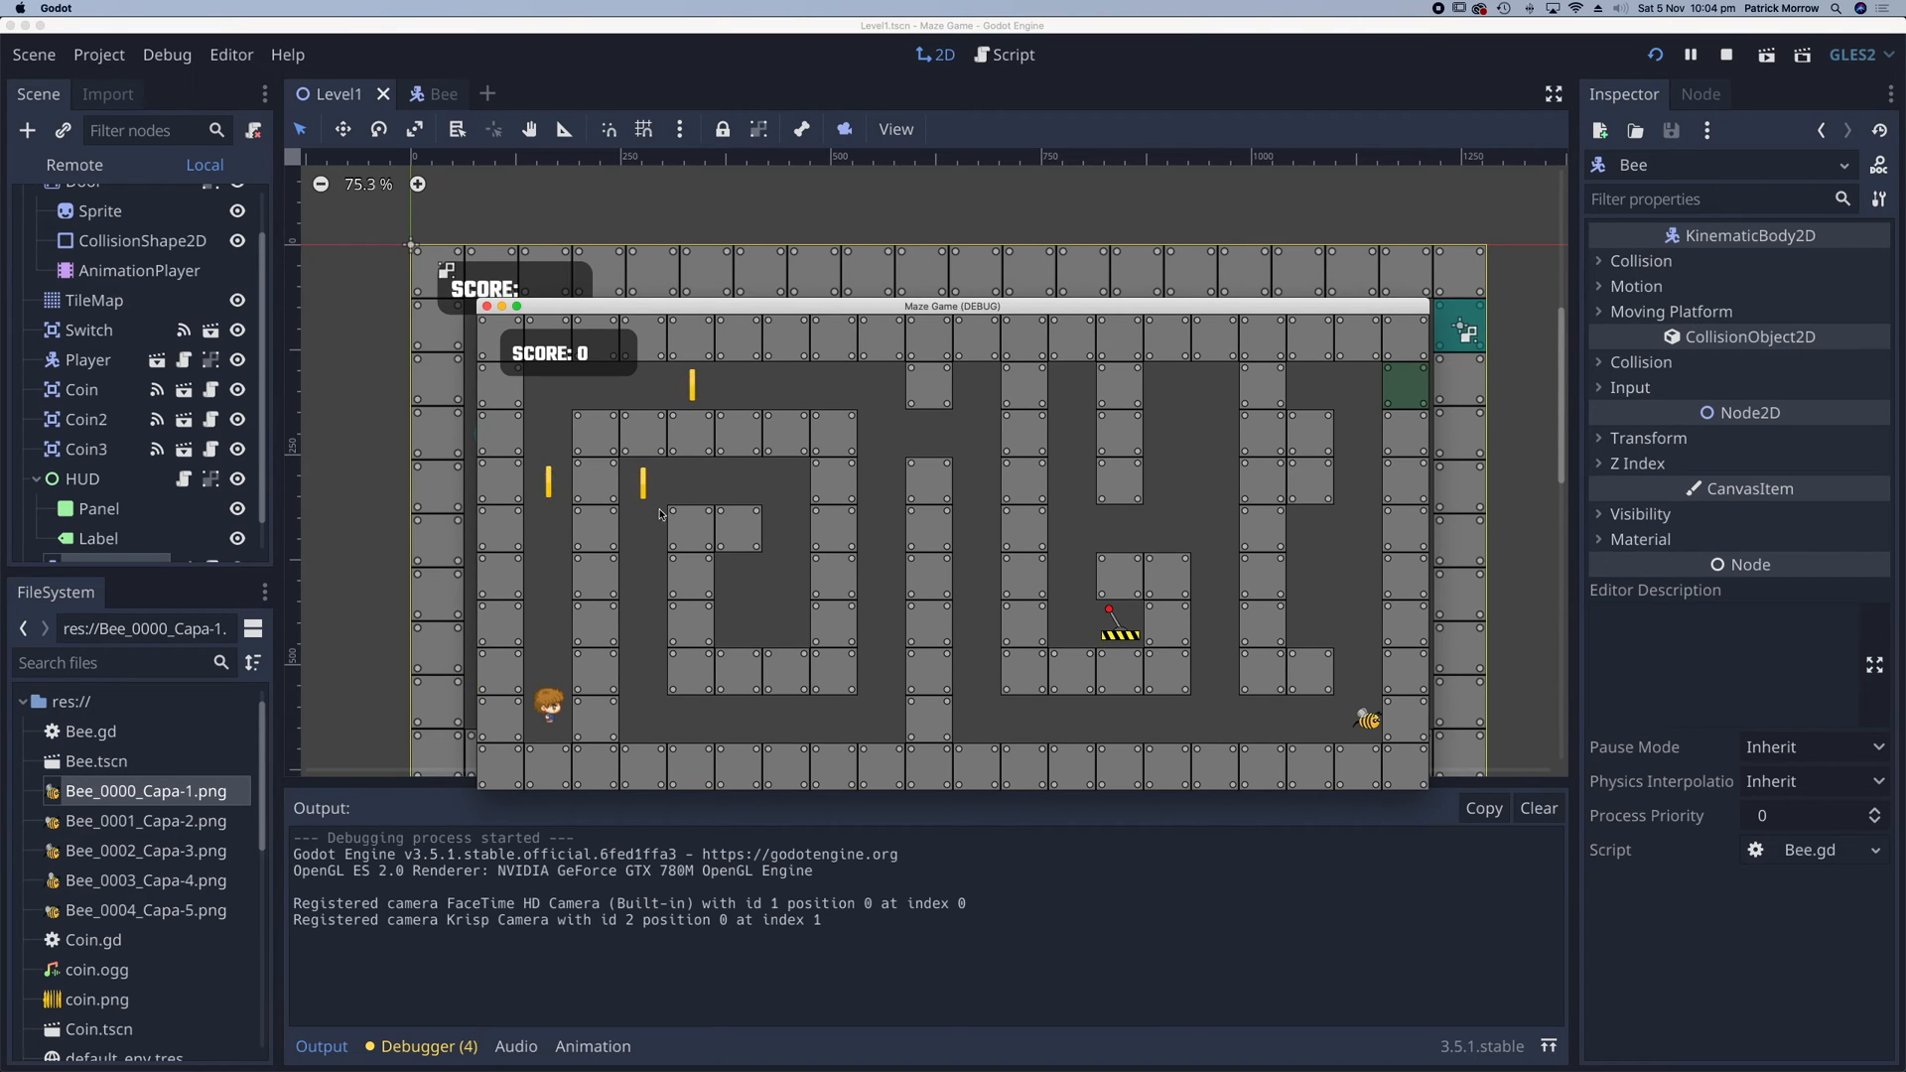
left_click(1723, 55)
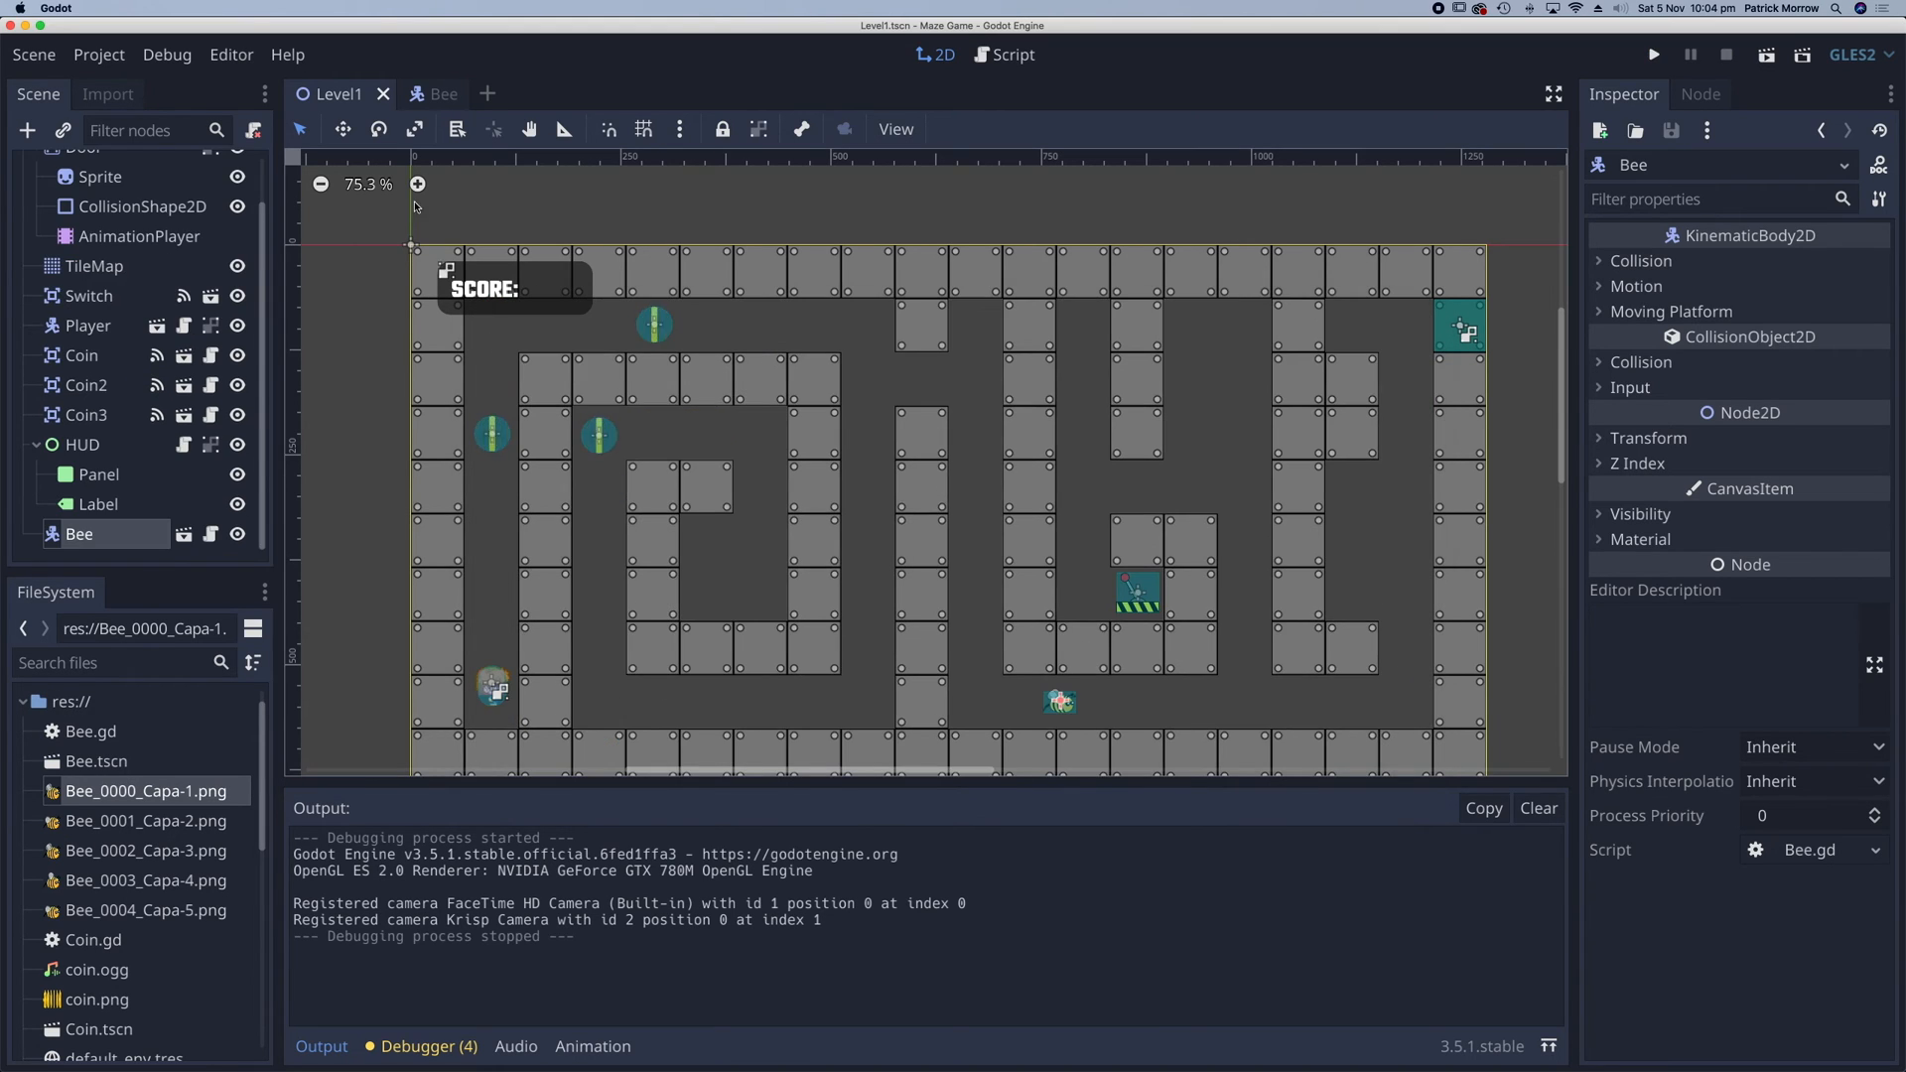
- Pass Vector2.UP as move_and_slide's second argument in Bee.gd
left_click(424, 94)
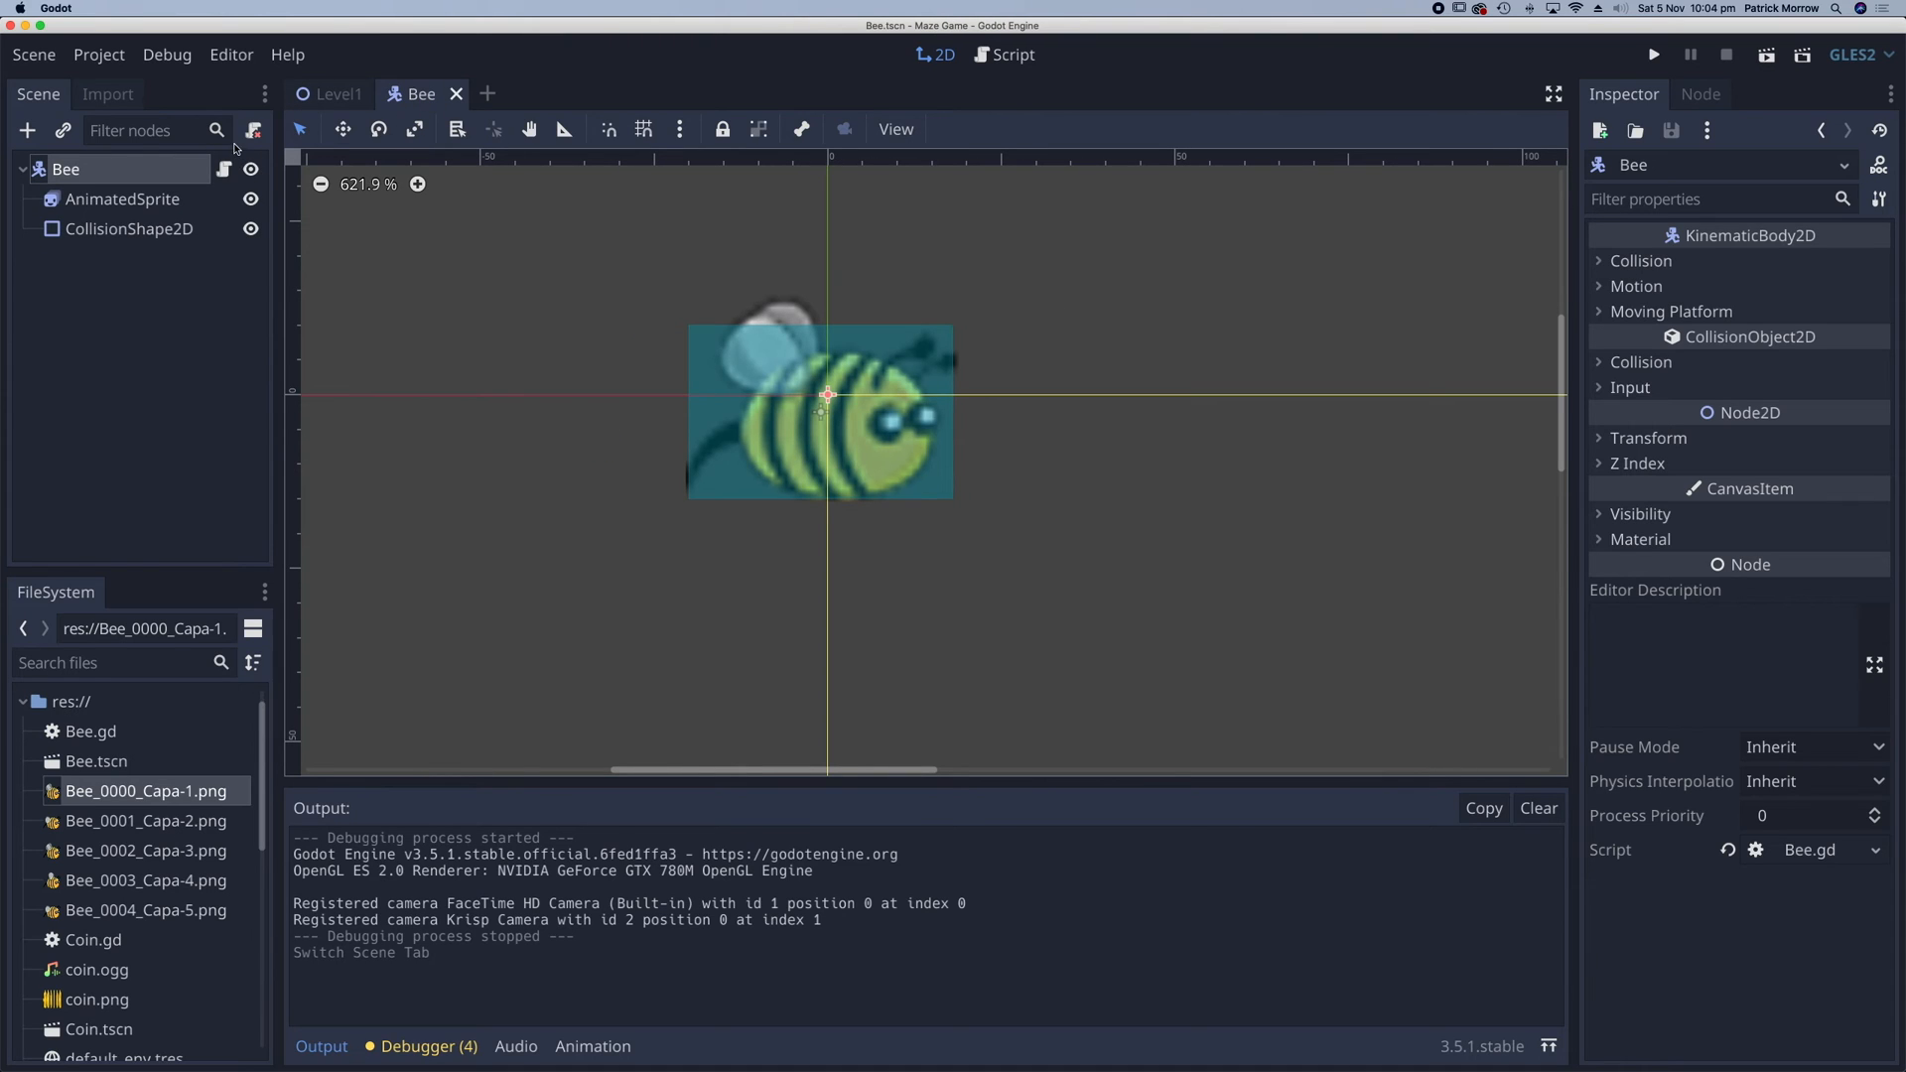
left_click(1010, 55)
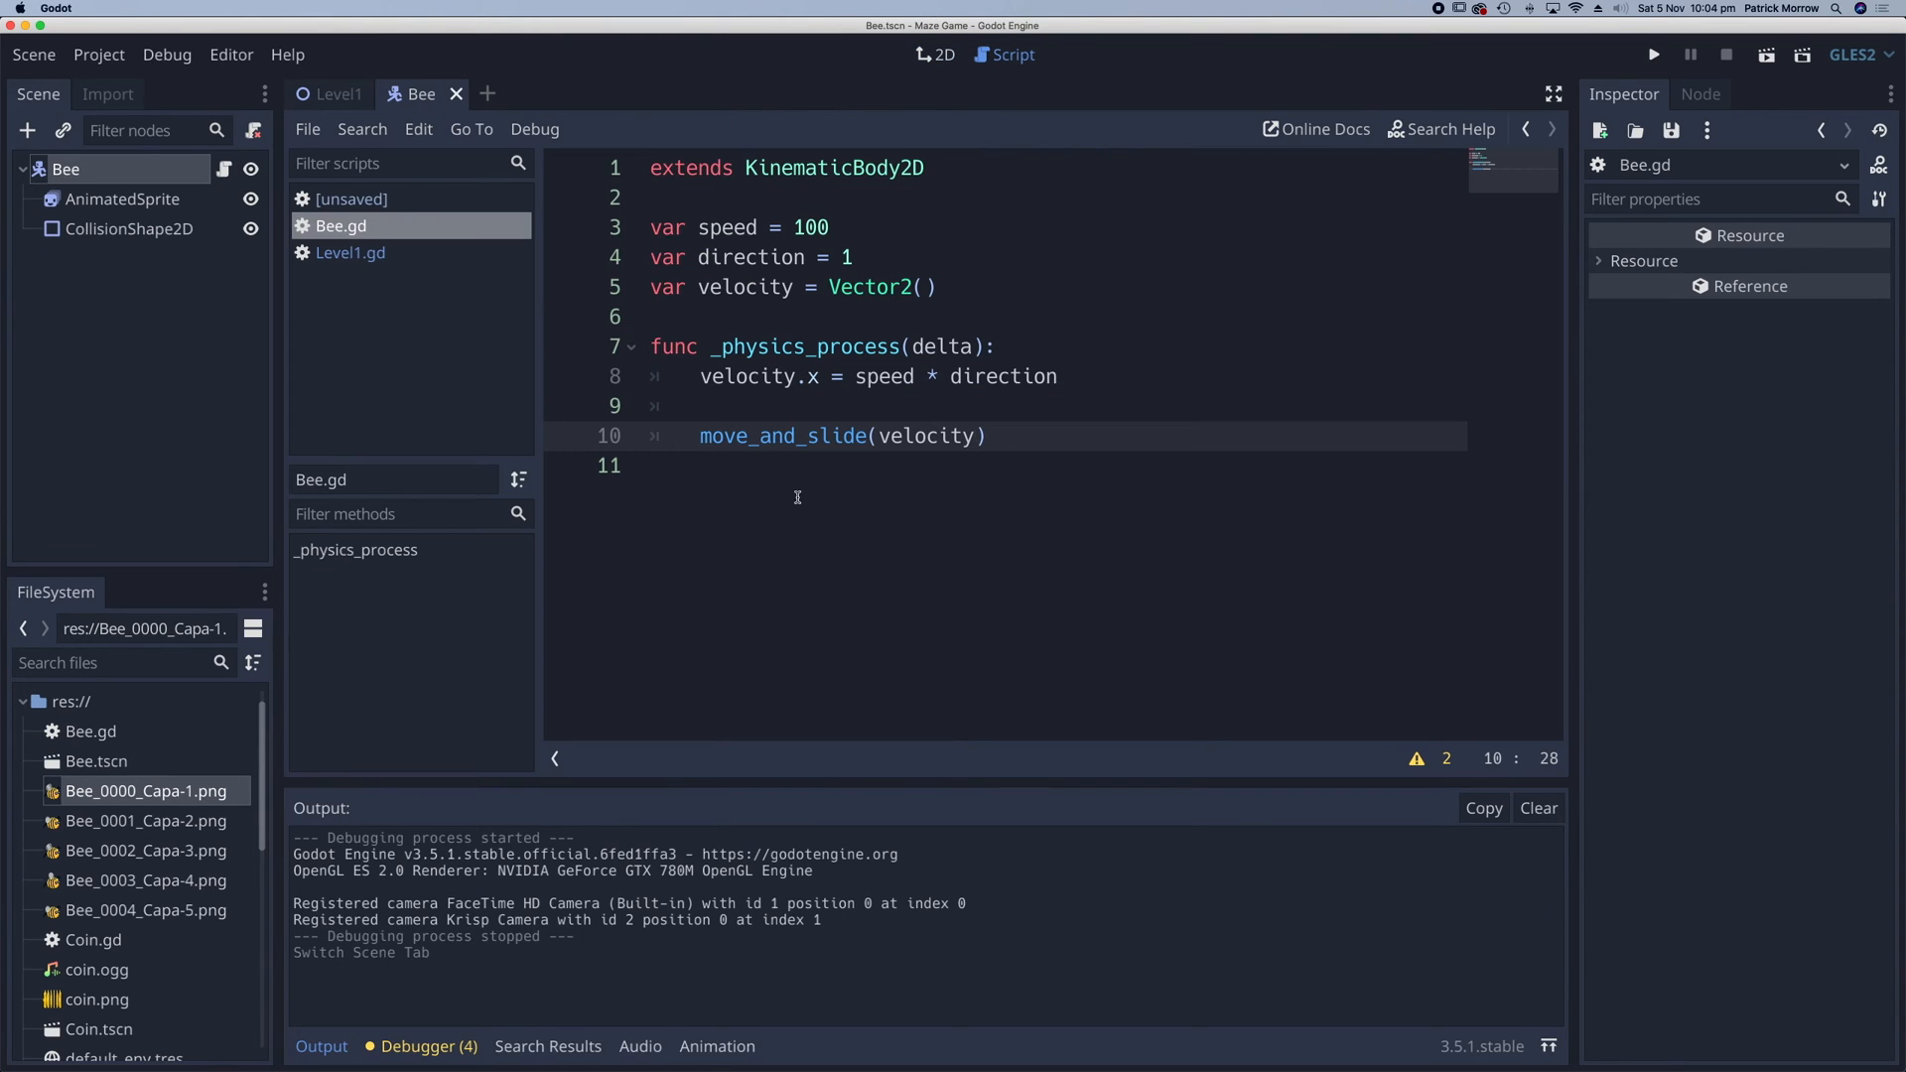
left_click(703, 375)
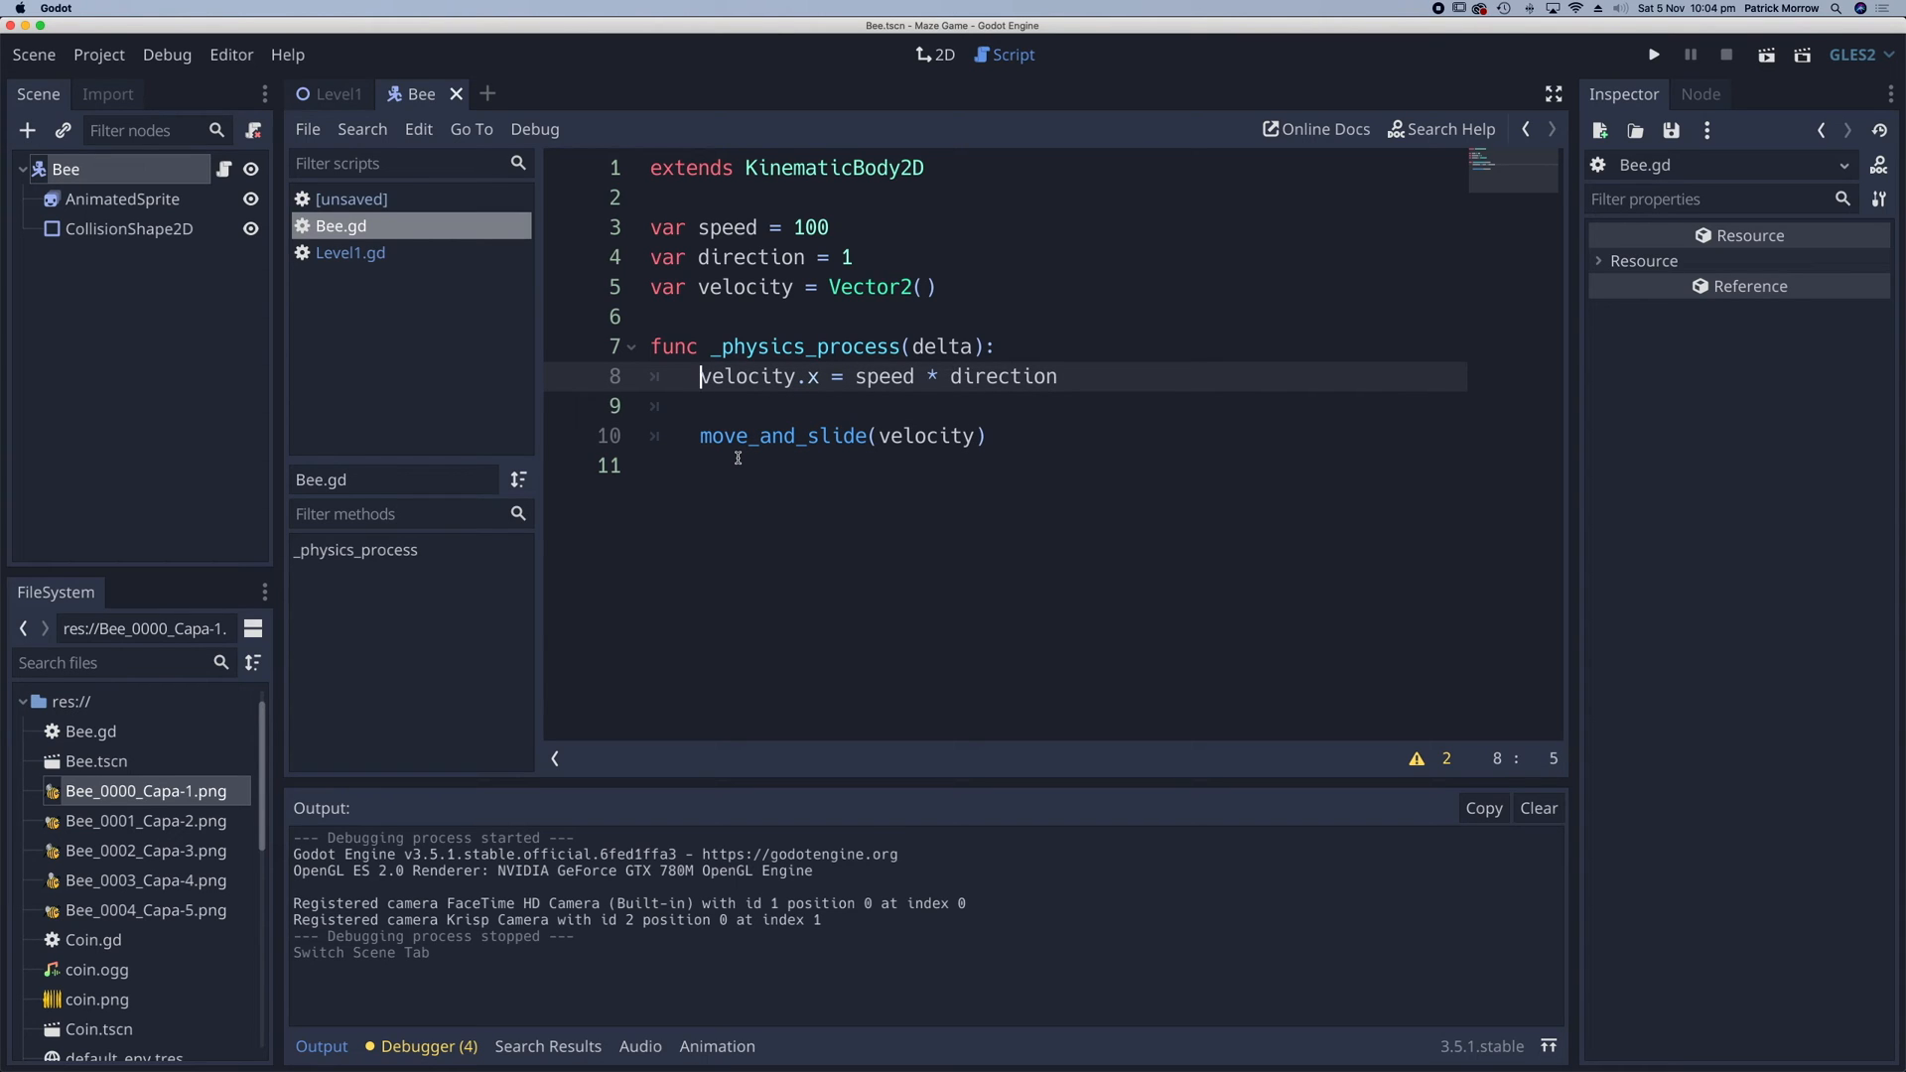
mouse_move(727, 435)
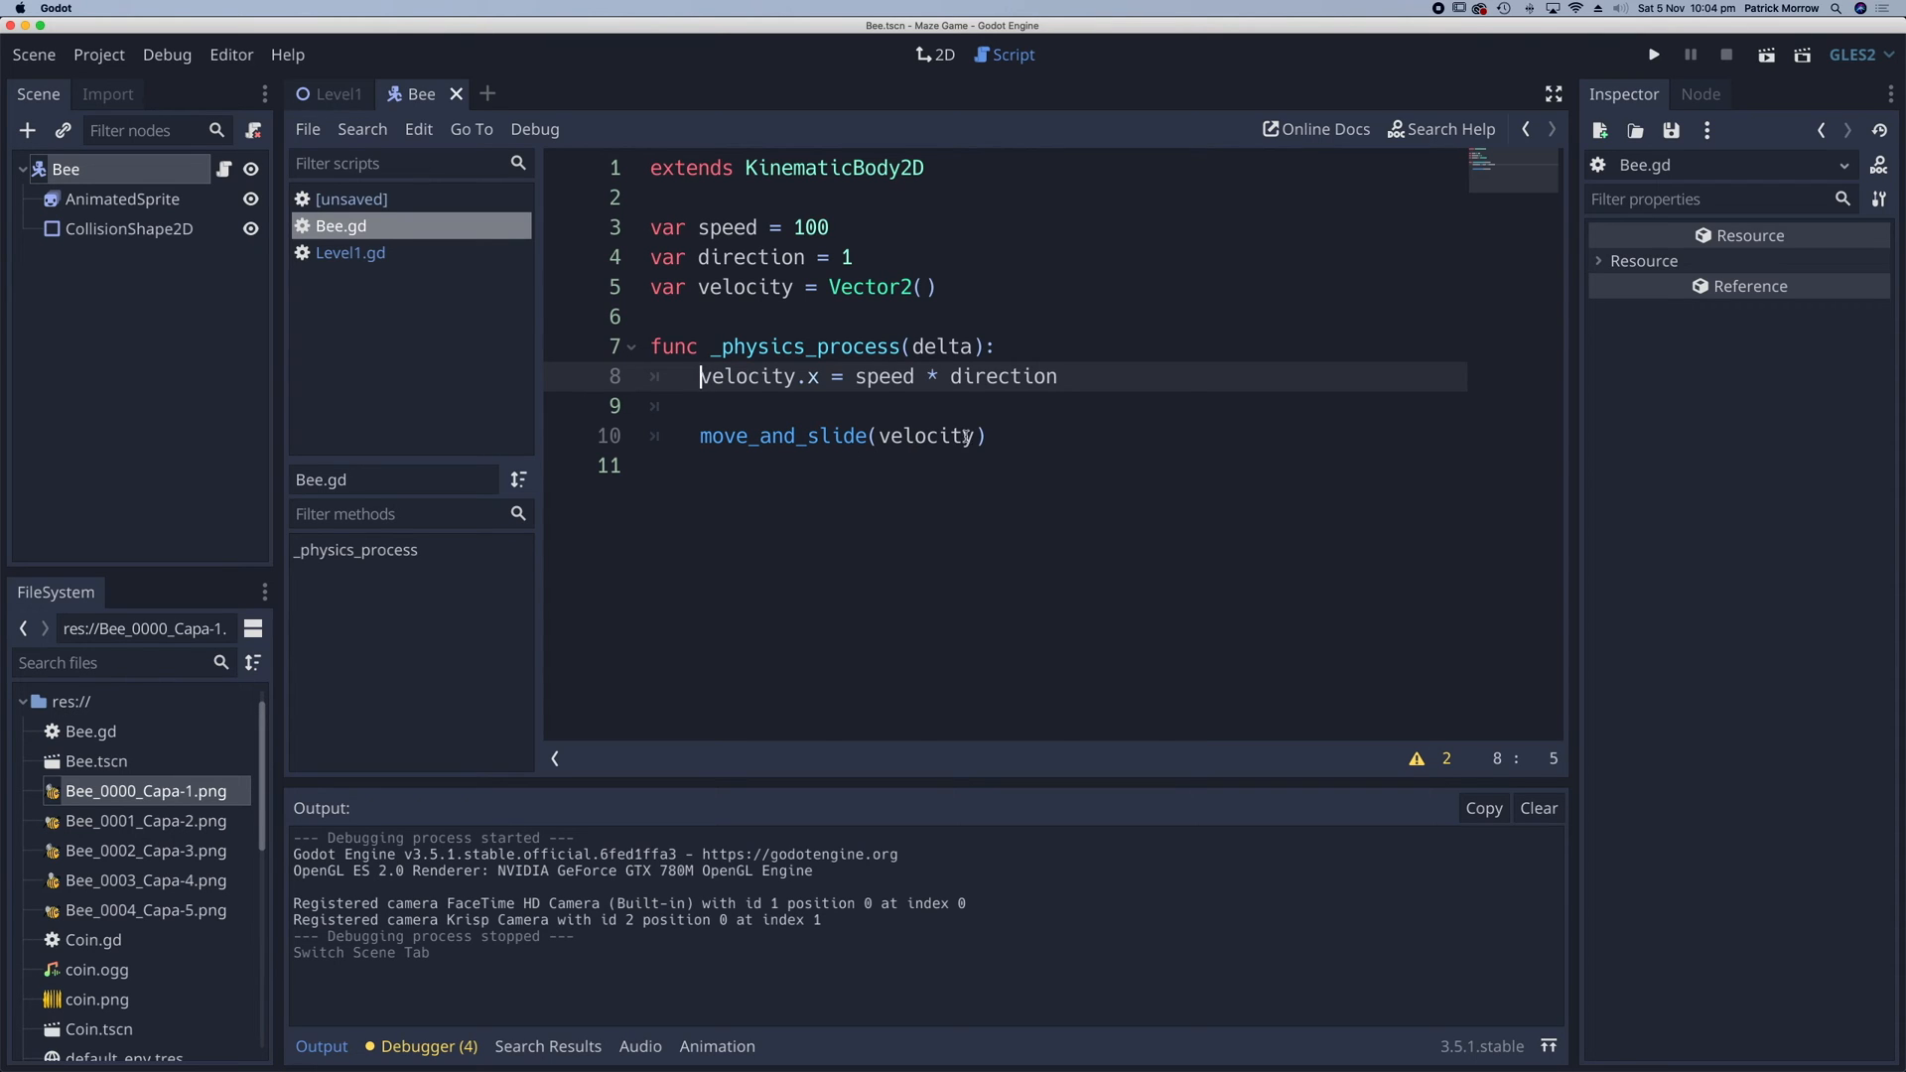
left_click(972, 435)
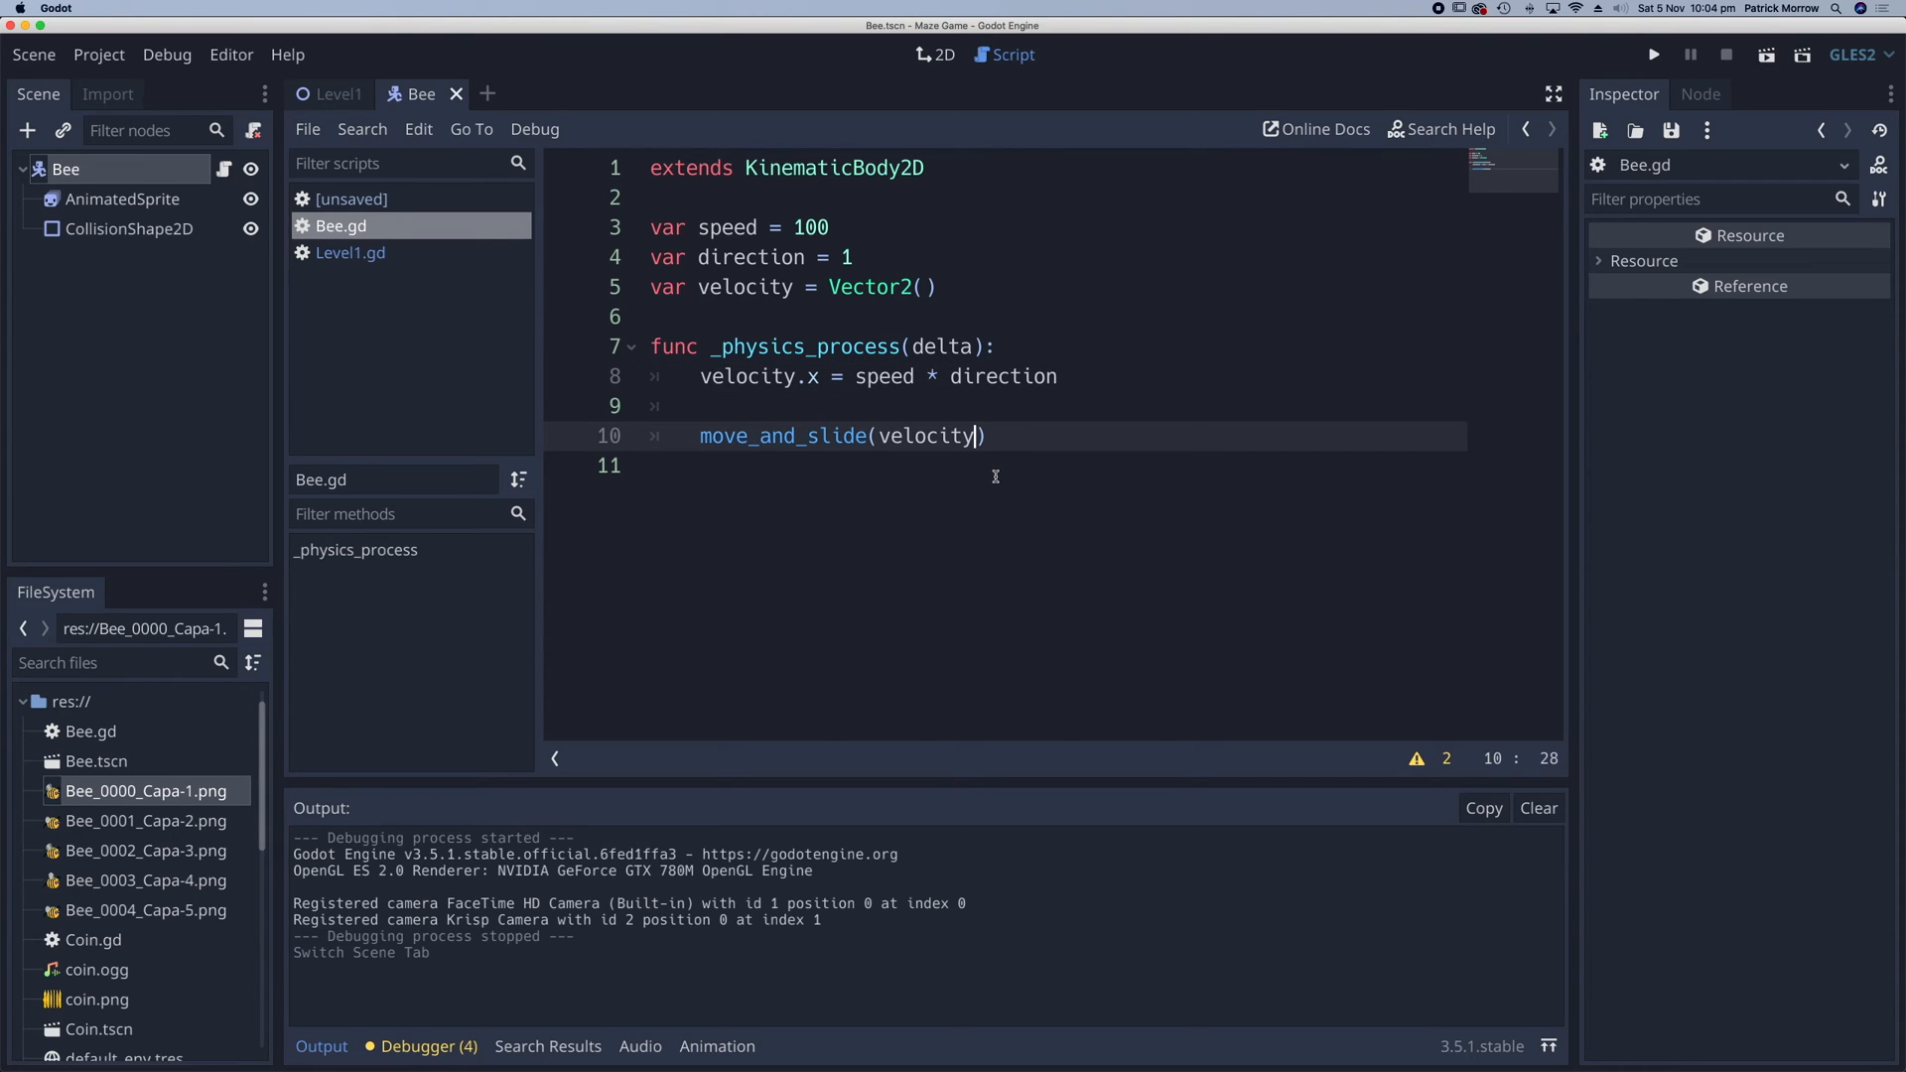
type(",")
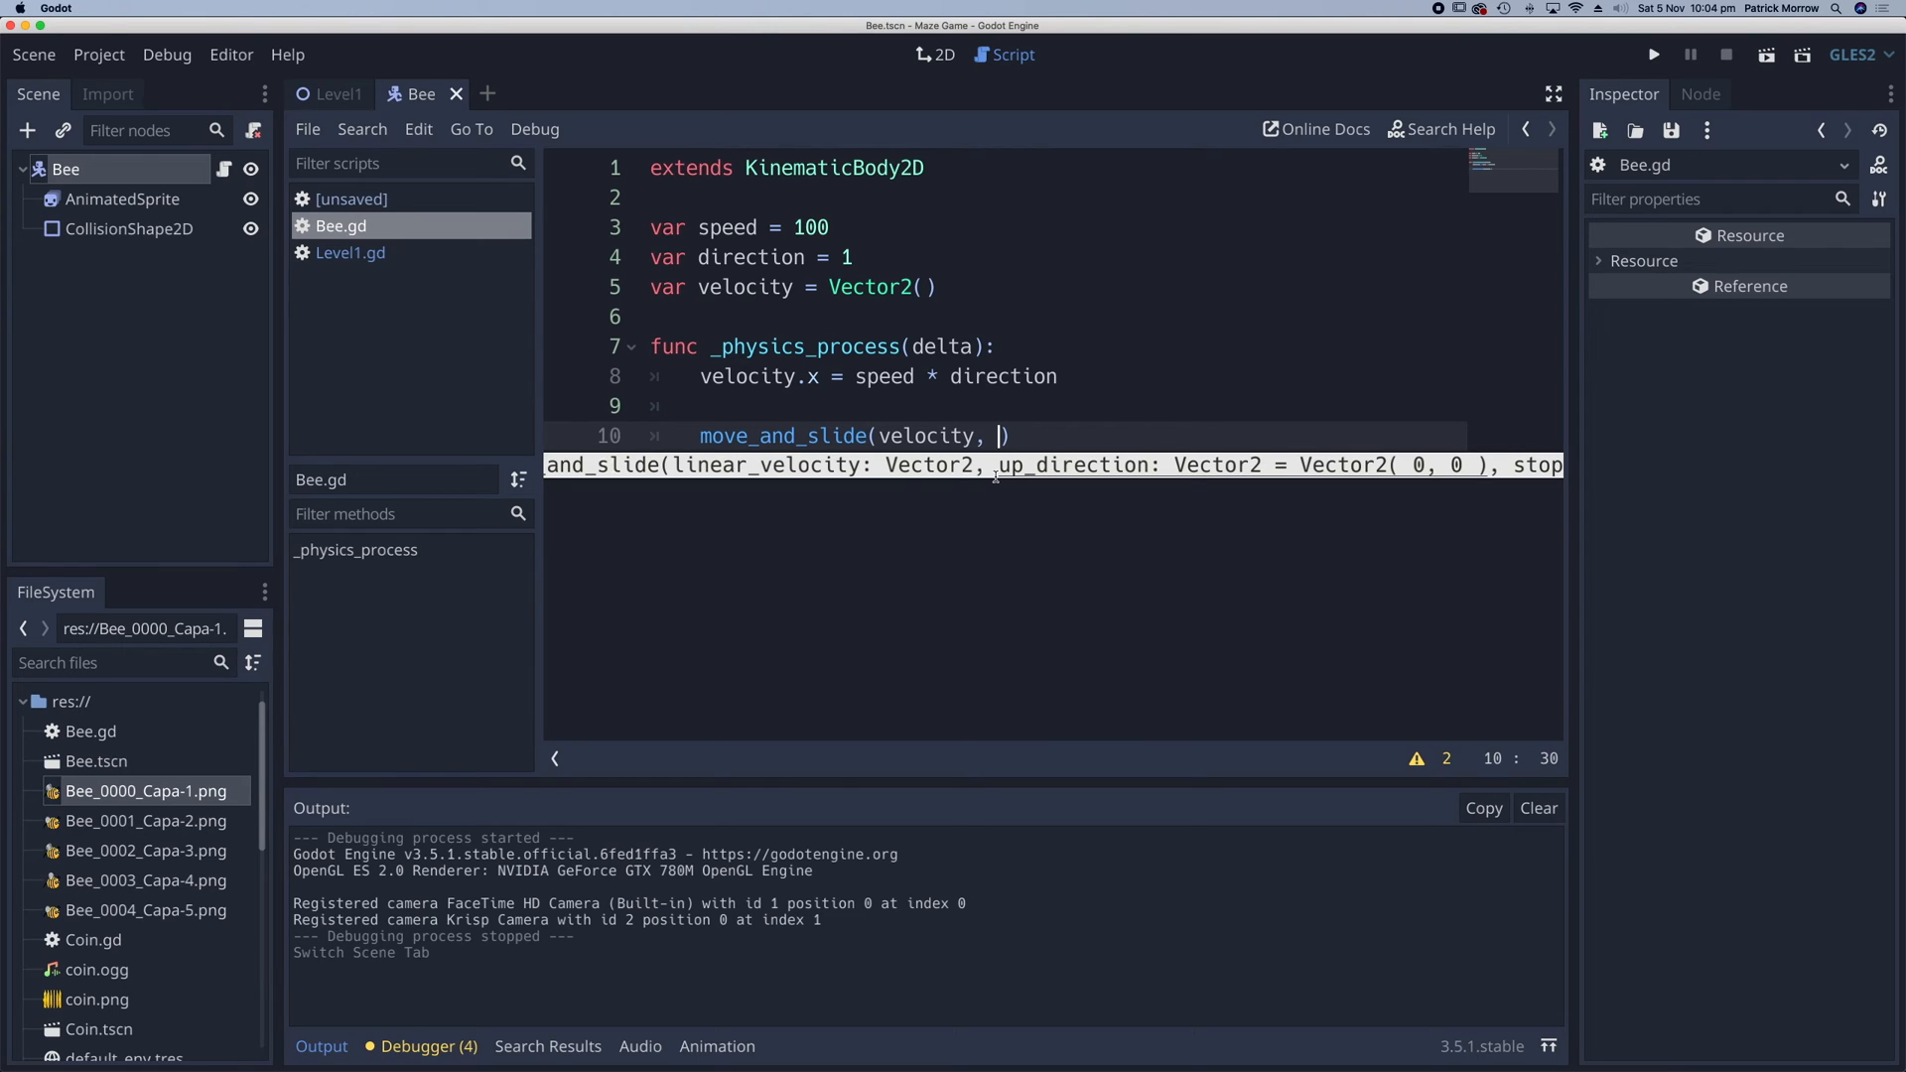
type(",")
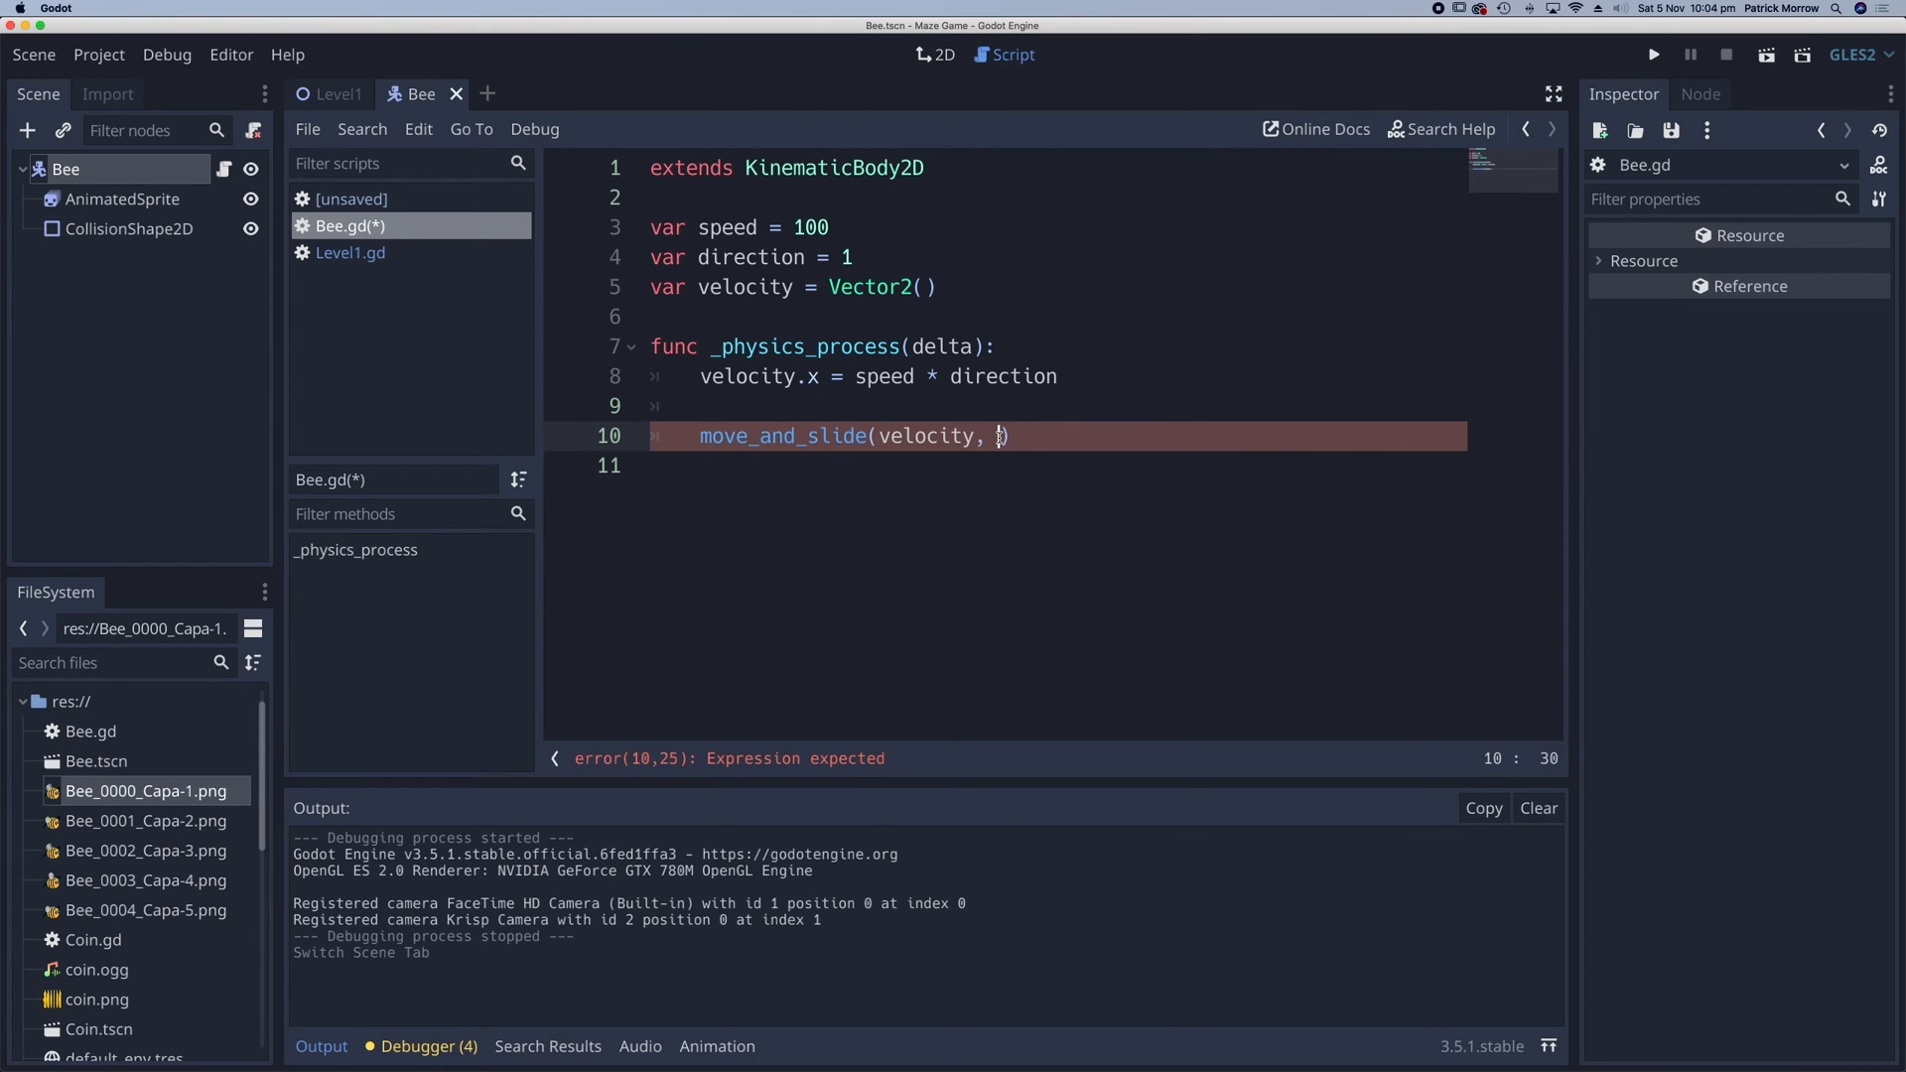
type("Vector")
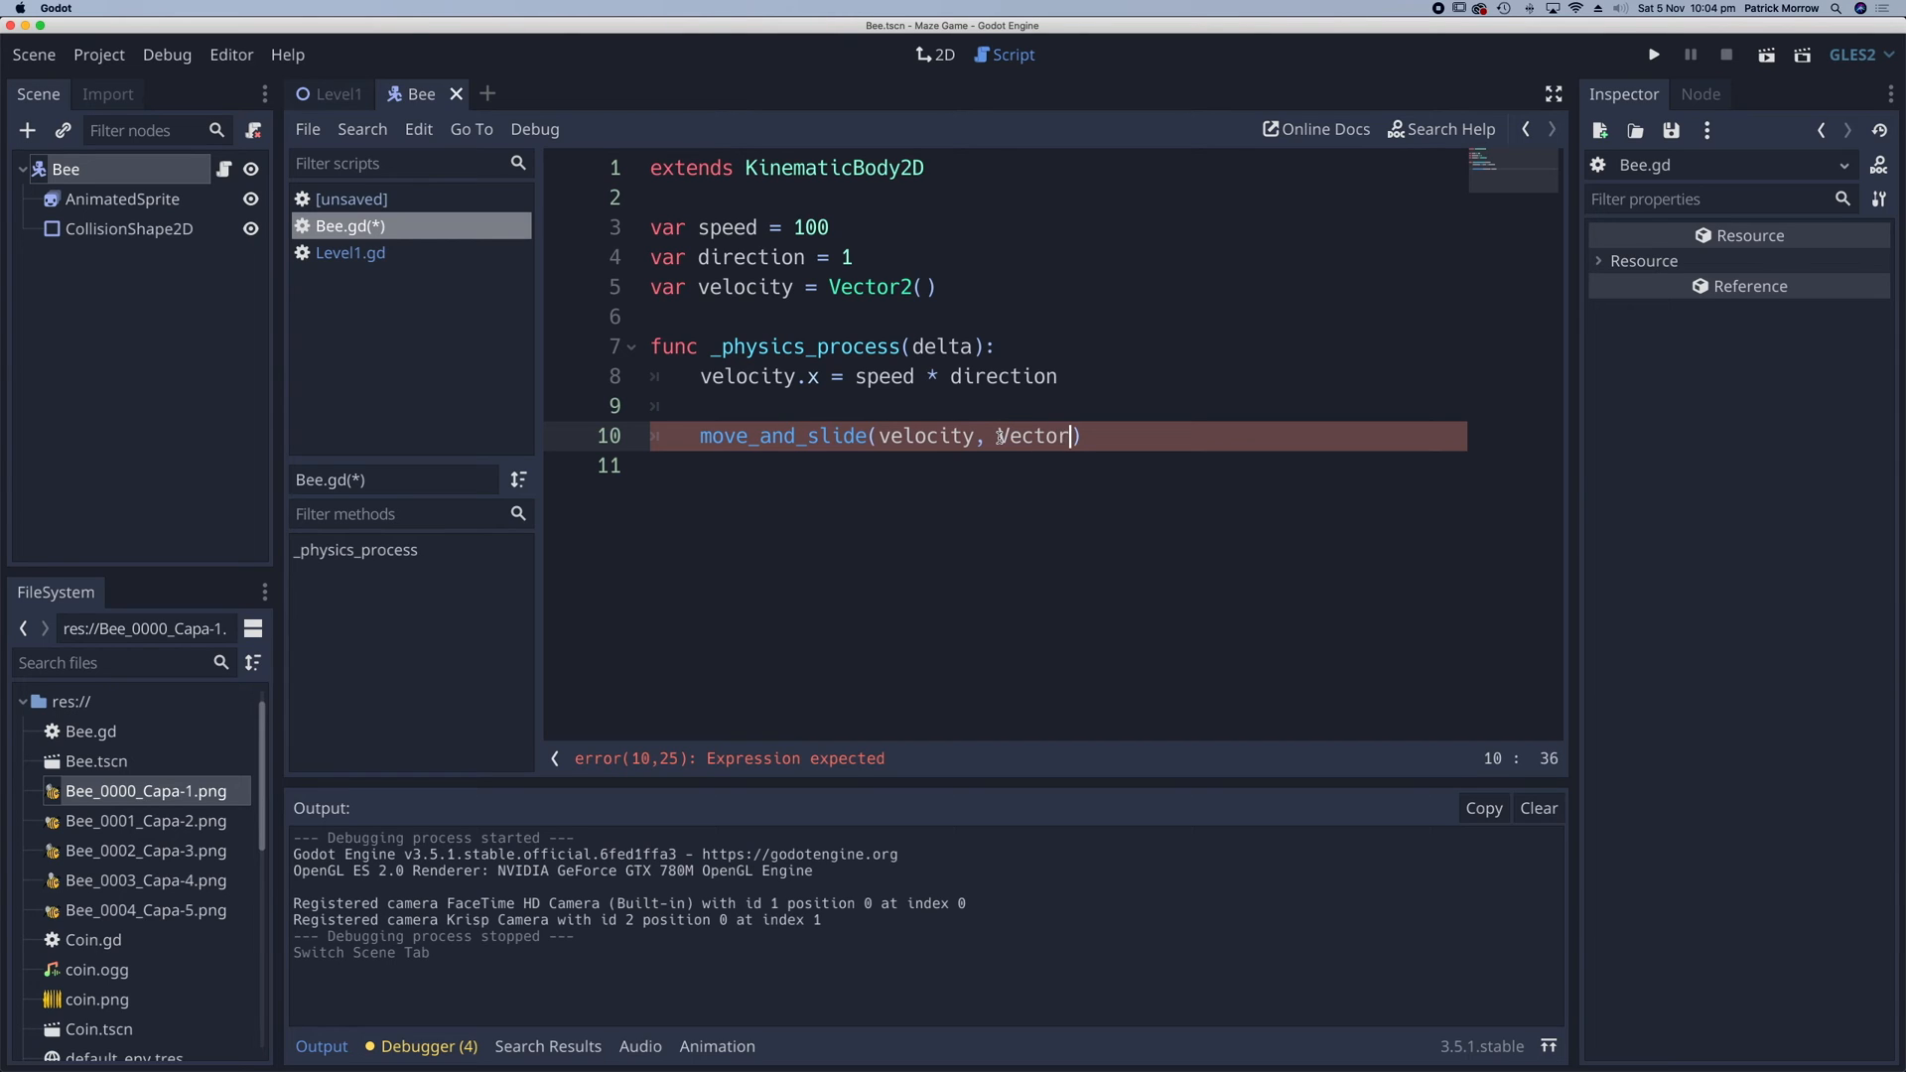
type("2.UP")
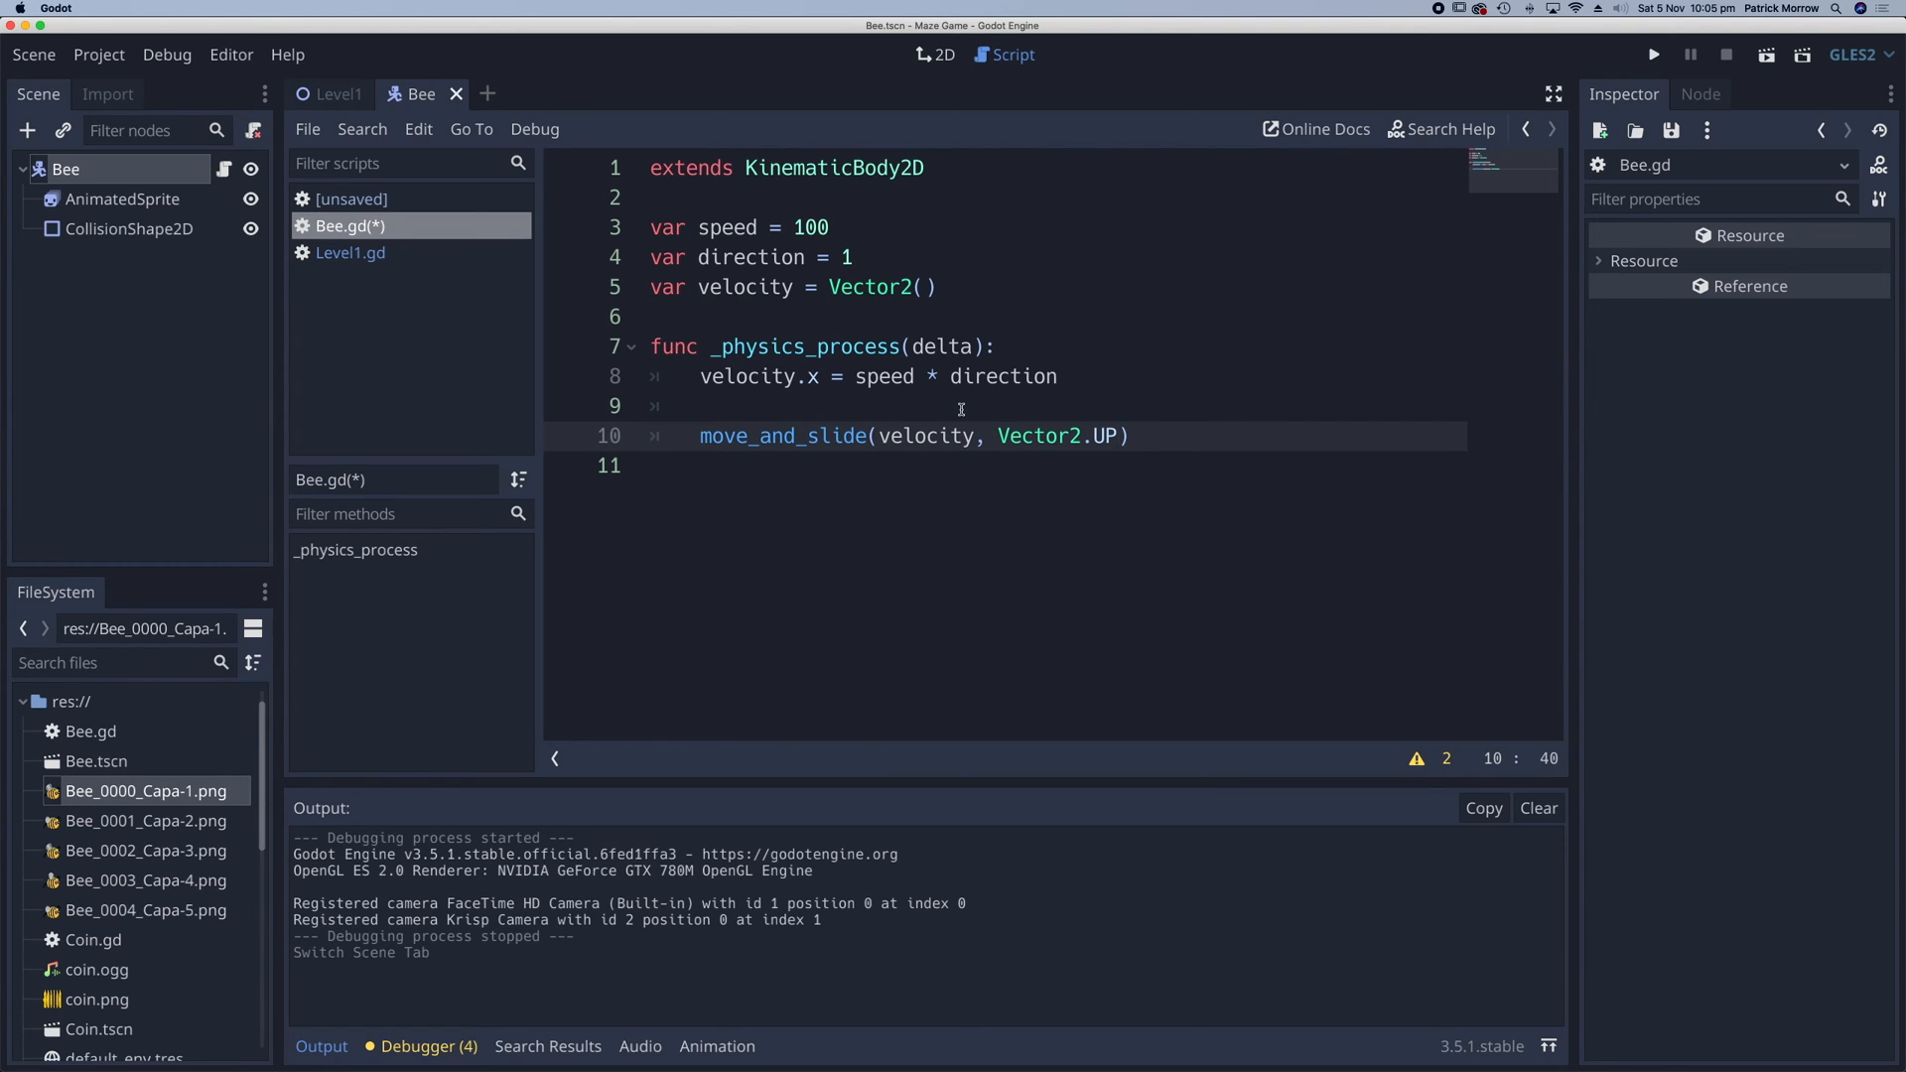
left_click(996, 347)
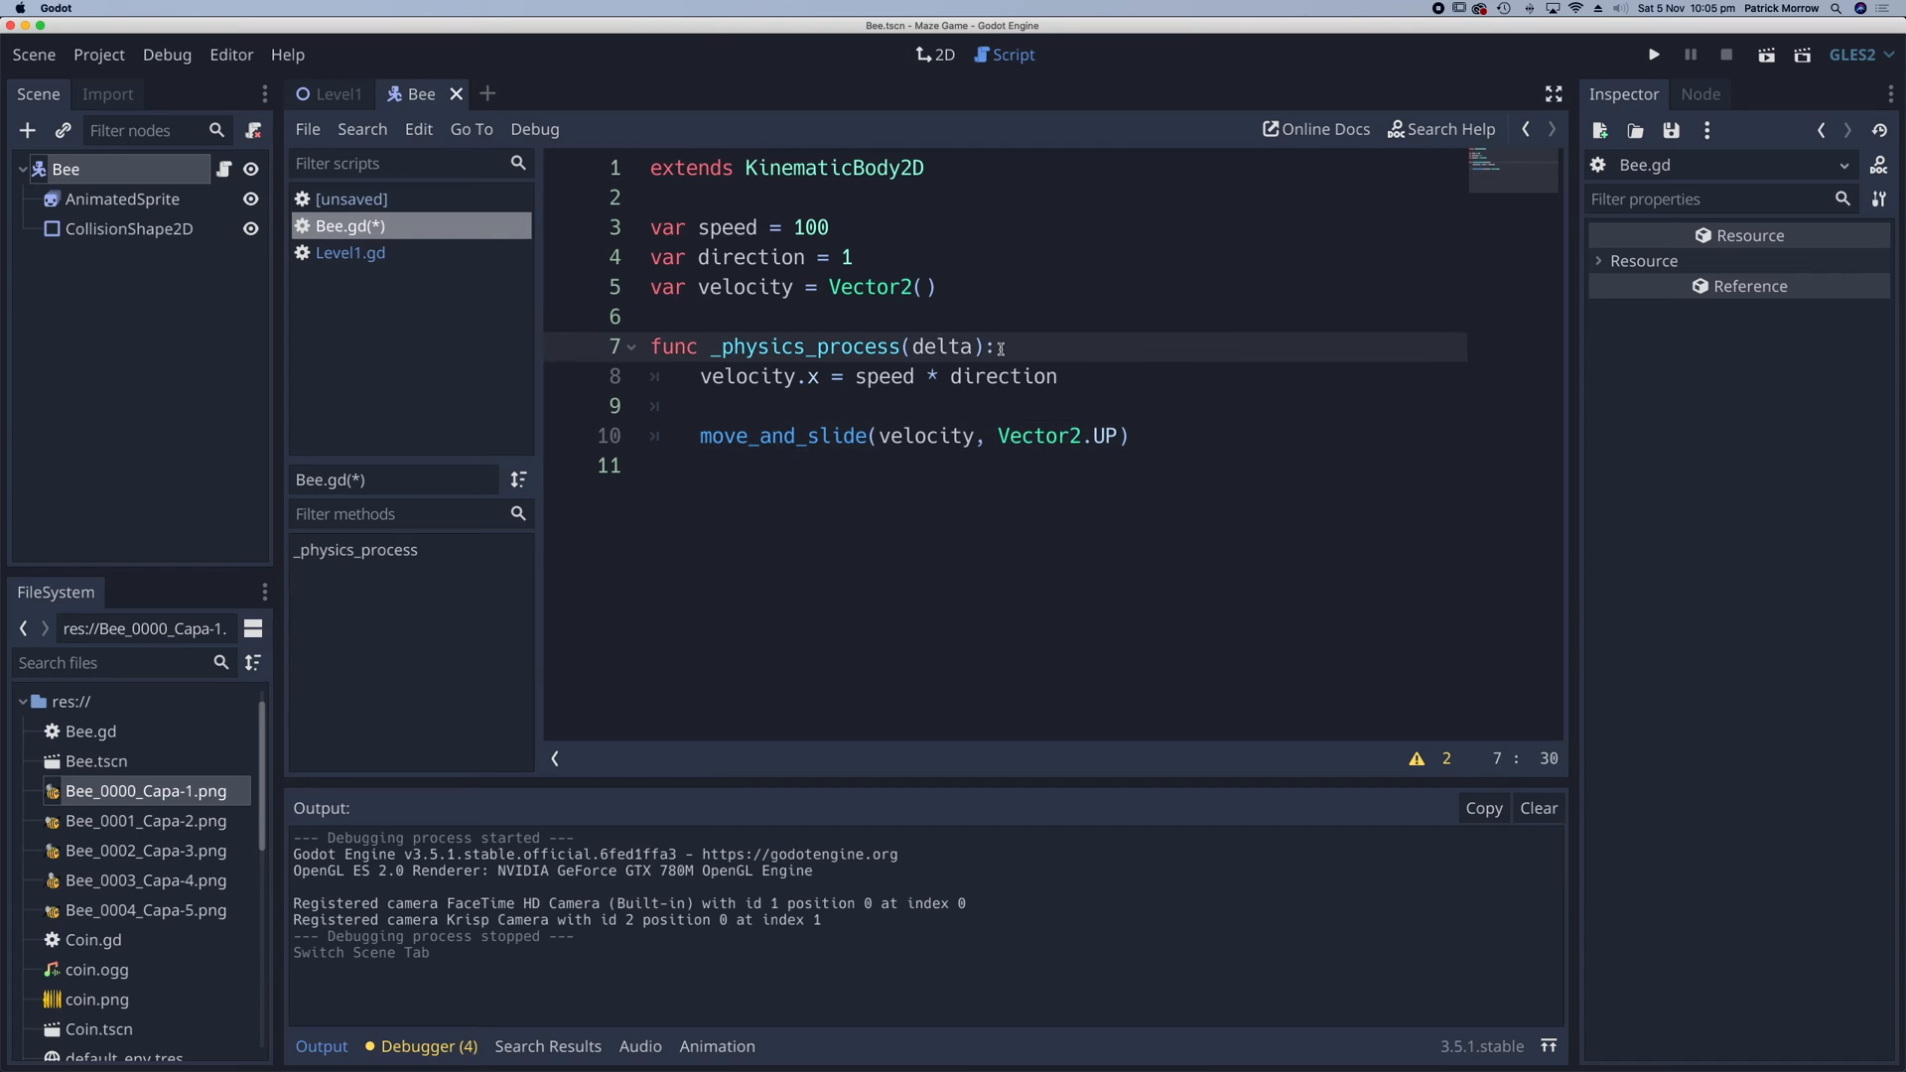
- Add 'if is_on_wall():' setting direction = direction * -1 before the velocity line
type("if")
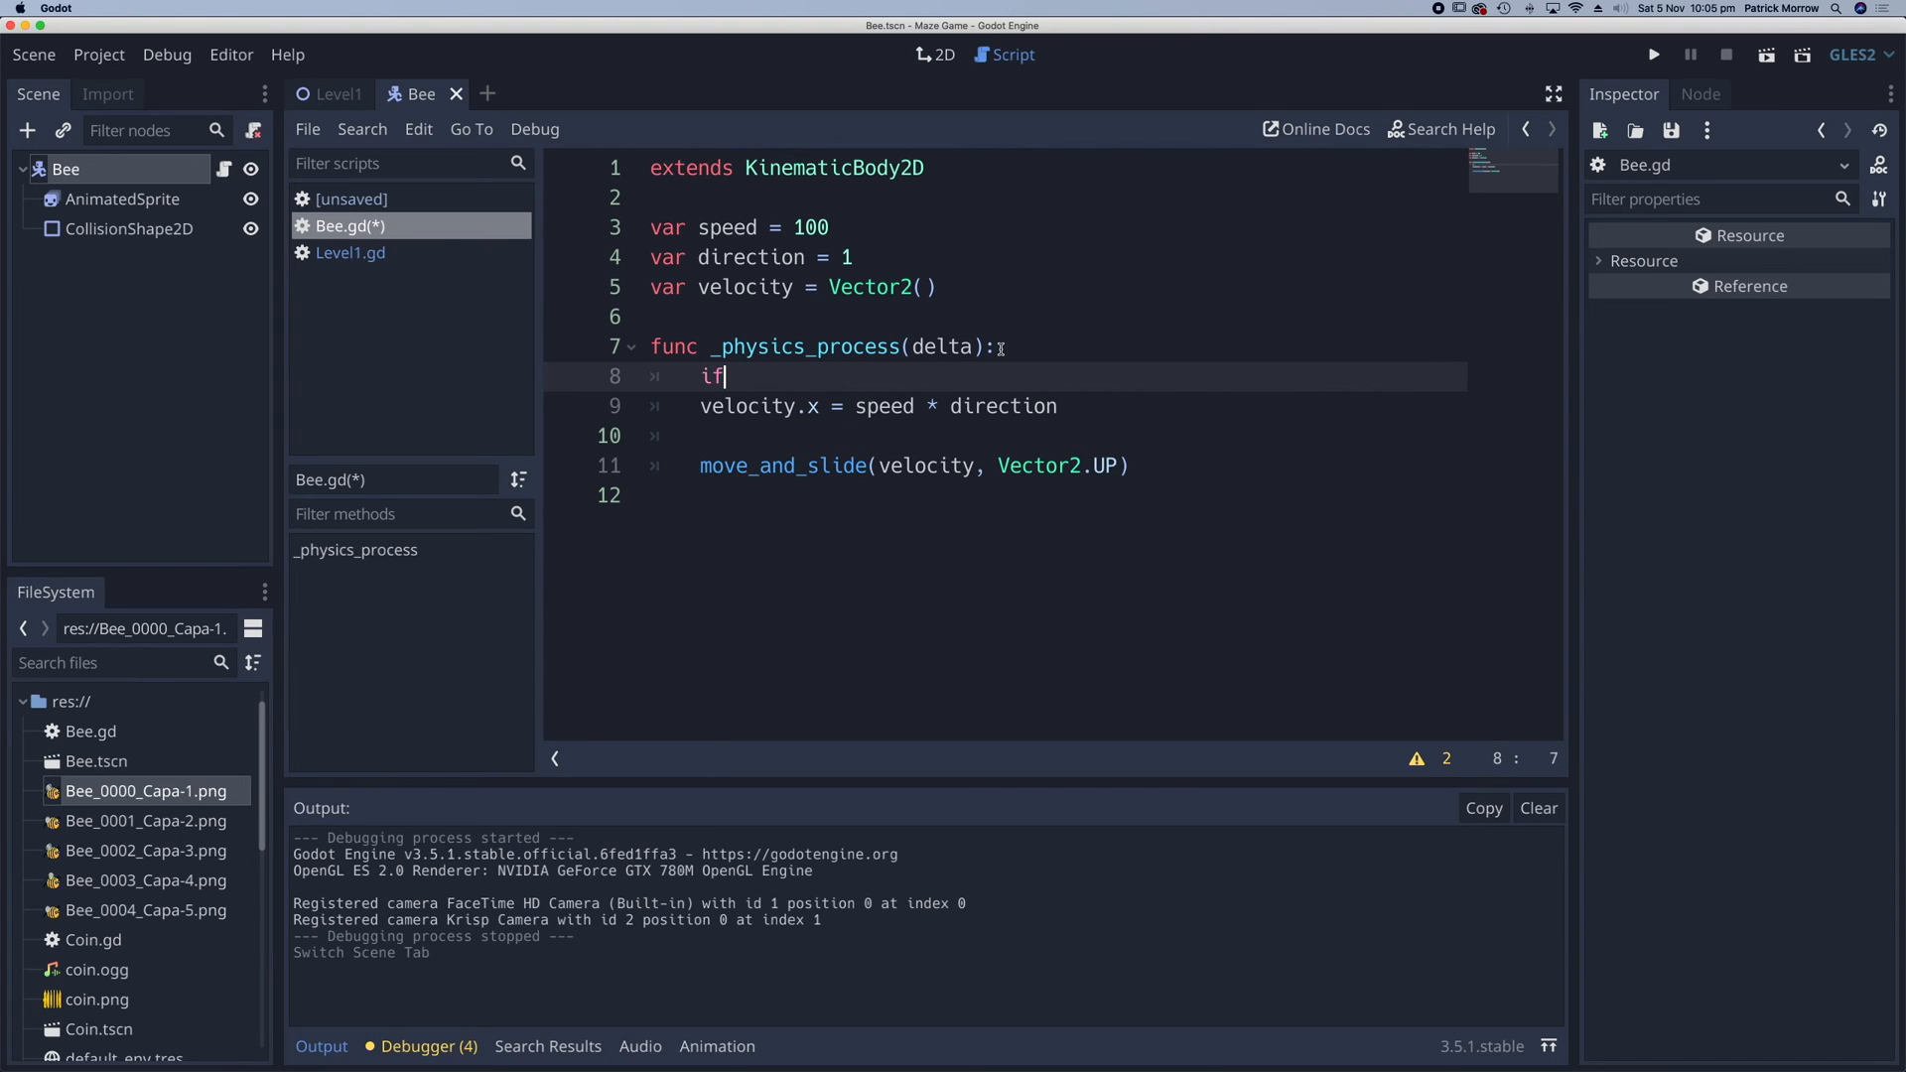
type("is_on_wall(")
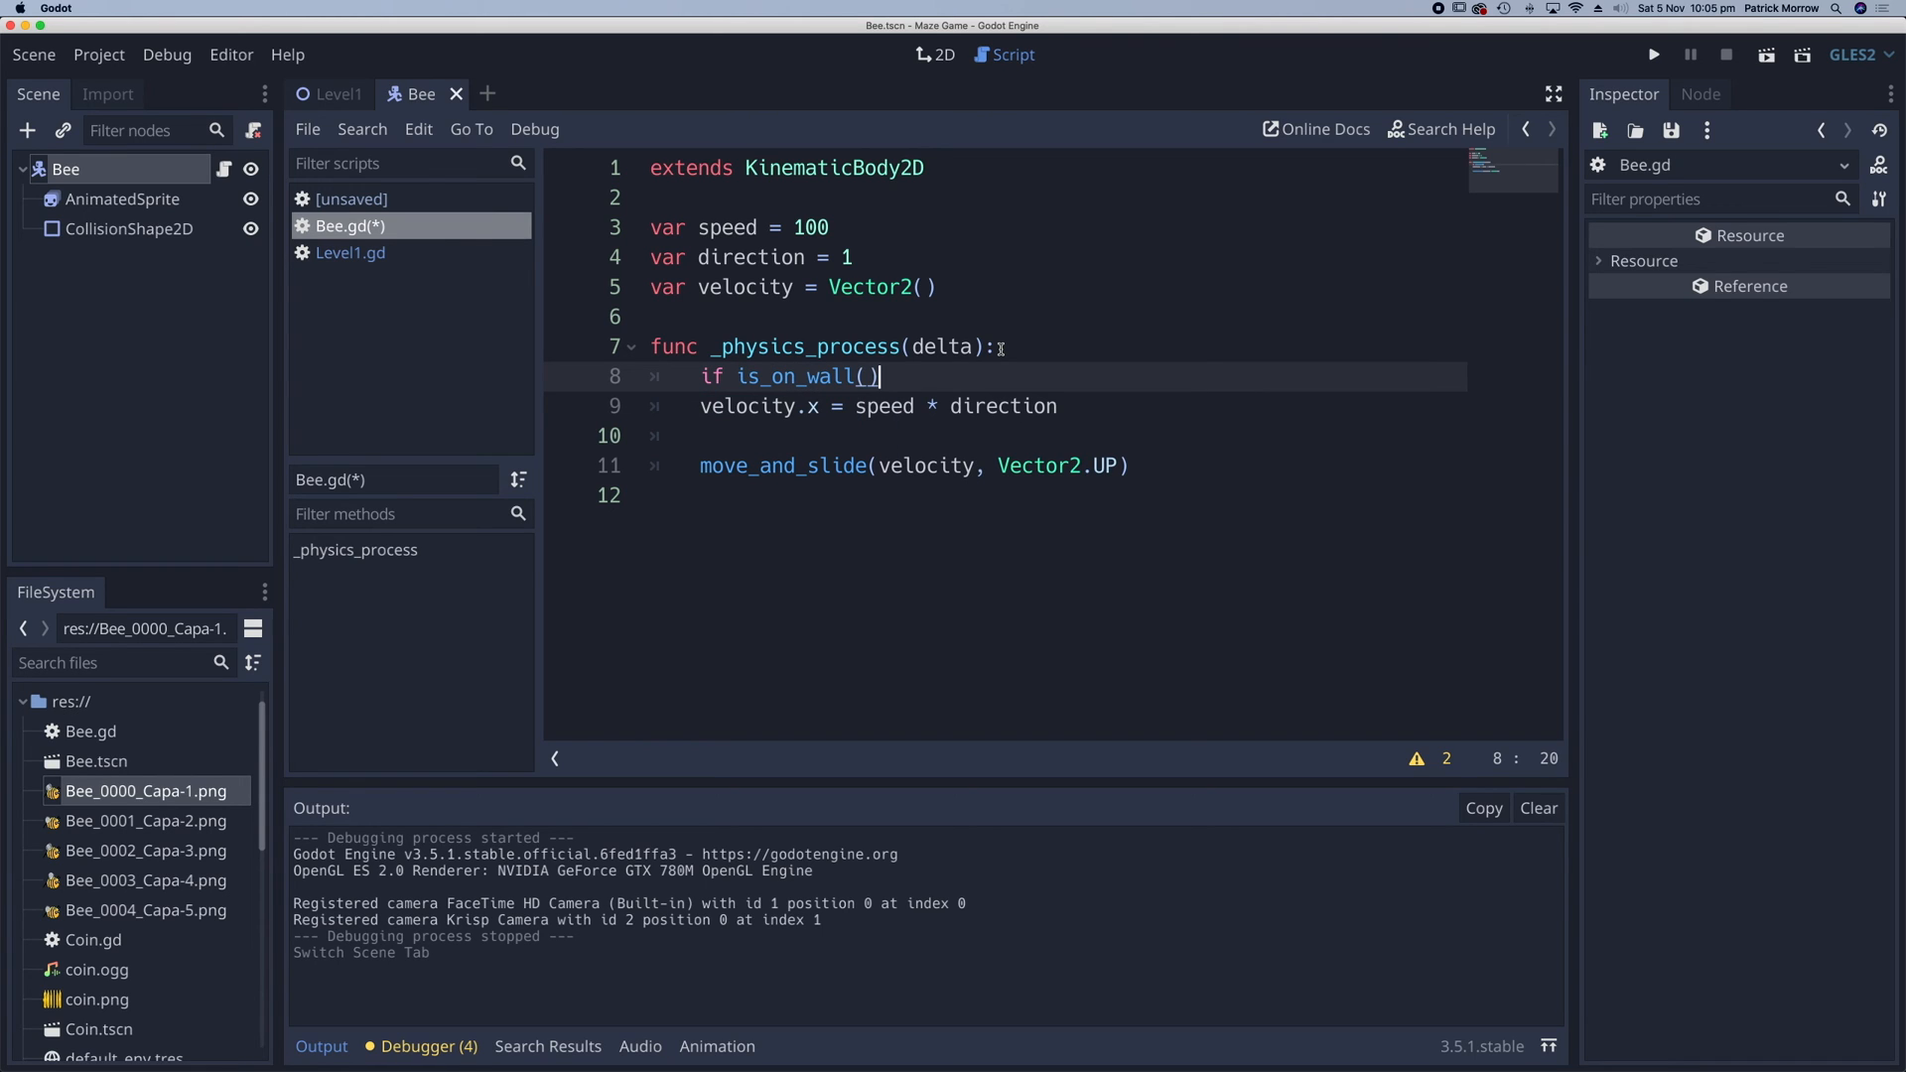
type(":")
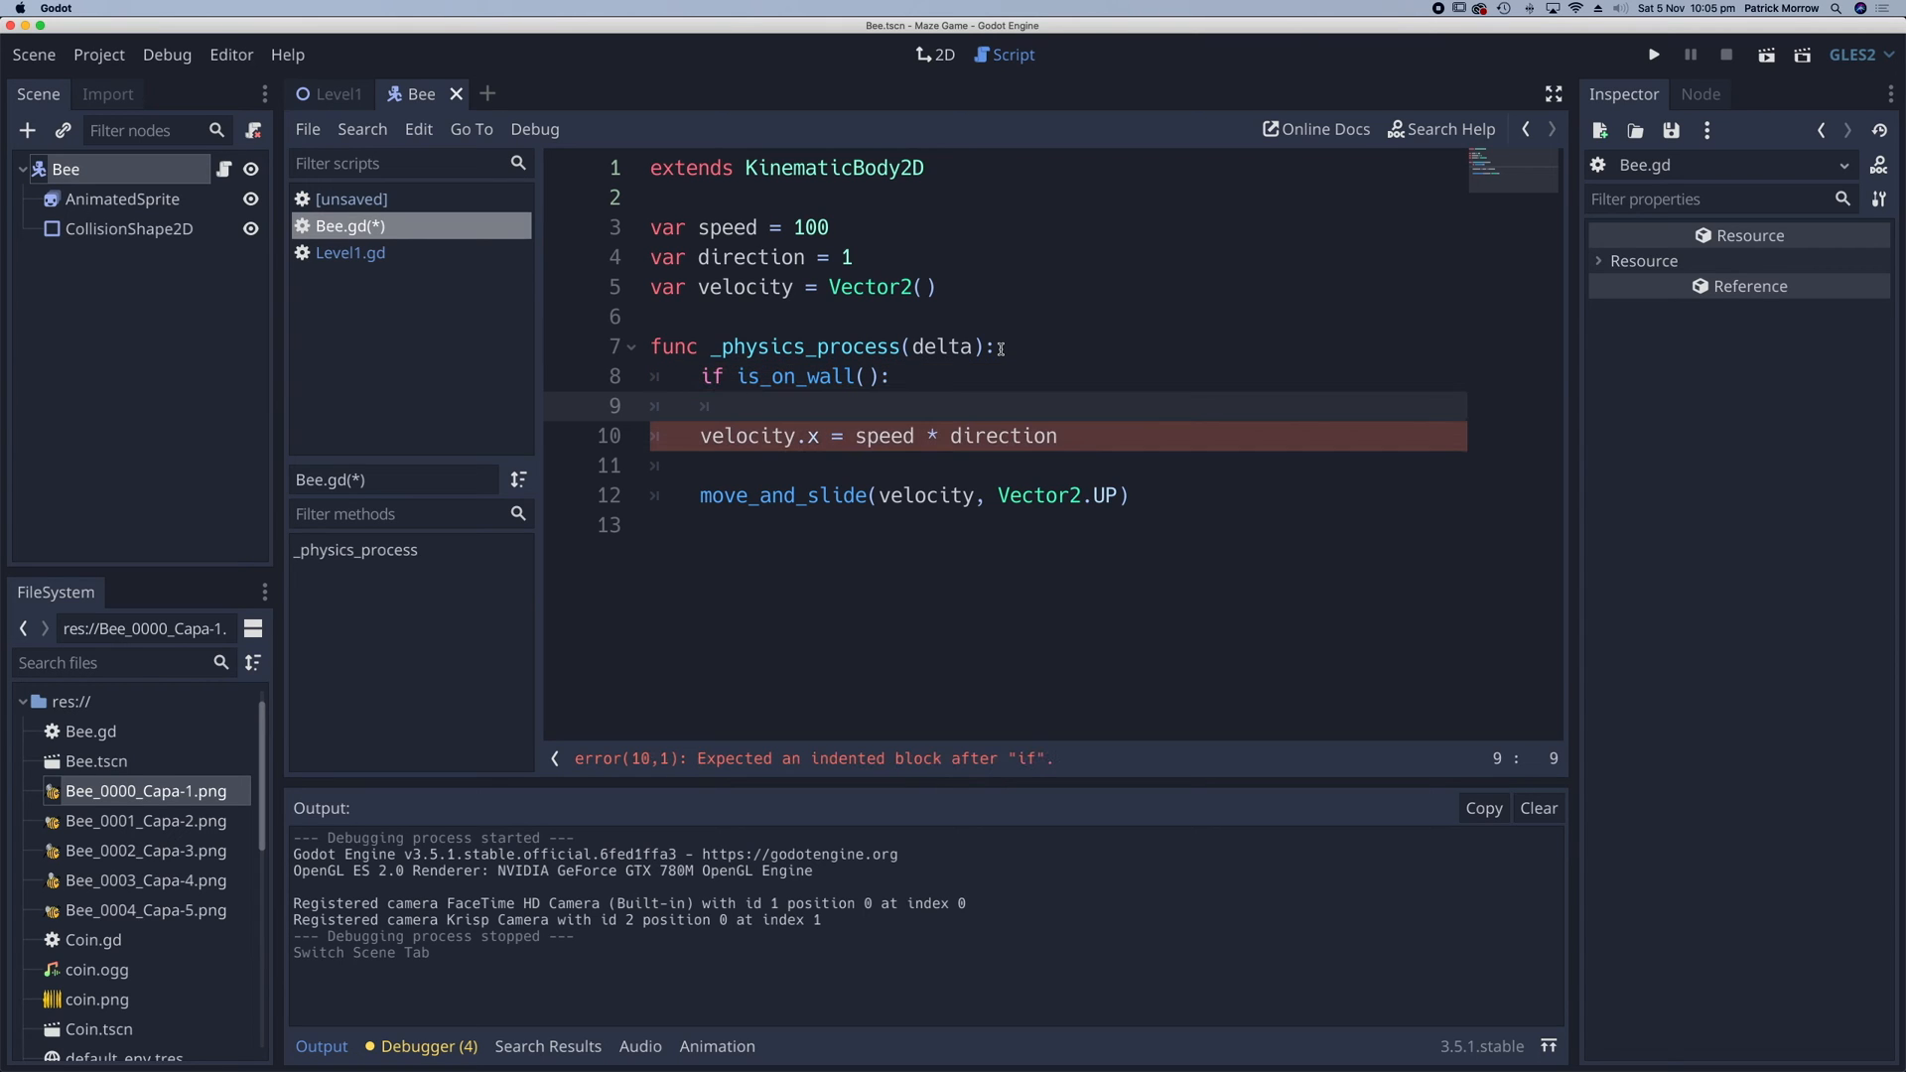
type("direction")
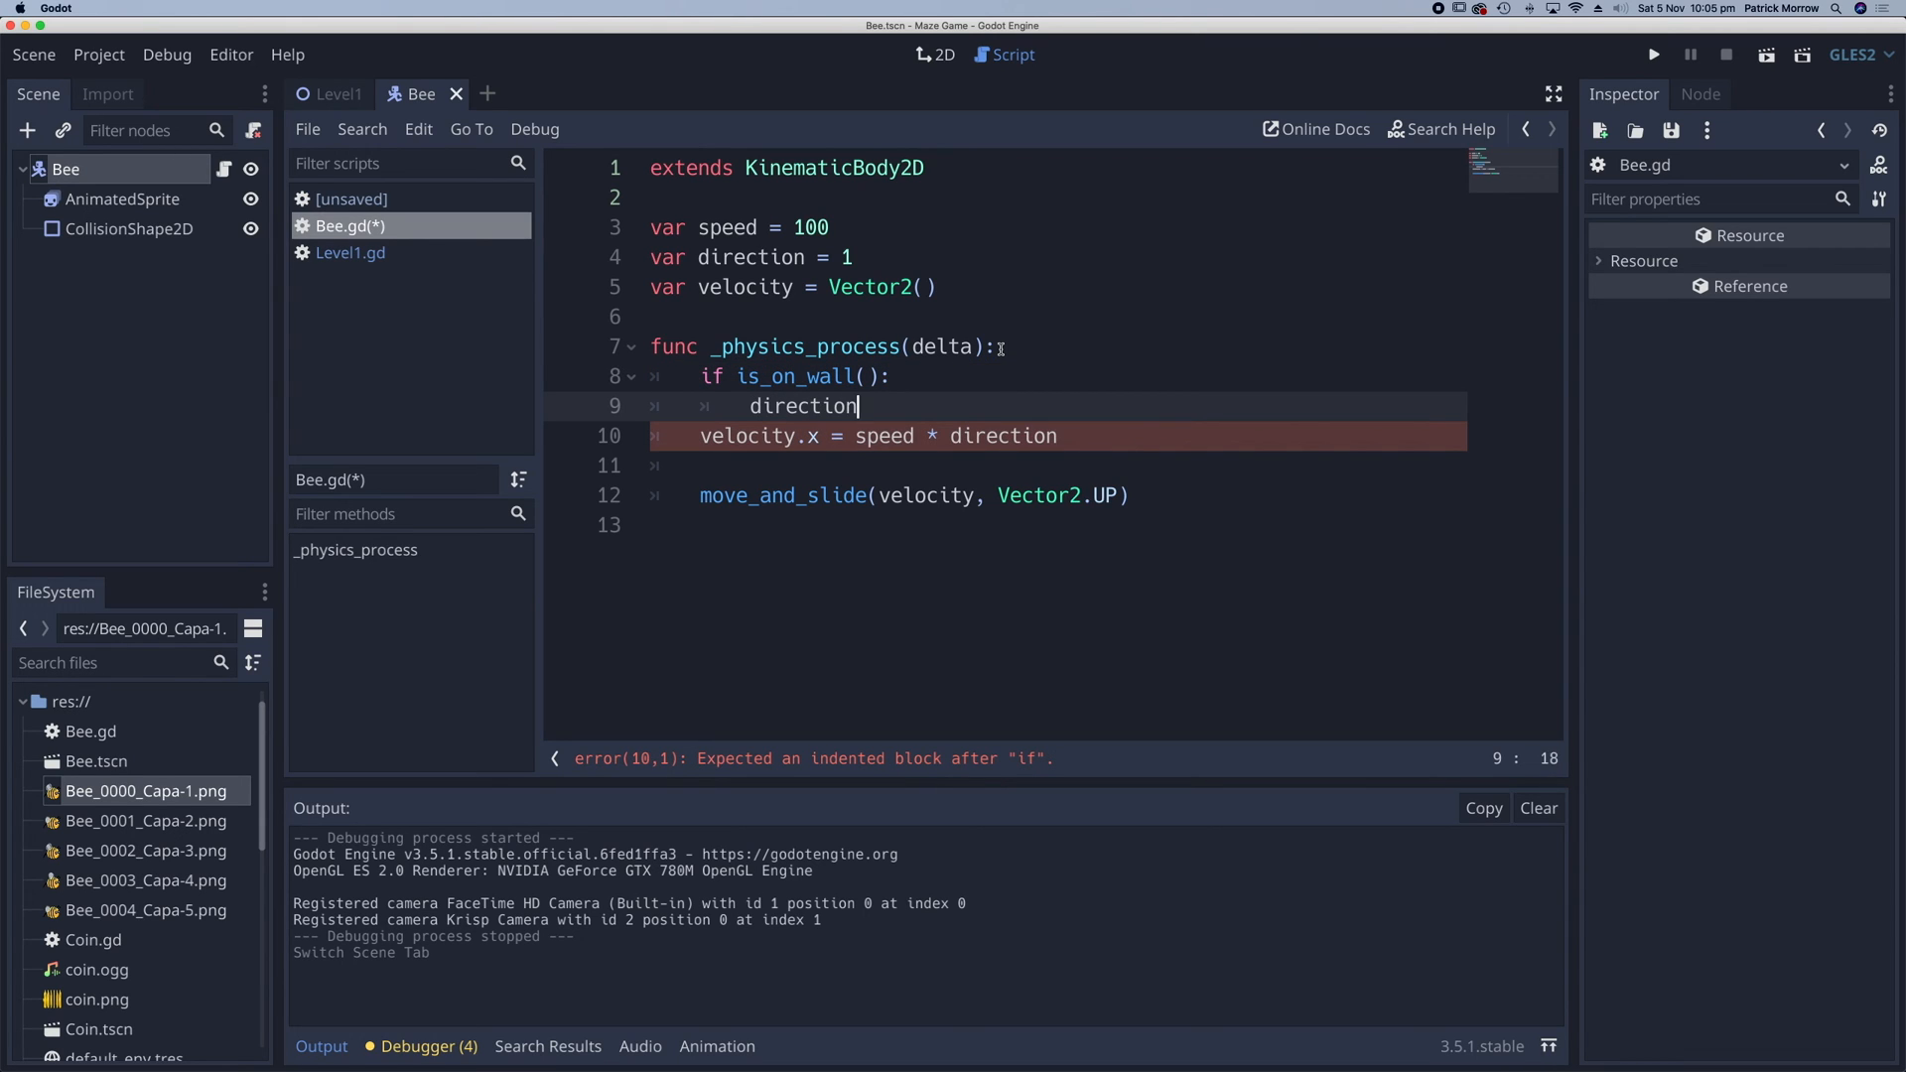
type("= direct")
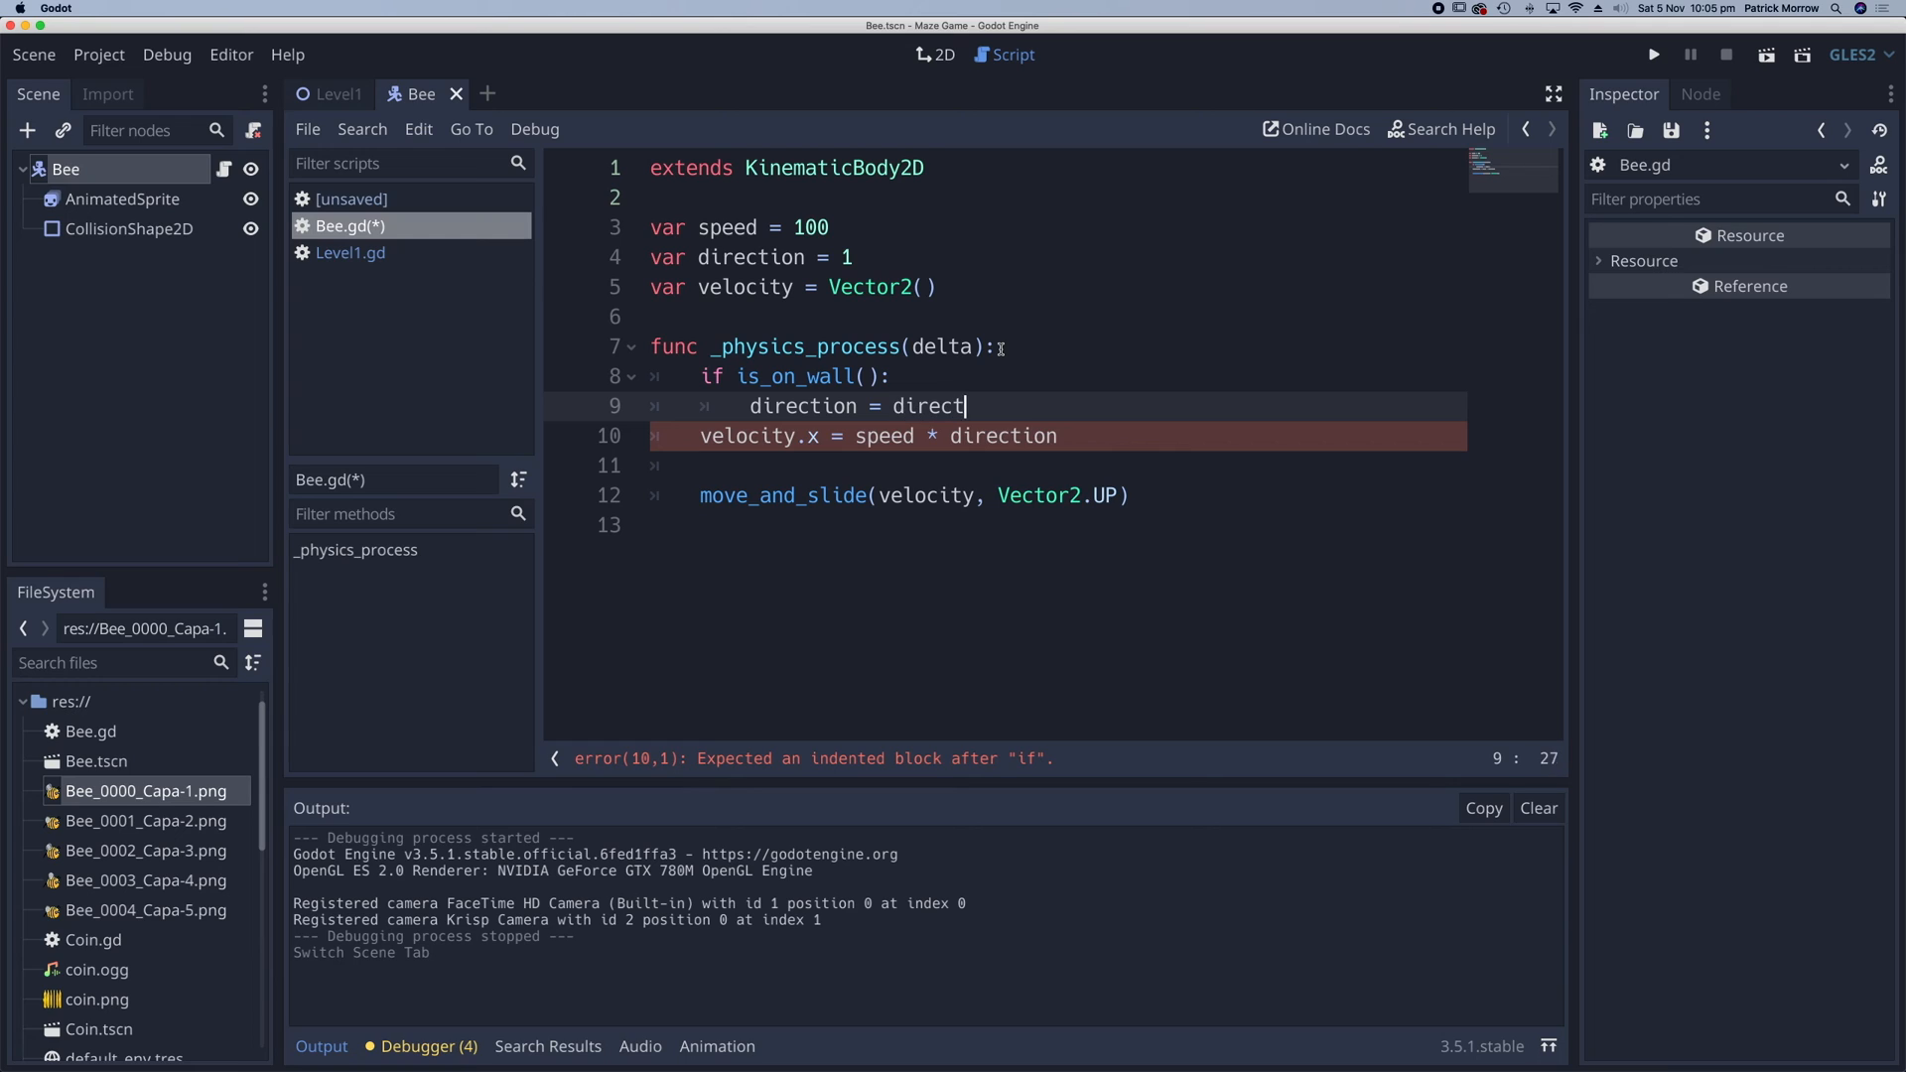
type("ion *")
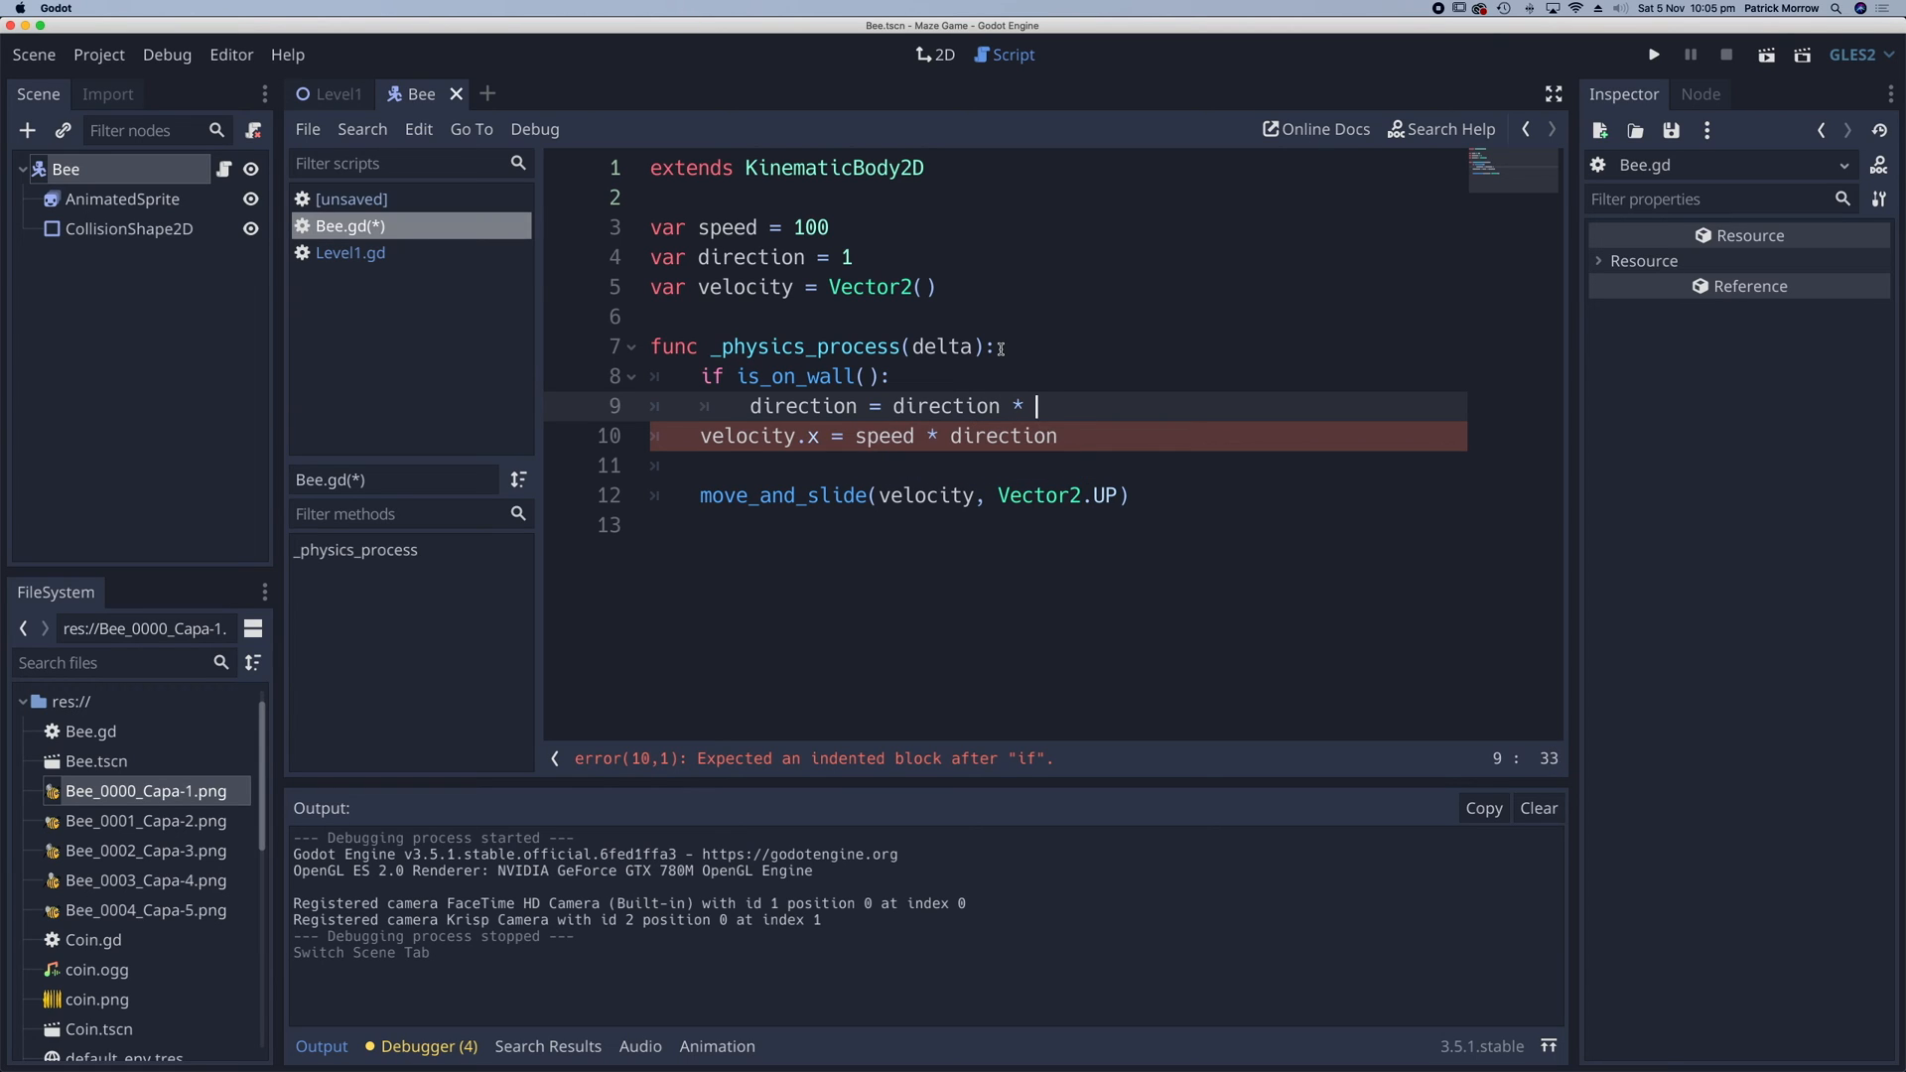
type("-1")
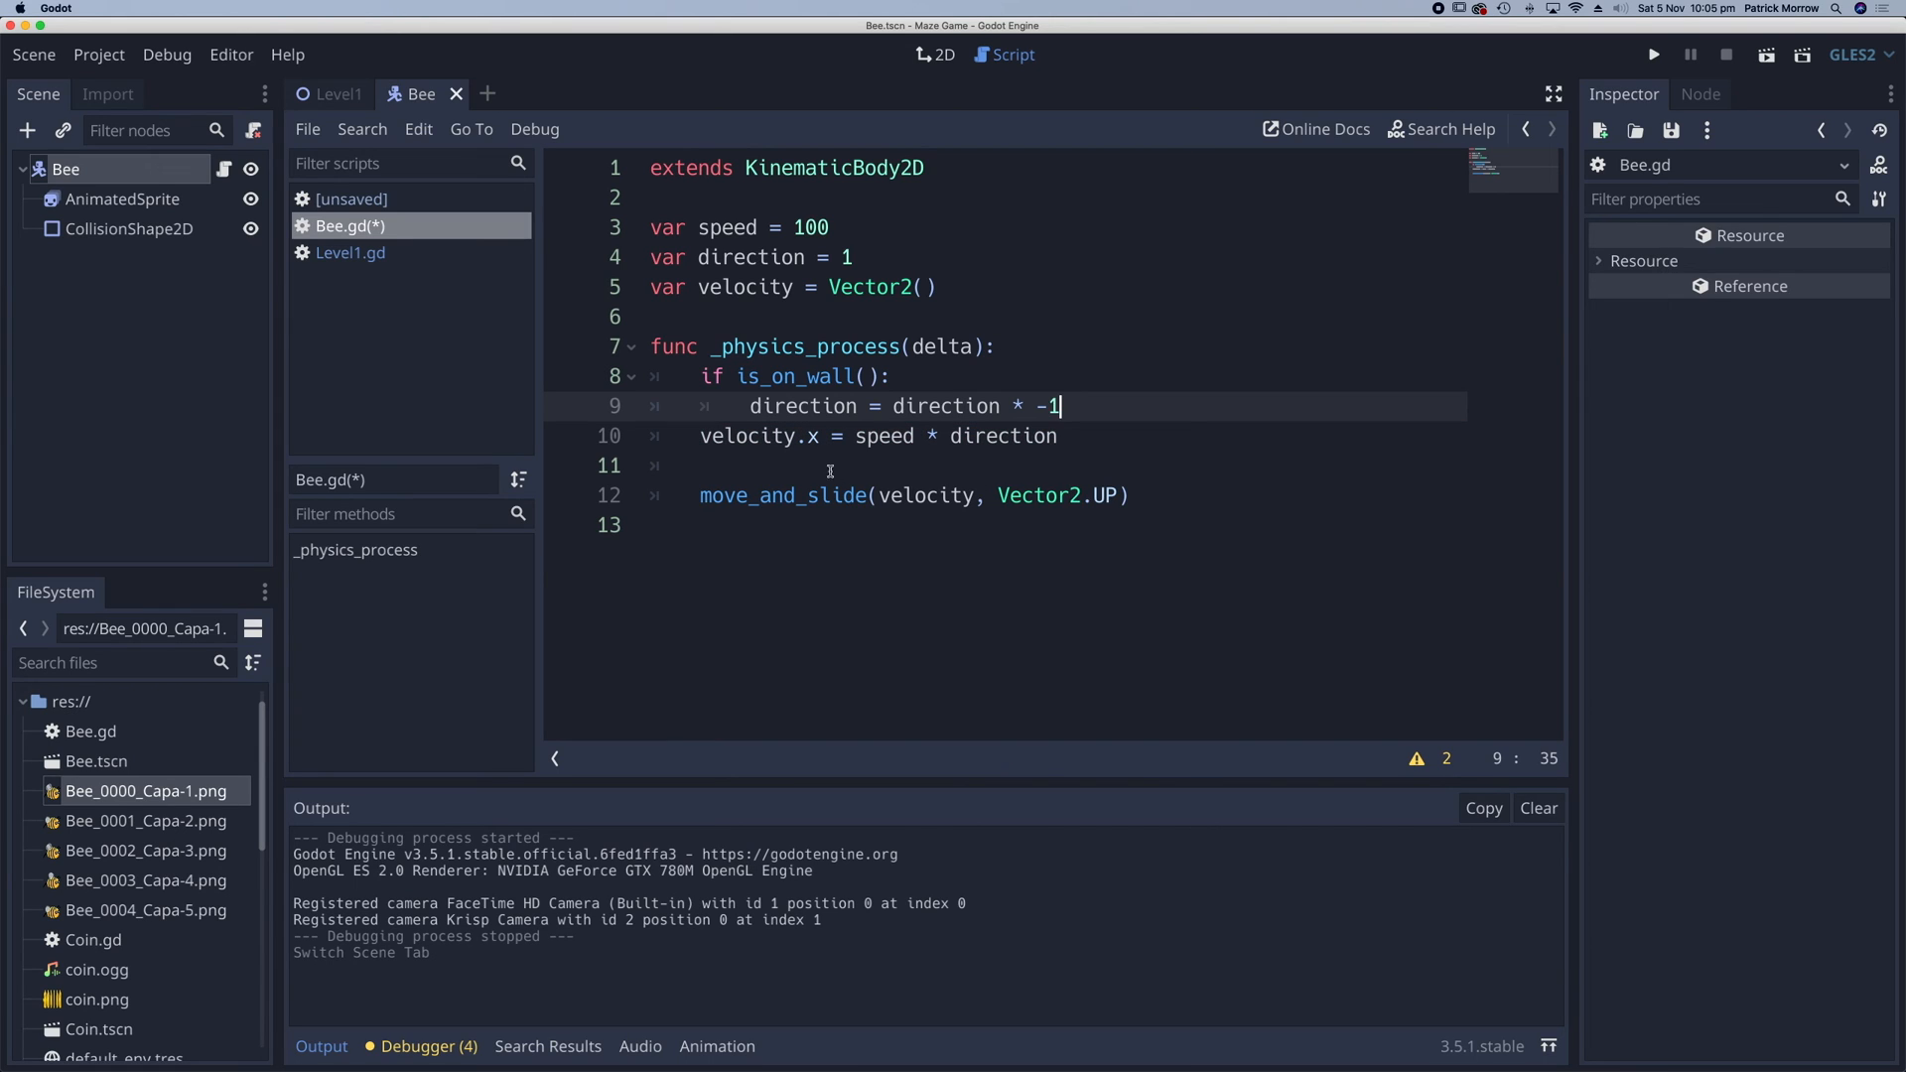
- Highlight direction, is_on_wall, speed and the -1 reversal while explaining the code
left_click(695, 256)
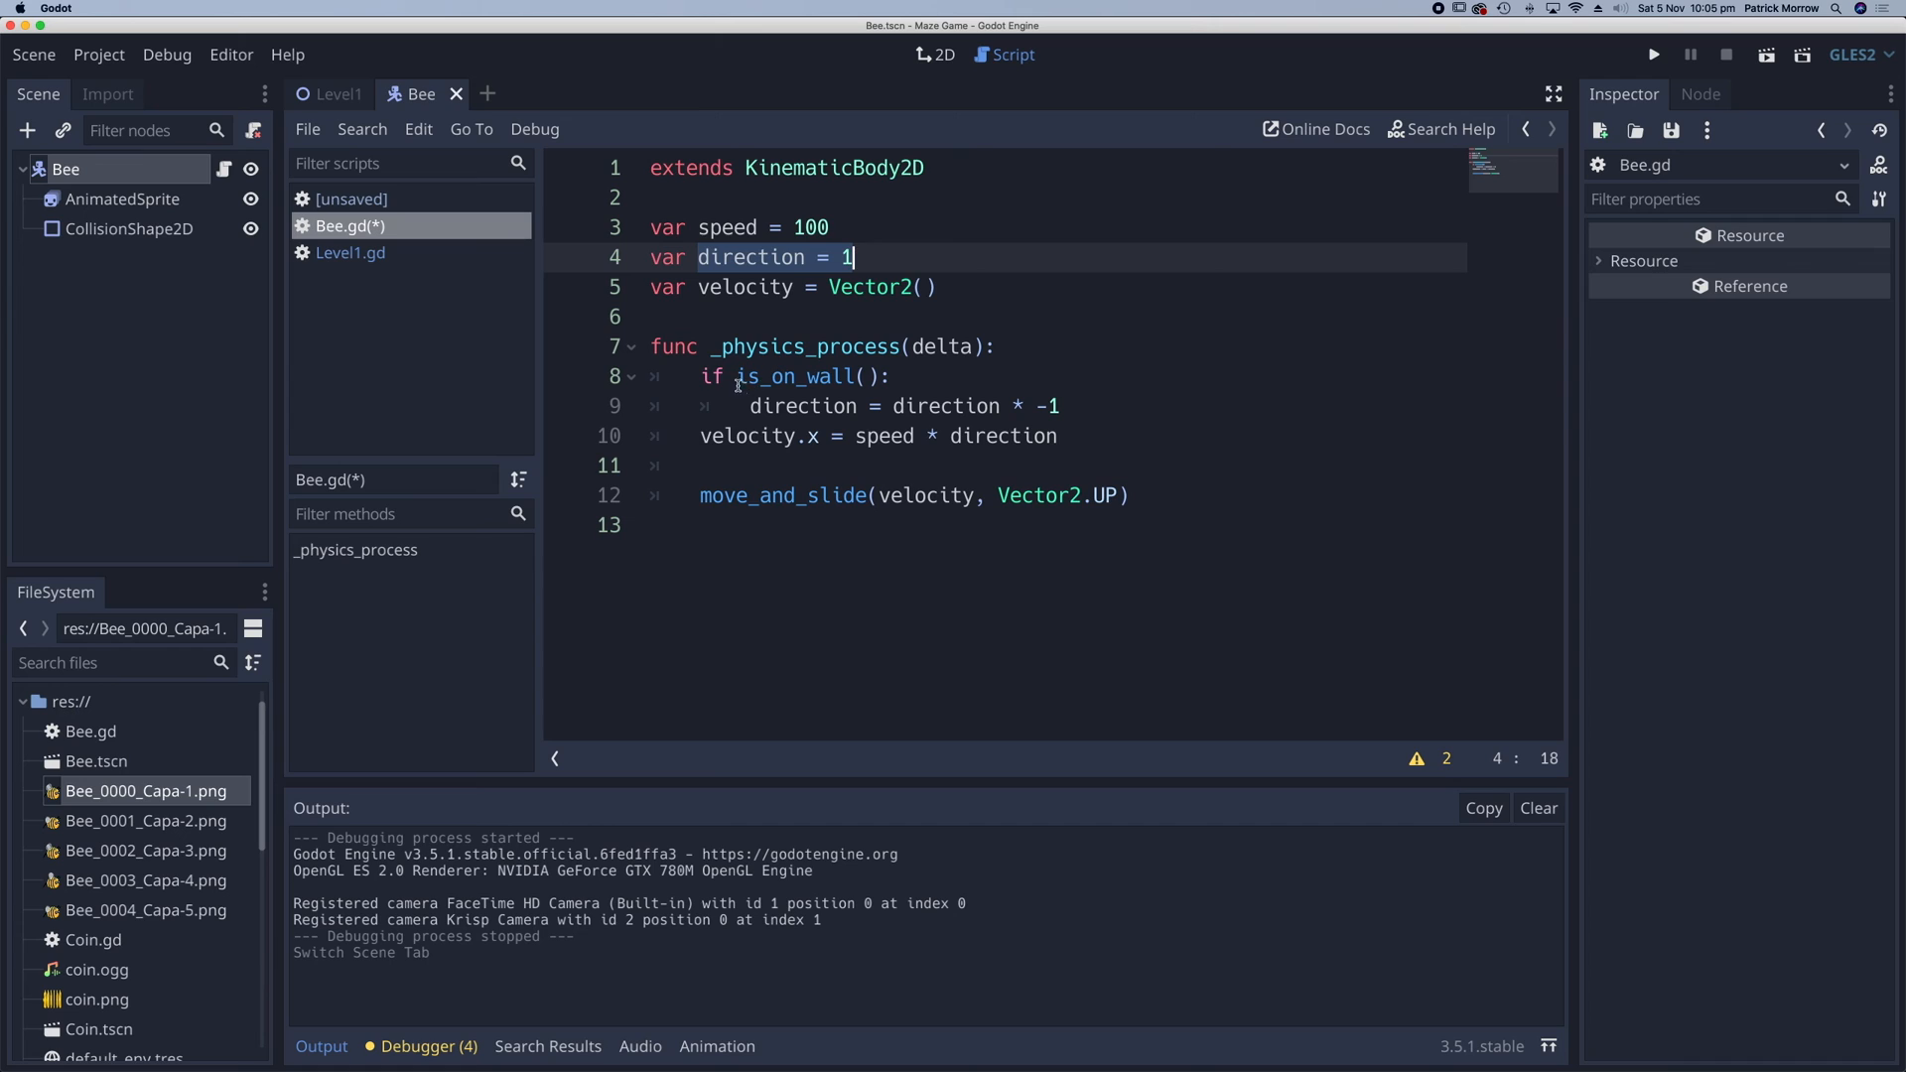
left_click(894, 375)
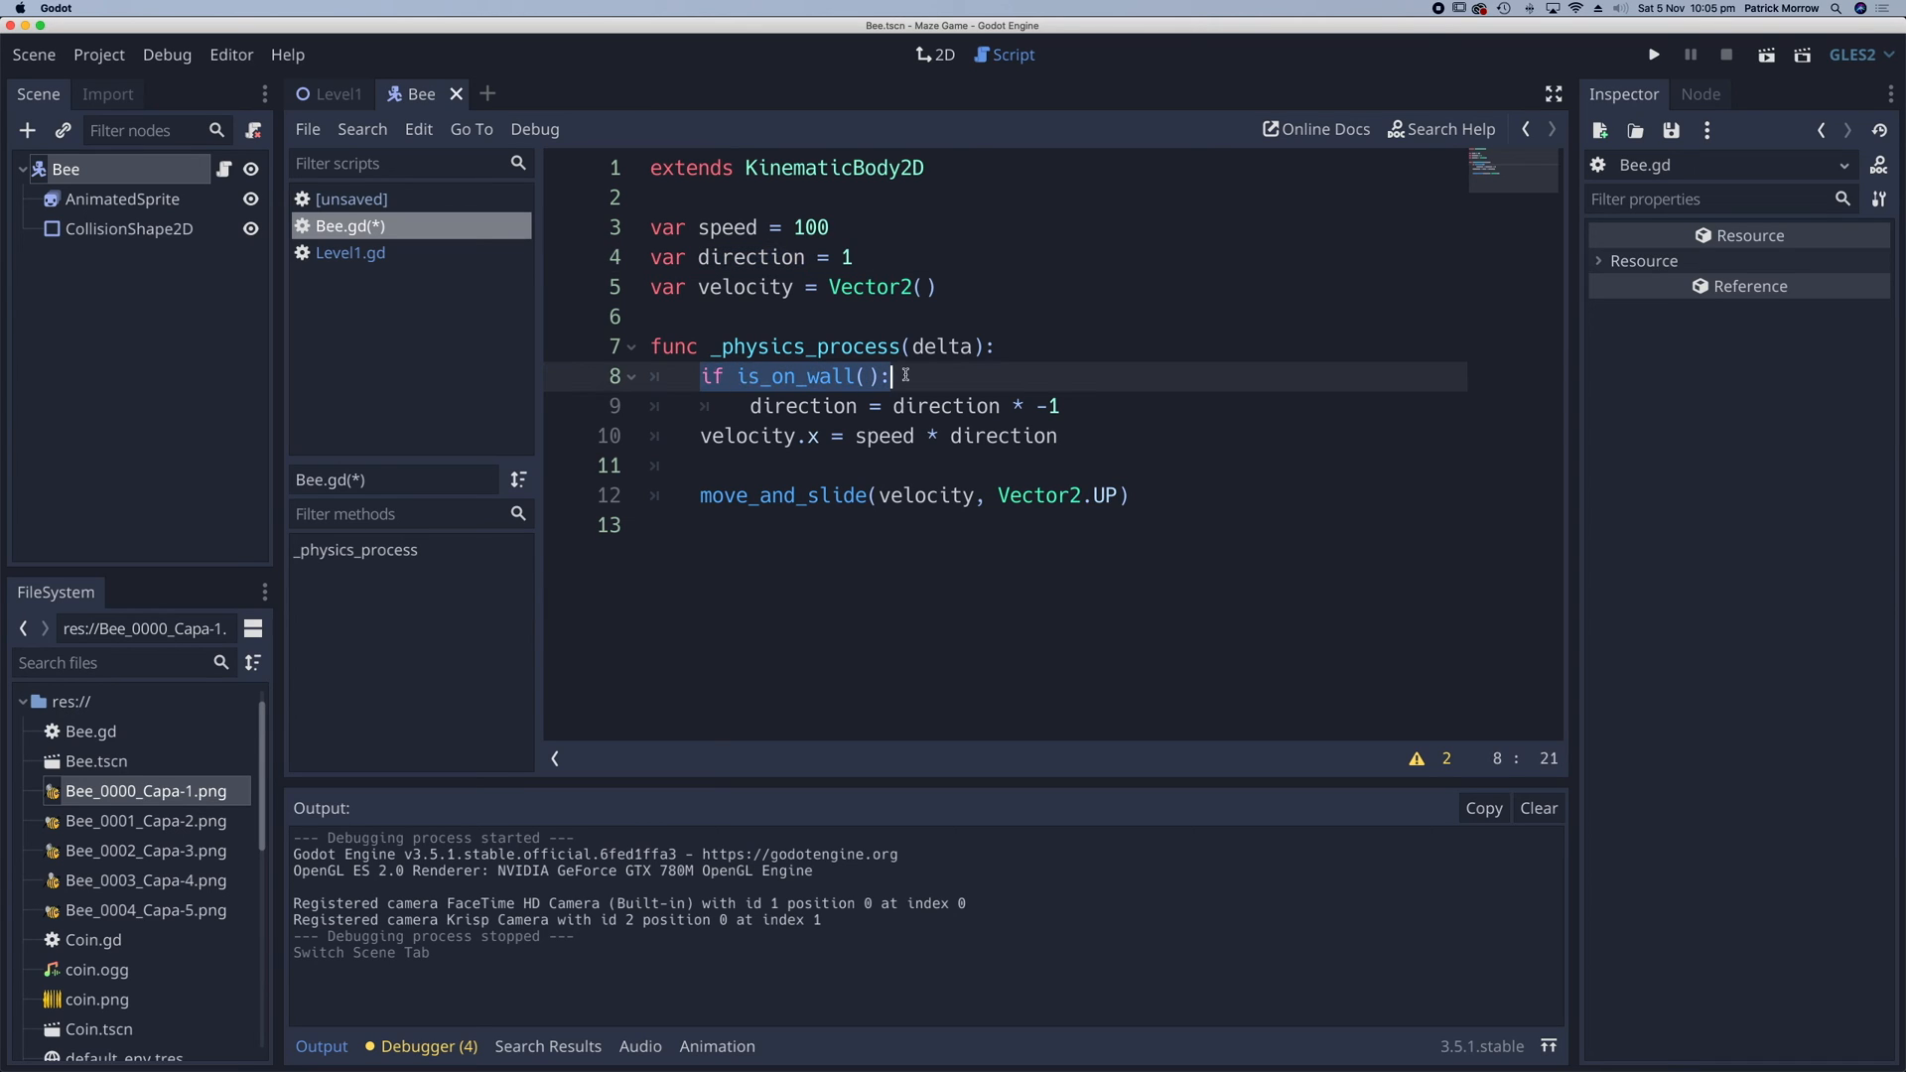
mouse_move(885, 402)
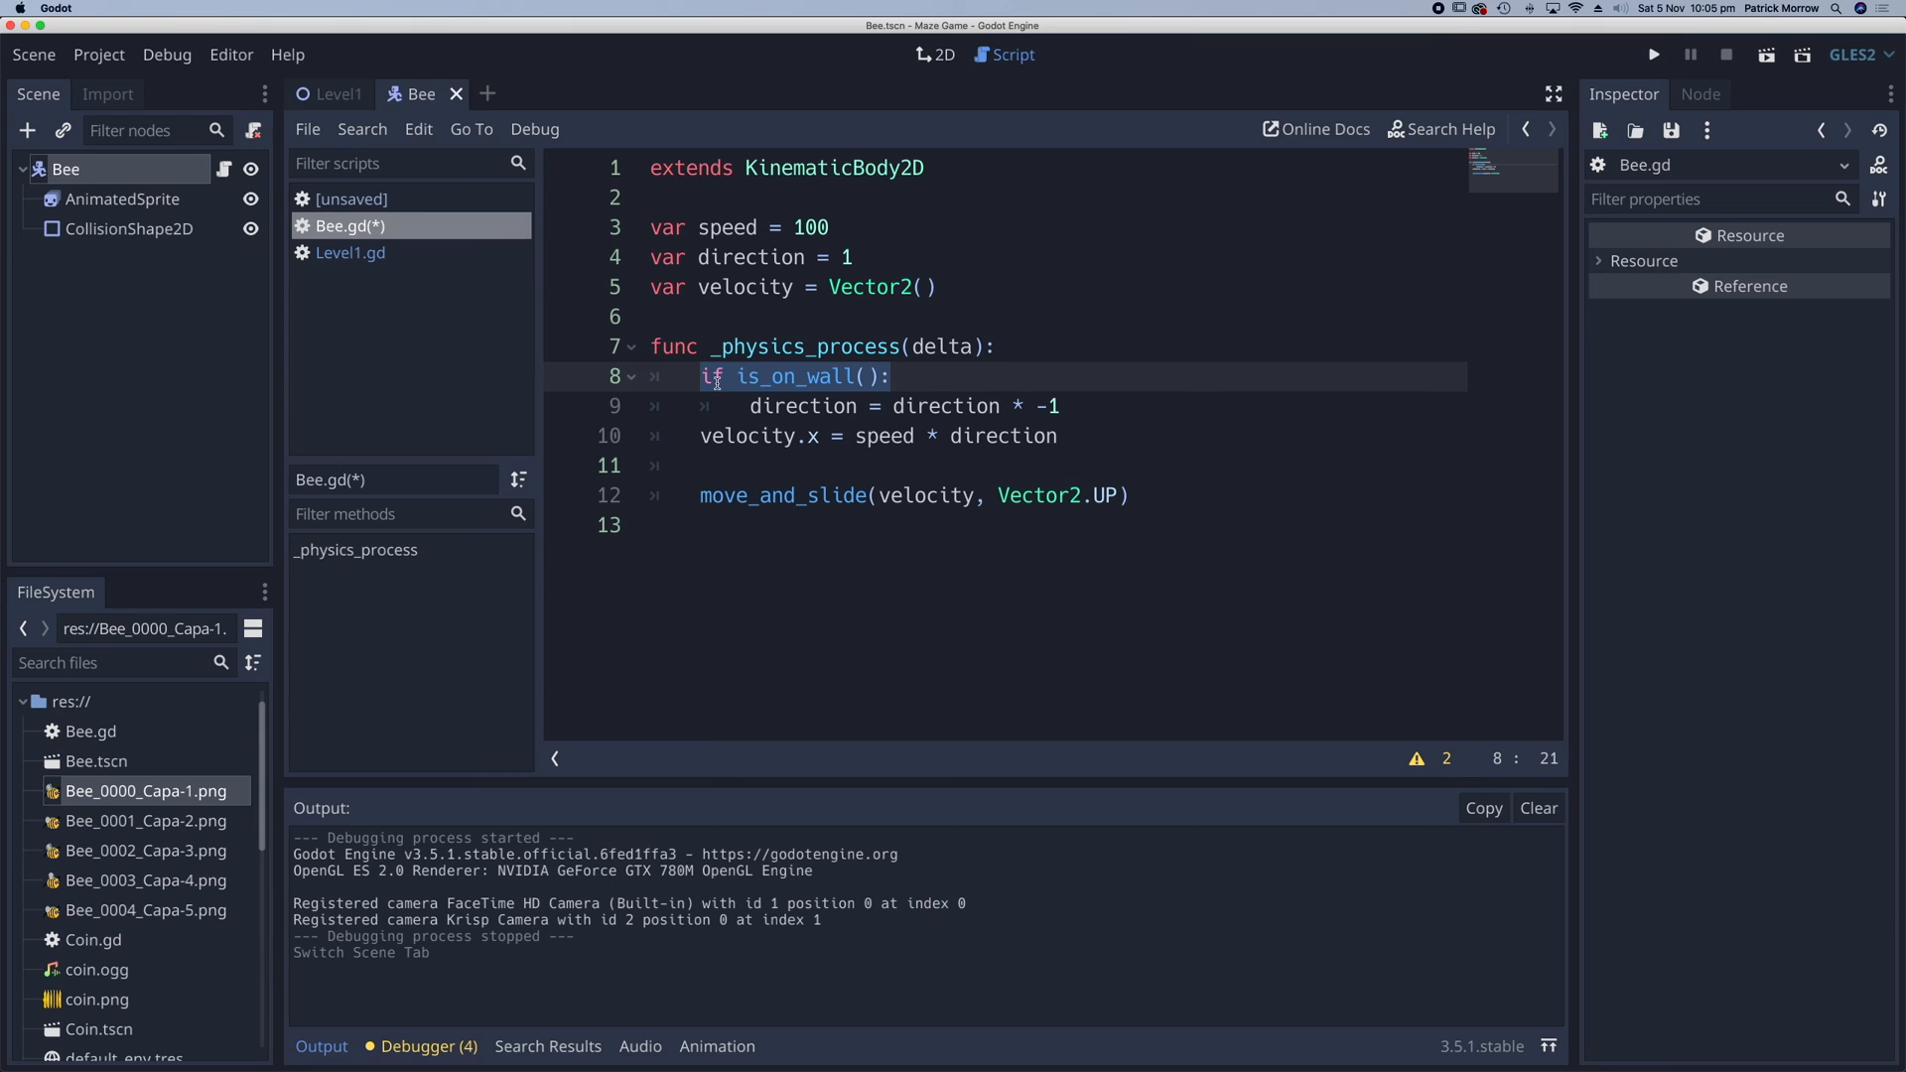
mouse_move(897, 405)
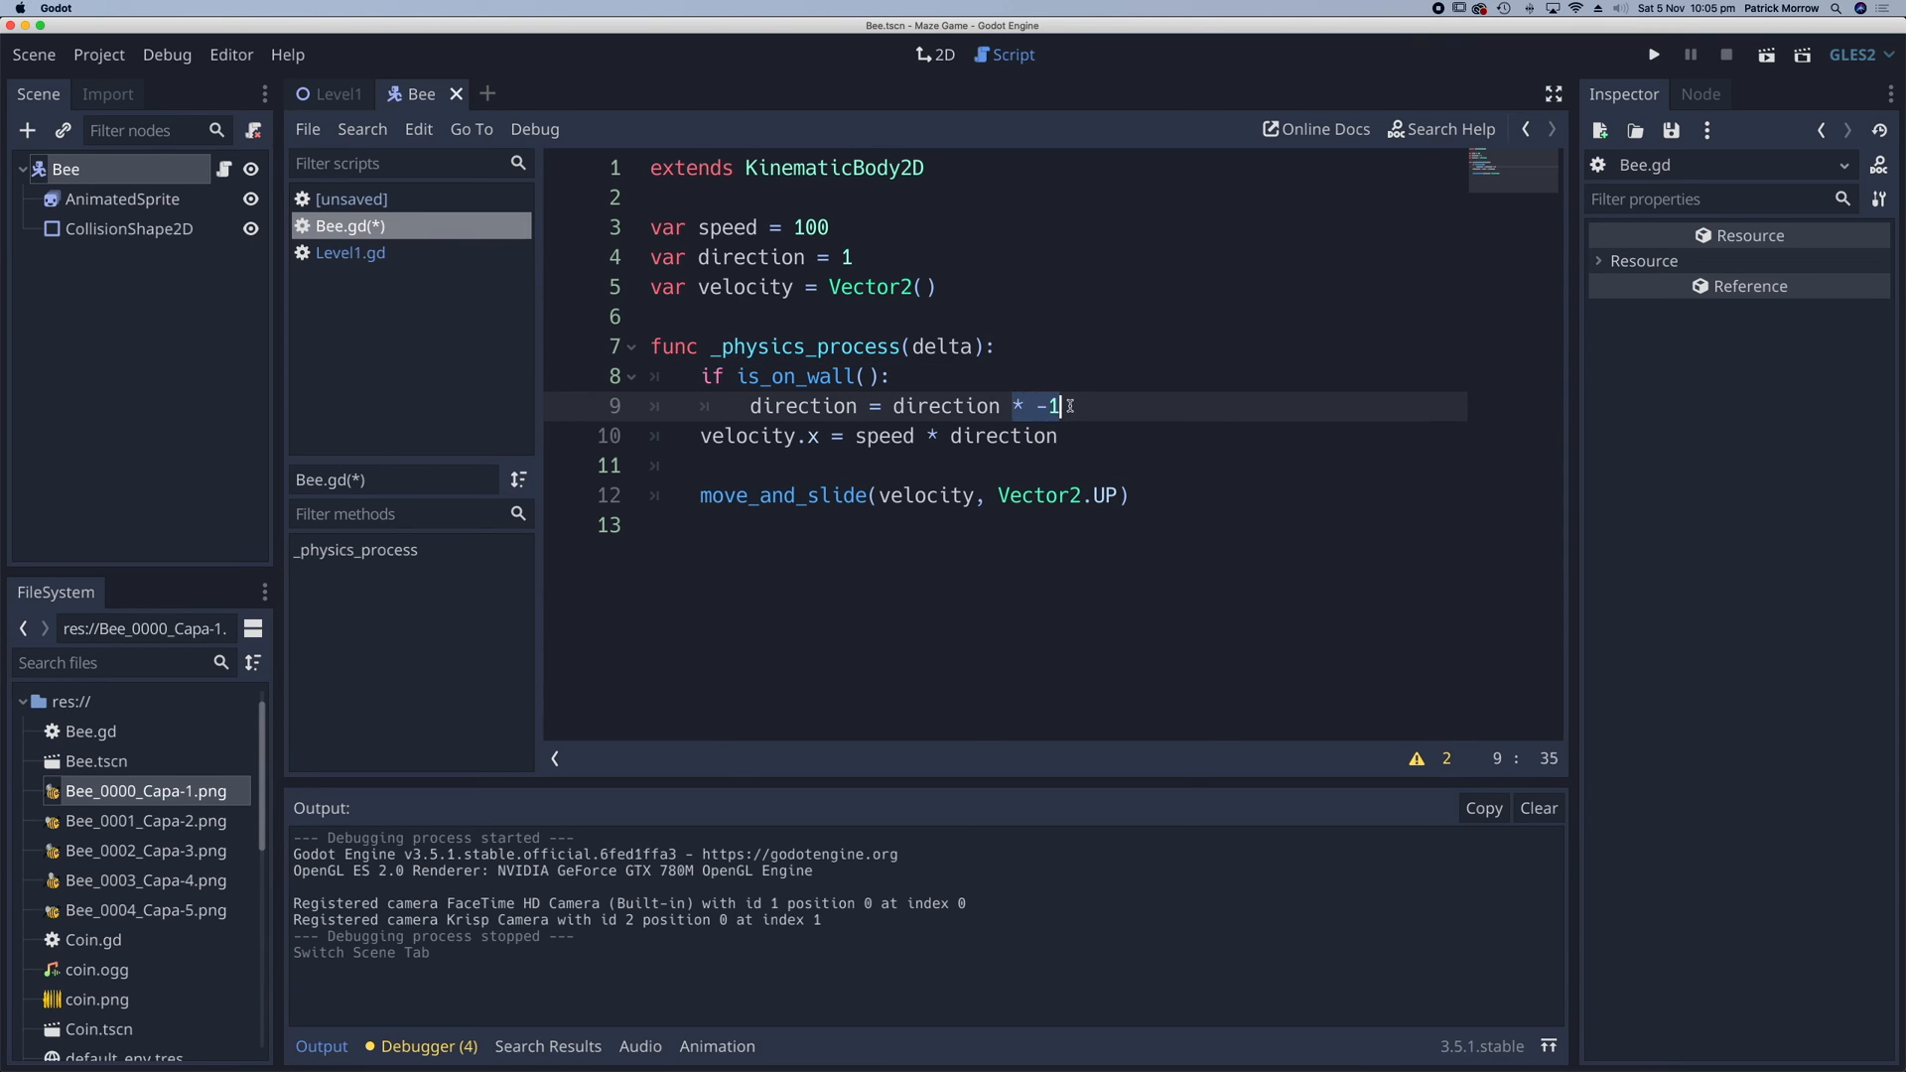
left_click(699, 434)
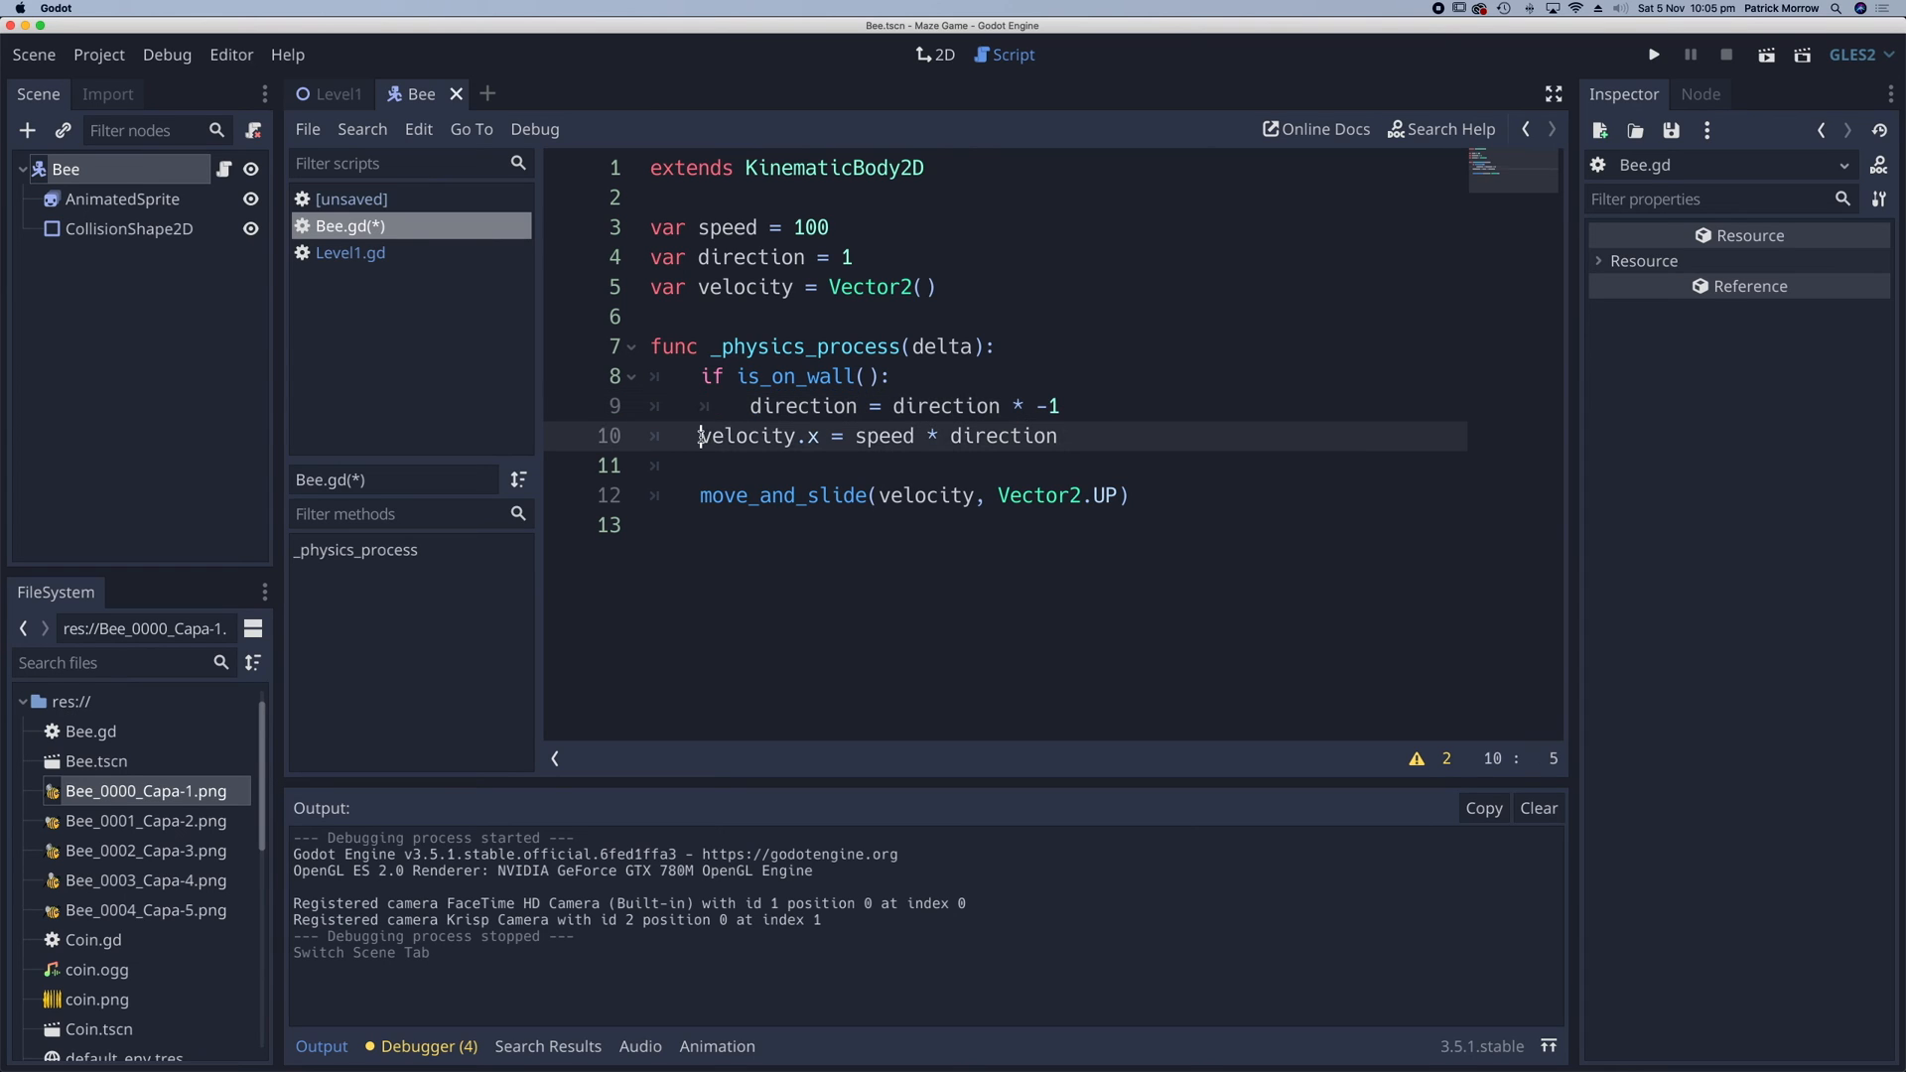
double_click(759, 435)
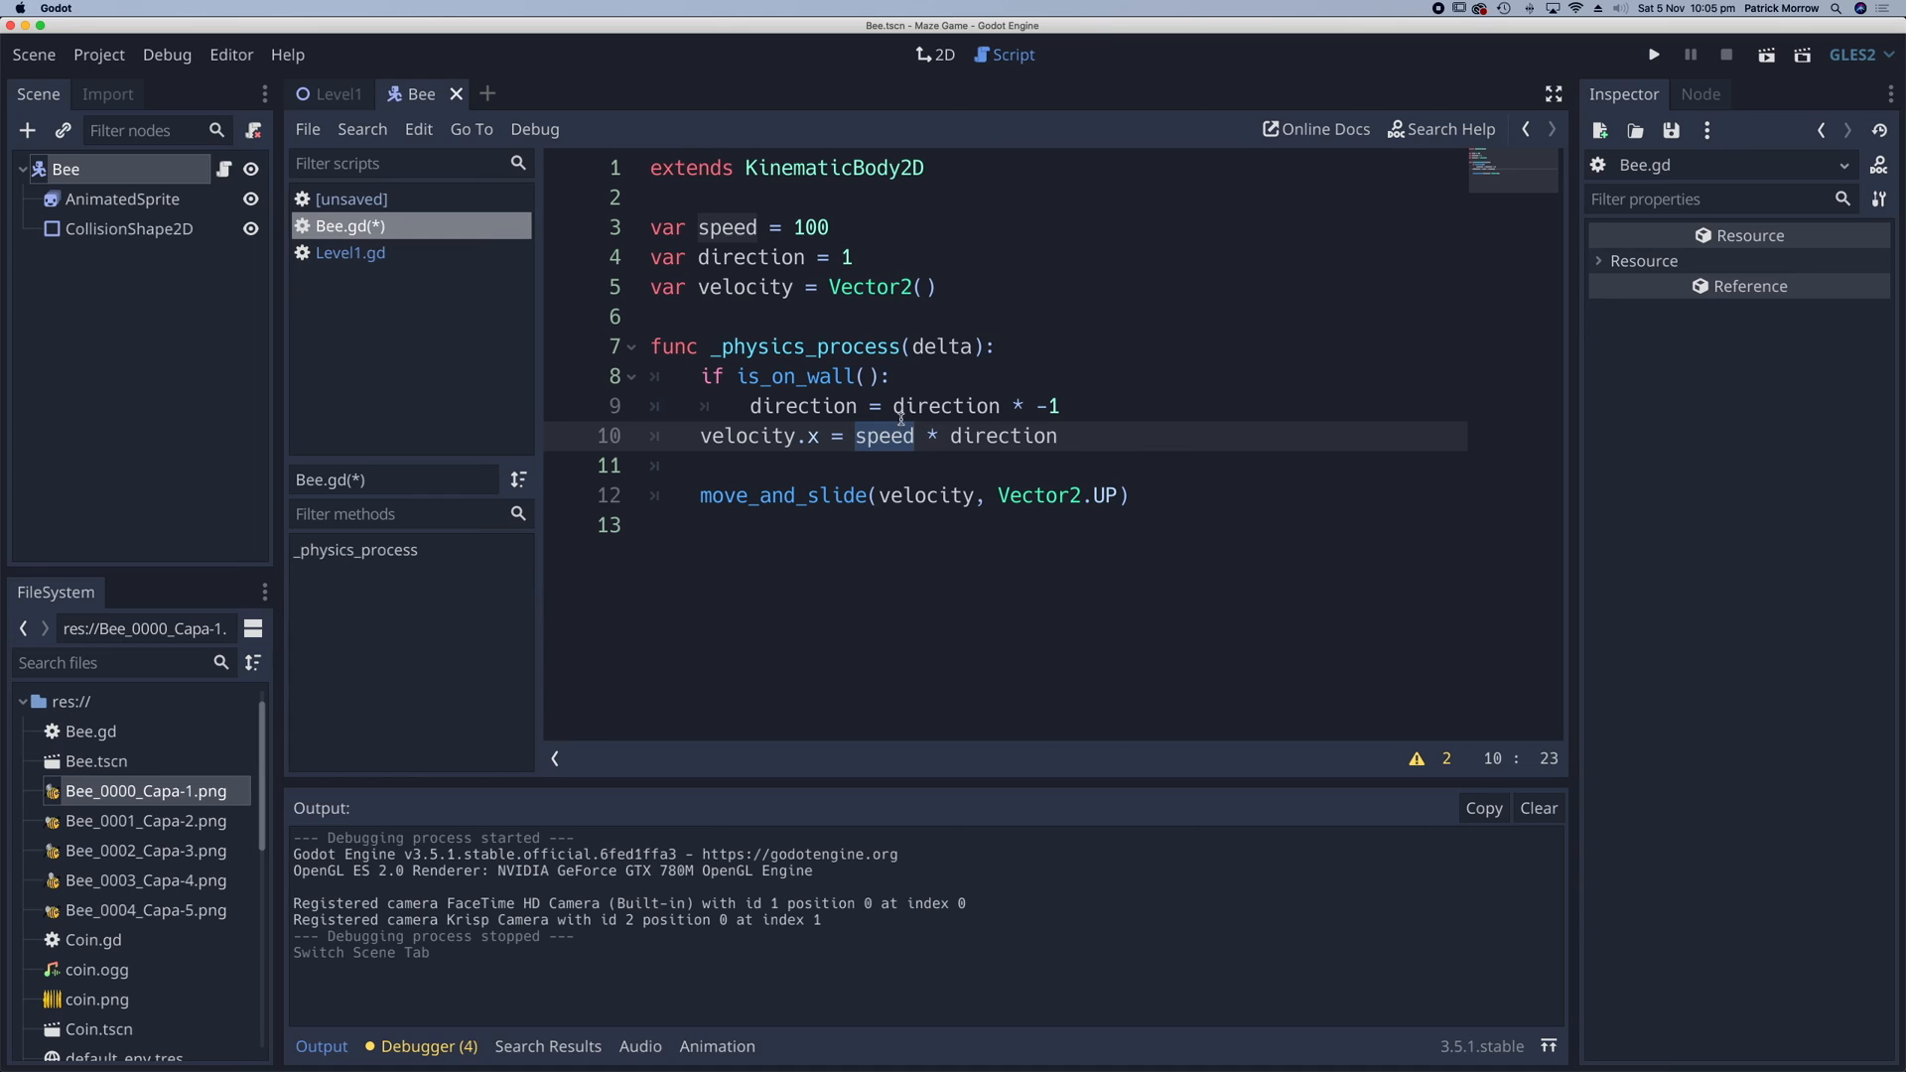
double_click(1006, 437)
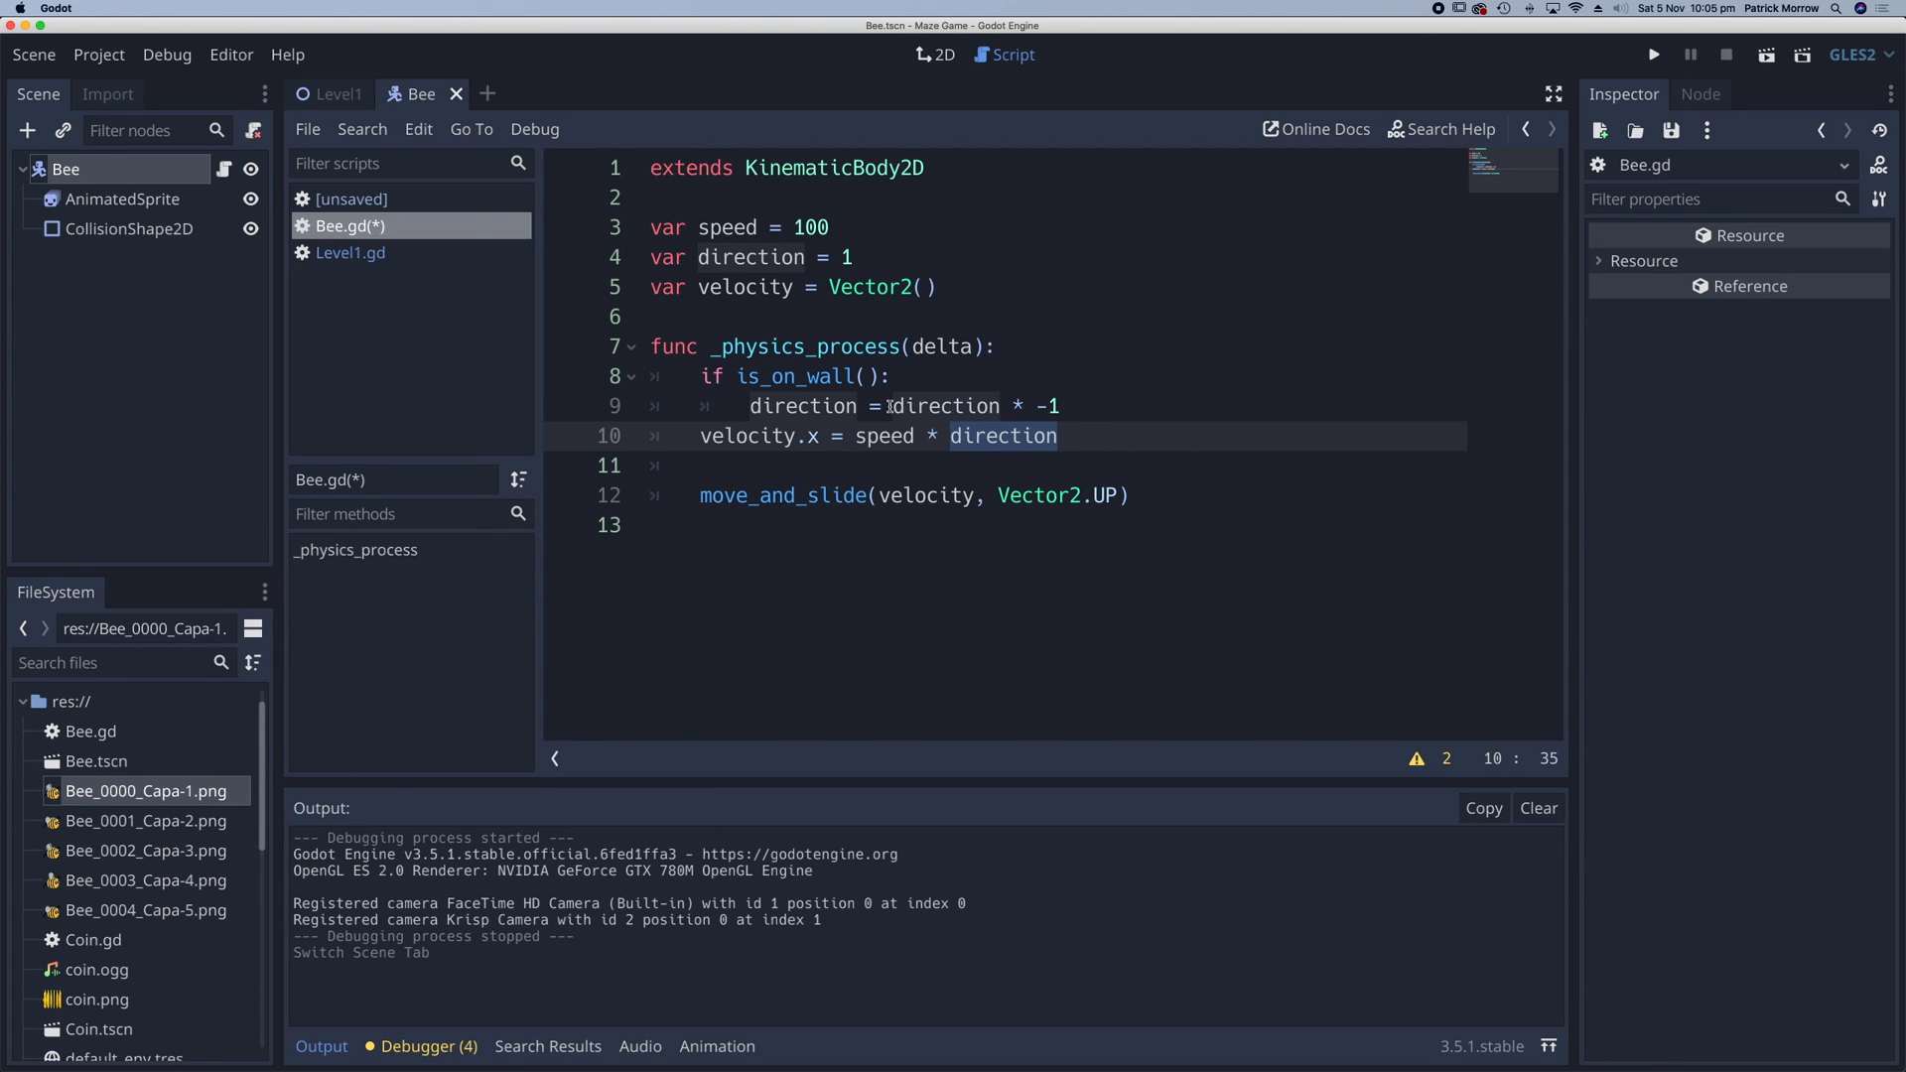
double_click(946, 406)
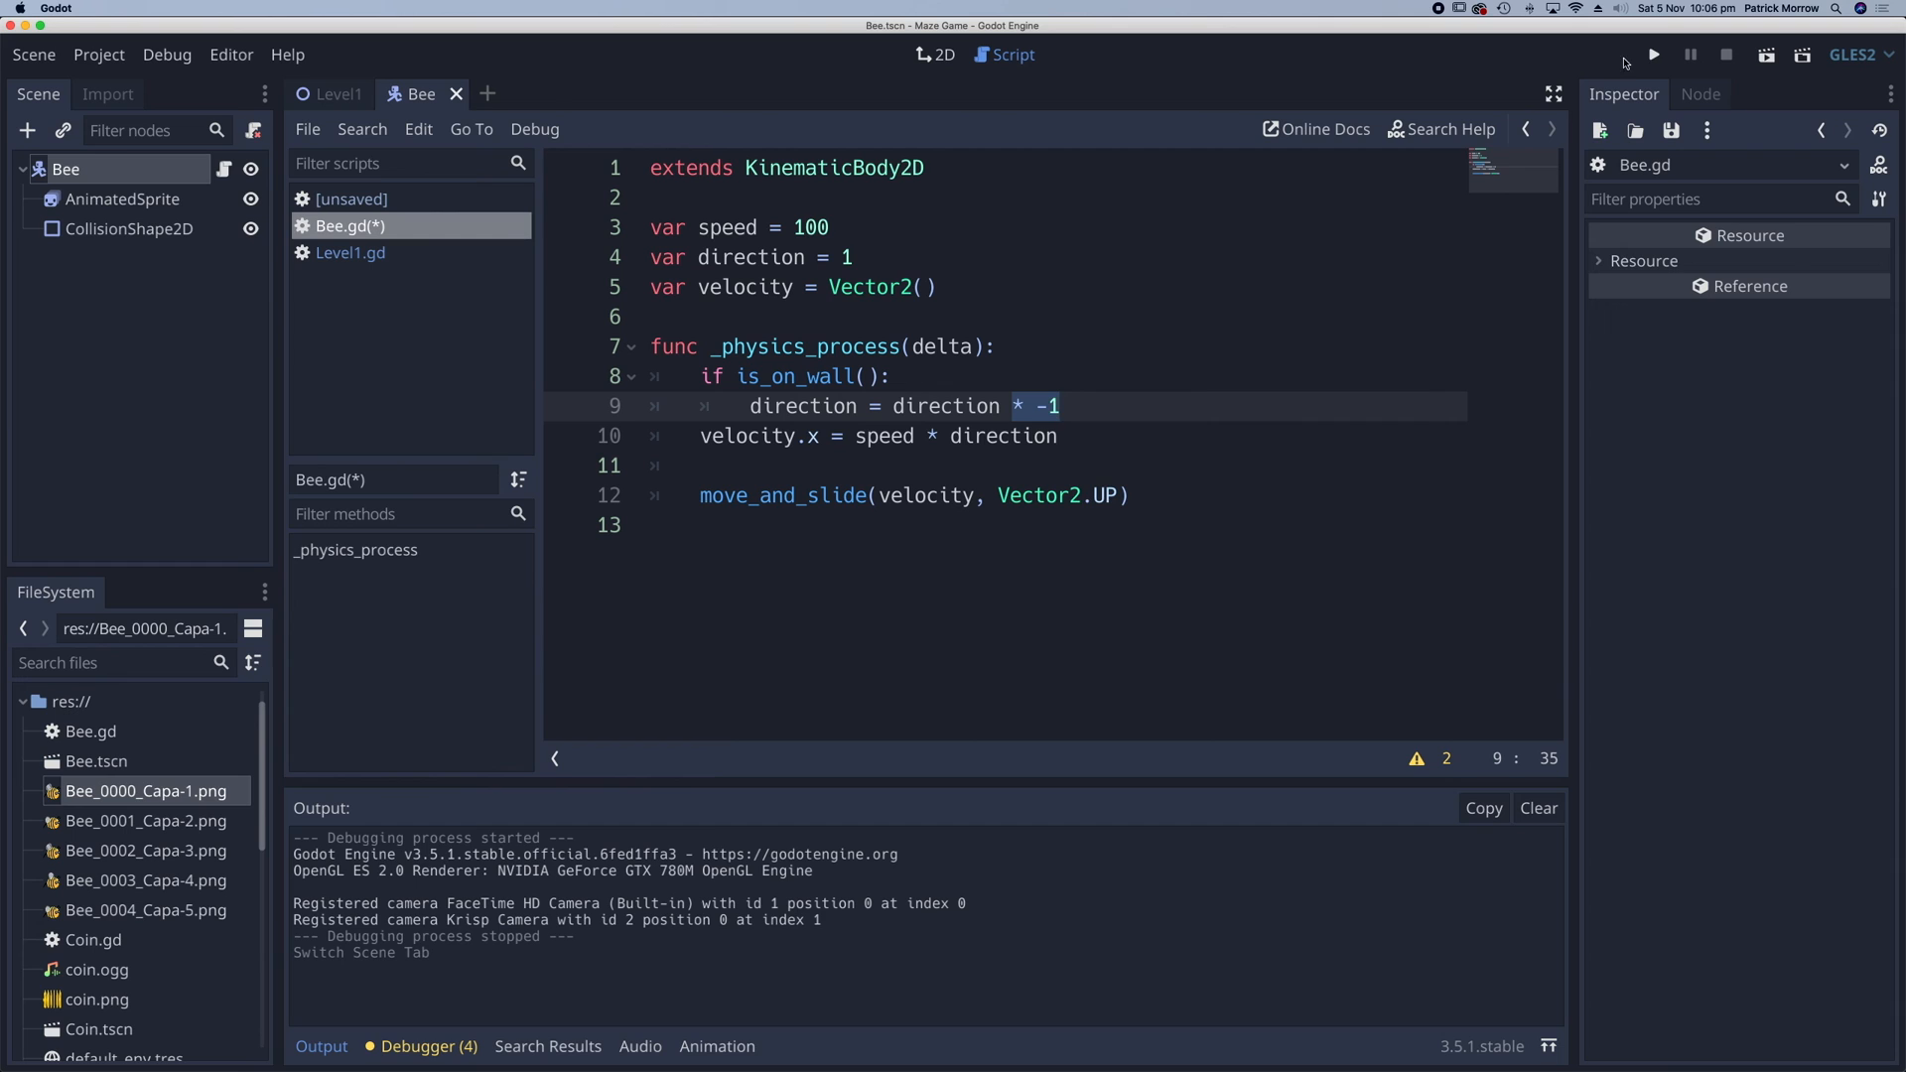
- Run the maze game to watch the bee patrol, then bring the script forward
left_click(1653, 55)
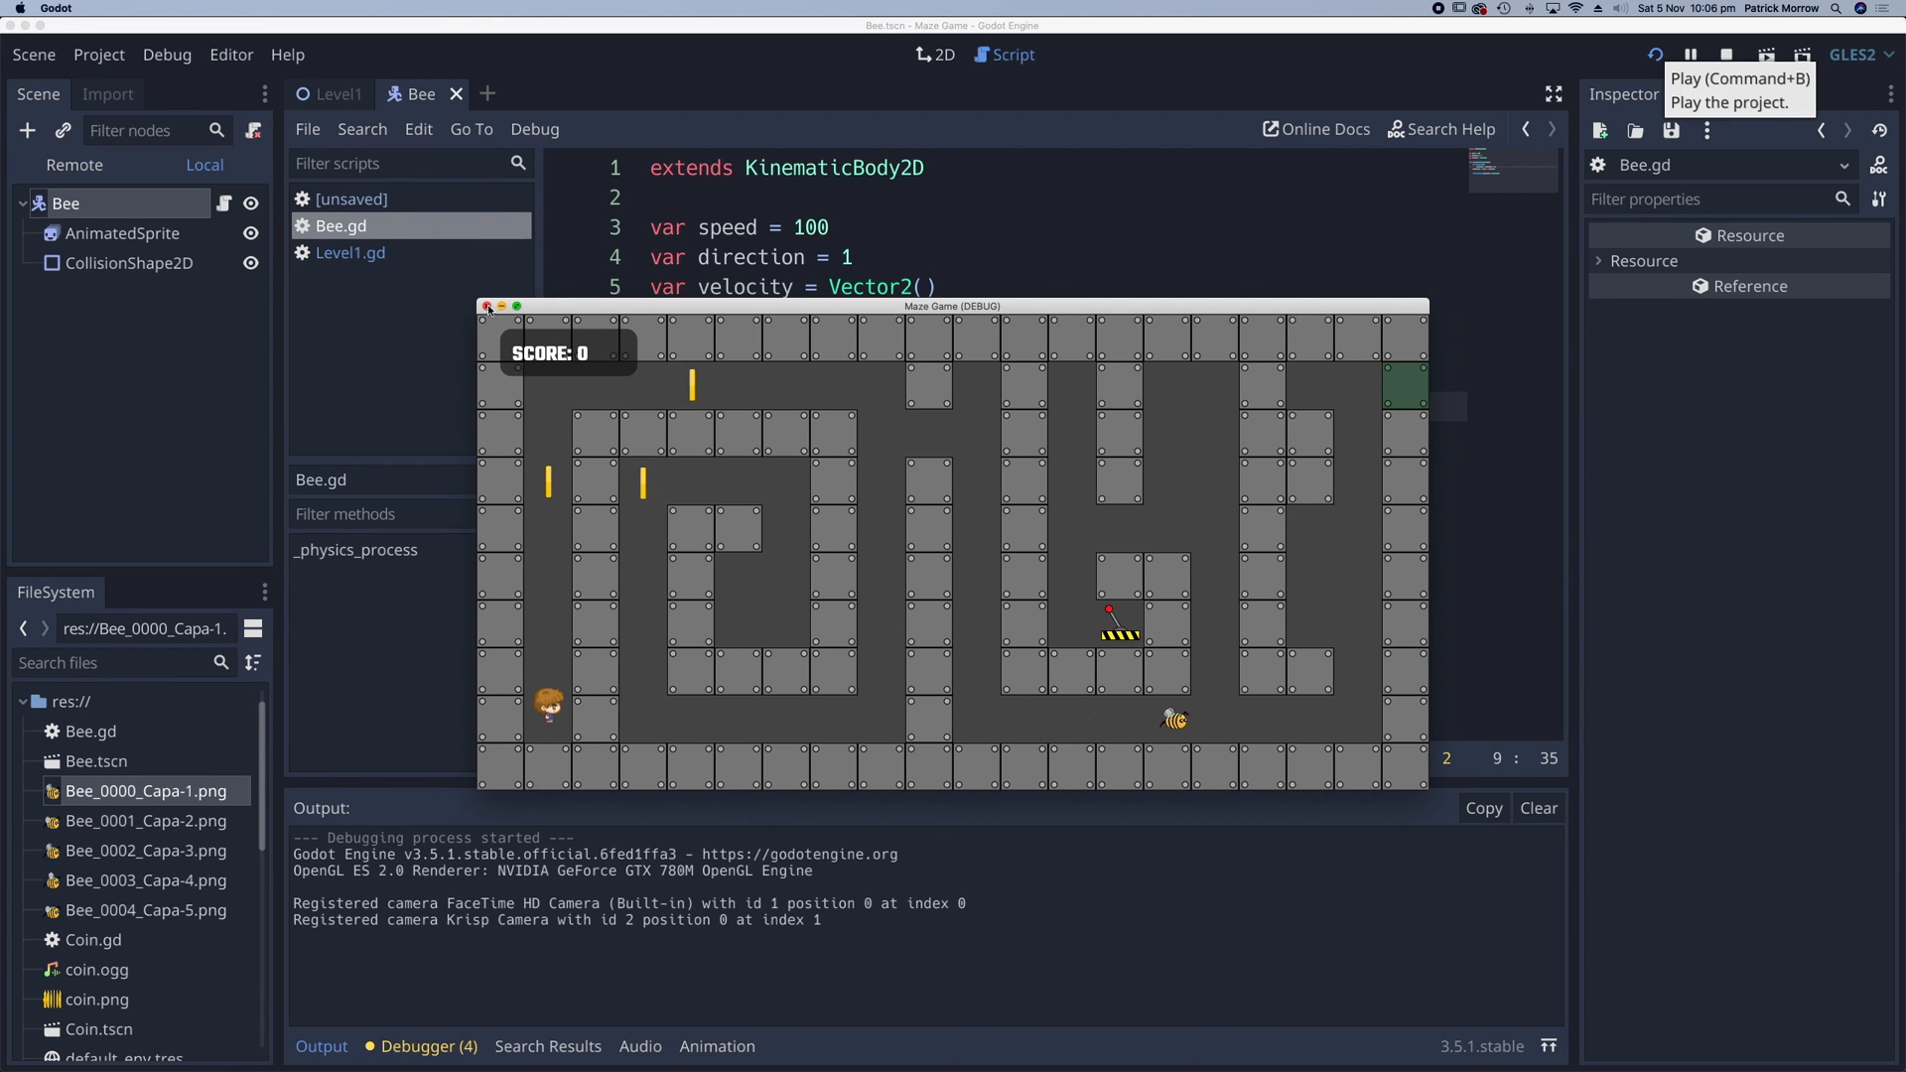
left_click(487, 307)
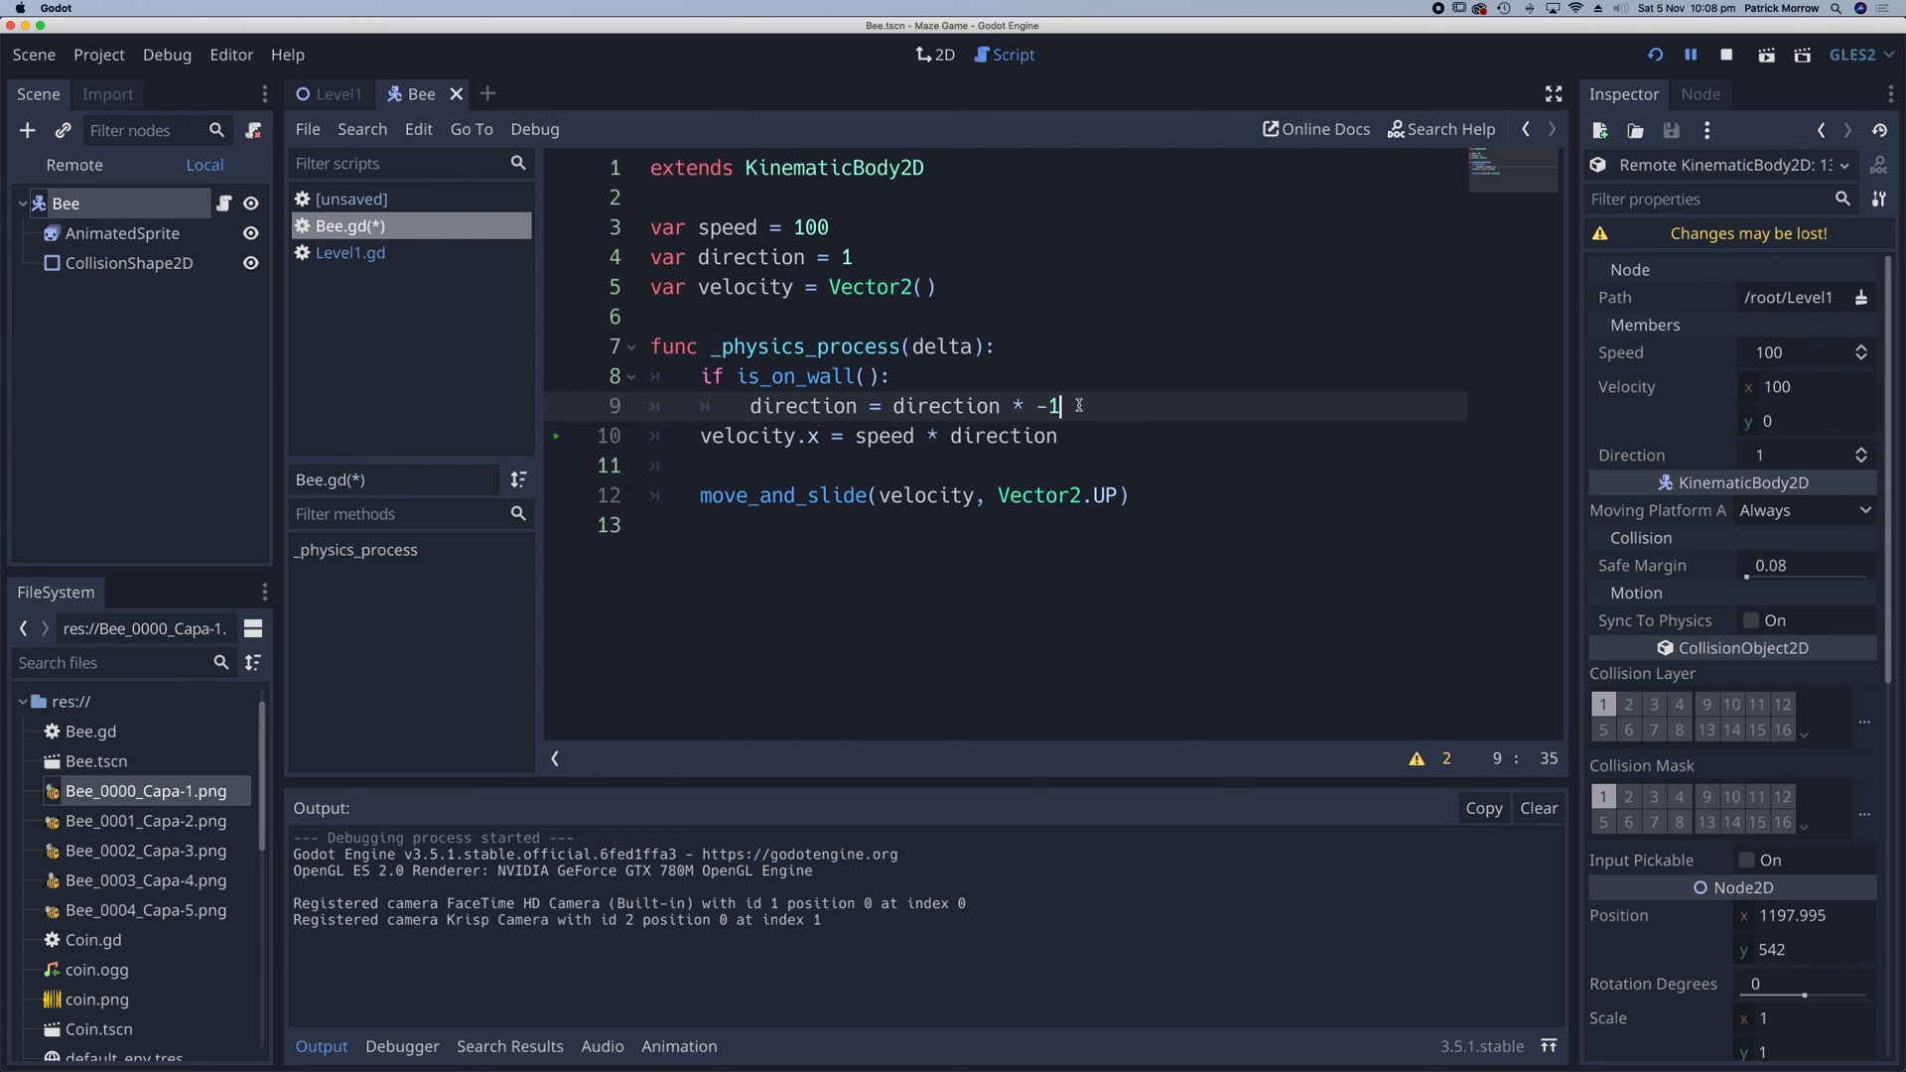
- Add '$AnimatedSprite.flip_h = not $AnimatedSprite.flip_h' in the wall check, then run
type("$AnimatedSprite")
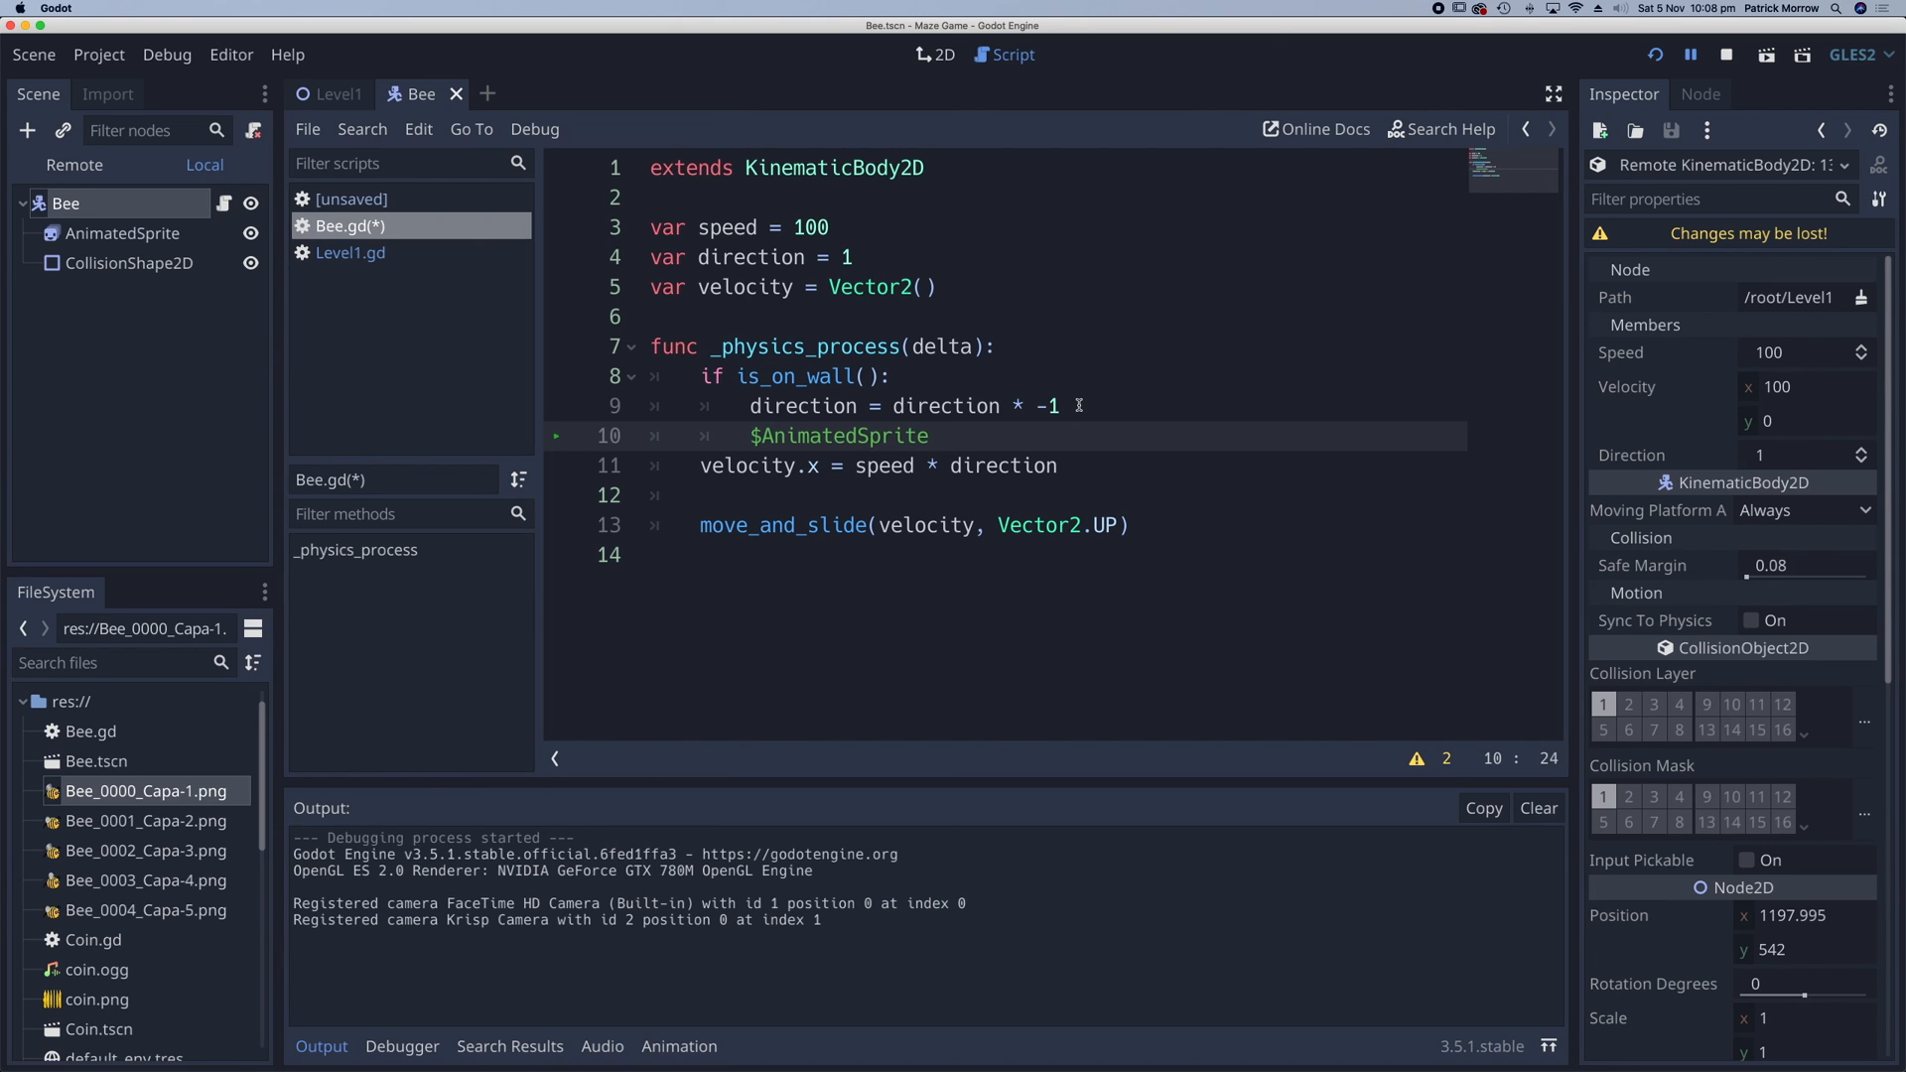
type(".flip_h")
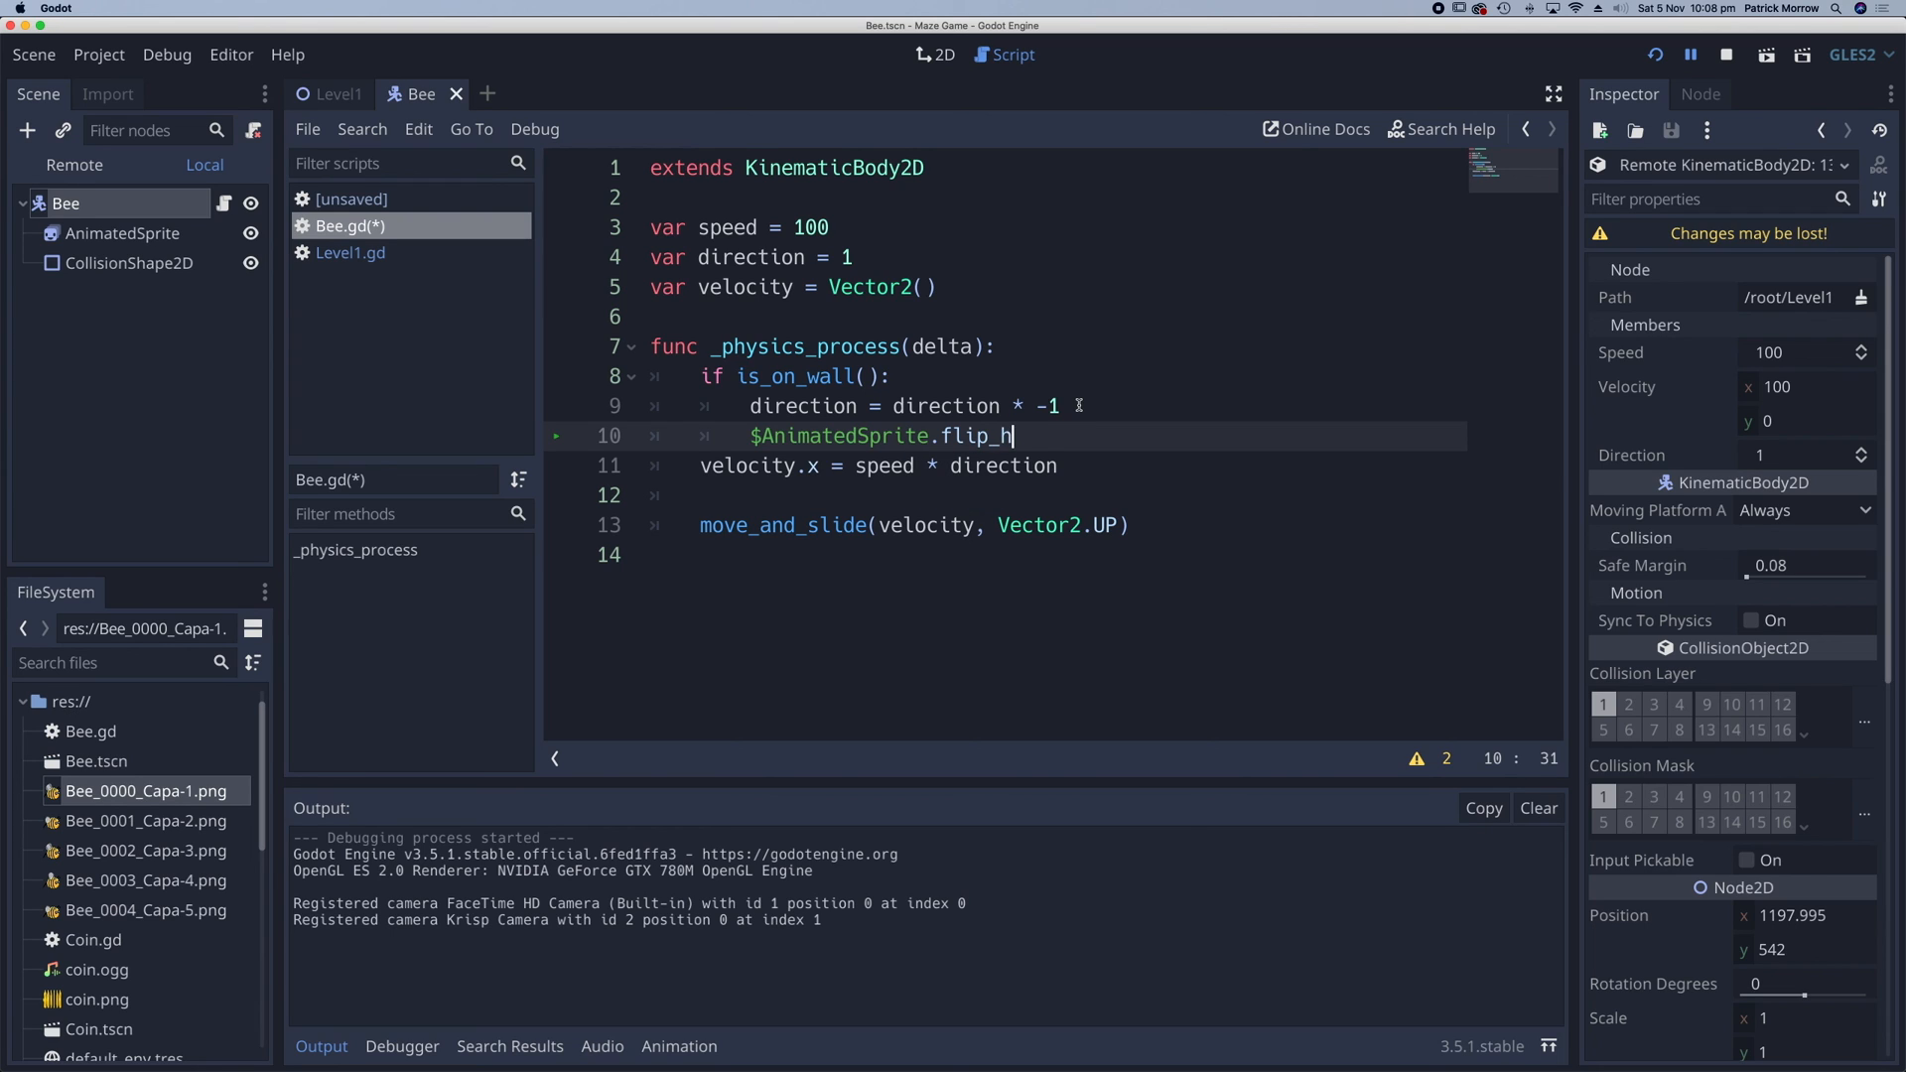
type("= not $Ani")
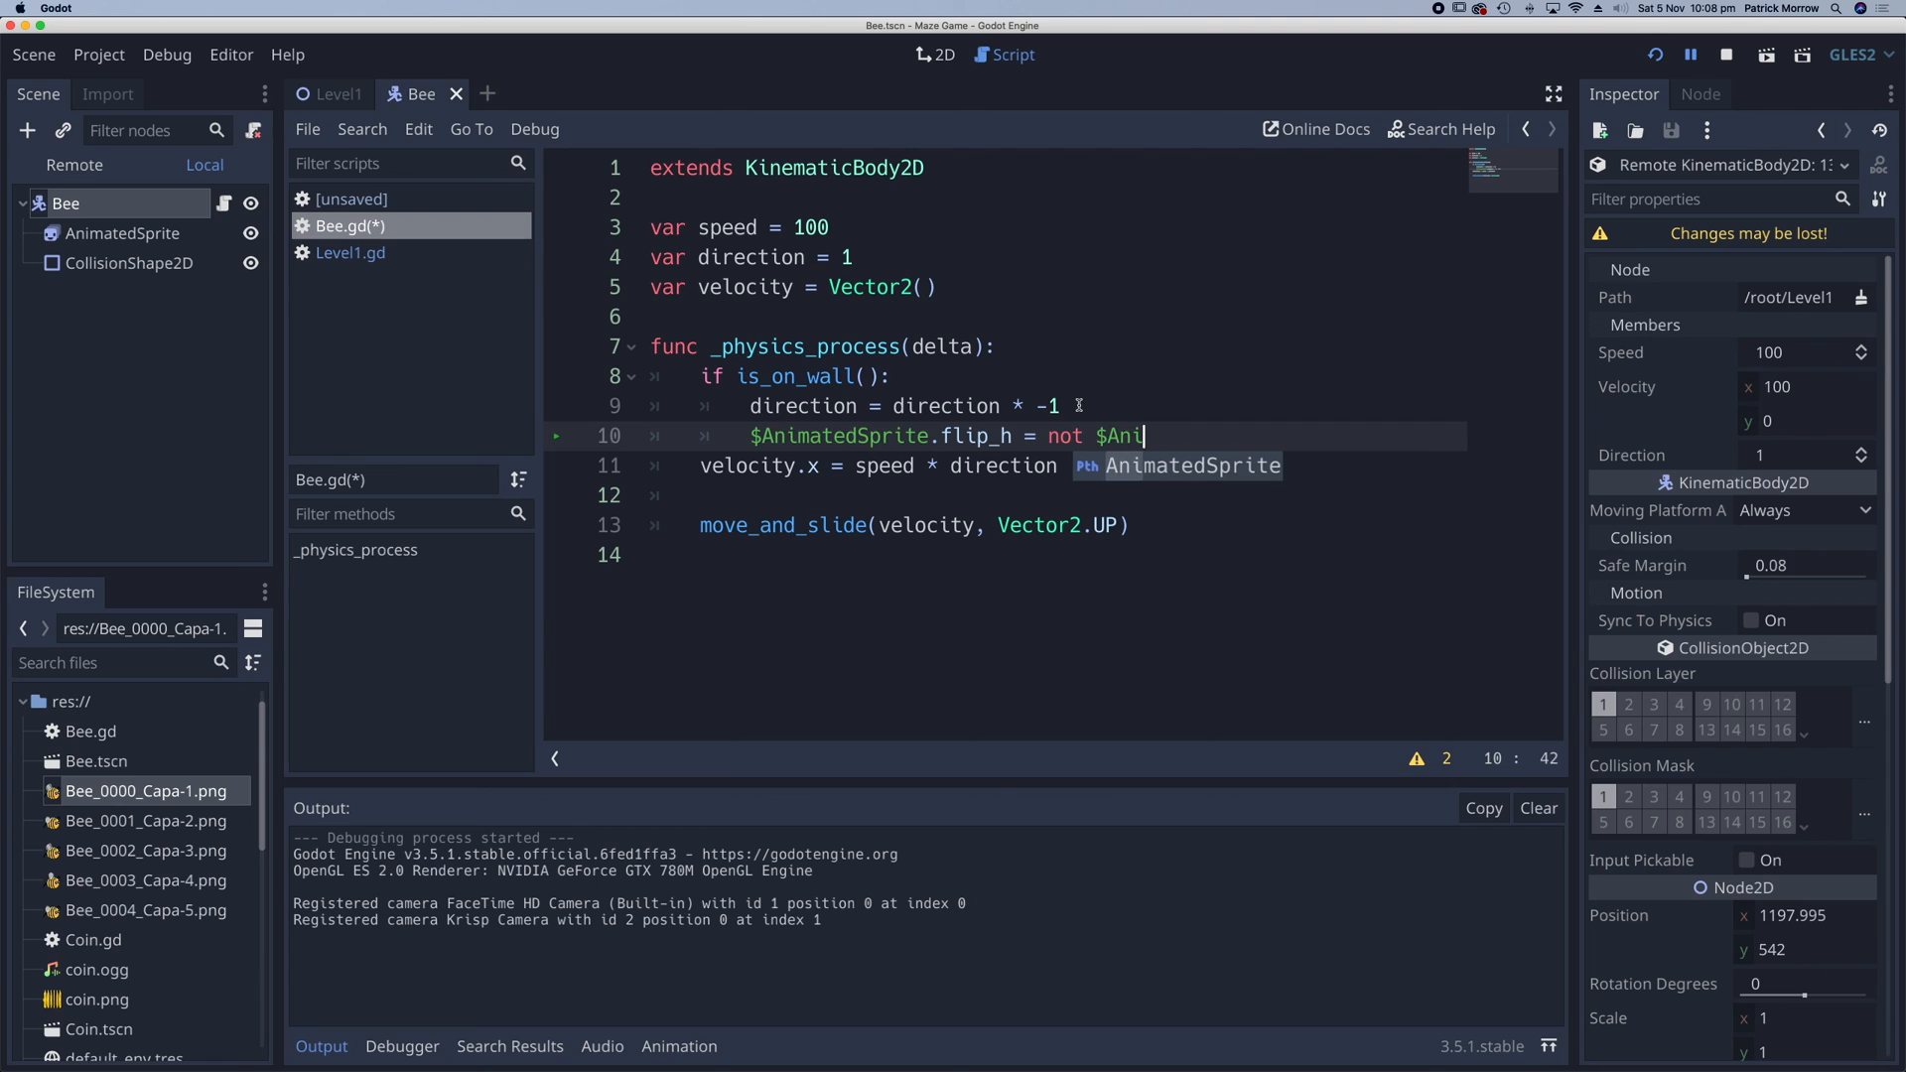
type("matedSprite.")
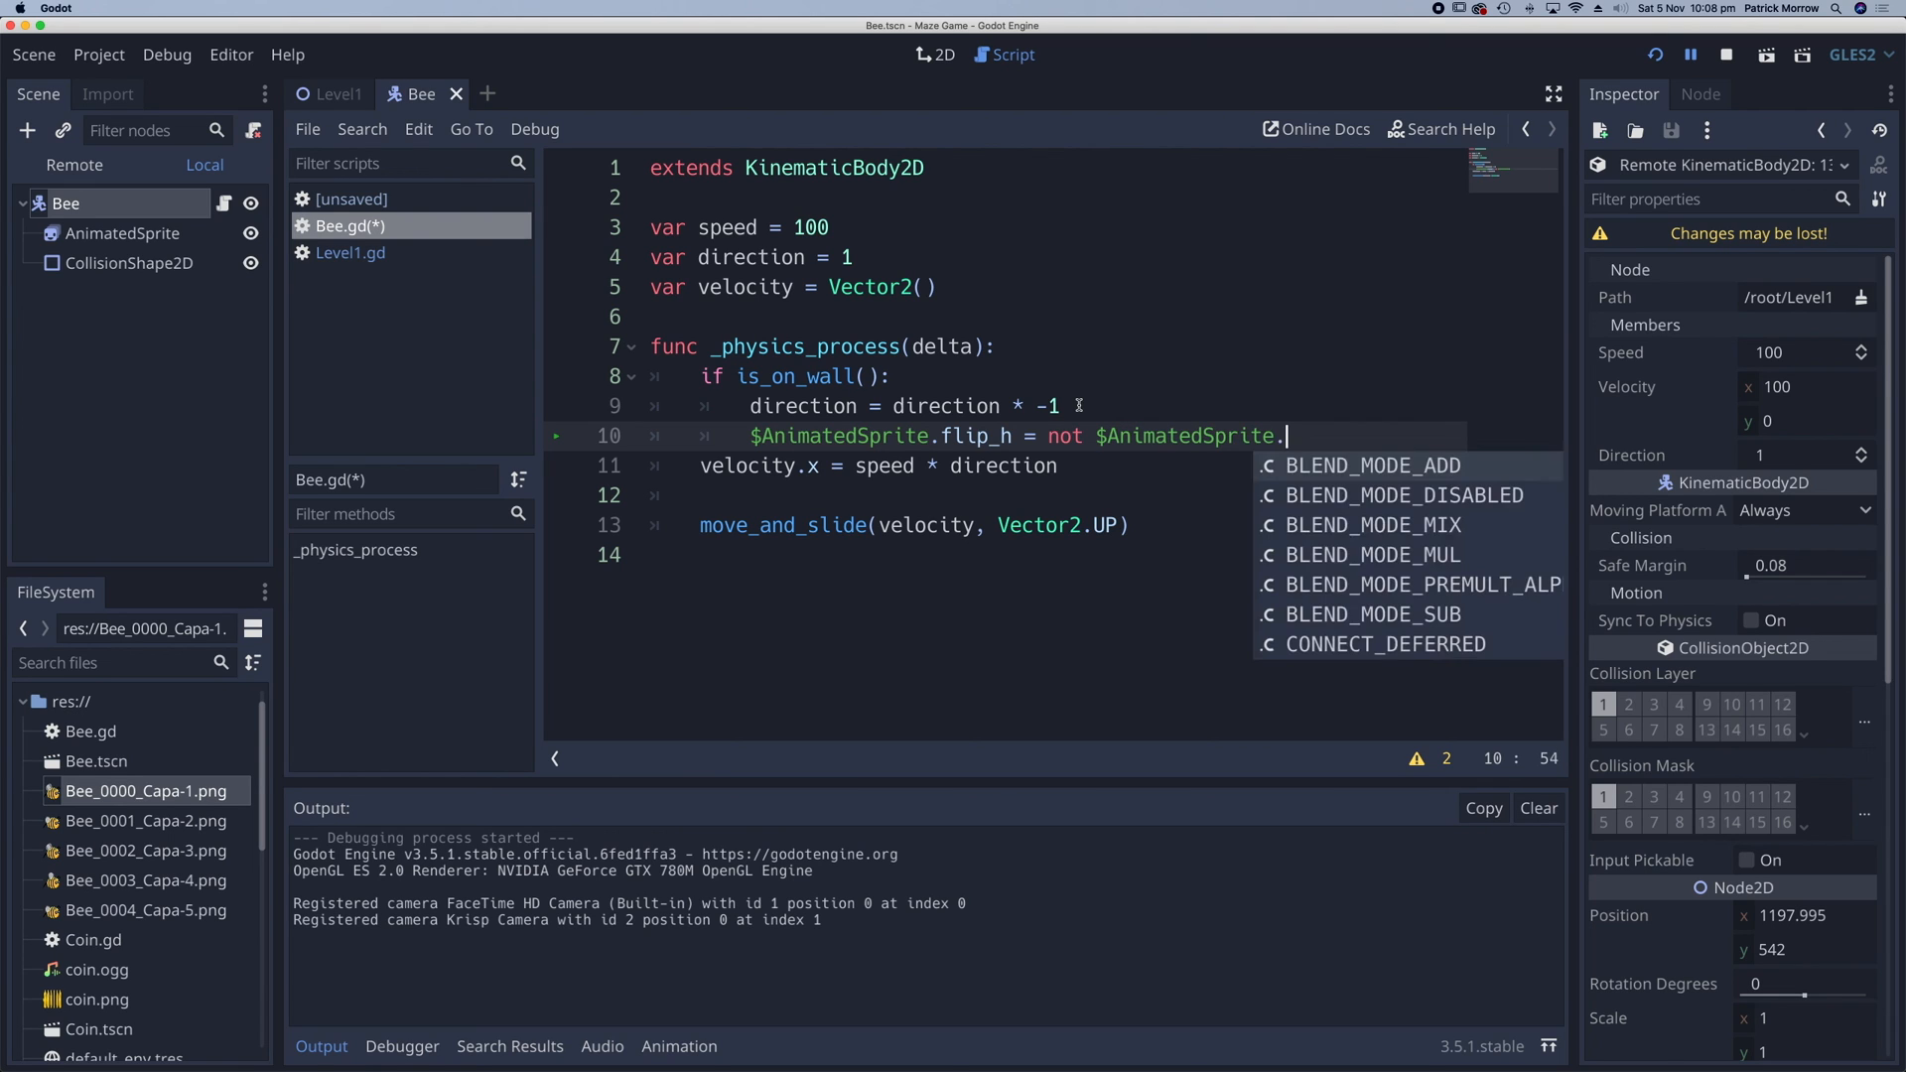
type("flip_h")
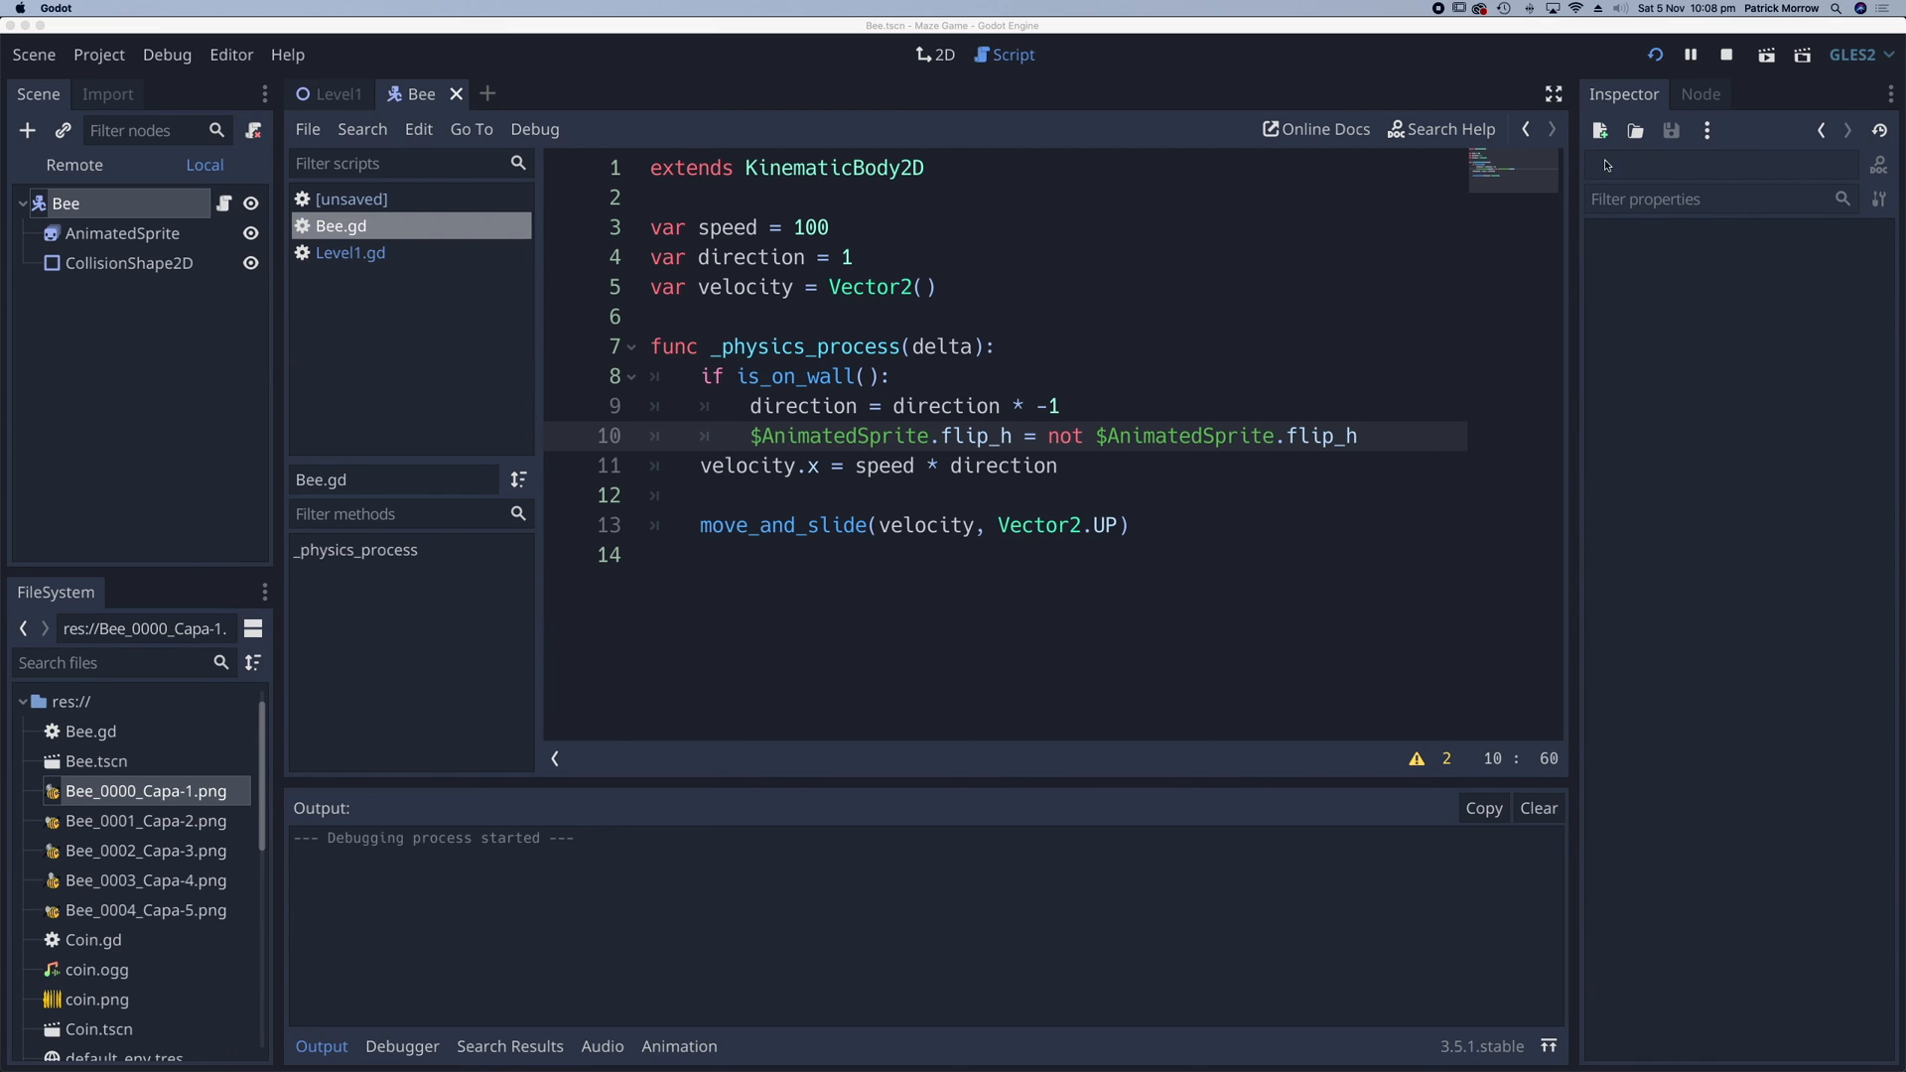
left_click(1689, 54)
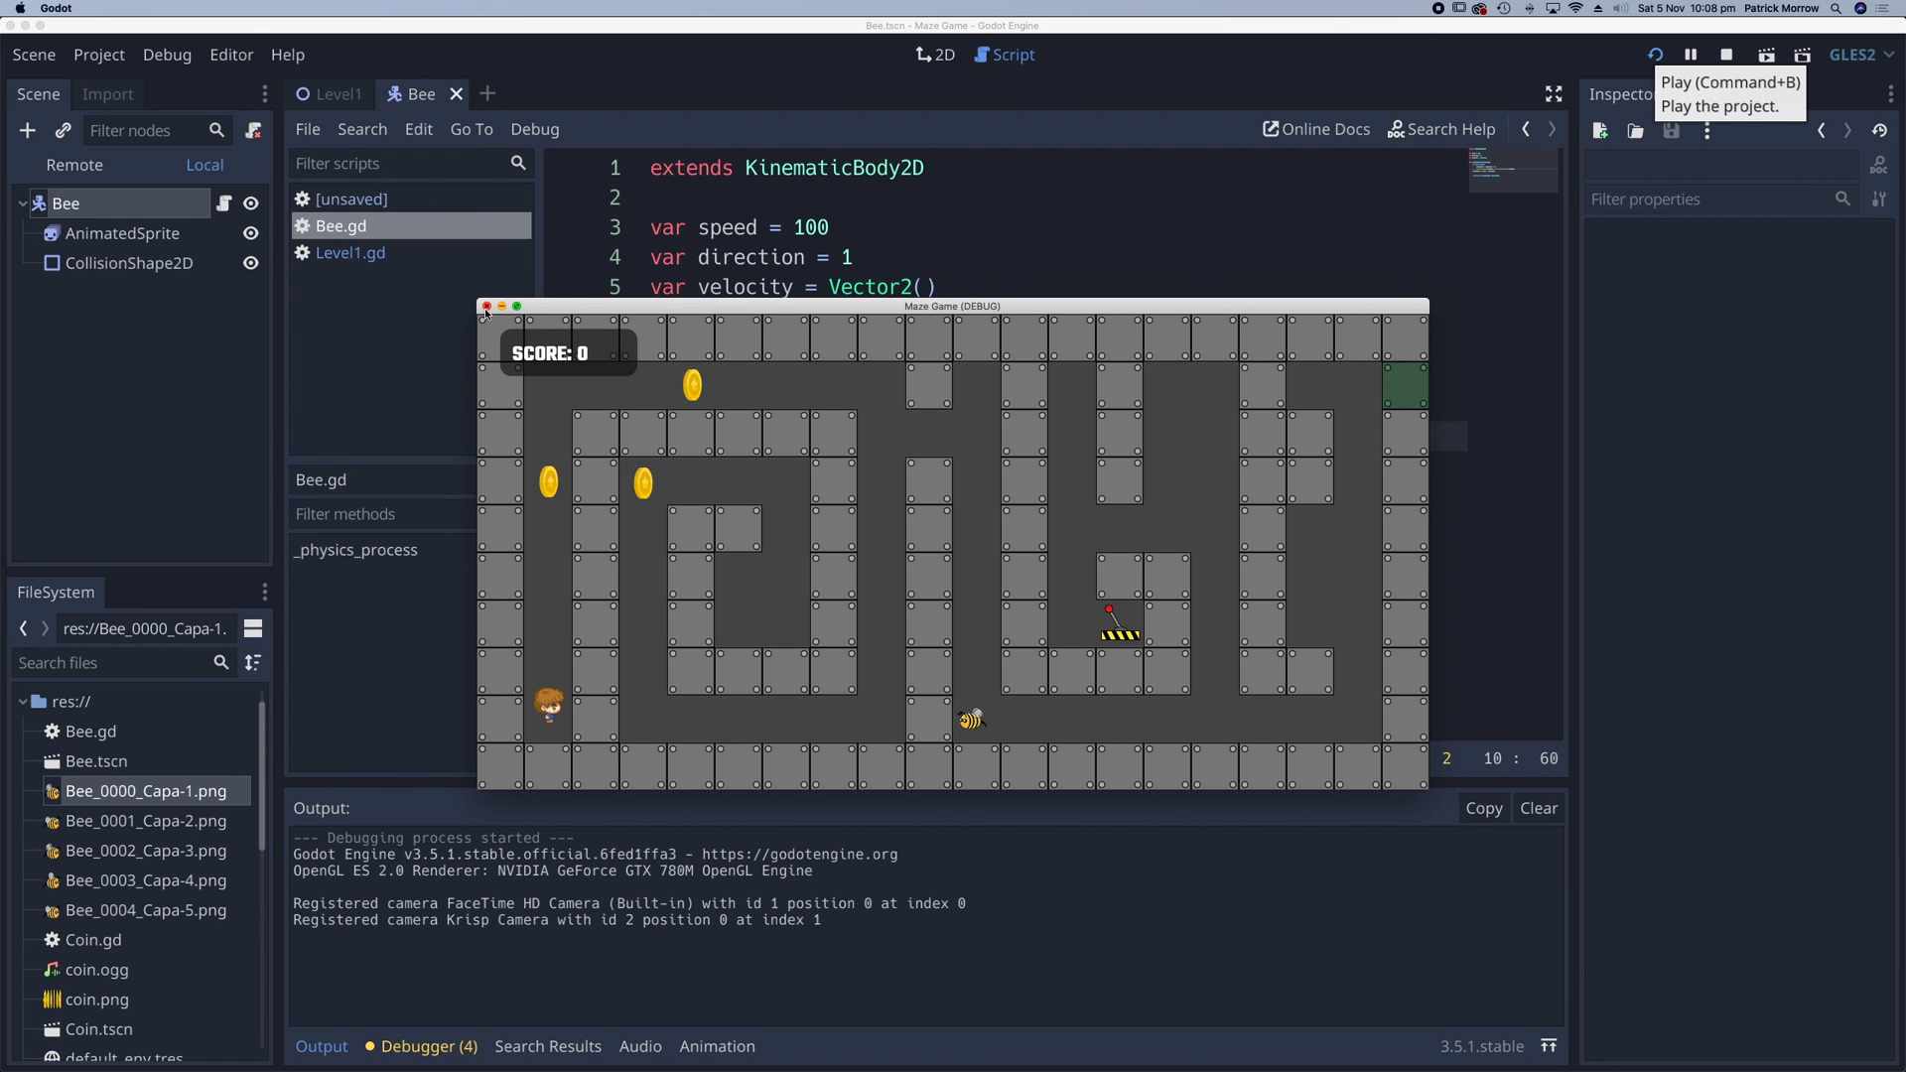
- Stop the test, turn on Playing for the bee's AnimatedSprite, and rerun the maze game
left_click(488, 305)
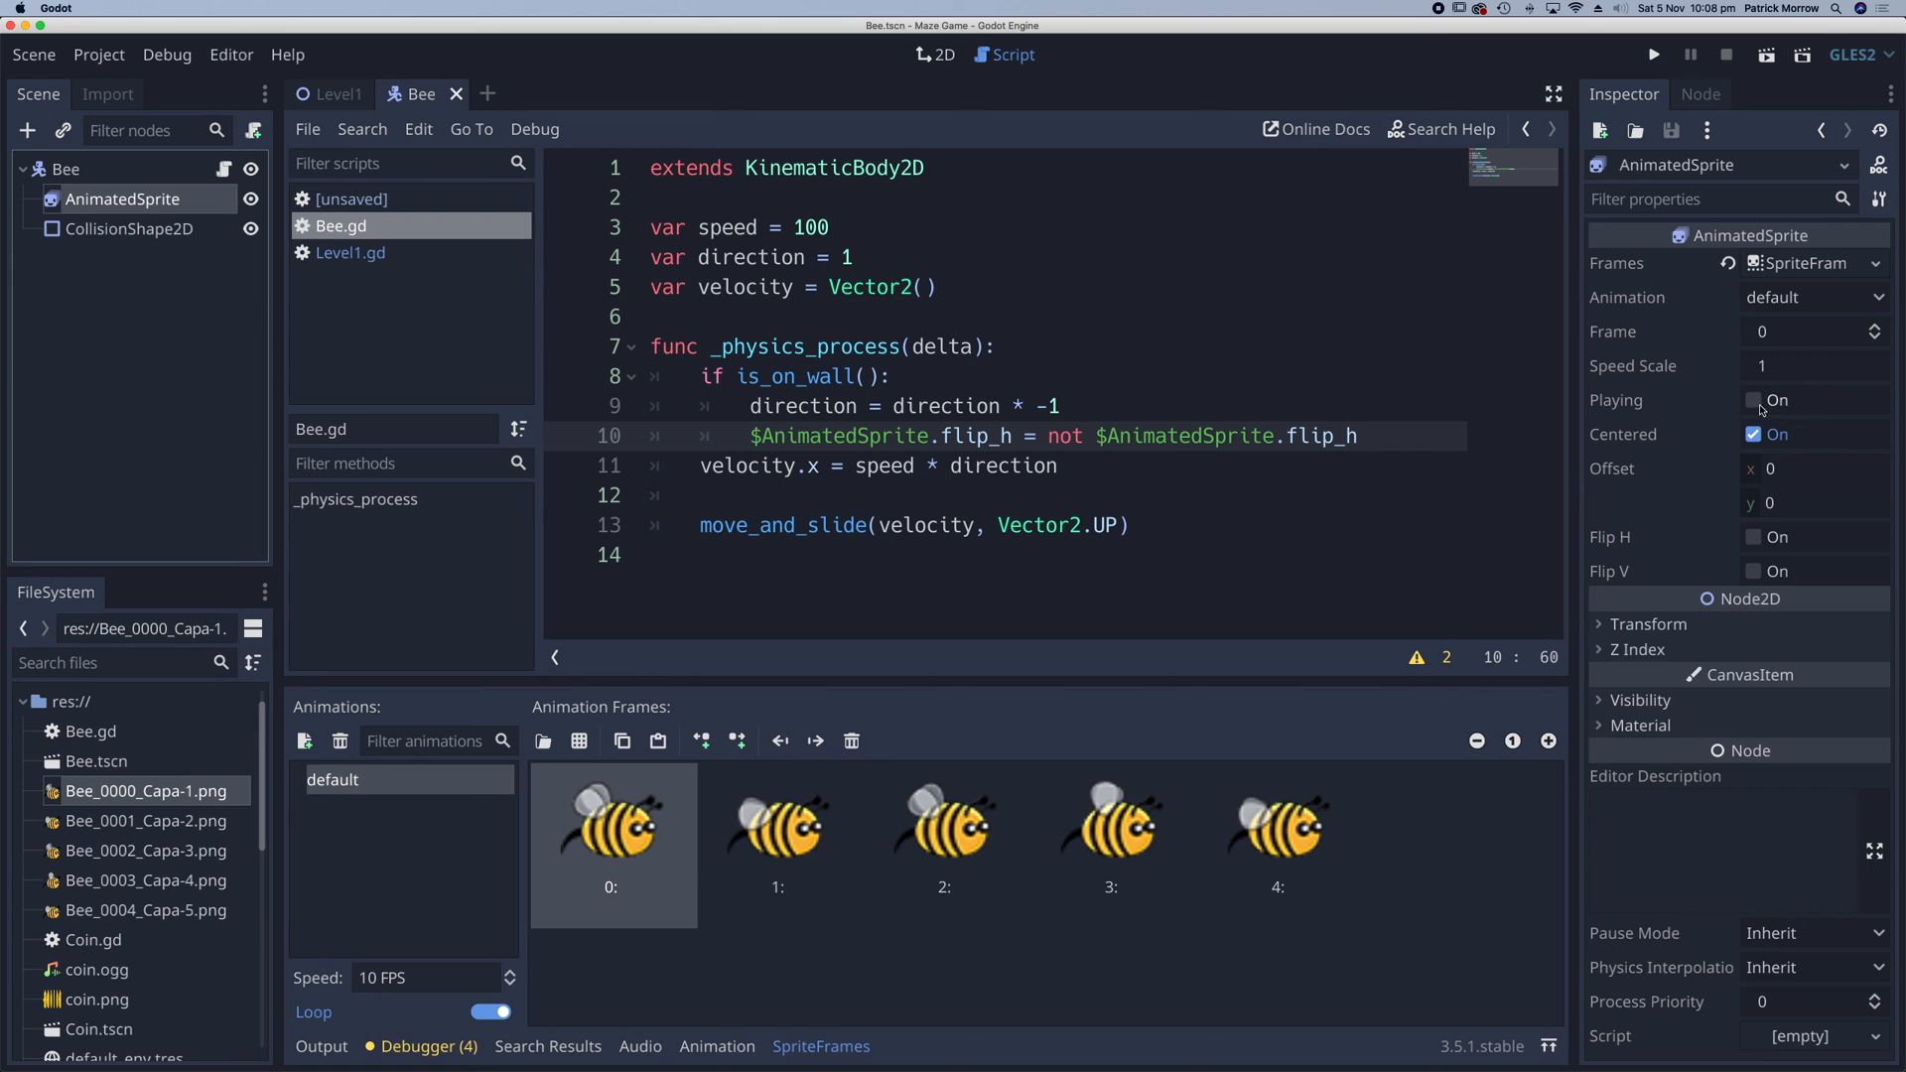
left_click(1754, 400)
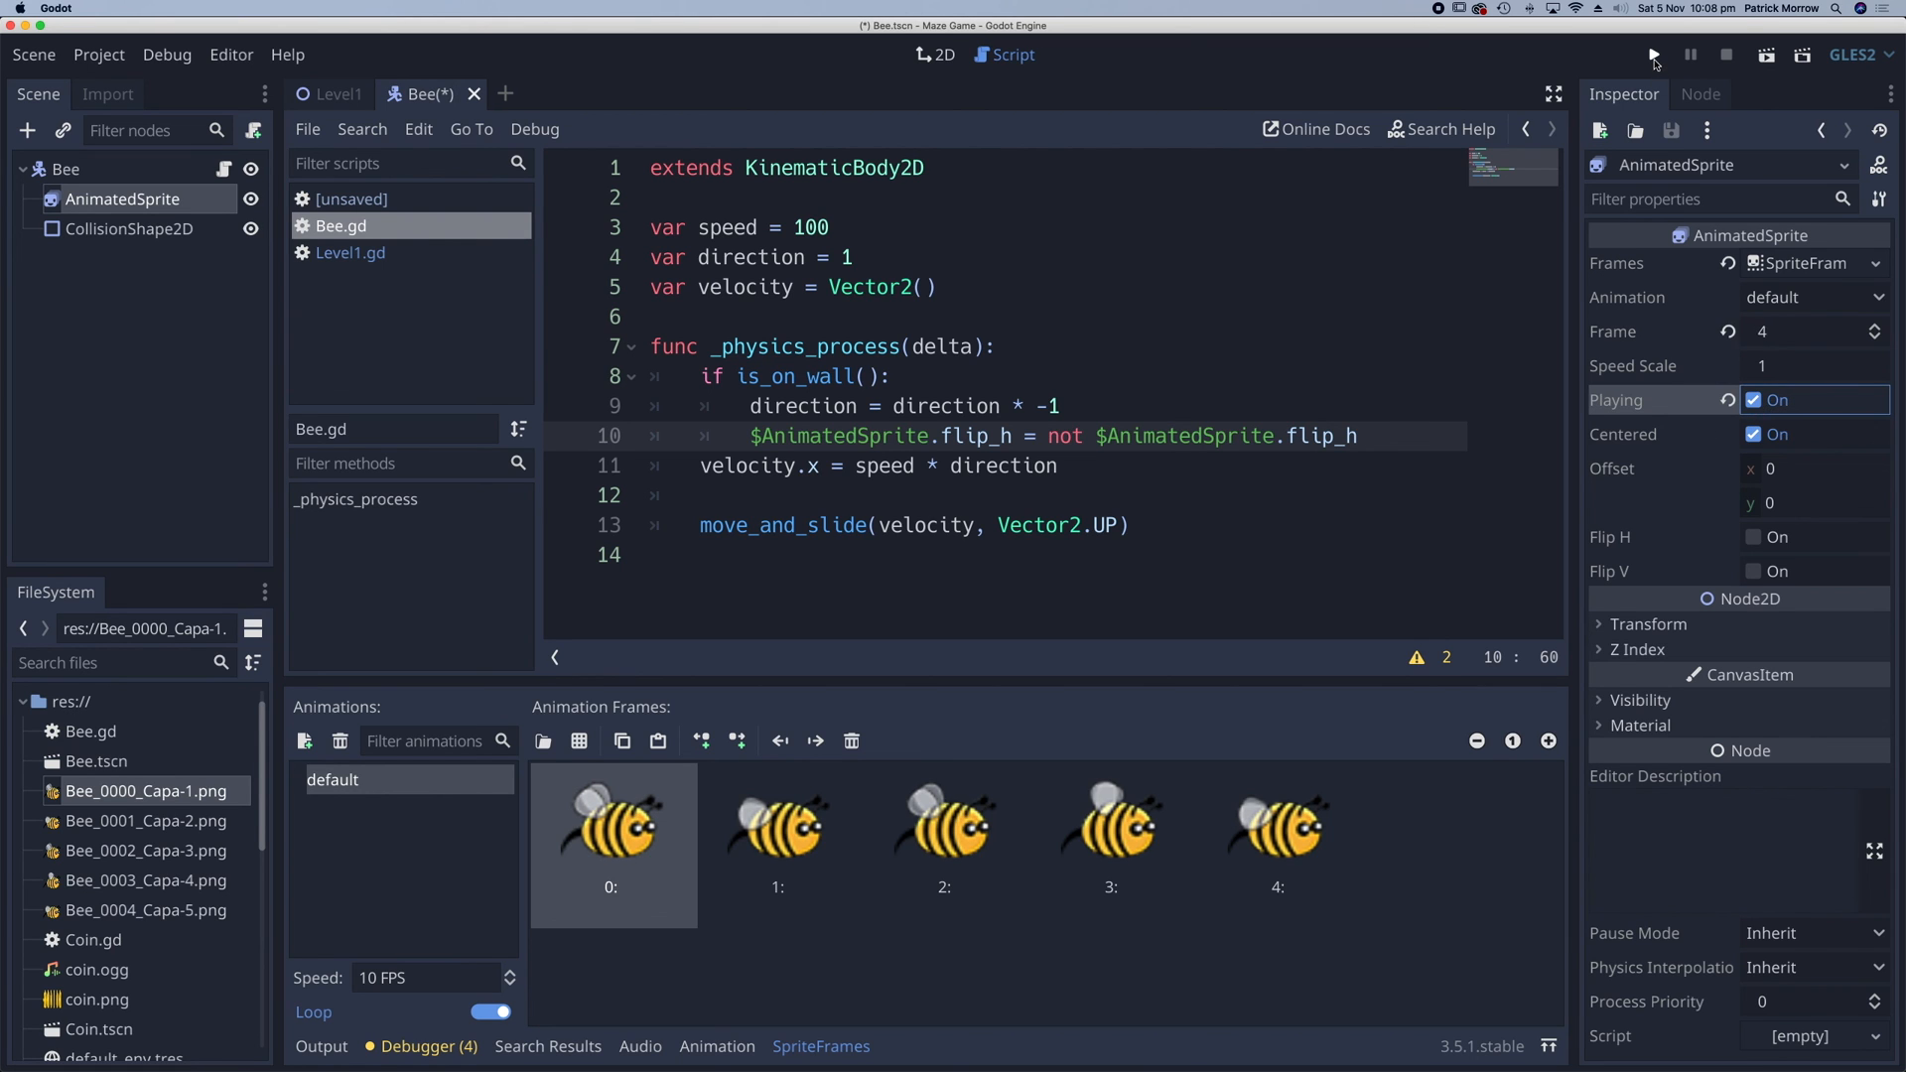
left_click(1651, 54)
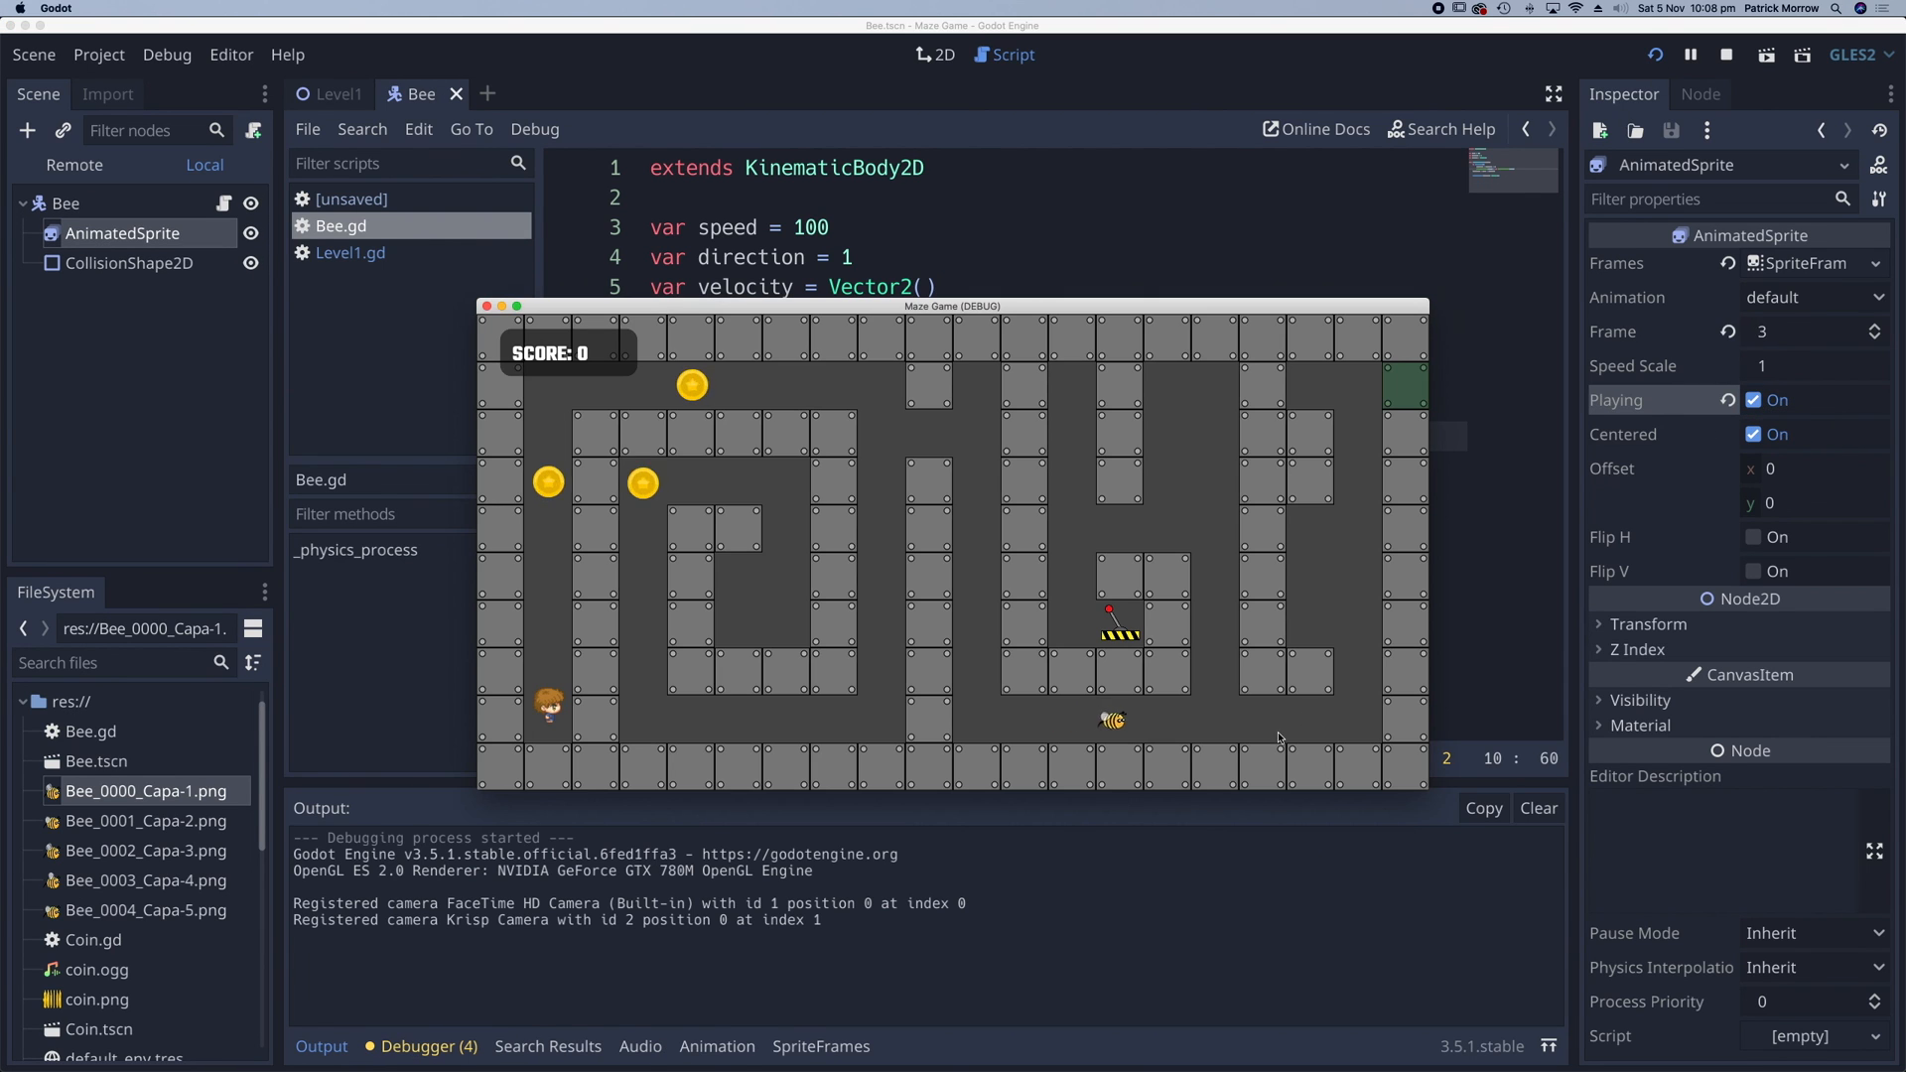